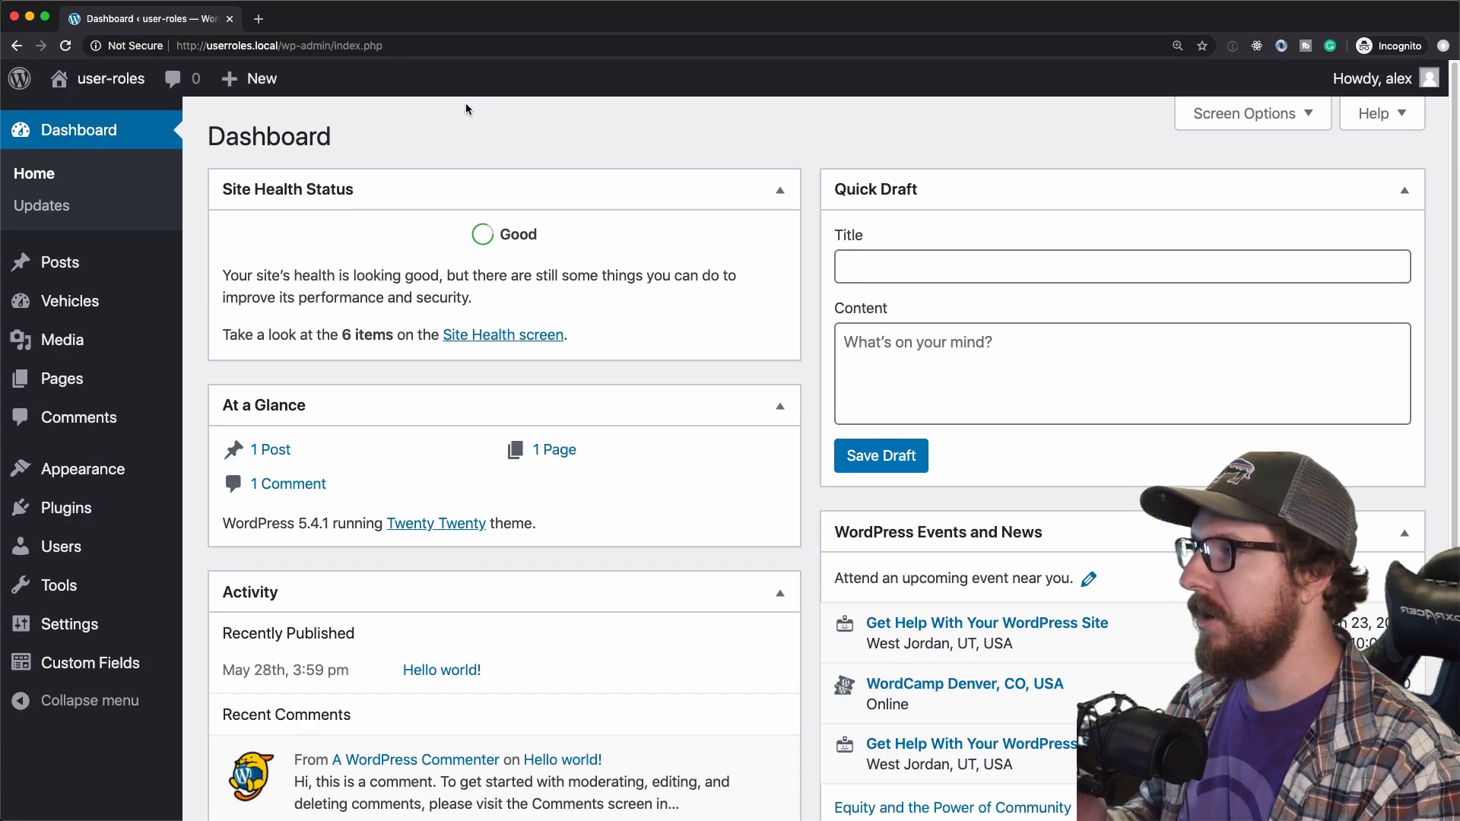
mouse_move(458, 122)
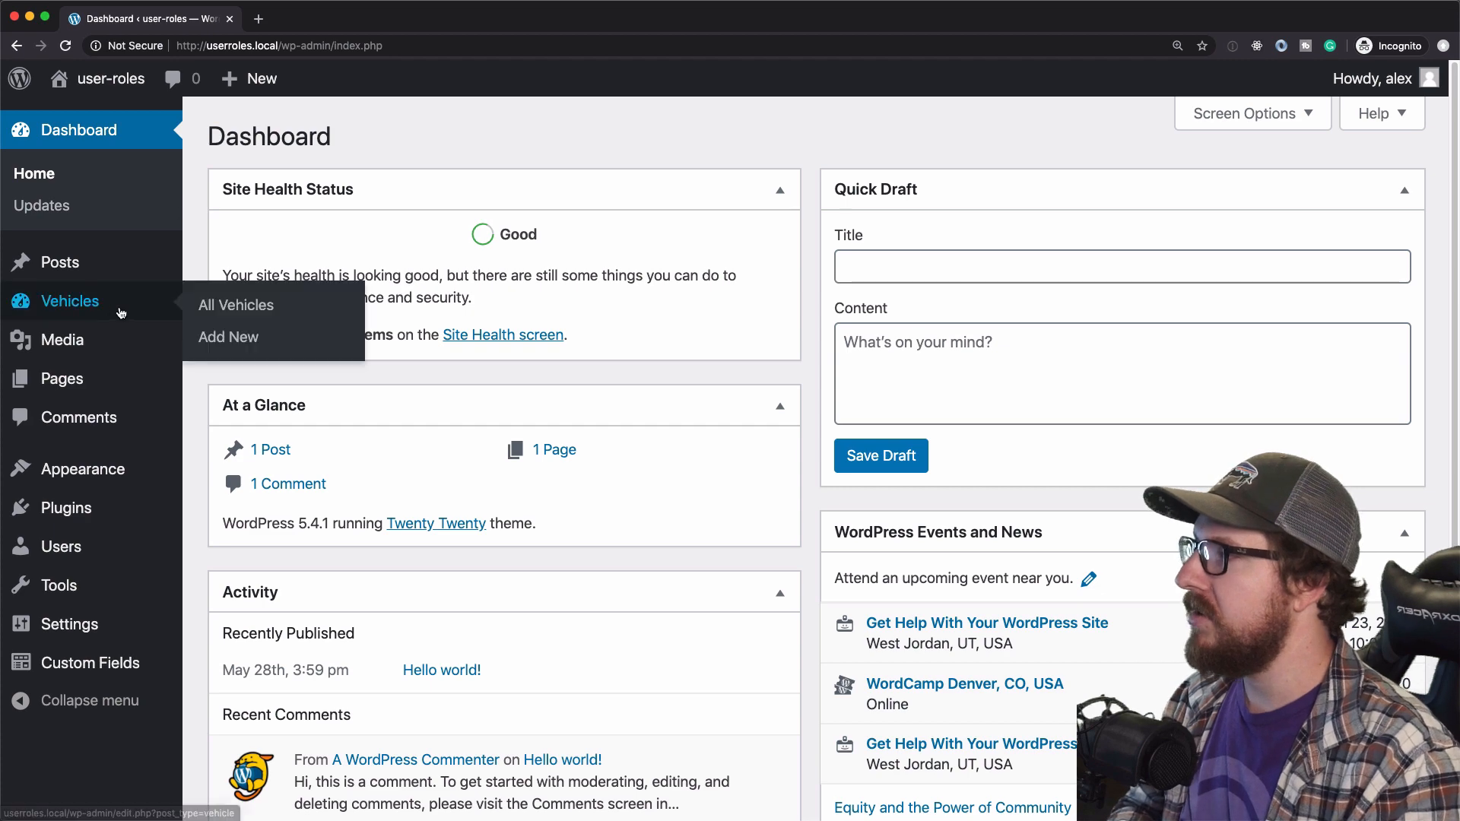
- Open the 2013 Subaru Impreza from All Vehicles for editing
click(236, 304)
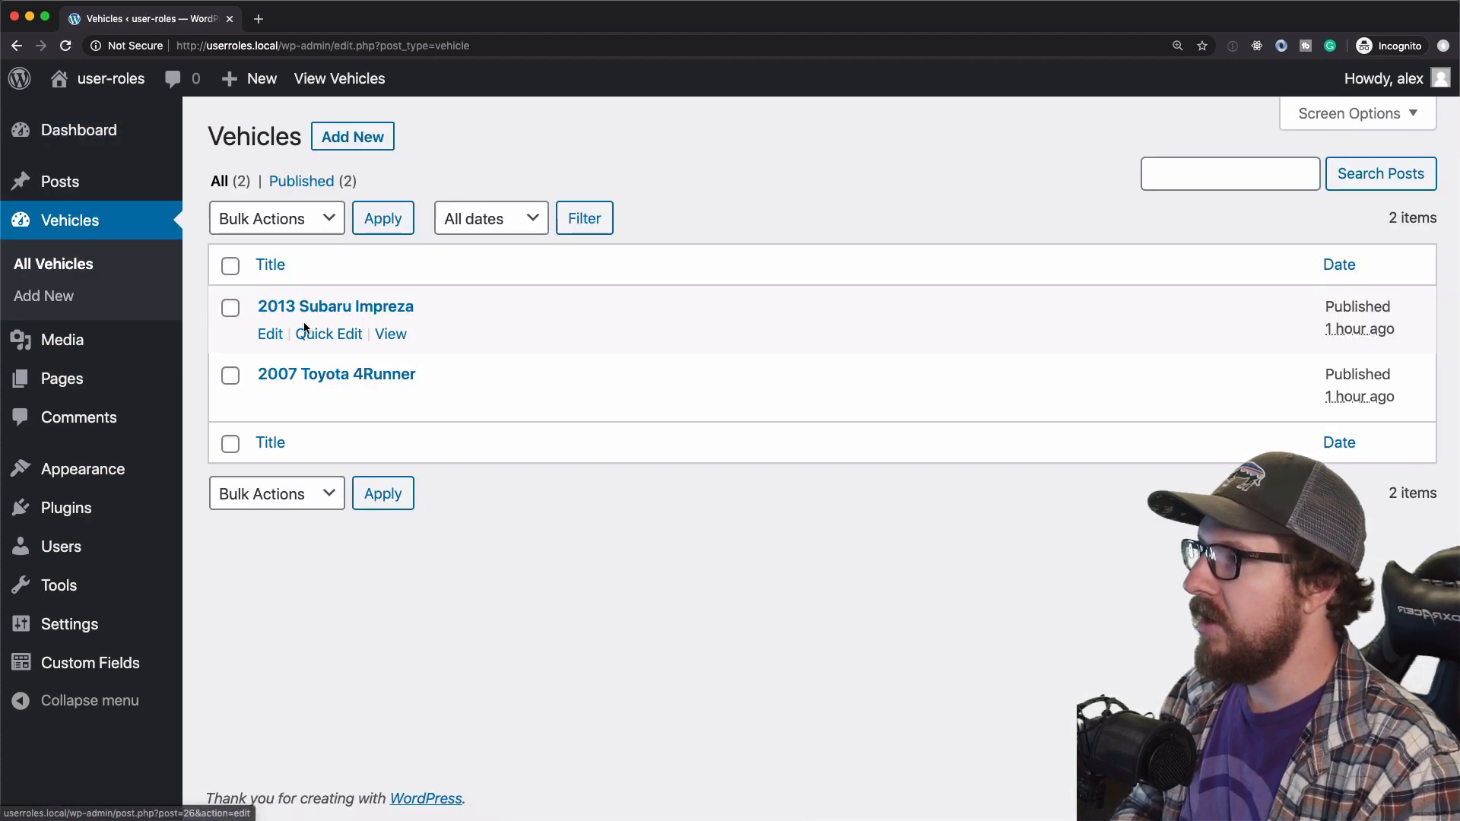
click(334, 306)
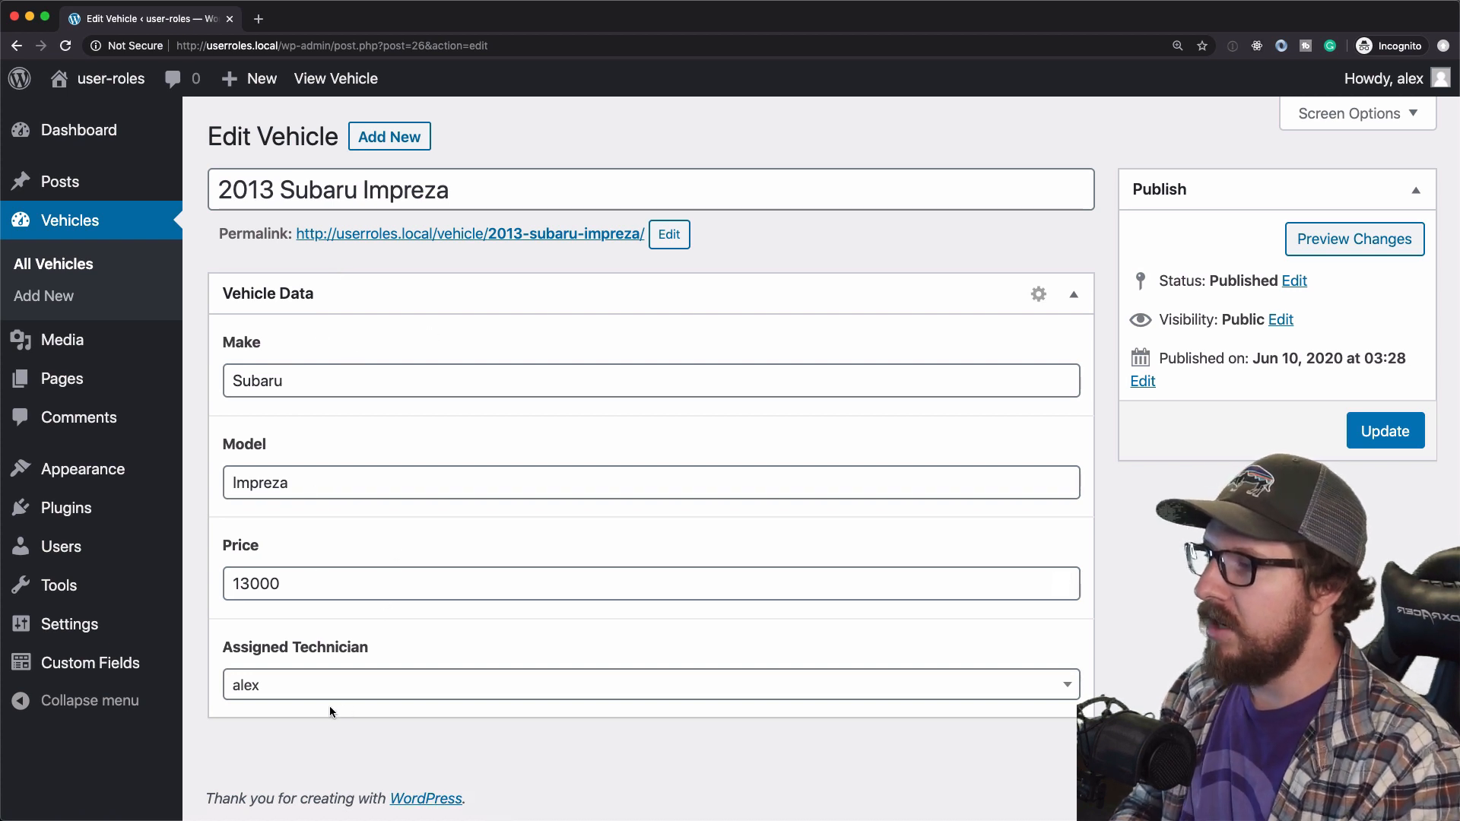
mouse_move(313, 700)
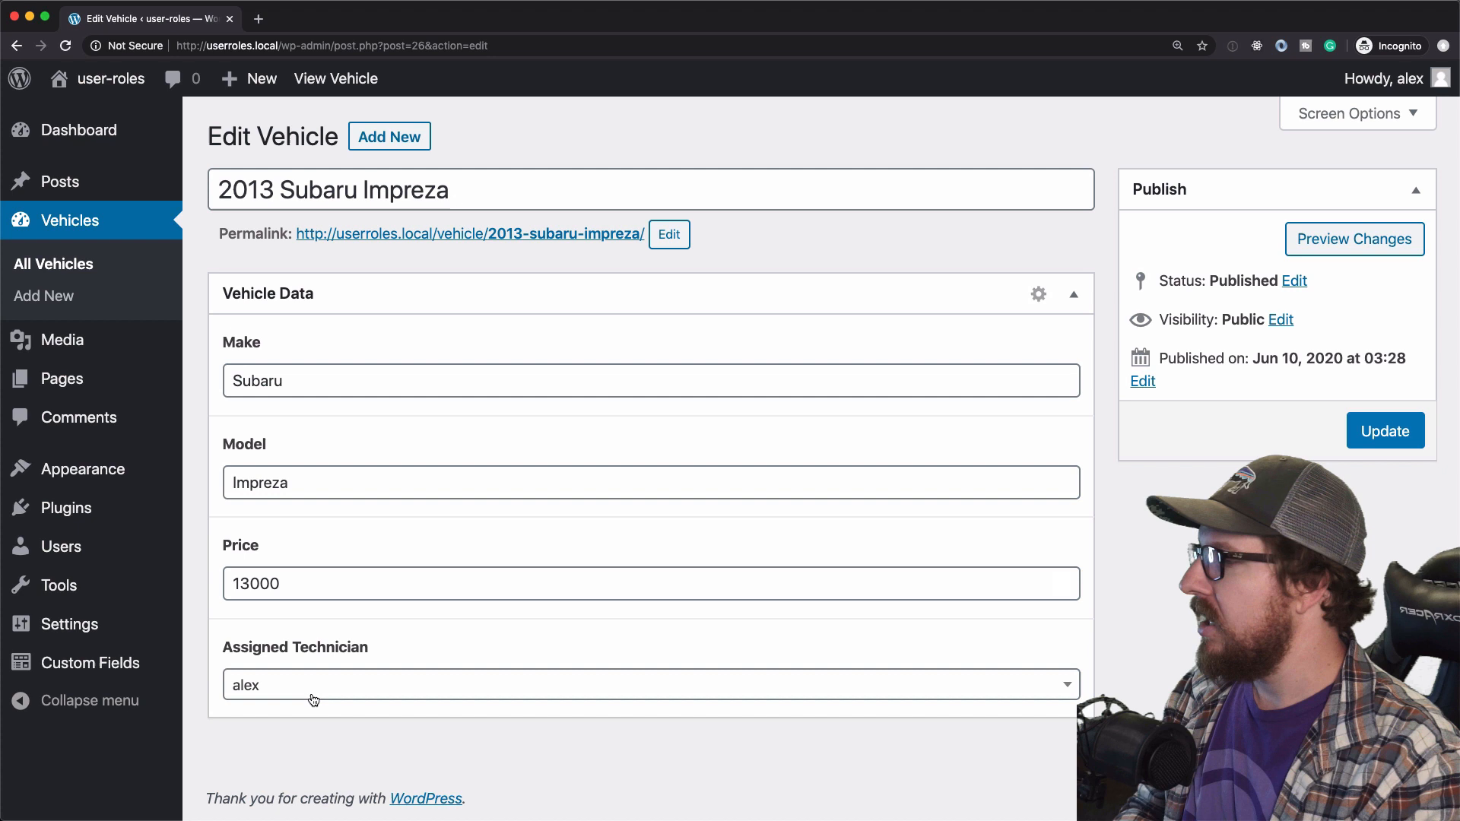
mouse_move(260, 724)
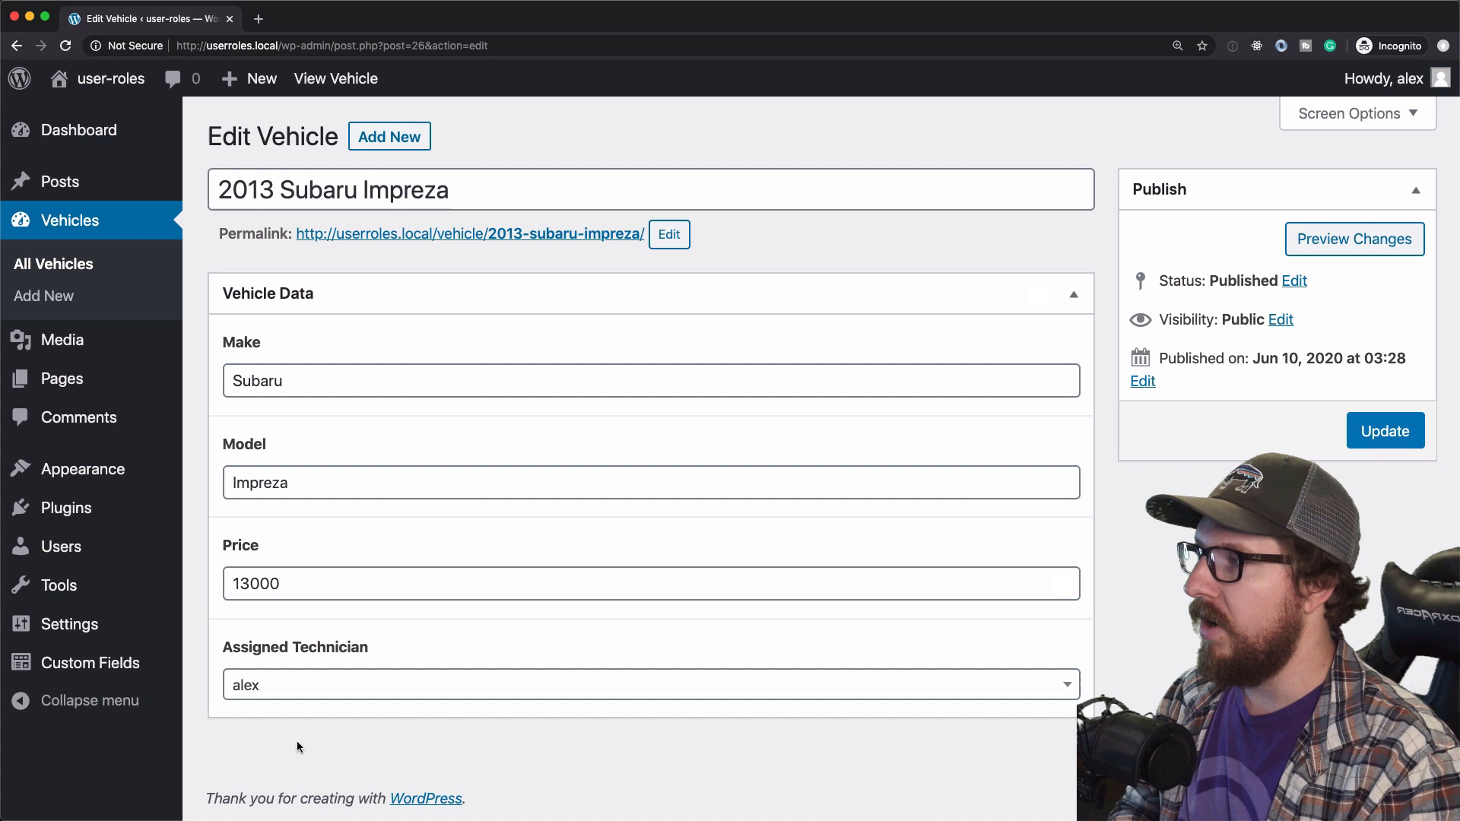
mouse_move(50, 442)
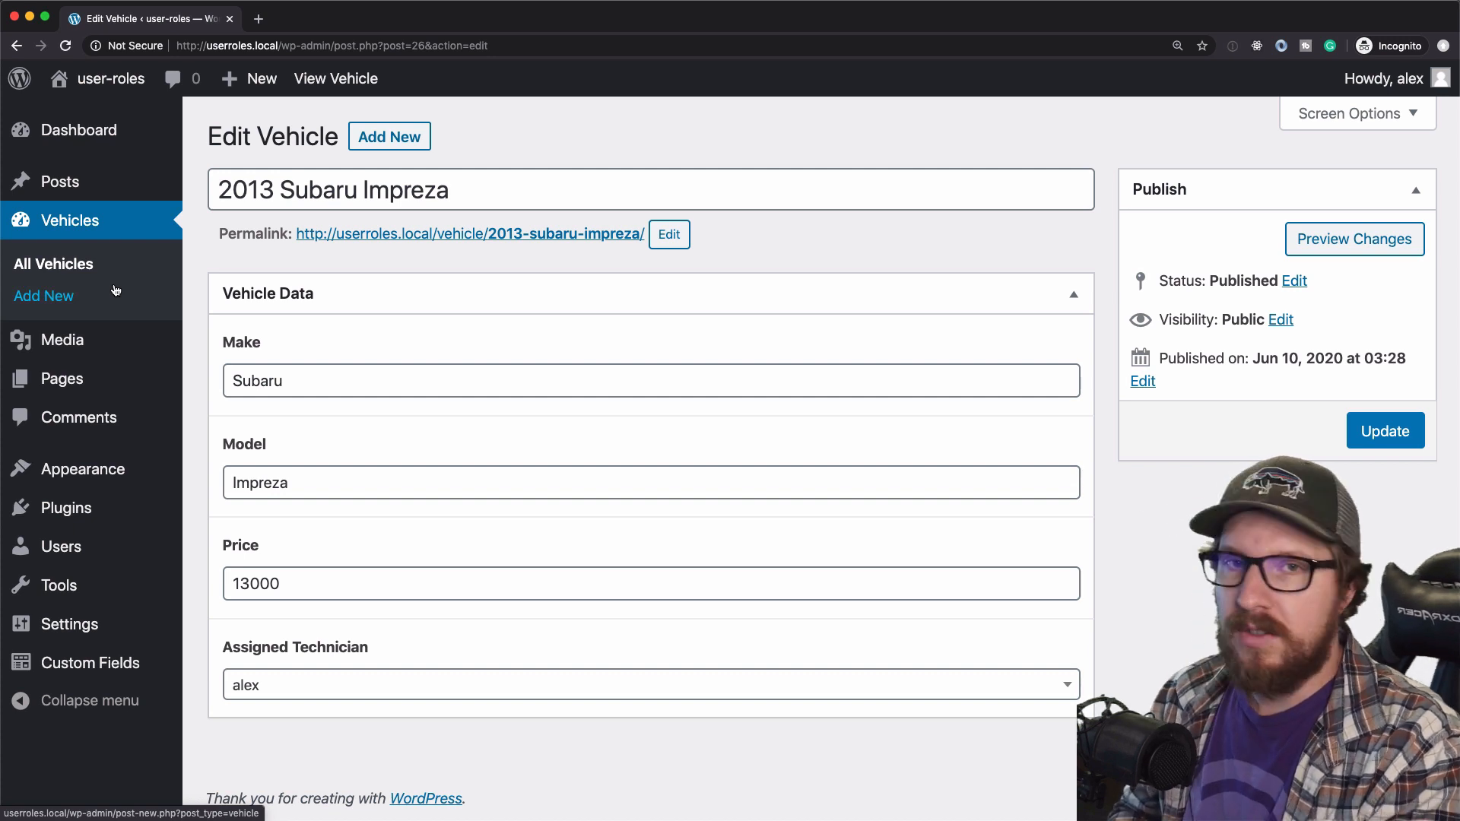
mouse_move(294, 169)
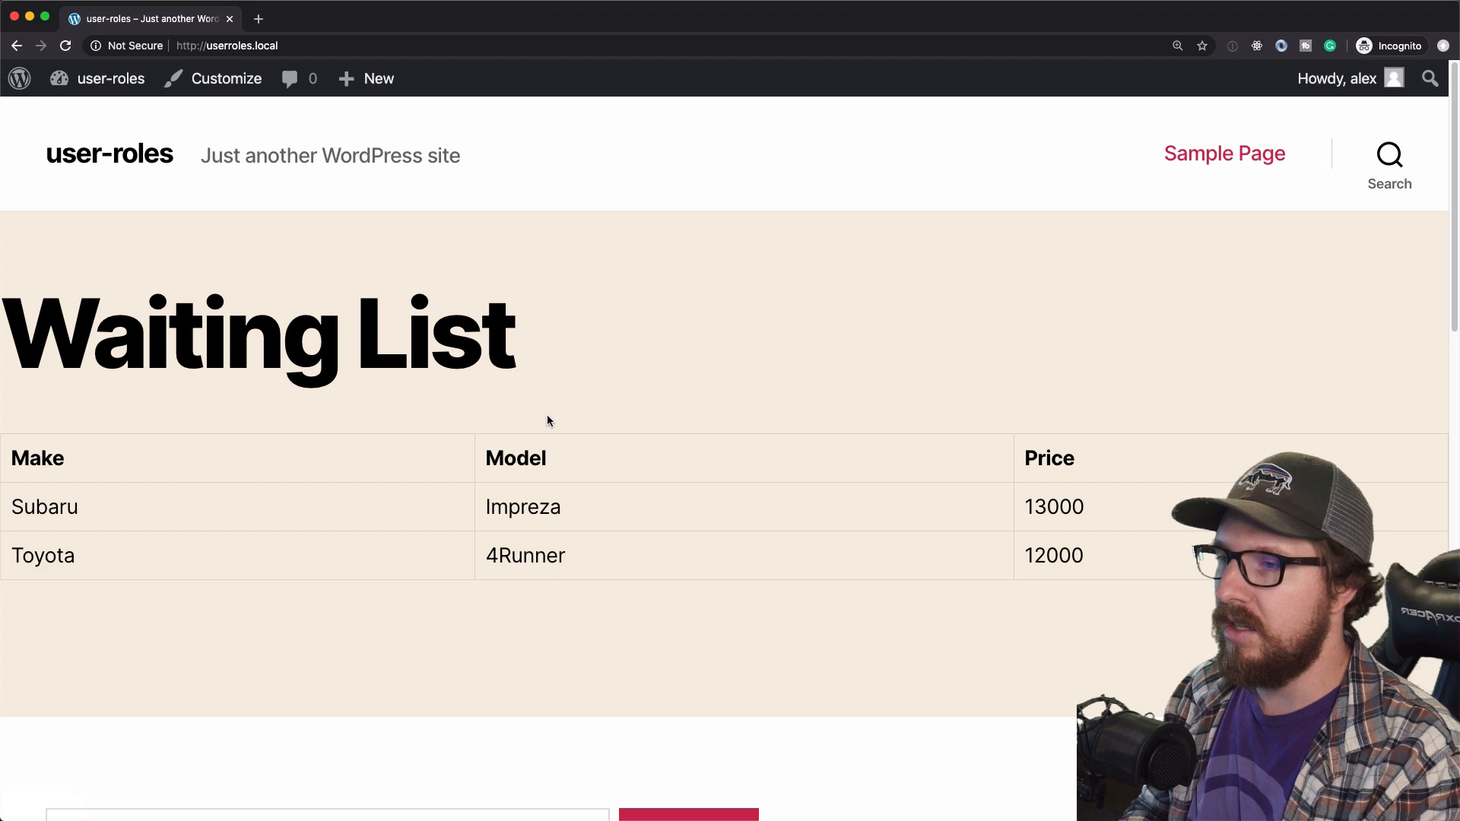
mouse_move(1118, 391)
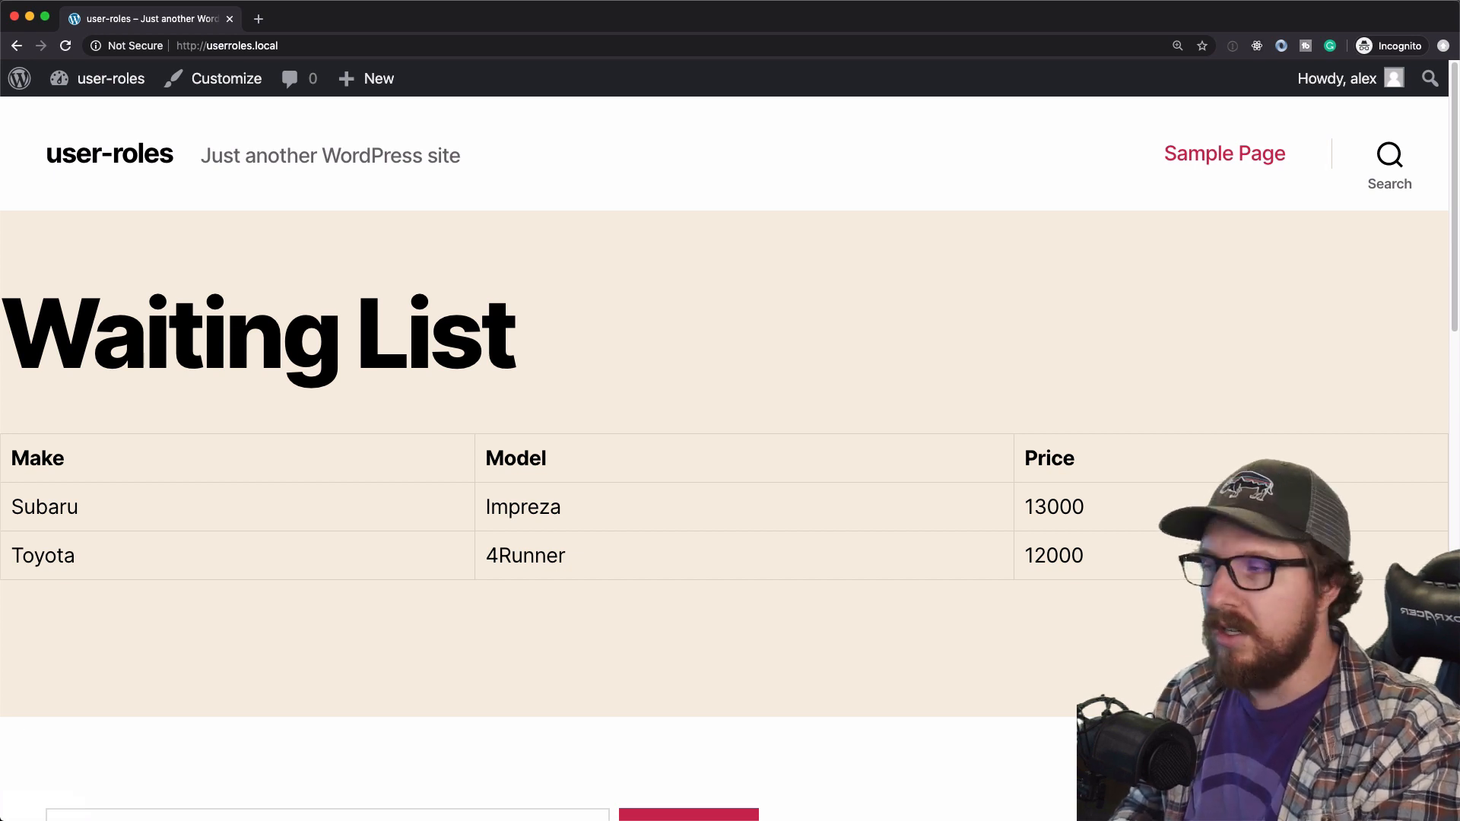
mouse_move(1142, 388)
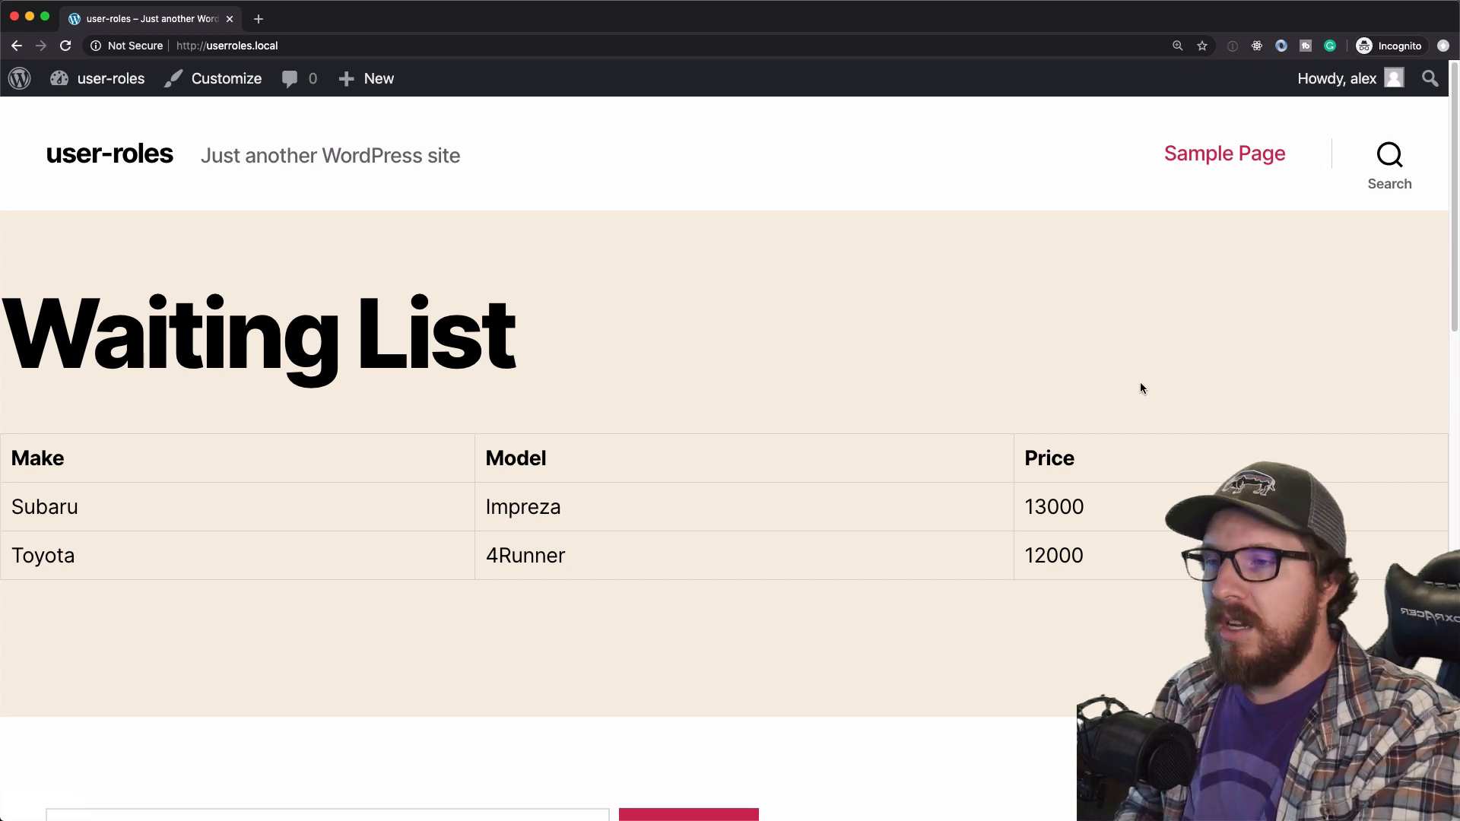
mouse_move(1161, 457)
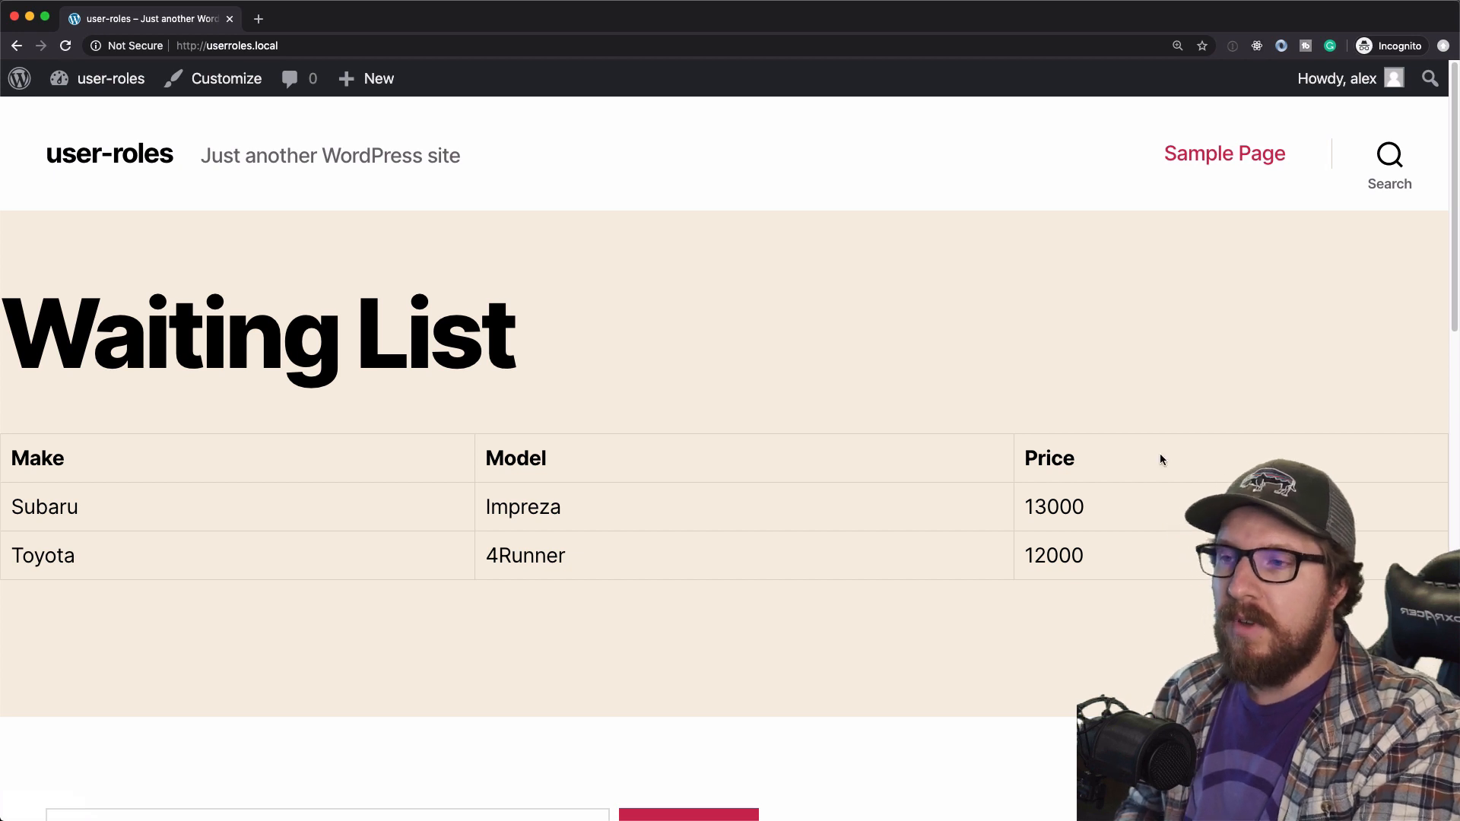
mouse_move(1190, 376)
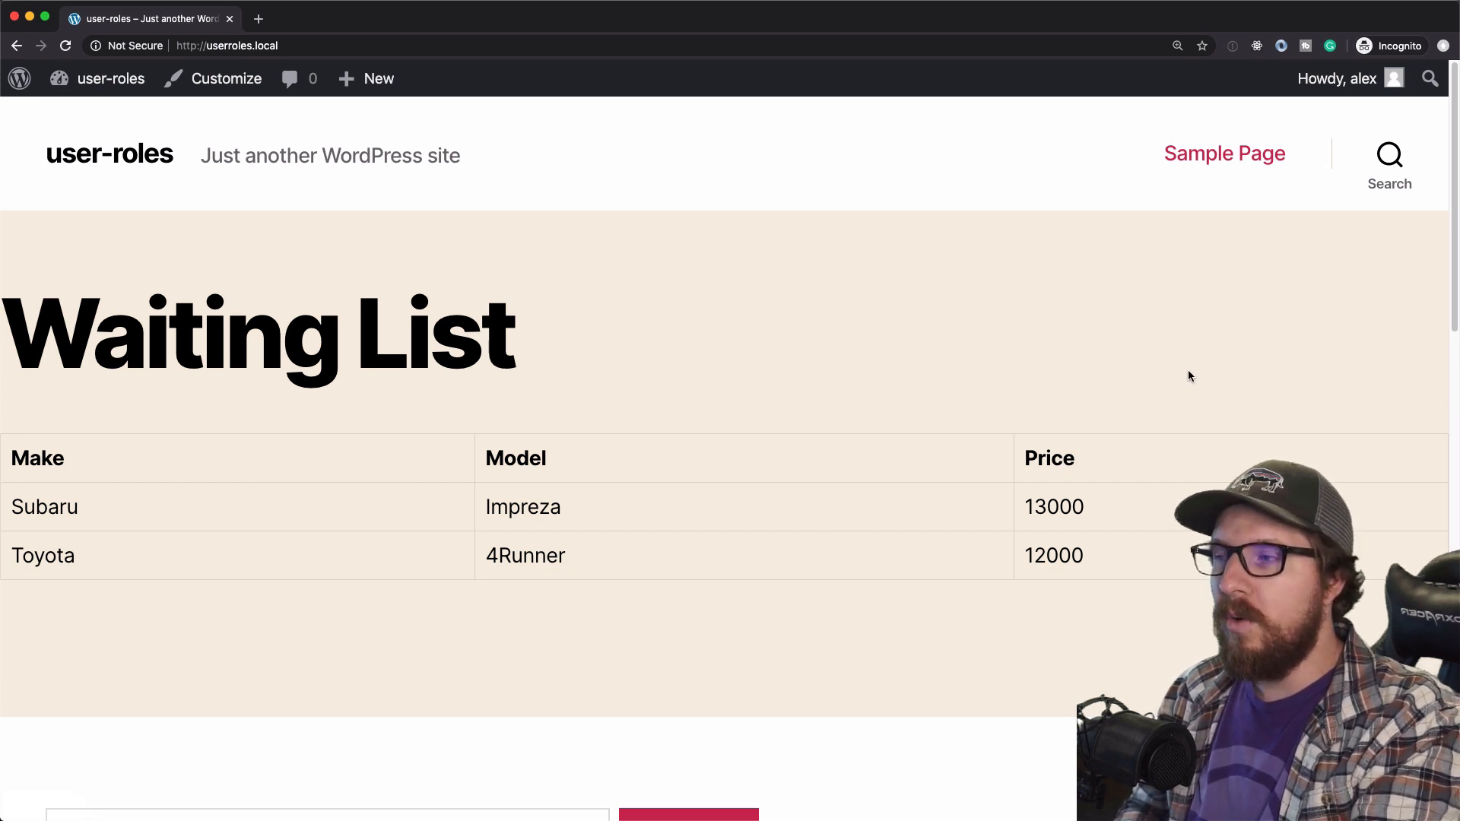
mouse_move(1159, 402)
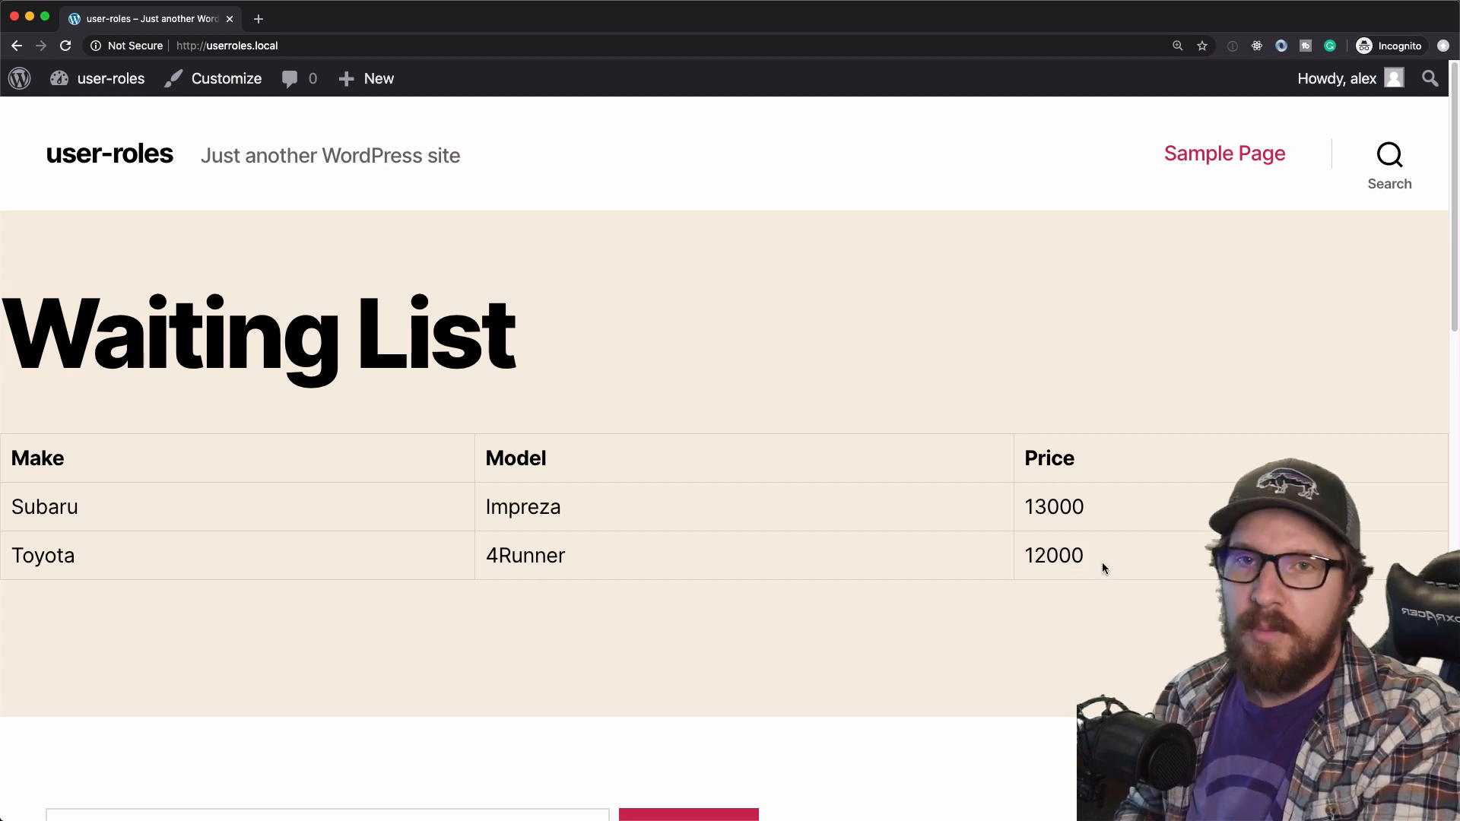
mouse_move(969, 613)
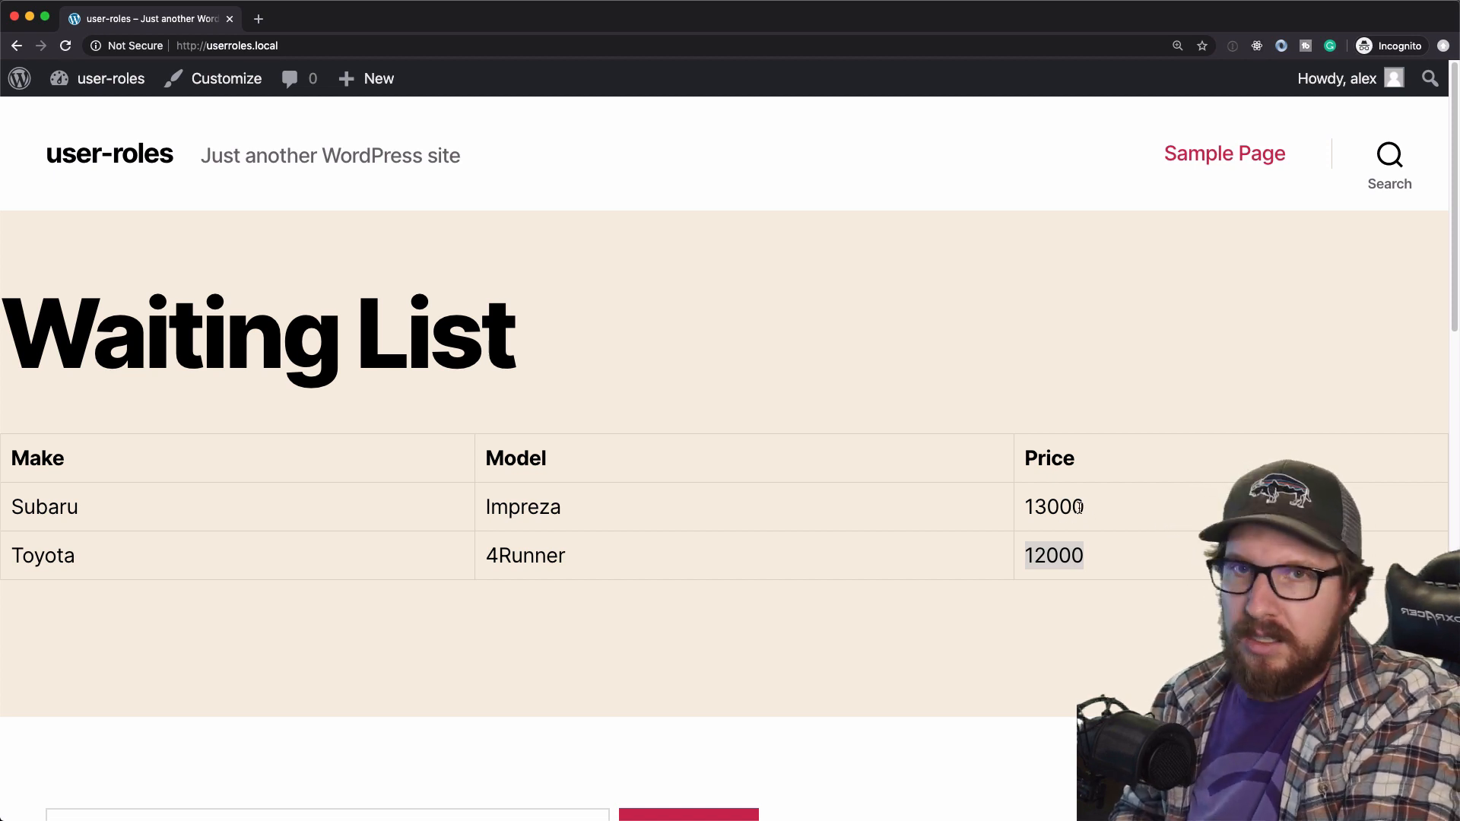
mouse_move(924, 522)
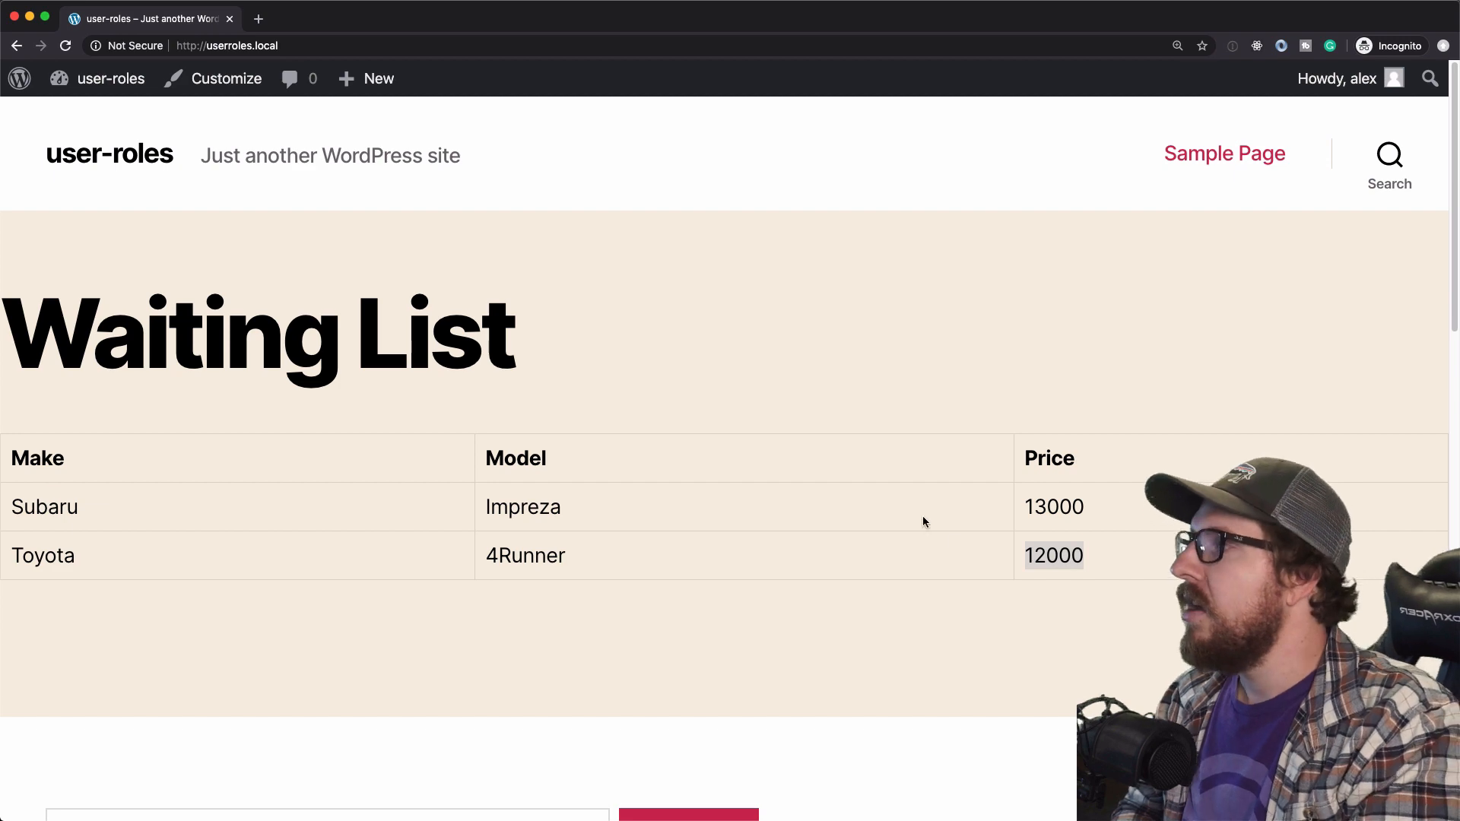
- Scroll the Waiting List page showing Subaru Impreza 13000 and Toyota 4Runner 12000
scroll(down, 3)
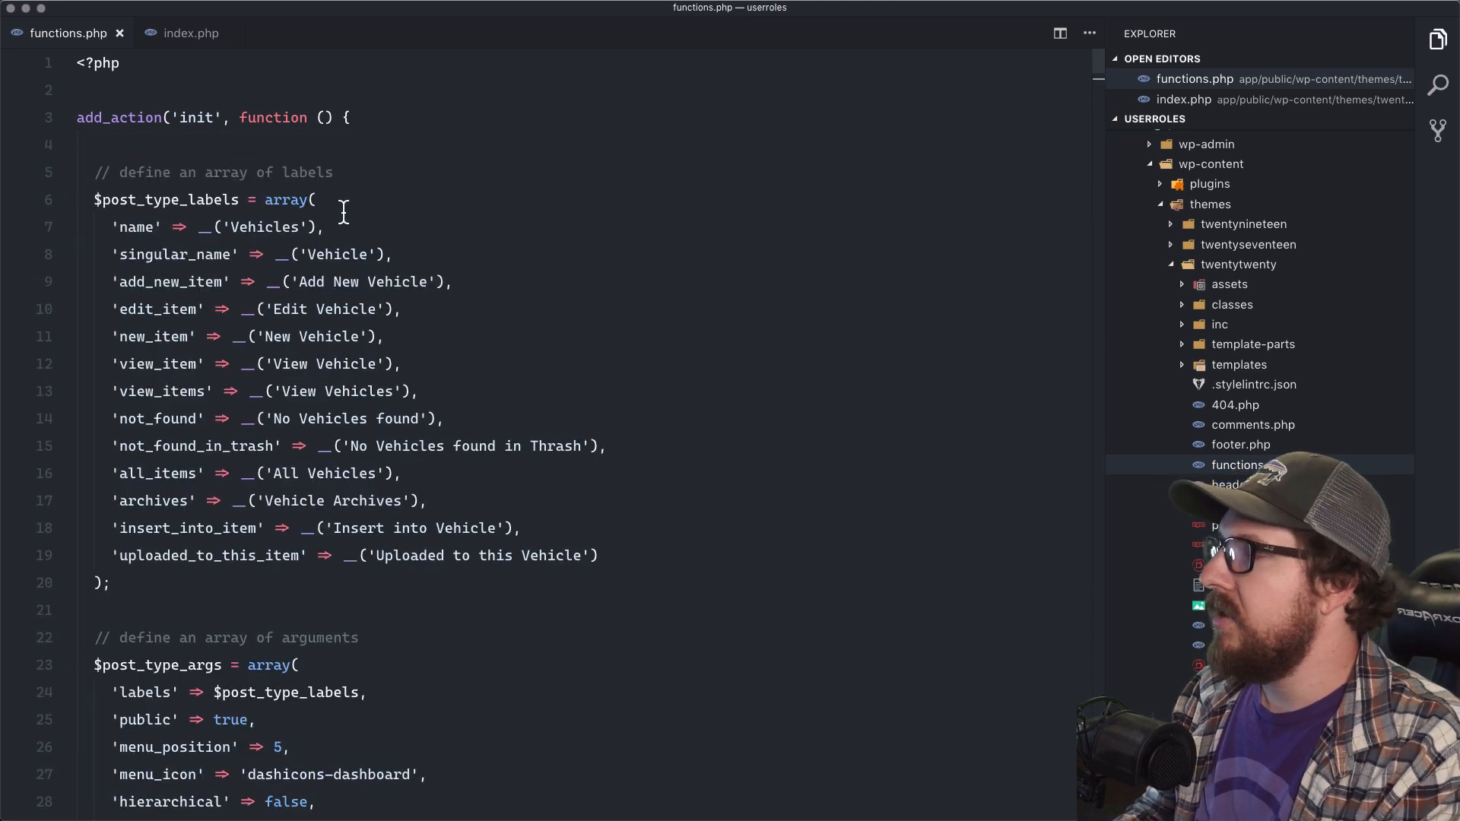
scroll(down, 3)
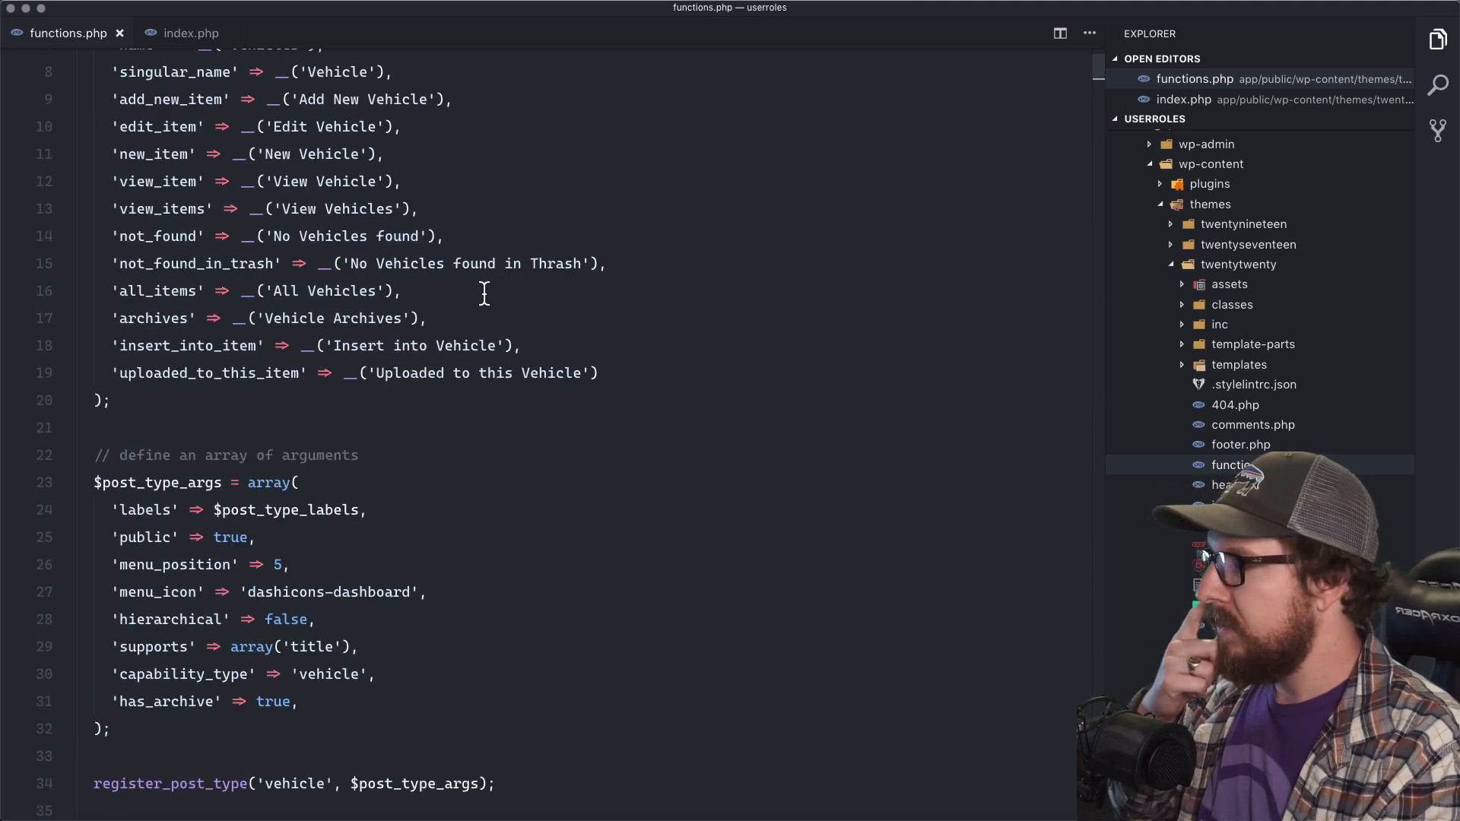
scroll(down, 3)
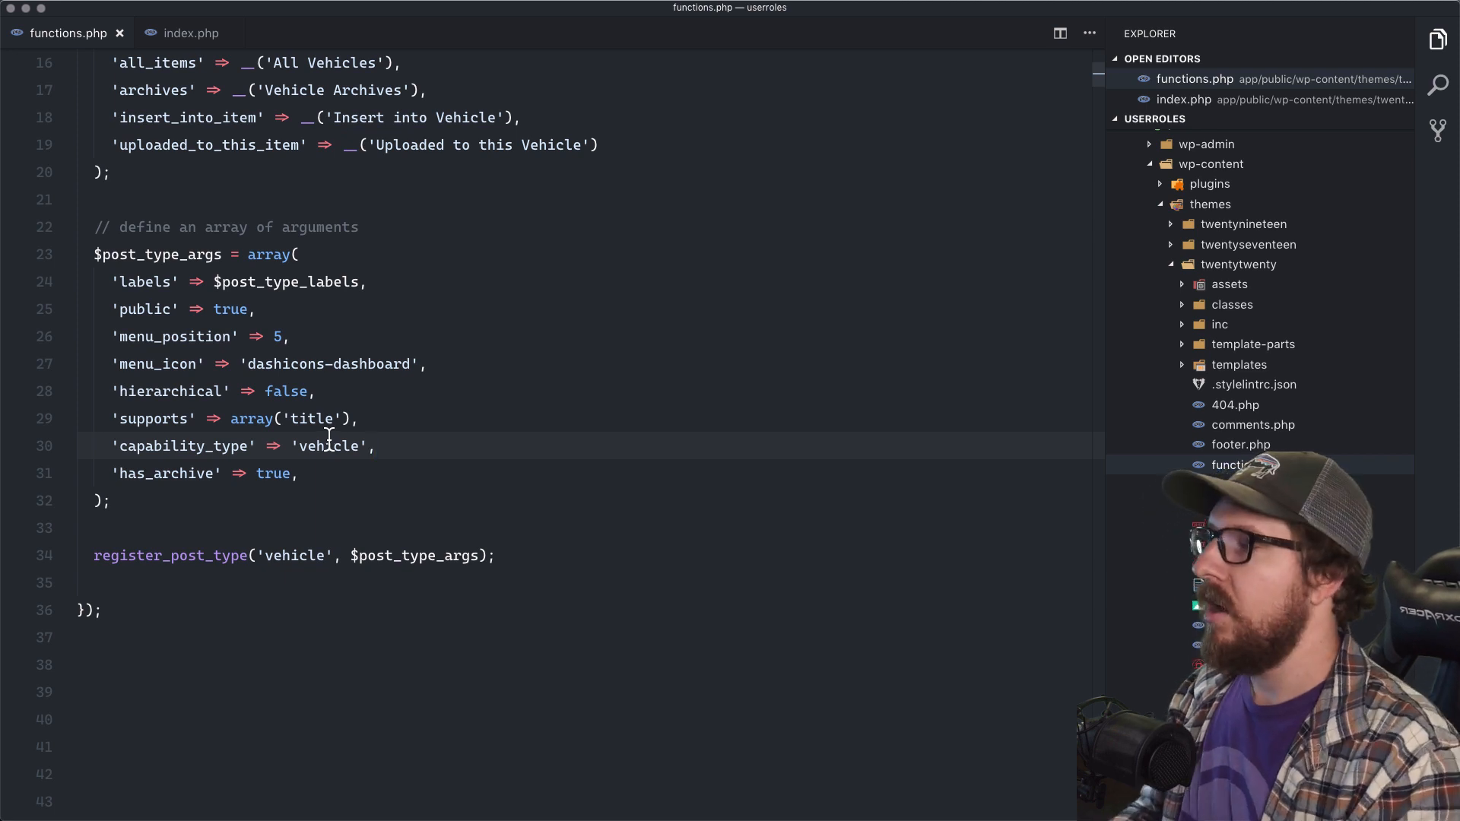
mouse_move(368, 473)
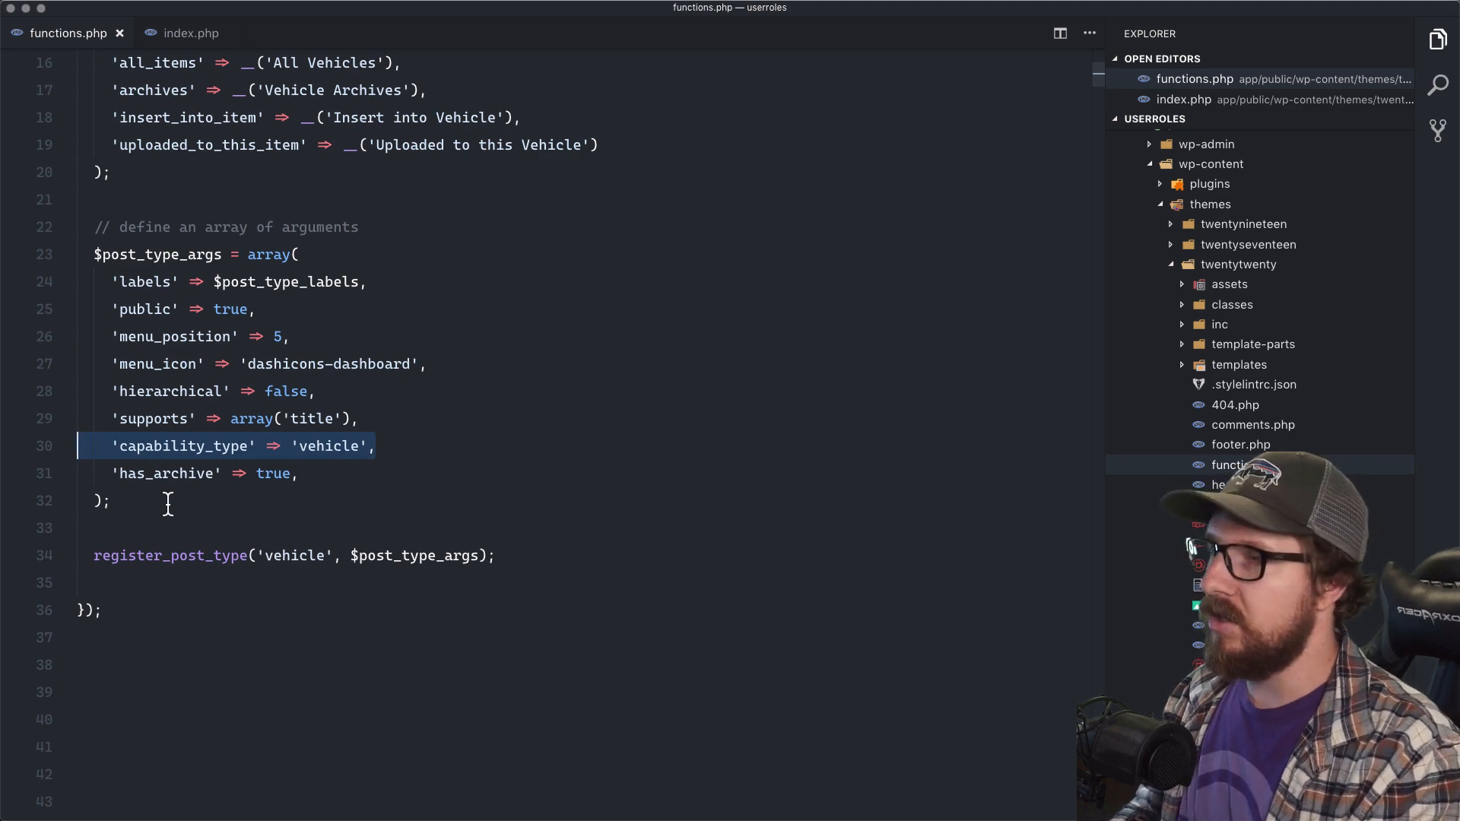
scroll(up, 3)
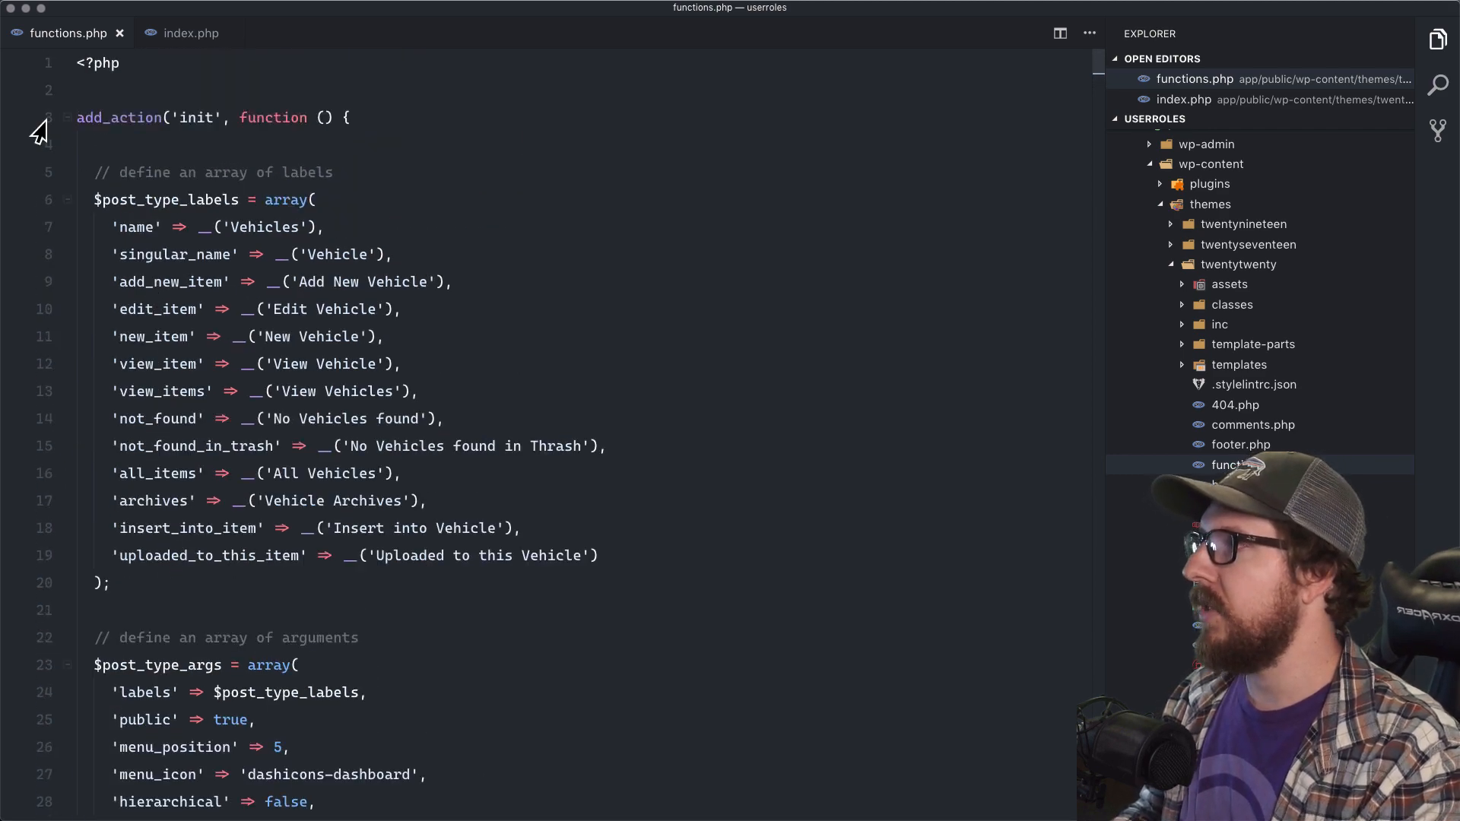
- Add an init hook with add_role('technician', 'Technician') after folding the post type block
click(65, 117)
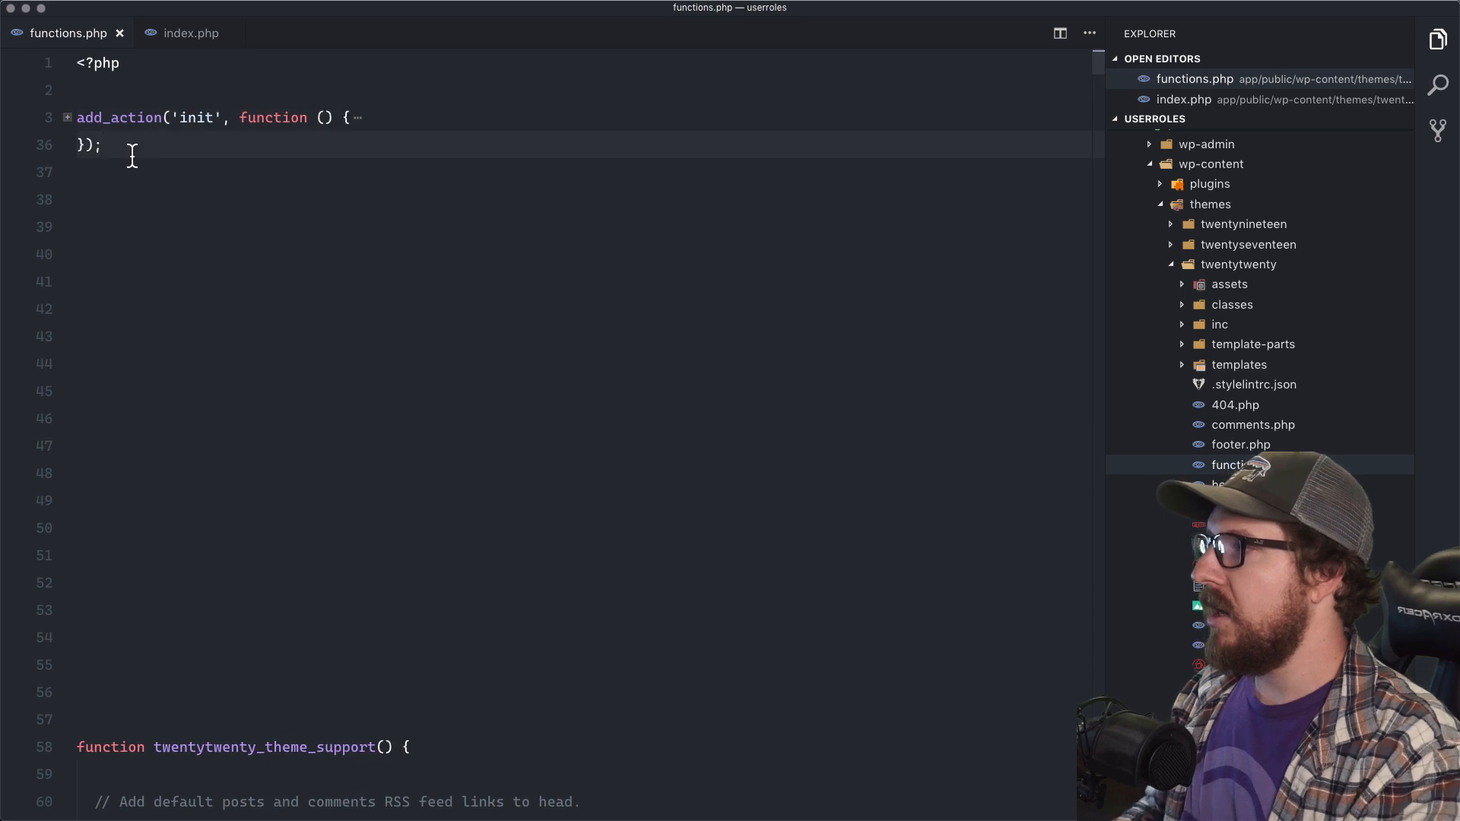
text(add_action('init', function() {)
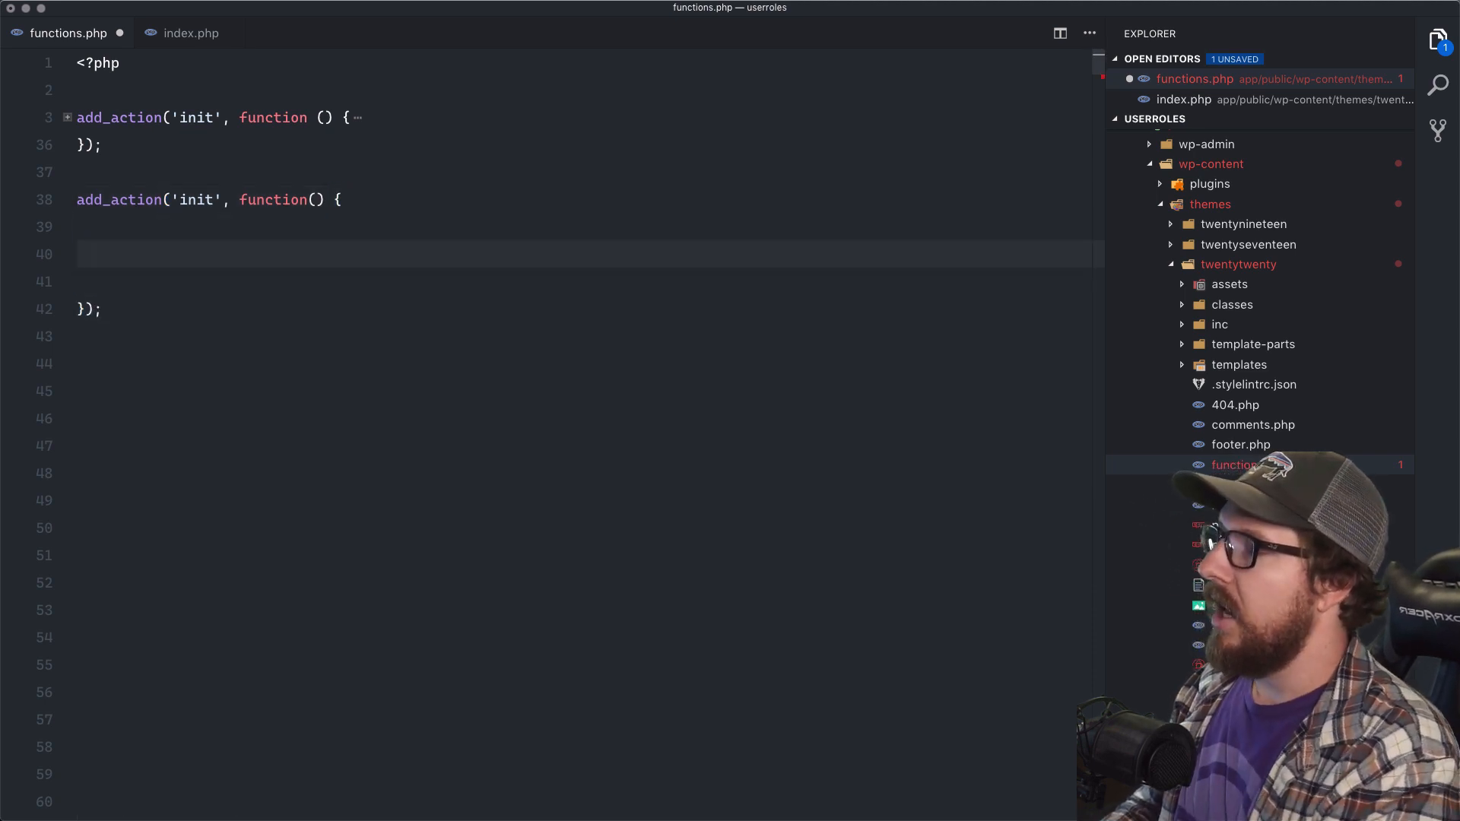
text(add_role($role, $display_name, $capabilities)
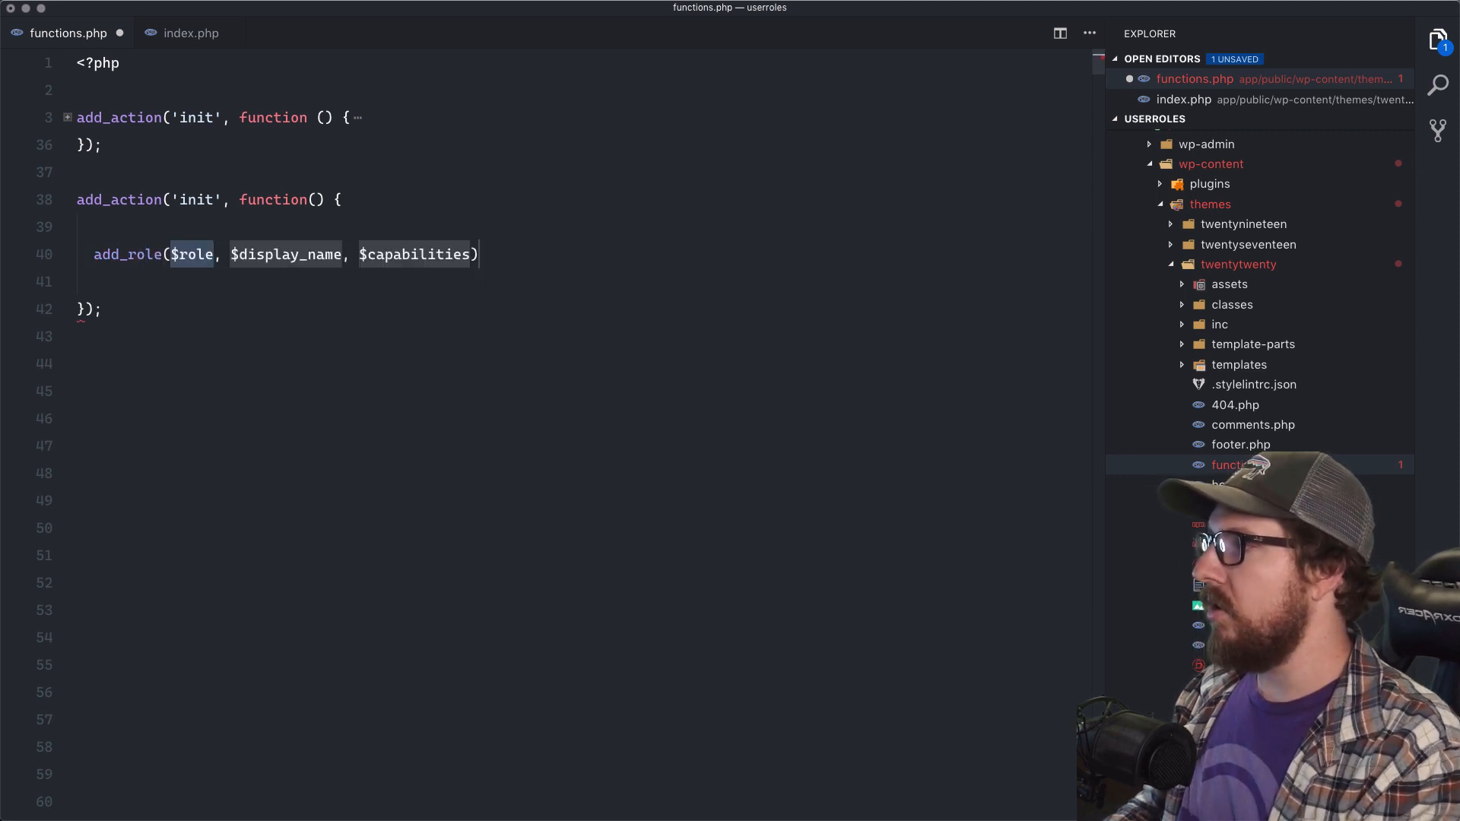
text(')
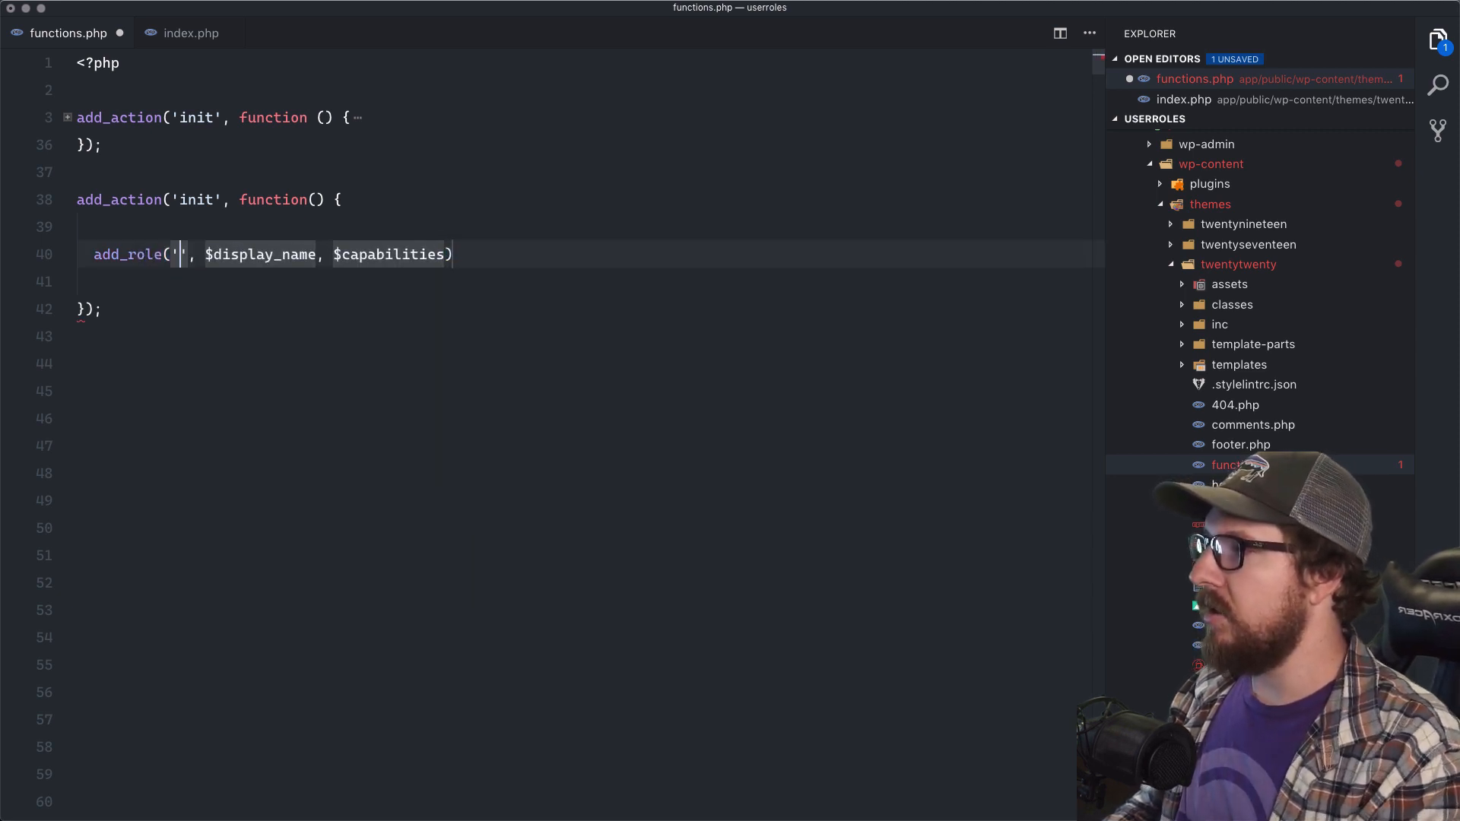
text(technica)
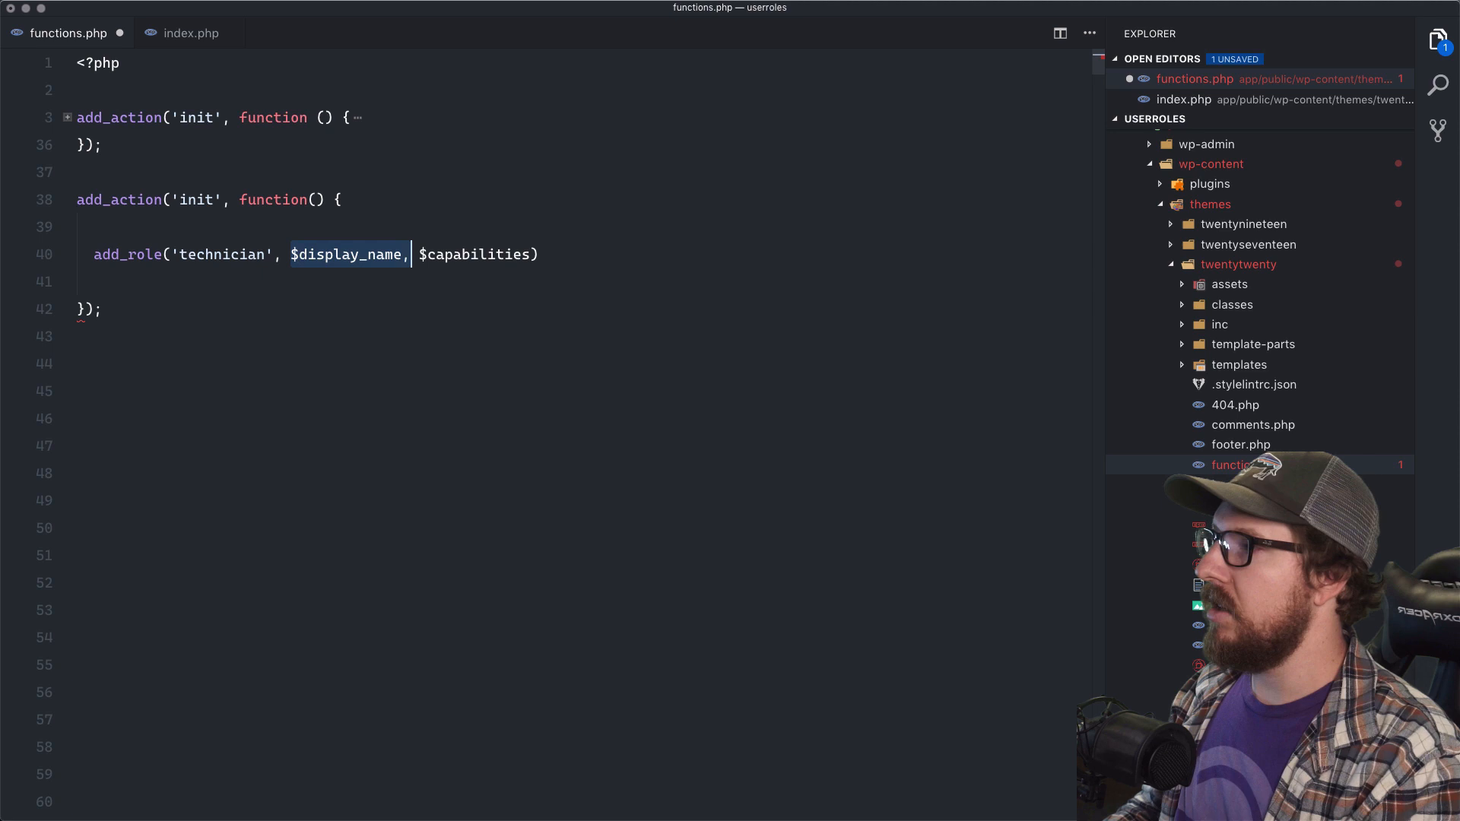
text('Technician')
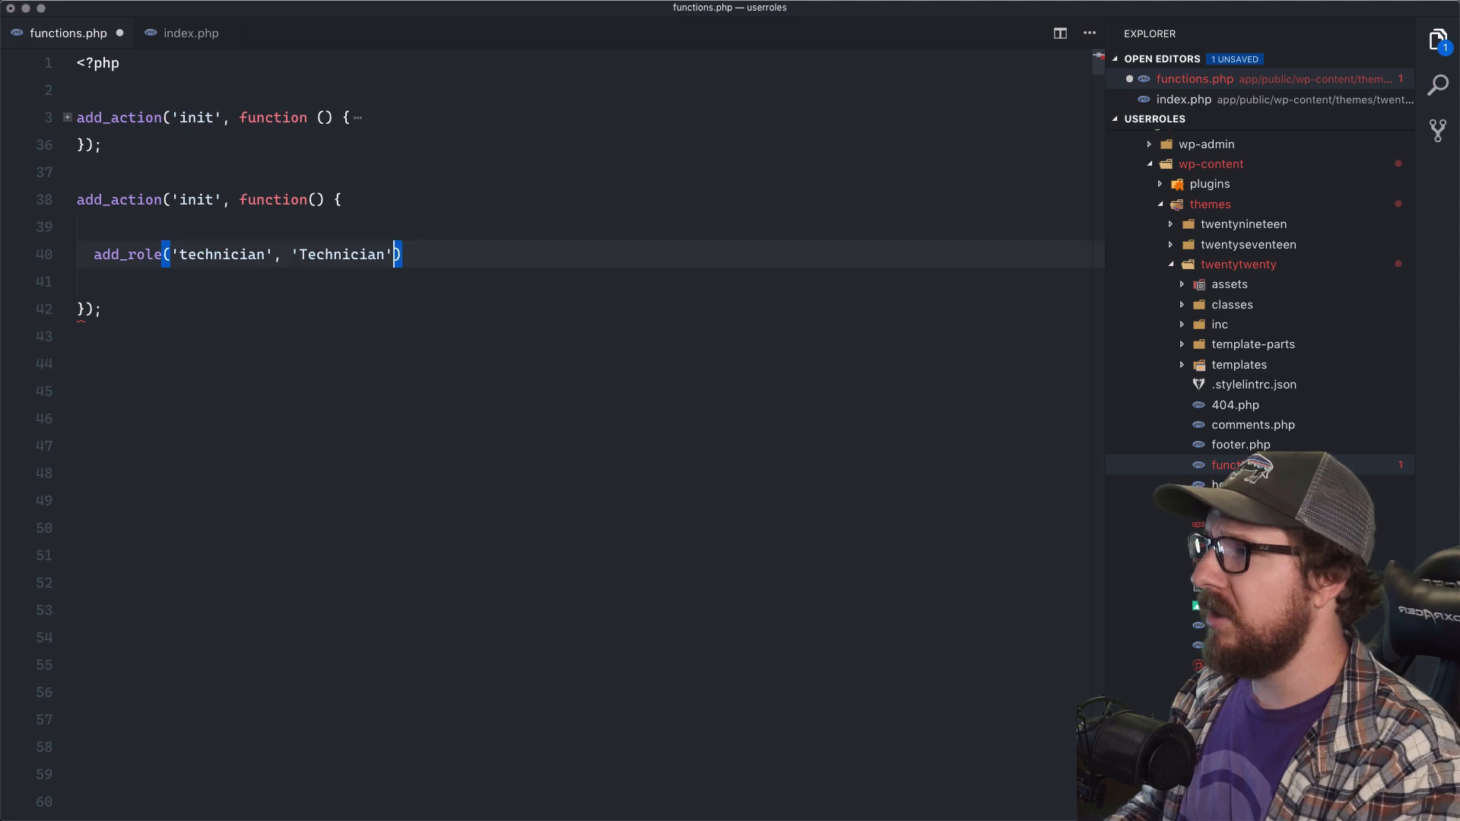
text(;)
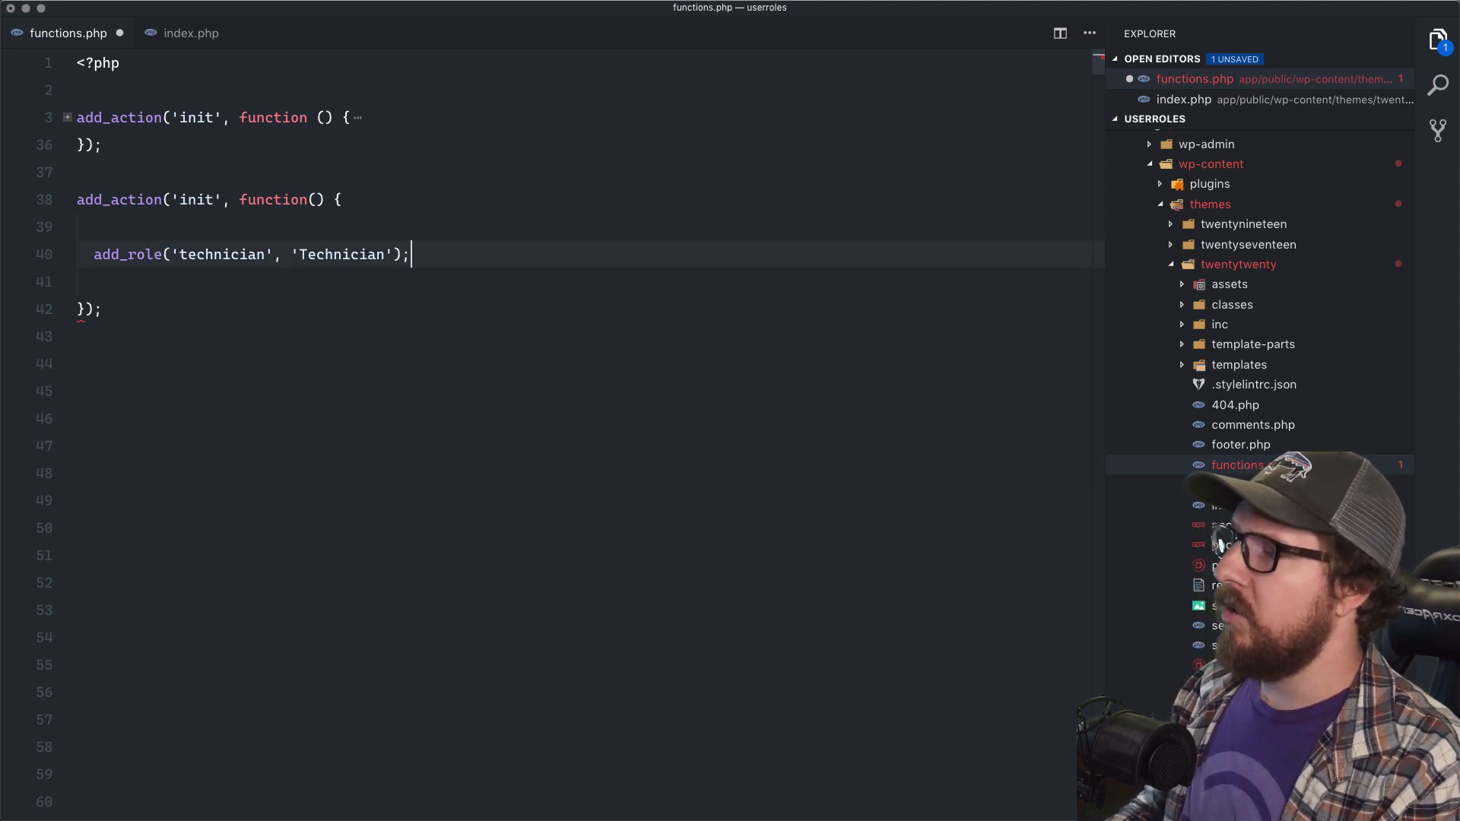
key(enter)
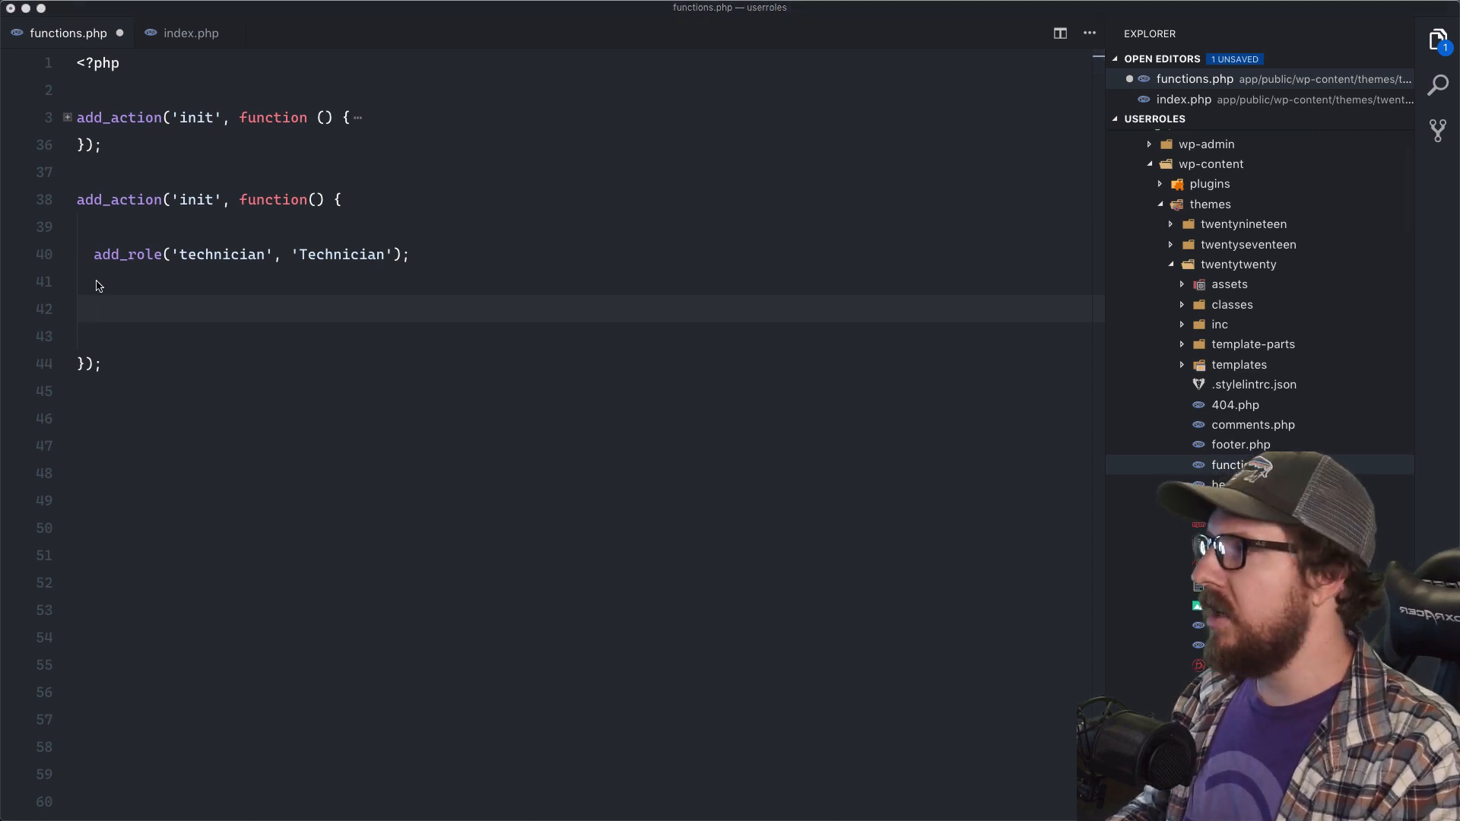
- Fetch the technician role into $tech and grant it the 'read' capability
text($tech = get_role('technician');)
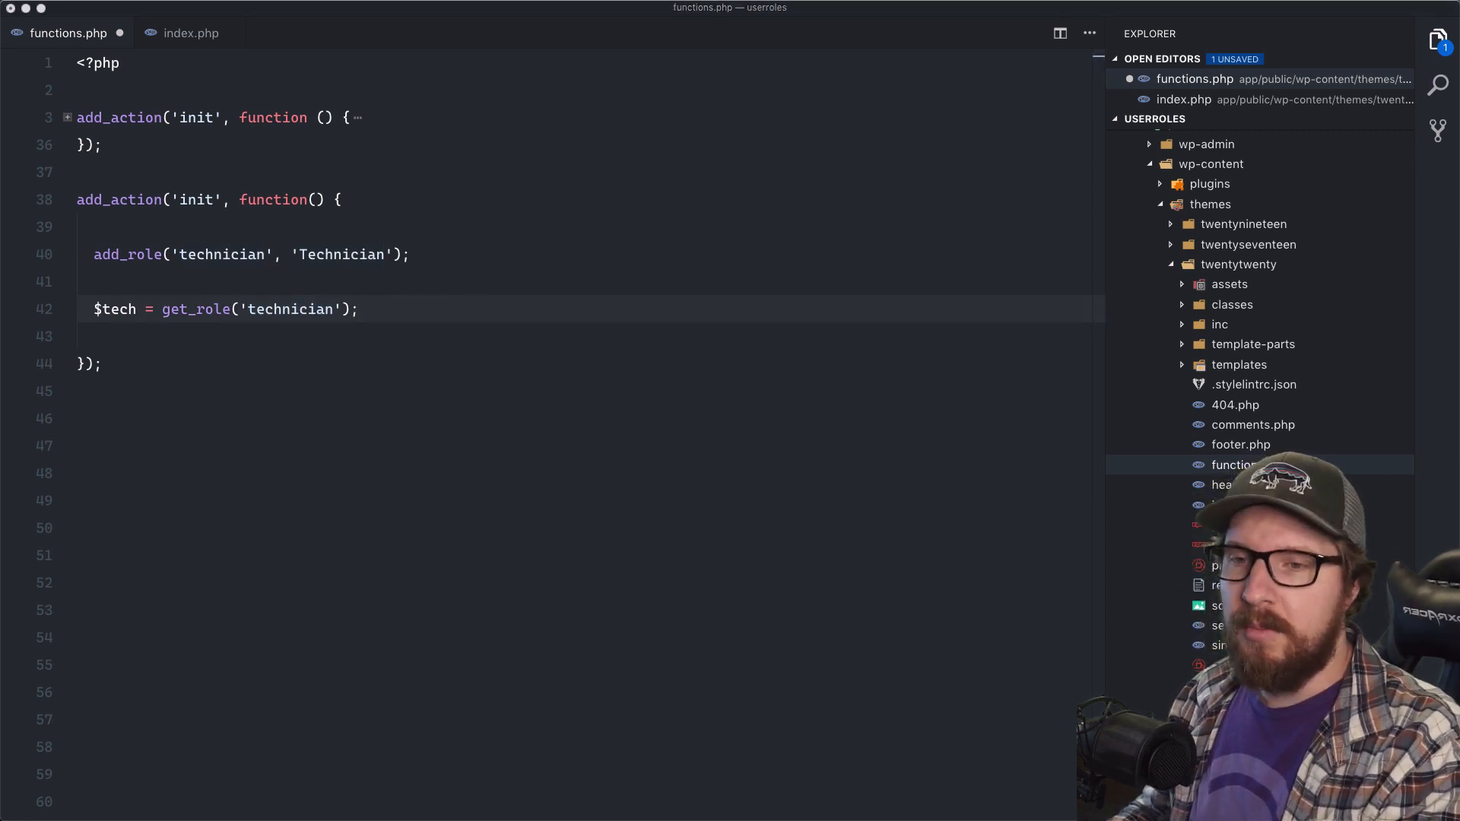
key(enter)
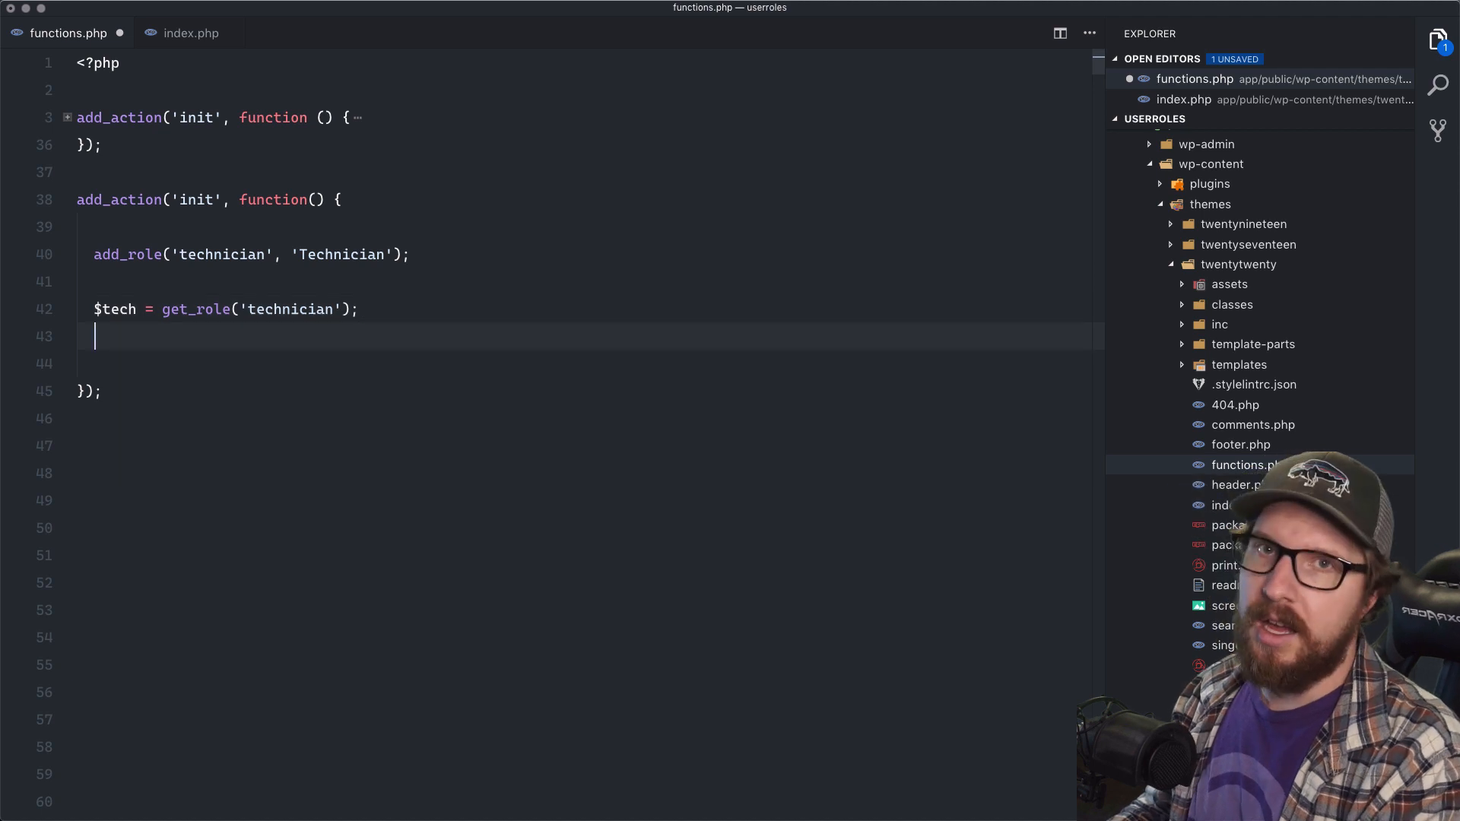
text($tech->add_cap('read');)
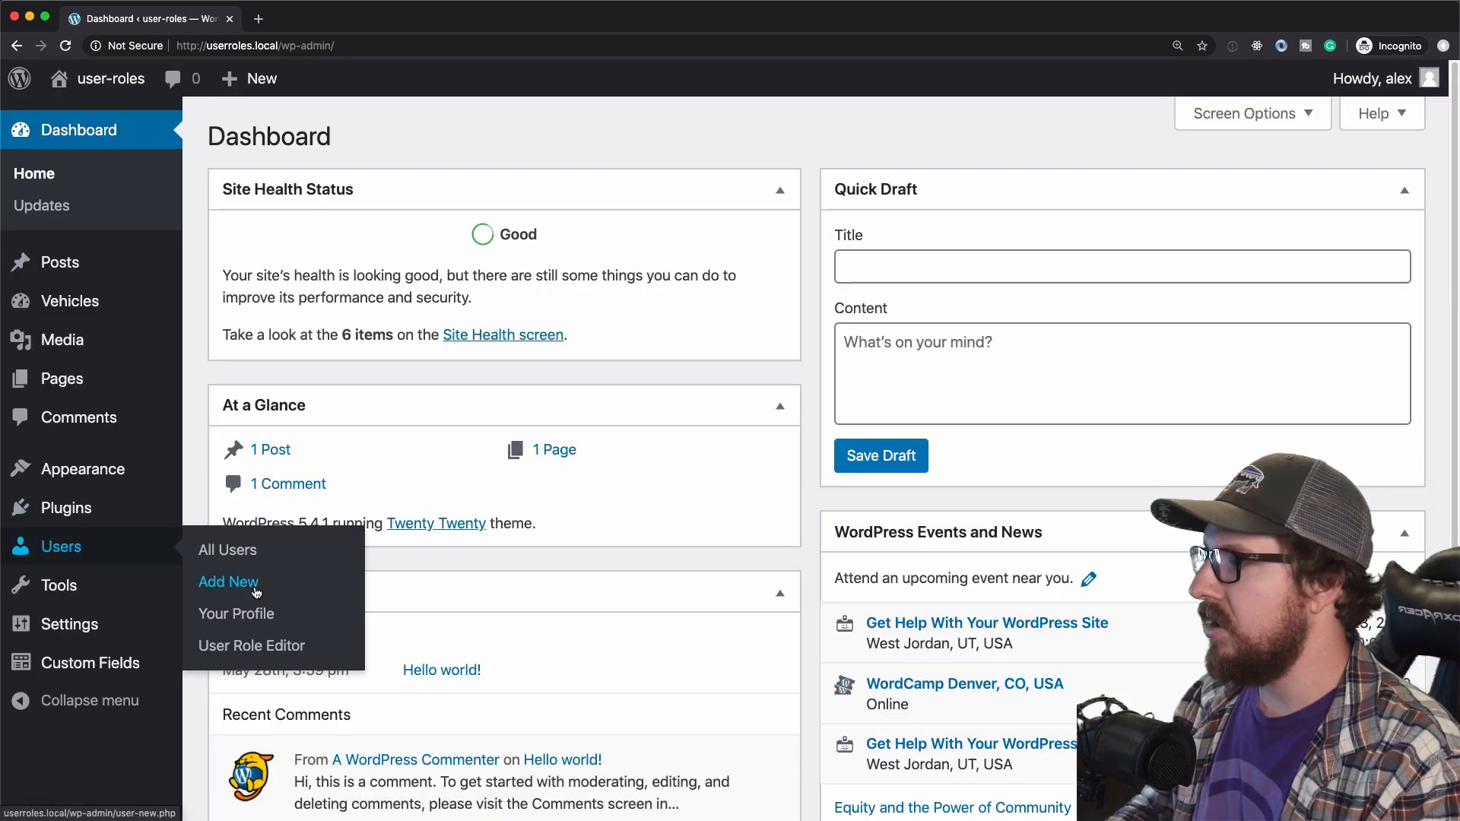
- Create user tech with email tech@t and the Technician role, then log out
click(229, 581)
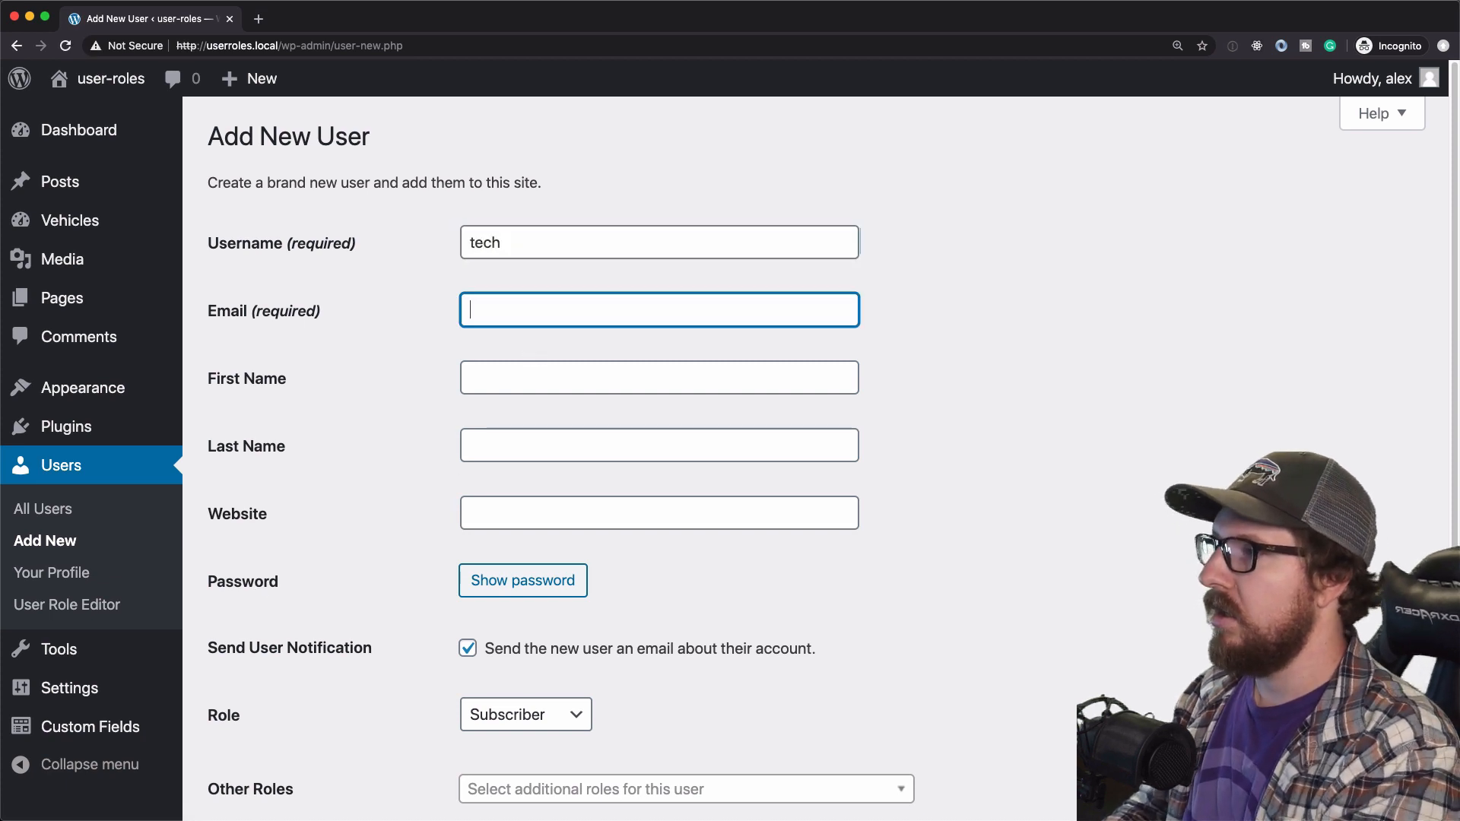
text(tech@t)
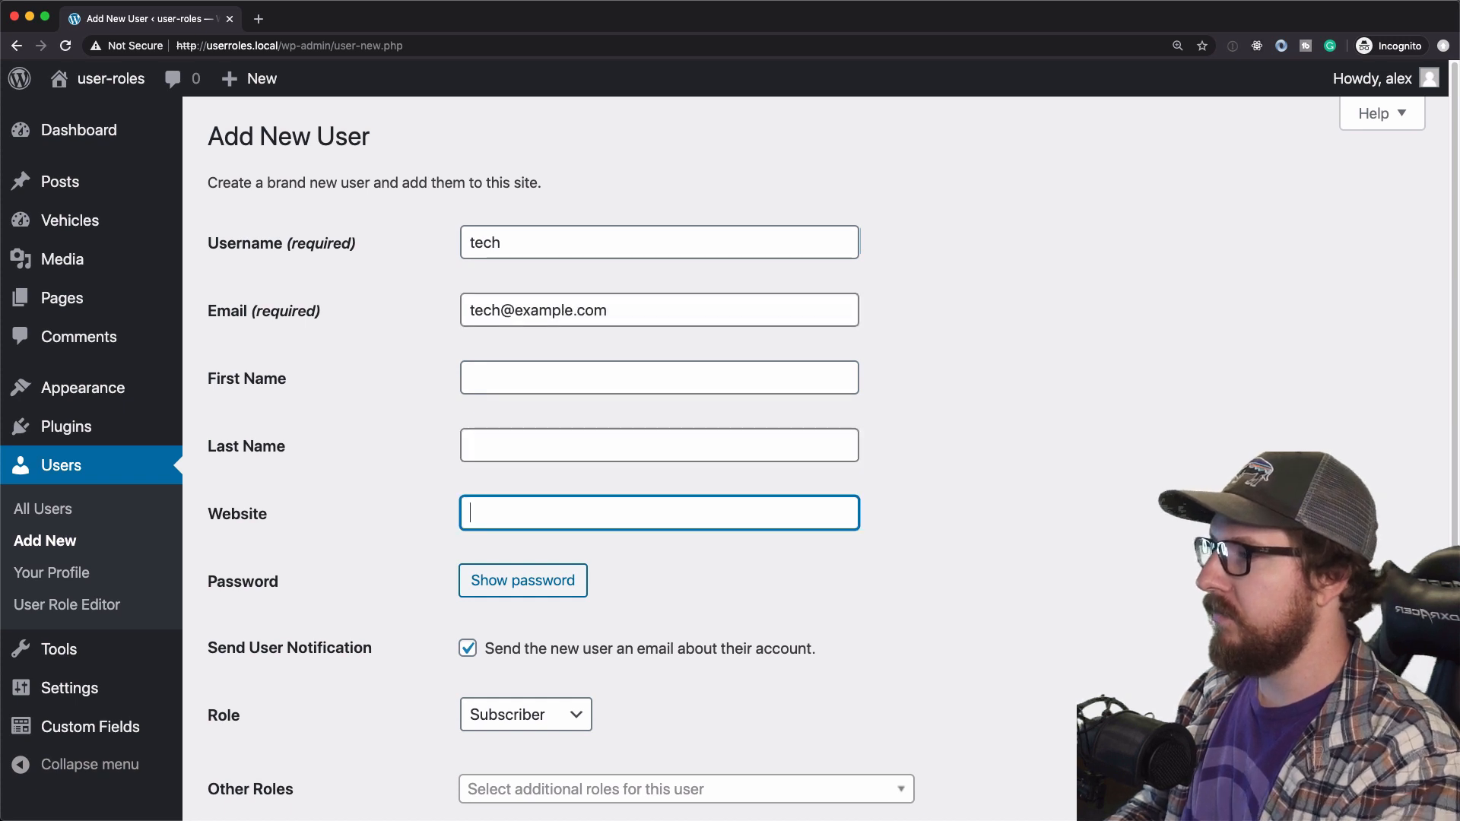
click(522, 580)
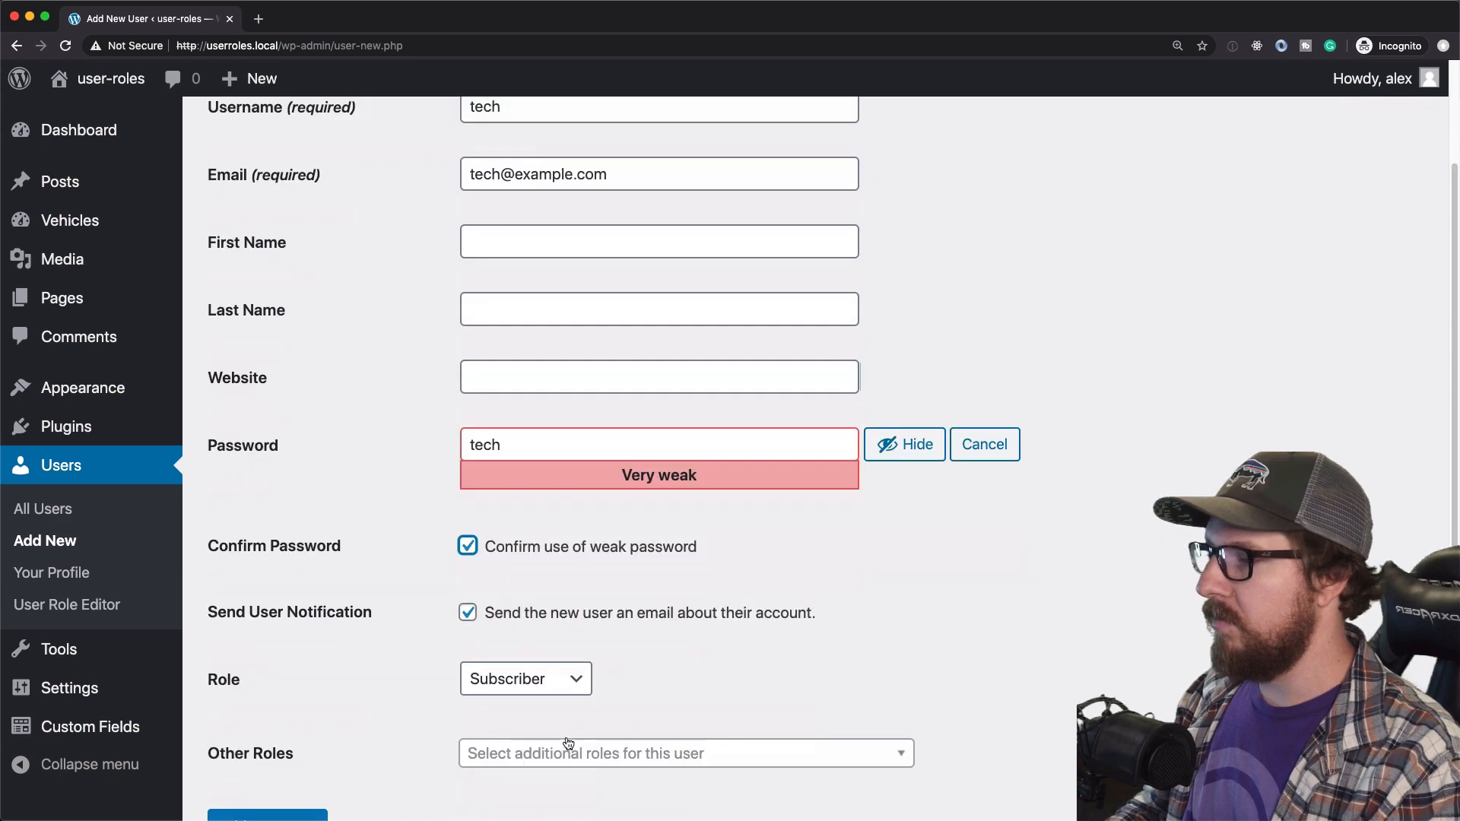
click(525, 678)
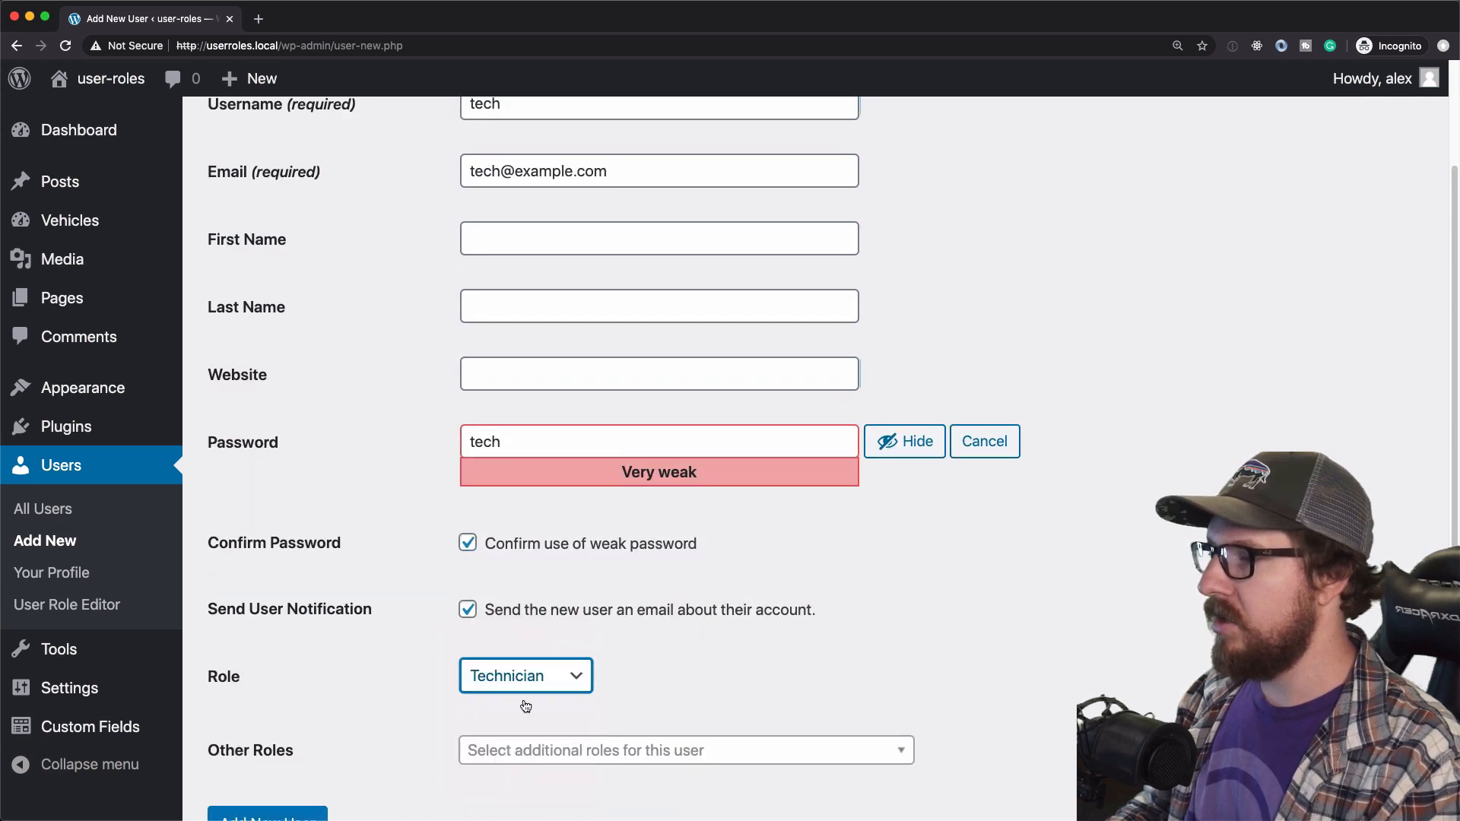
click(267, 819)
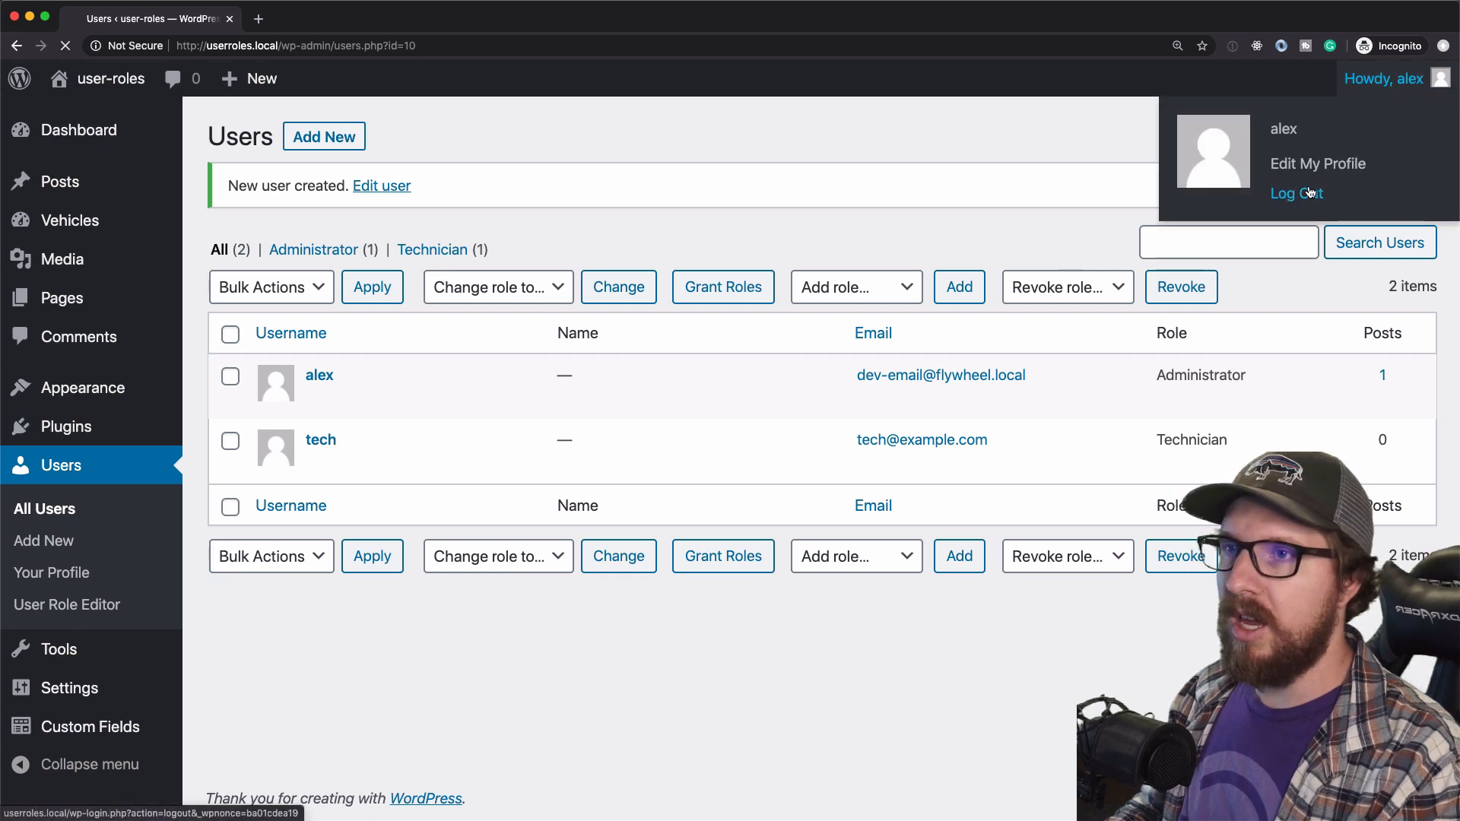
click(1296, 194)
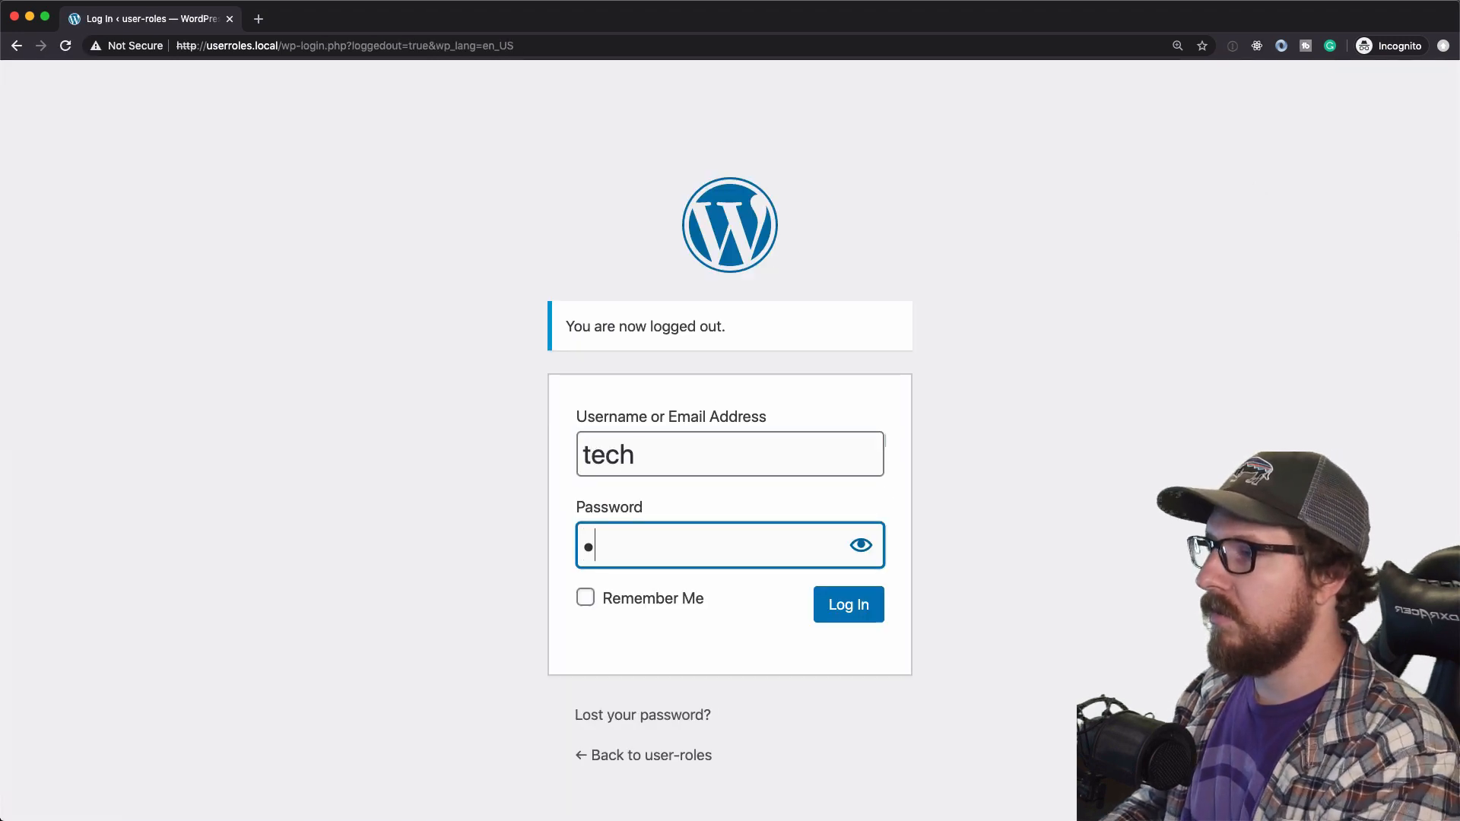
- Log in as tech and review the limited Profile page
click(847, 603)
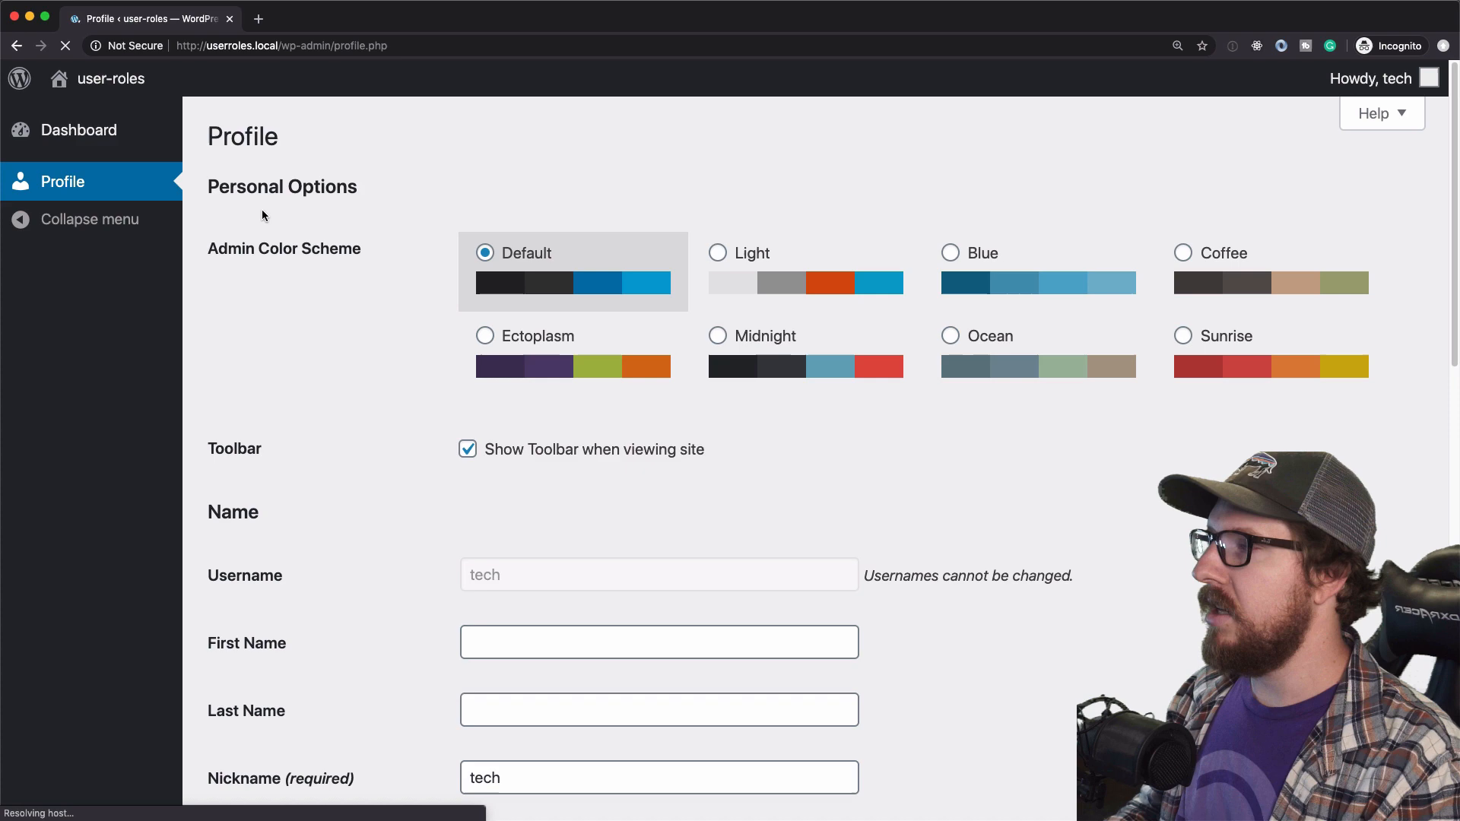
scroll(down, 3)
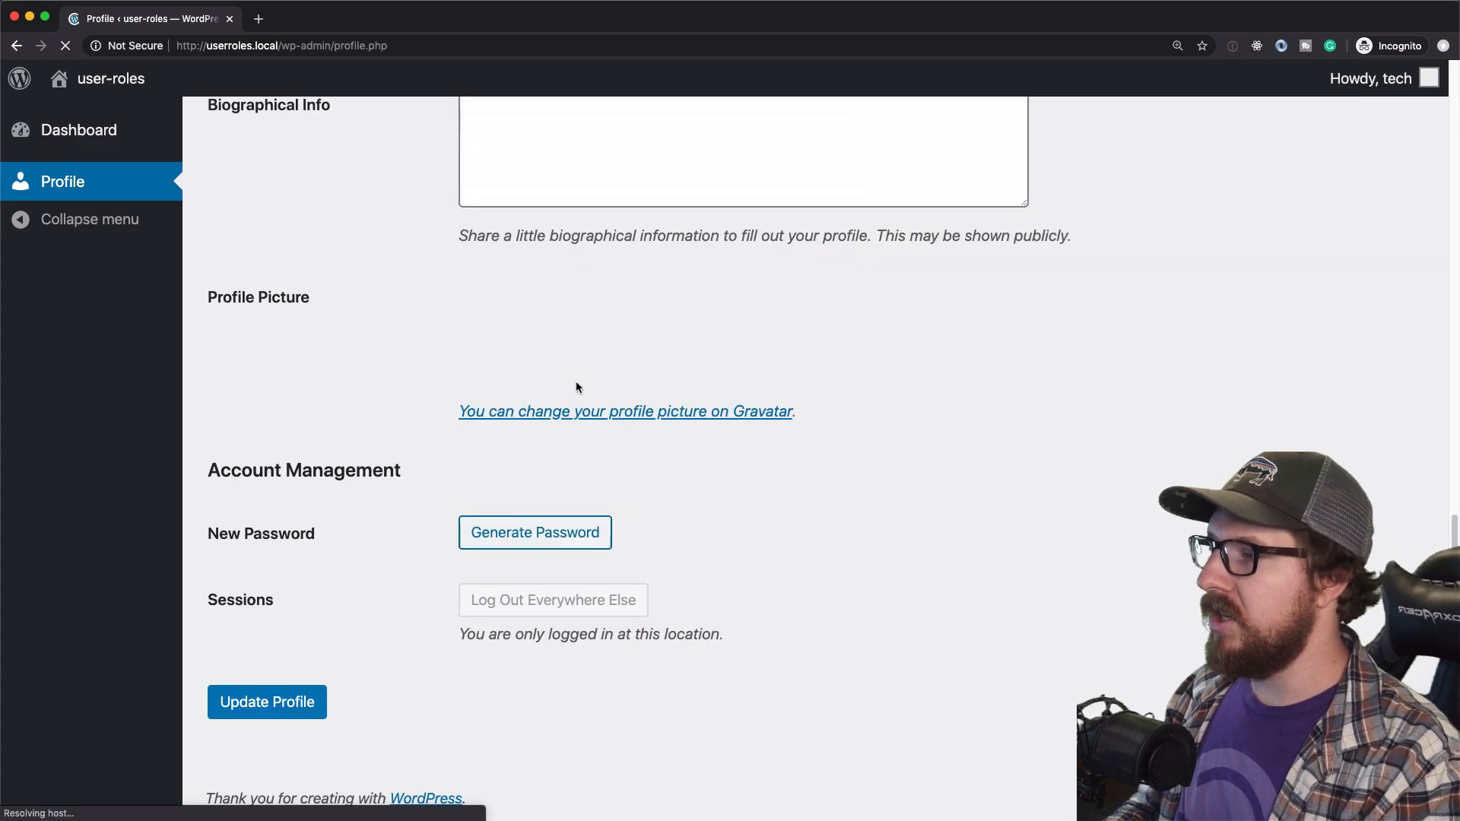
scroll(up, 3)
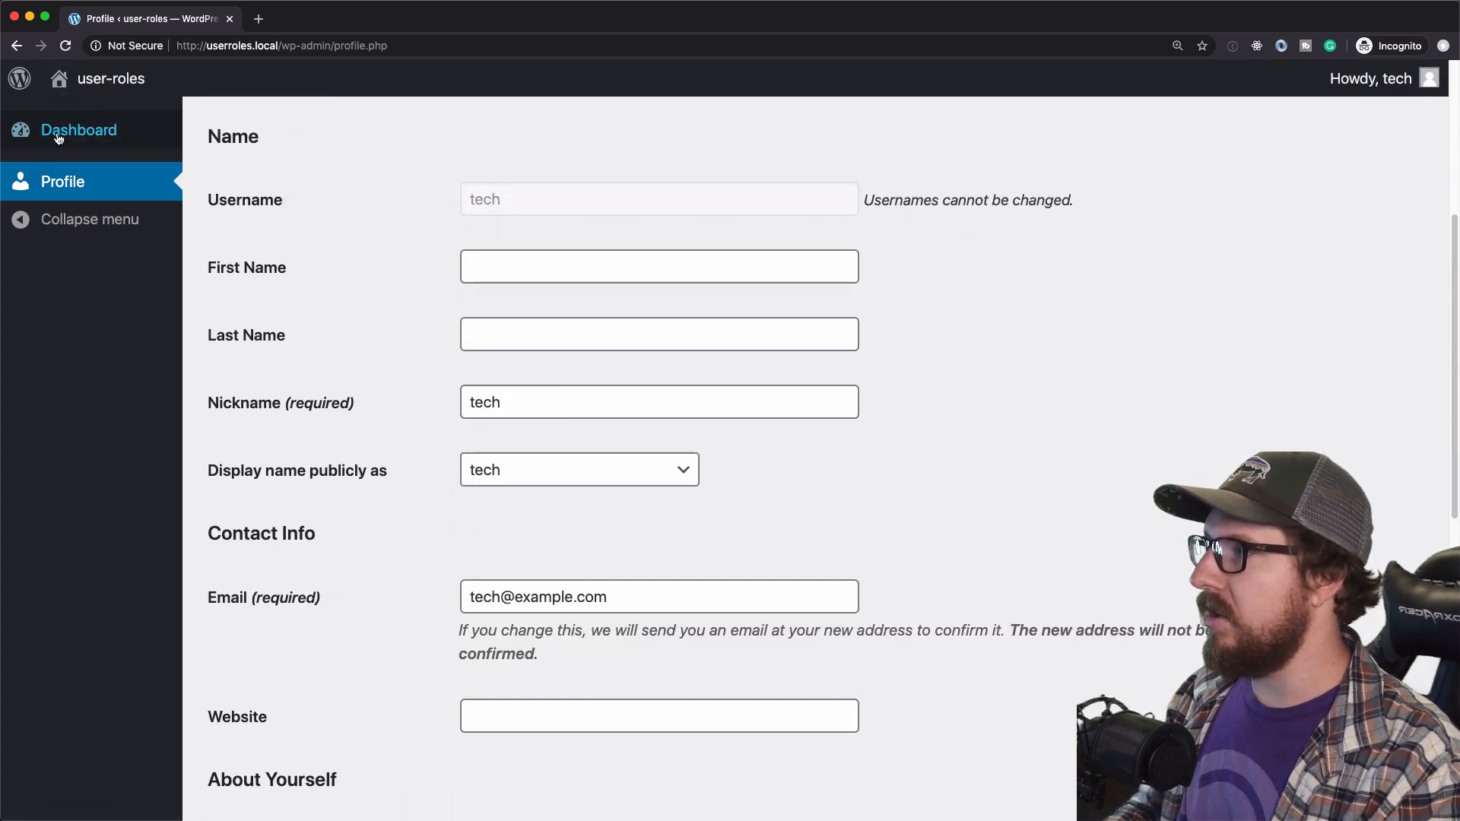
mouse_move(969, 440)
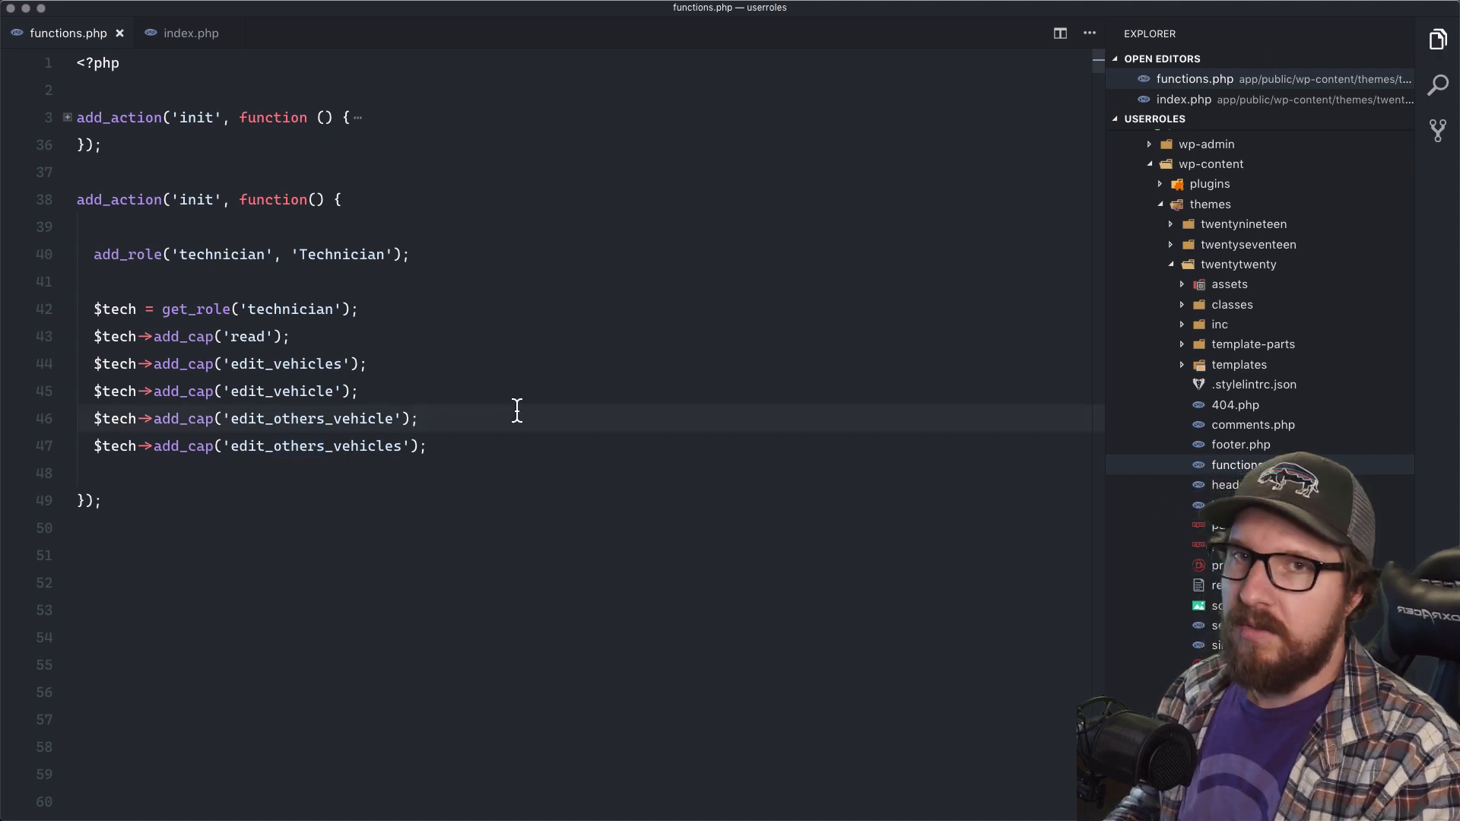
mouse_move(507, 357)
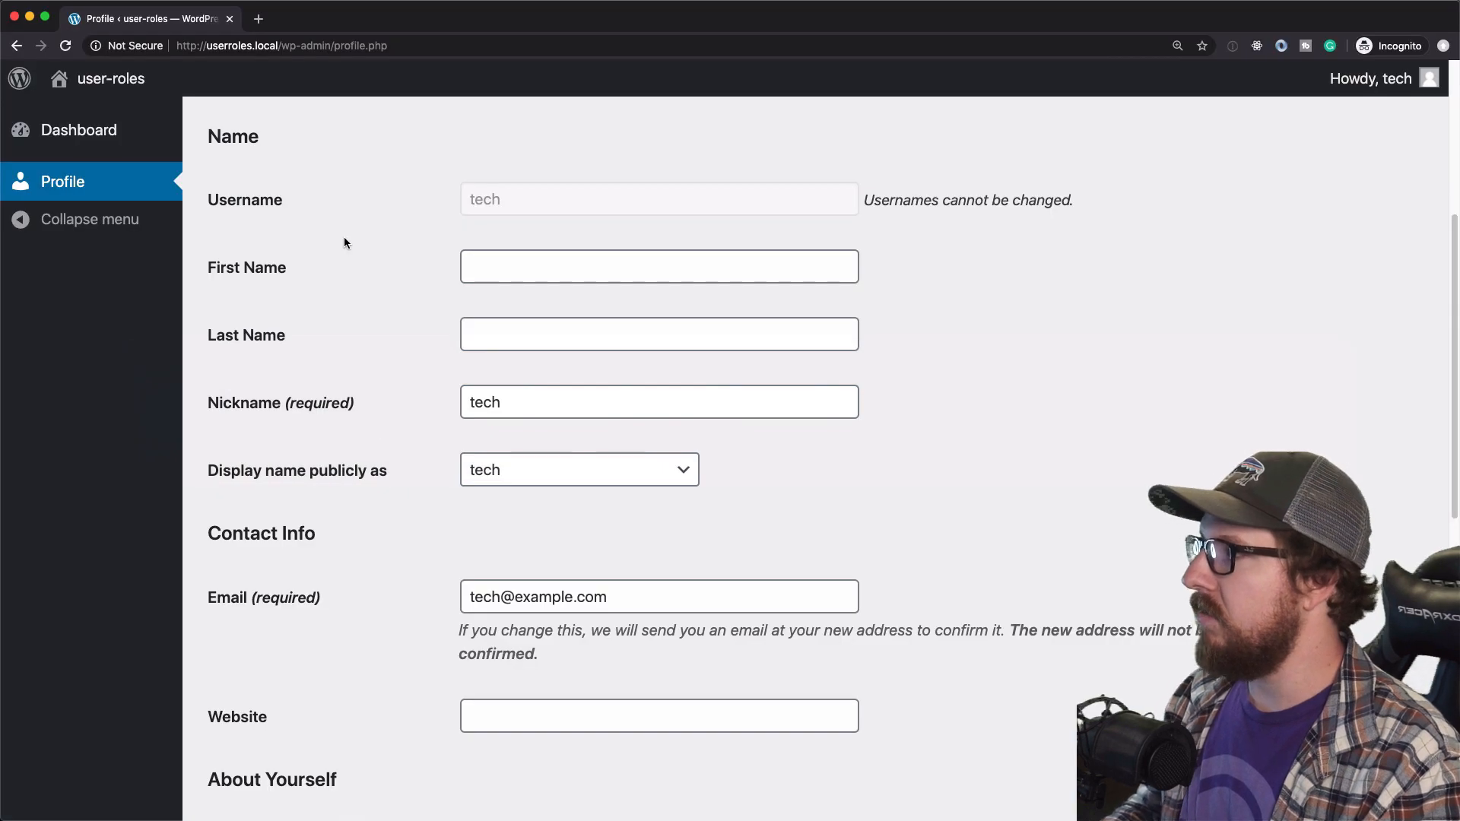
- Open All Vehicles from tech's newly visible Vehicles menu
scroll(down, 3)
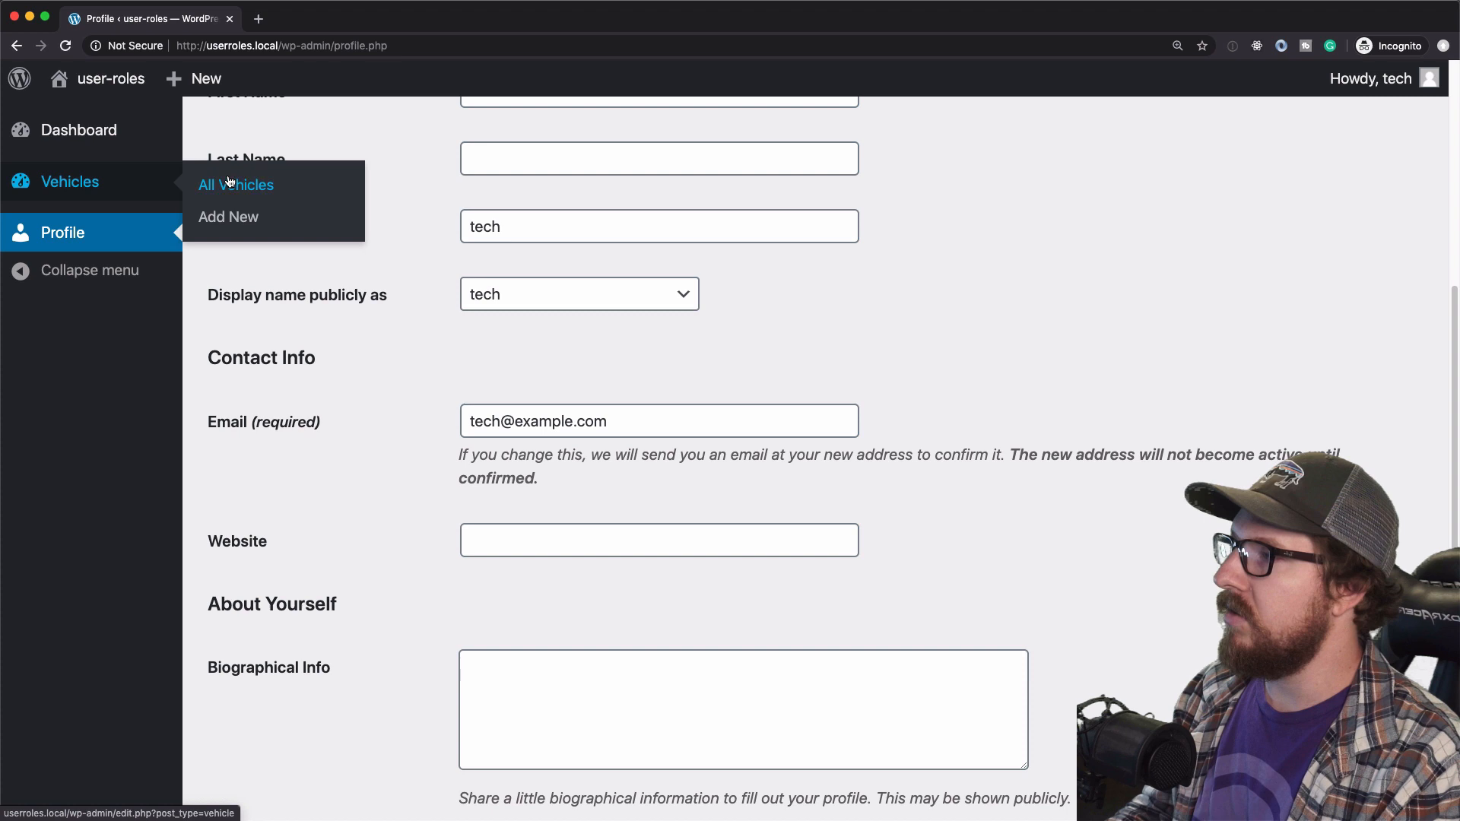
click(236, 184)
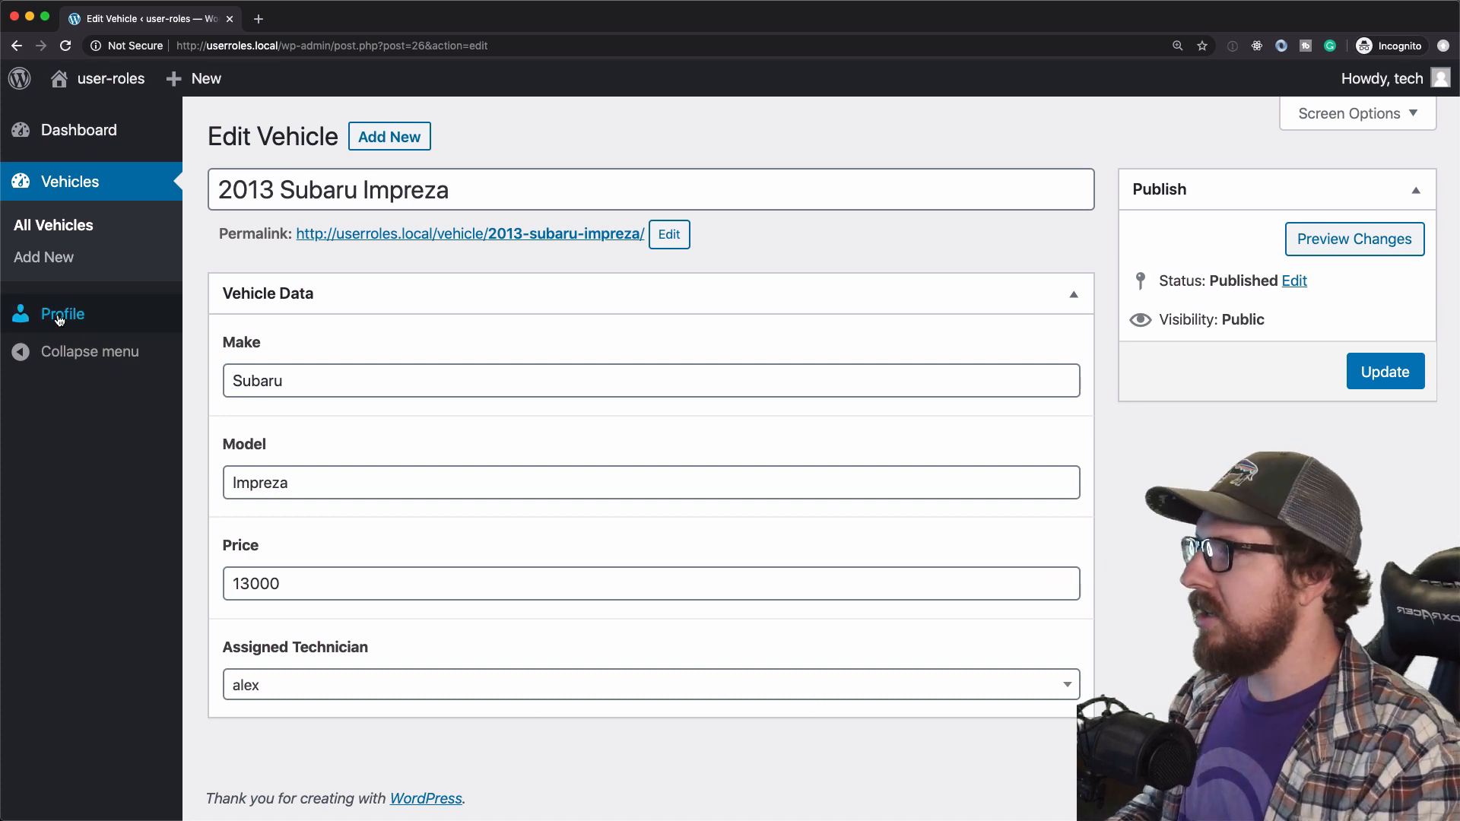
mouse_move(110, 314)
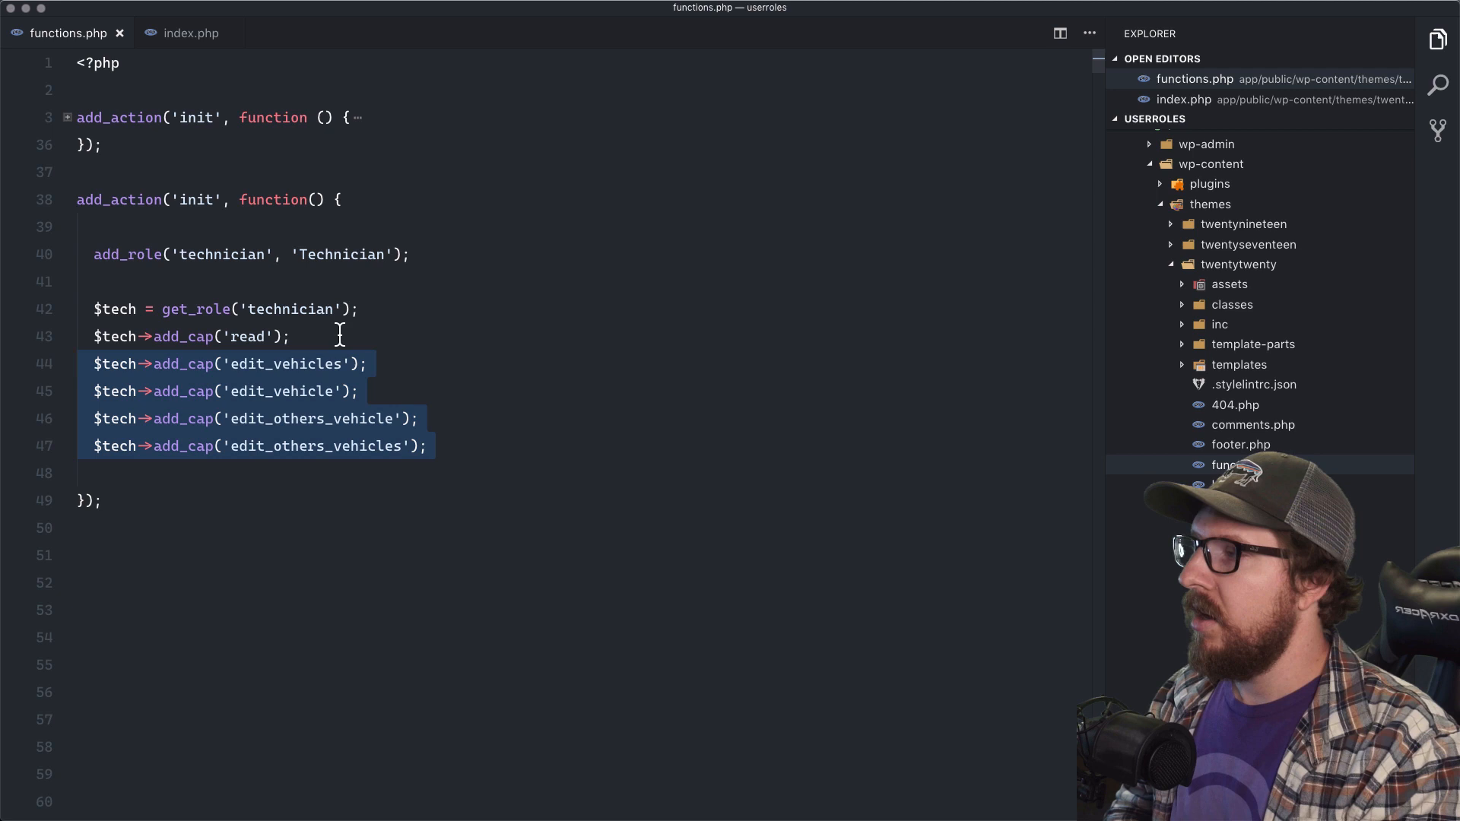
mouse_move(224, 245)
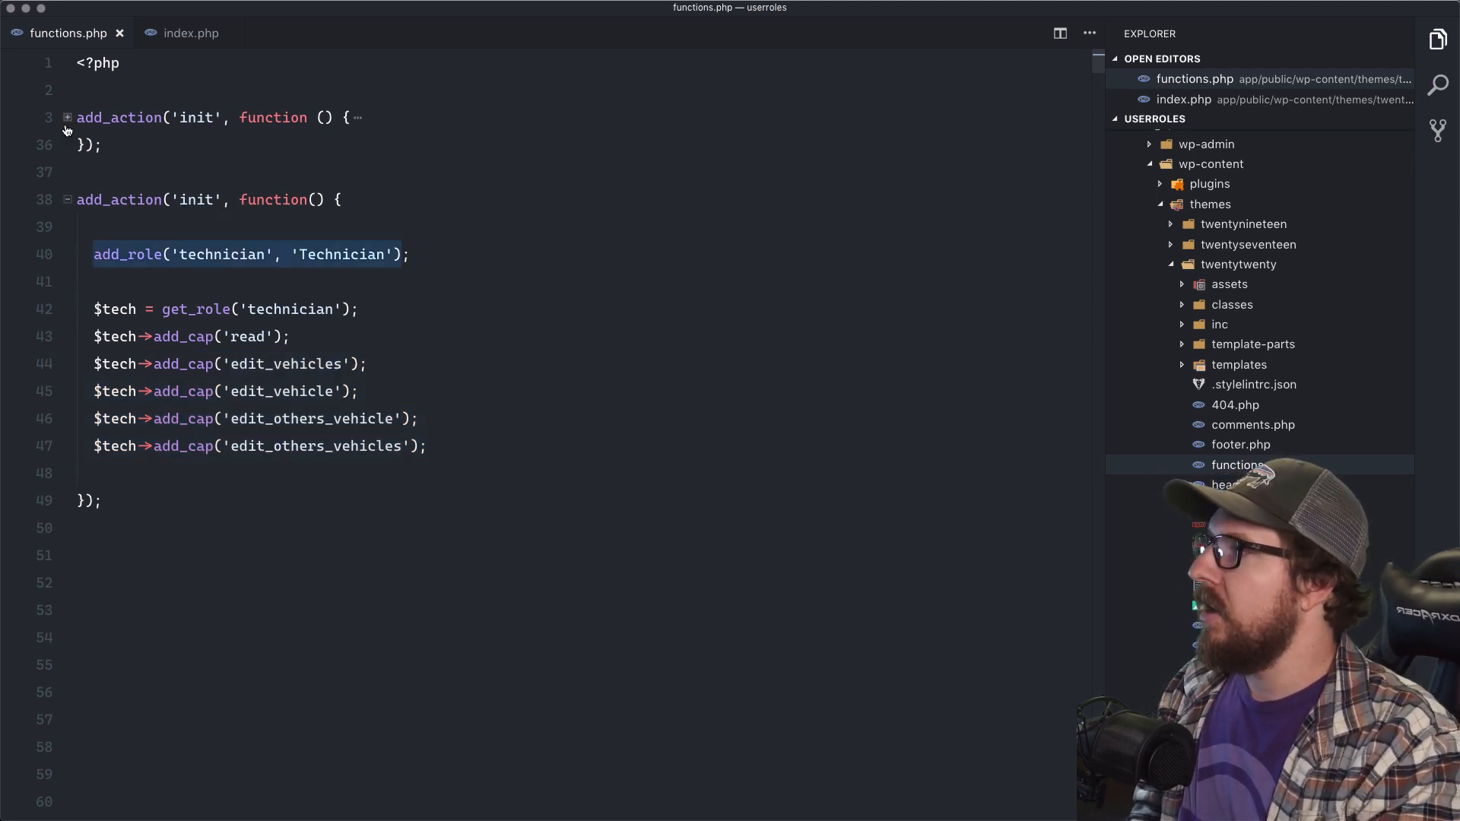
- Review functions.php's role code, then switch to the theme's index.php template
scroll(up, 3)
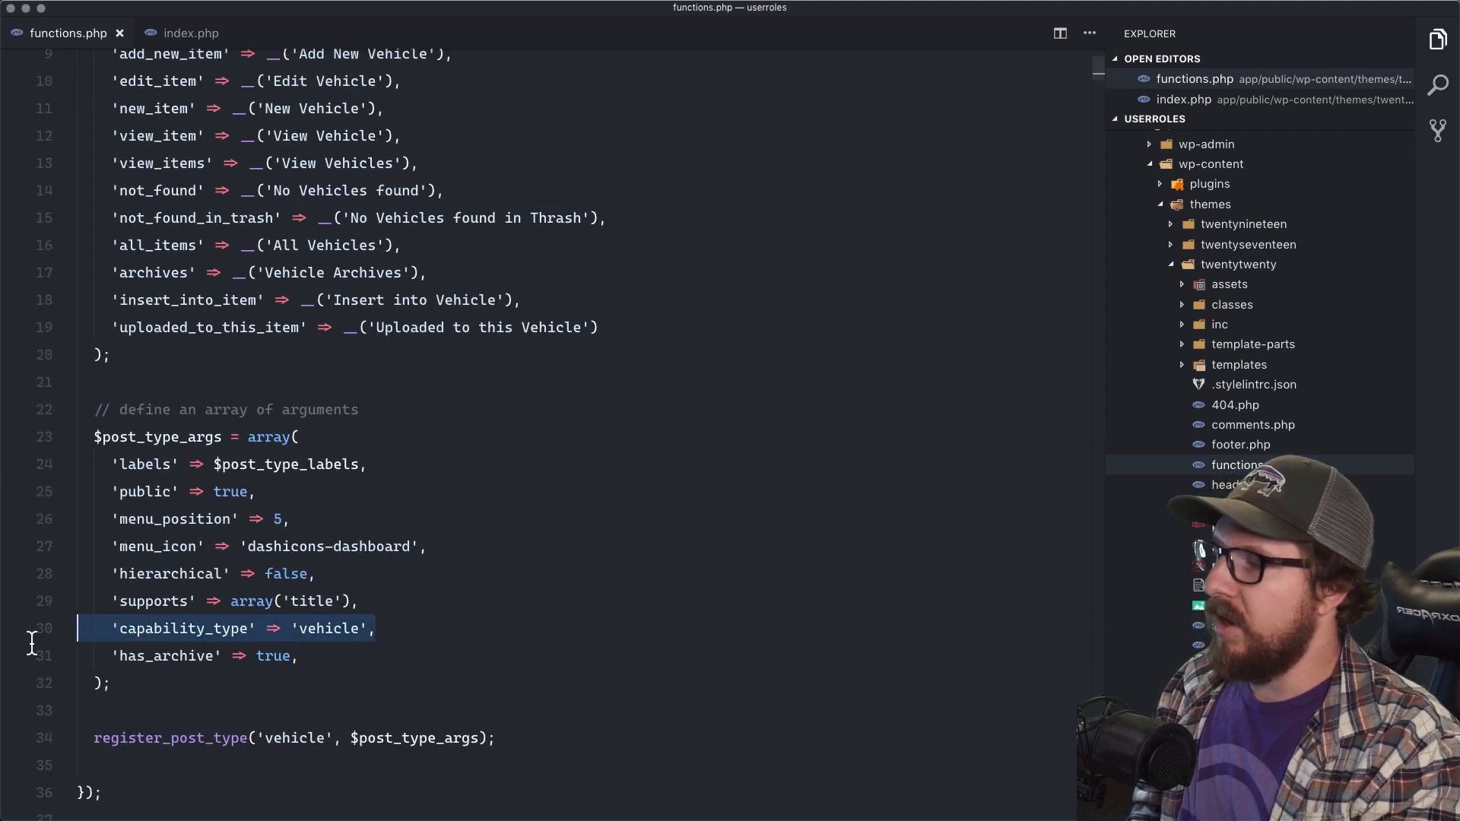
scroll(up, 3)
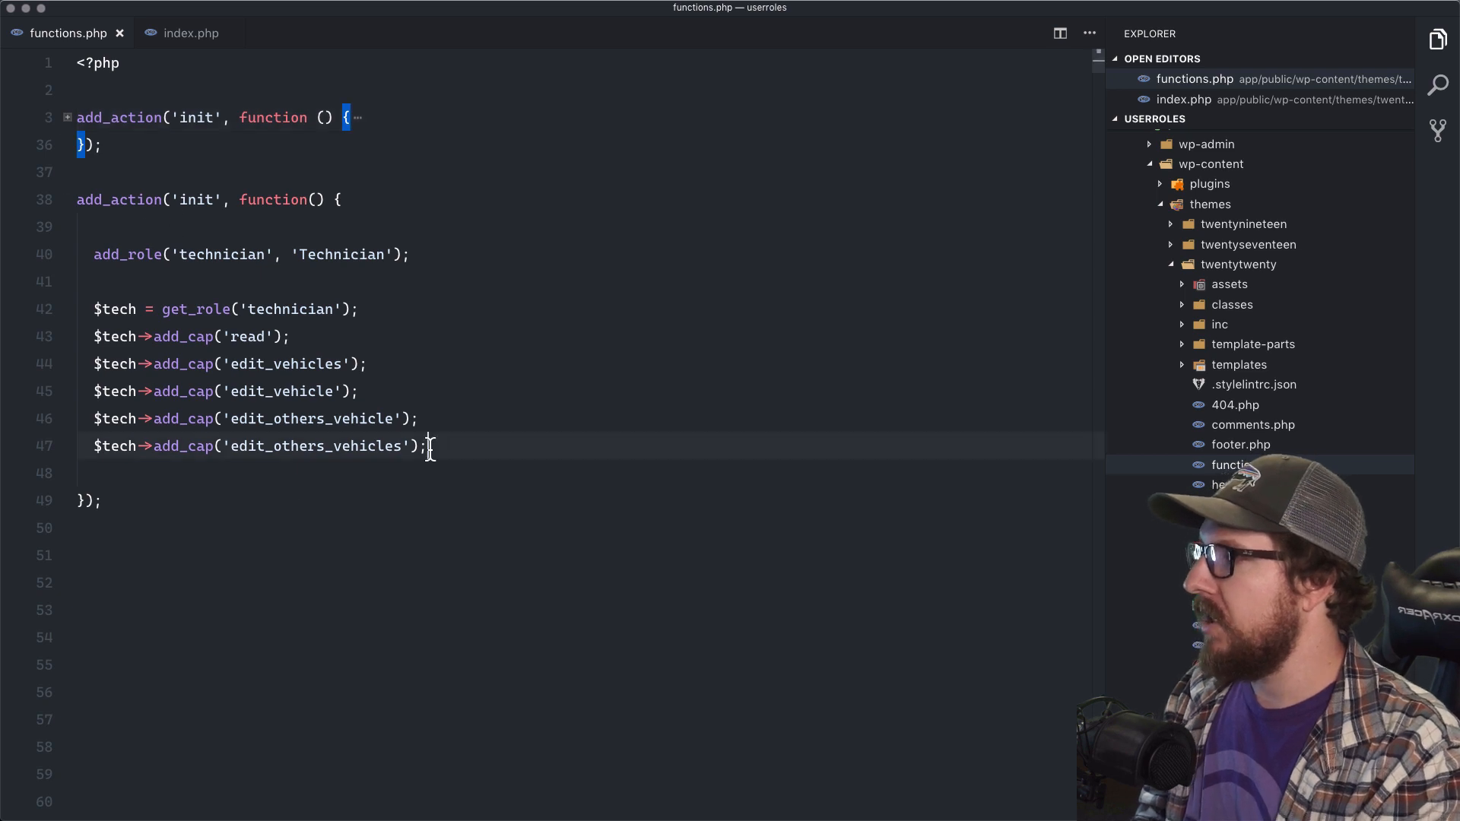
click(420, 418)
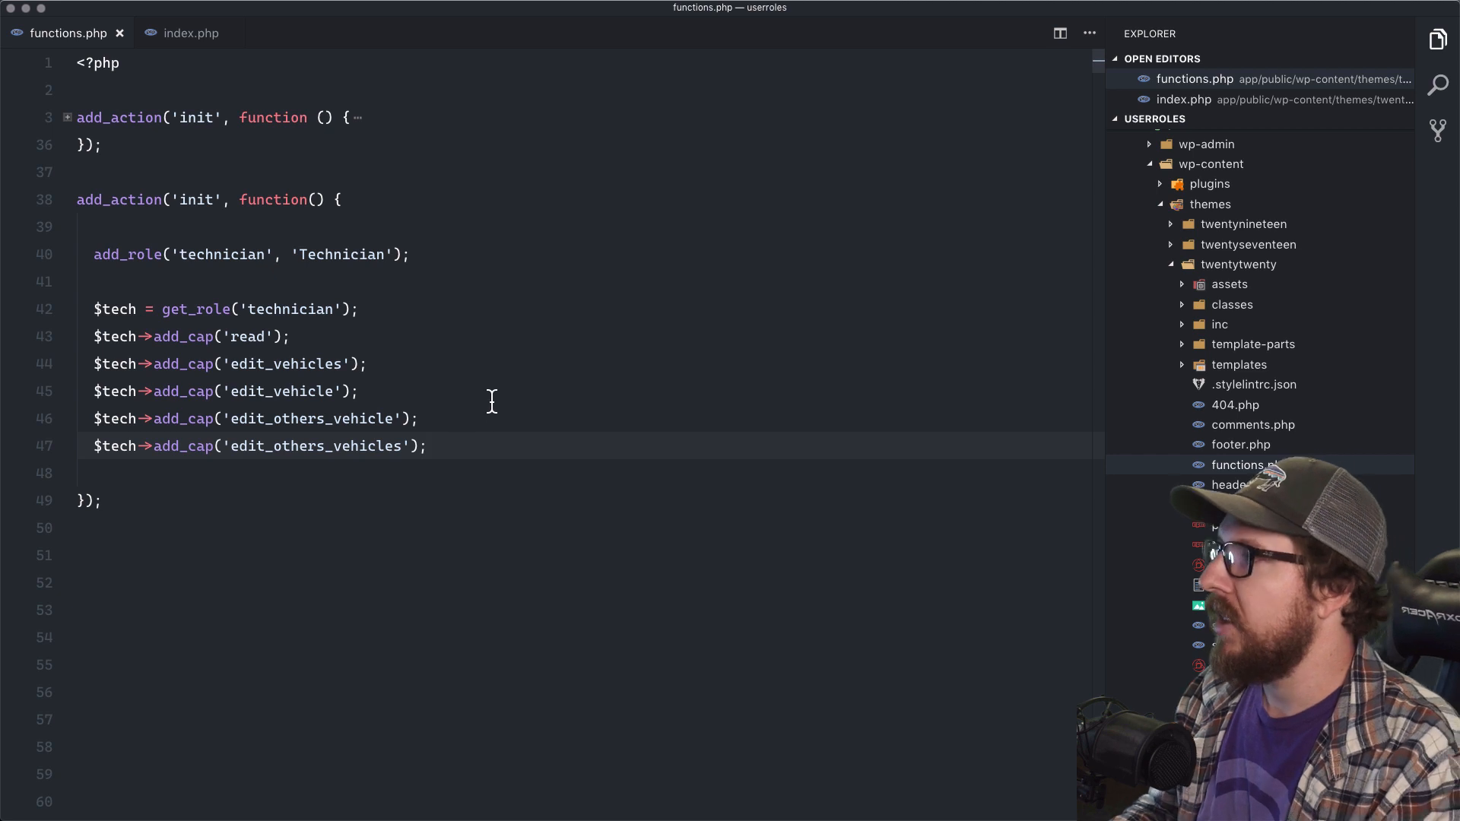
click(192, 32)
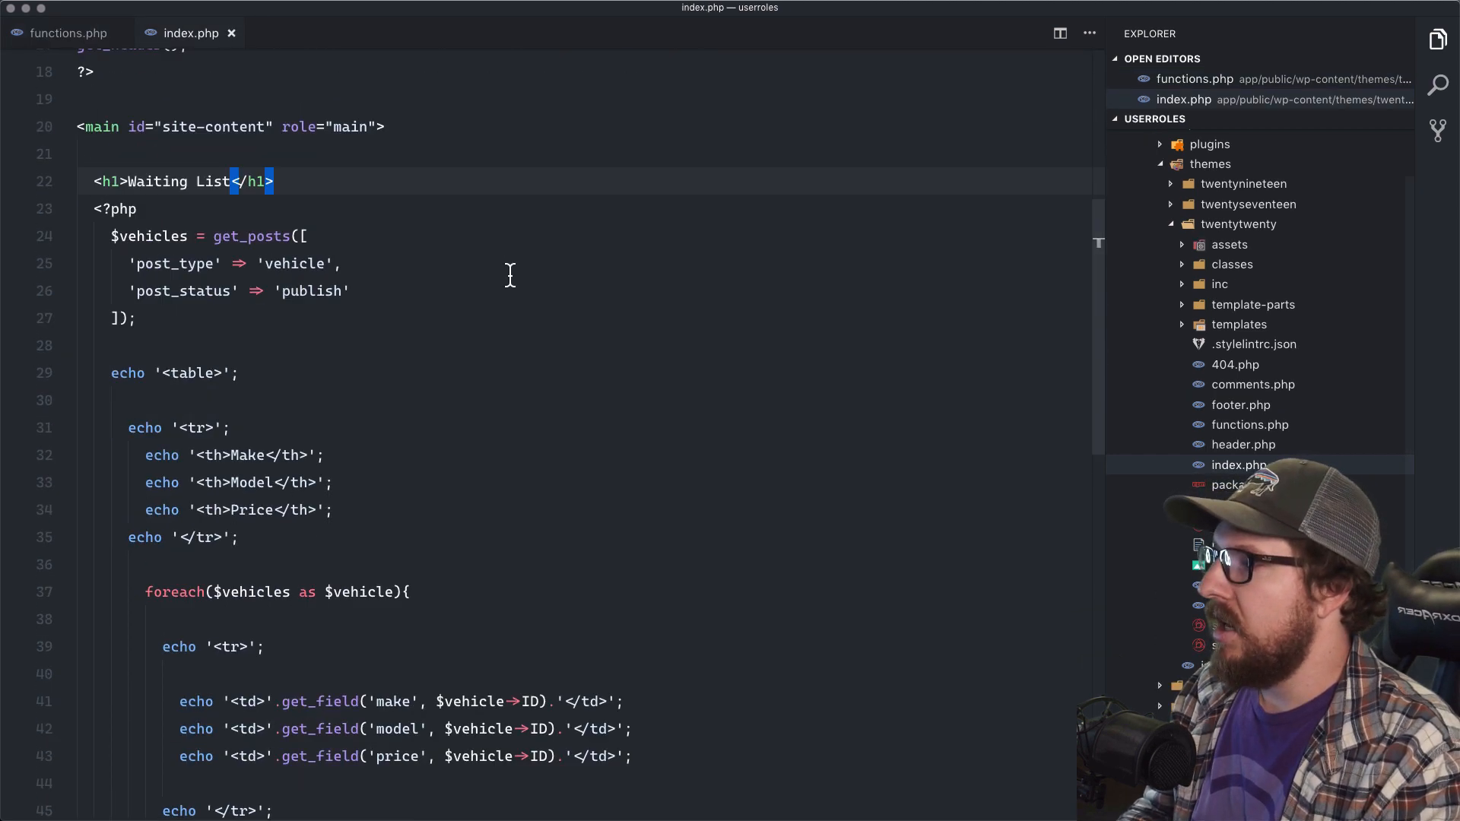
- Wrap the price <td> line in if (current_user_can('administrator')) { }
scroll(down, 3)
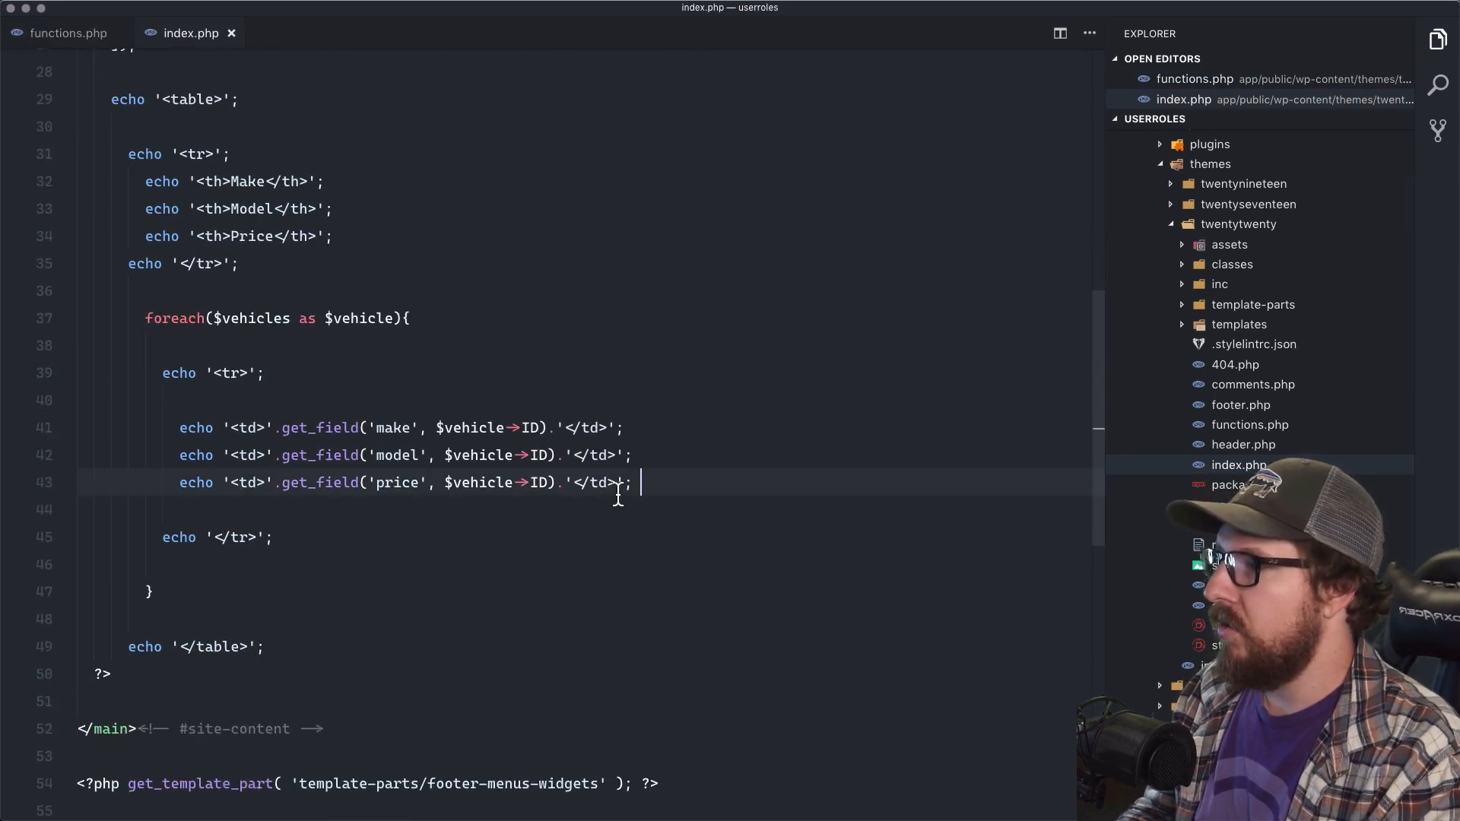
click(659, 455)
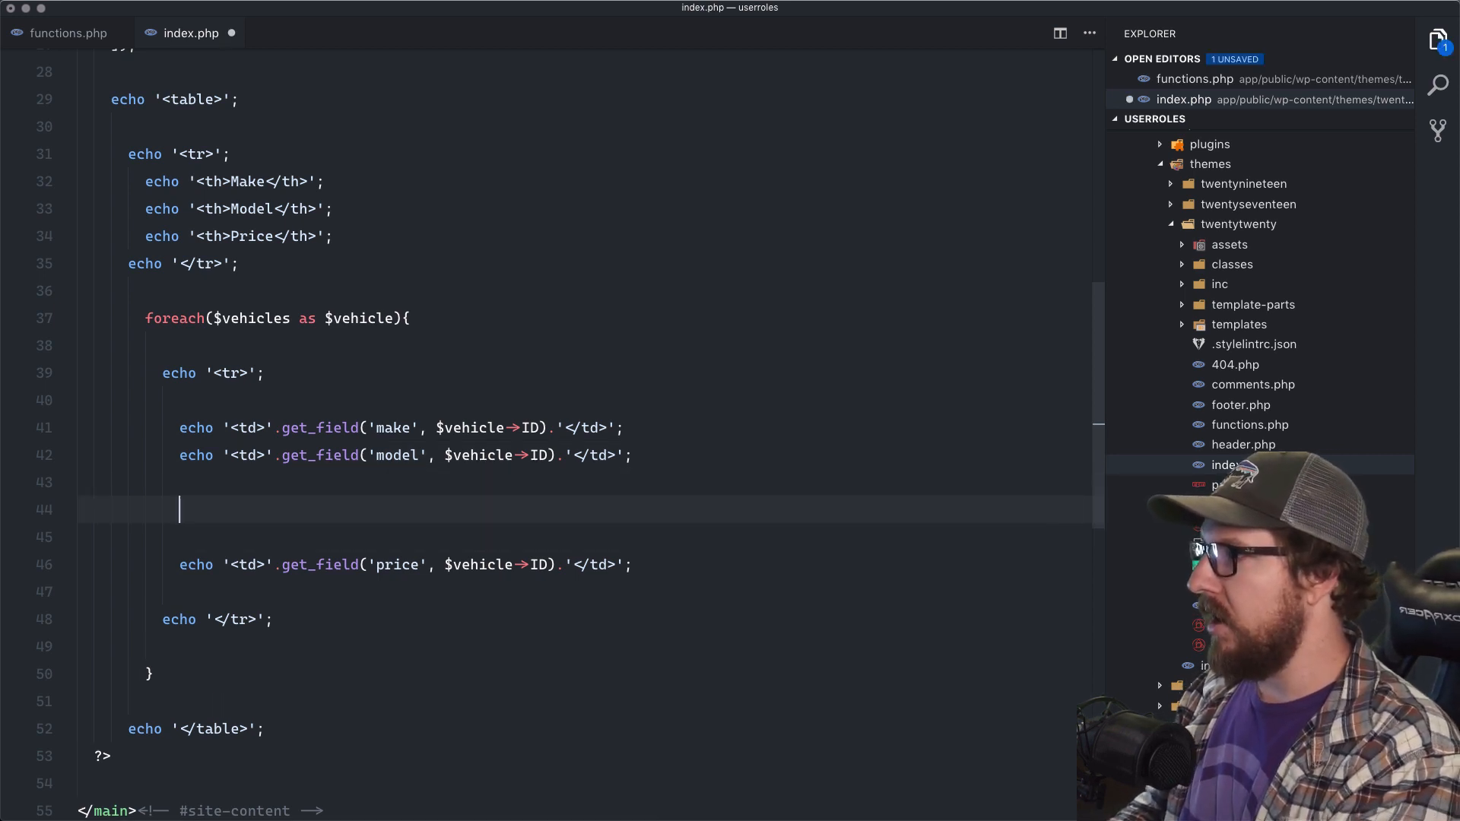
text(if(current_user_can()
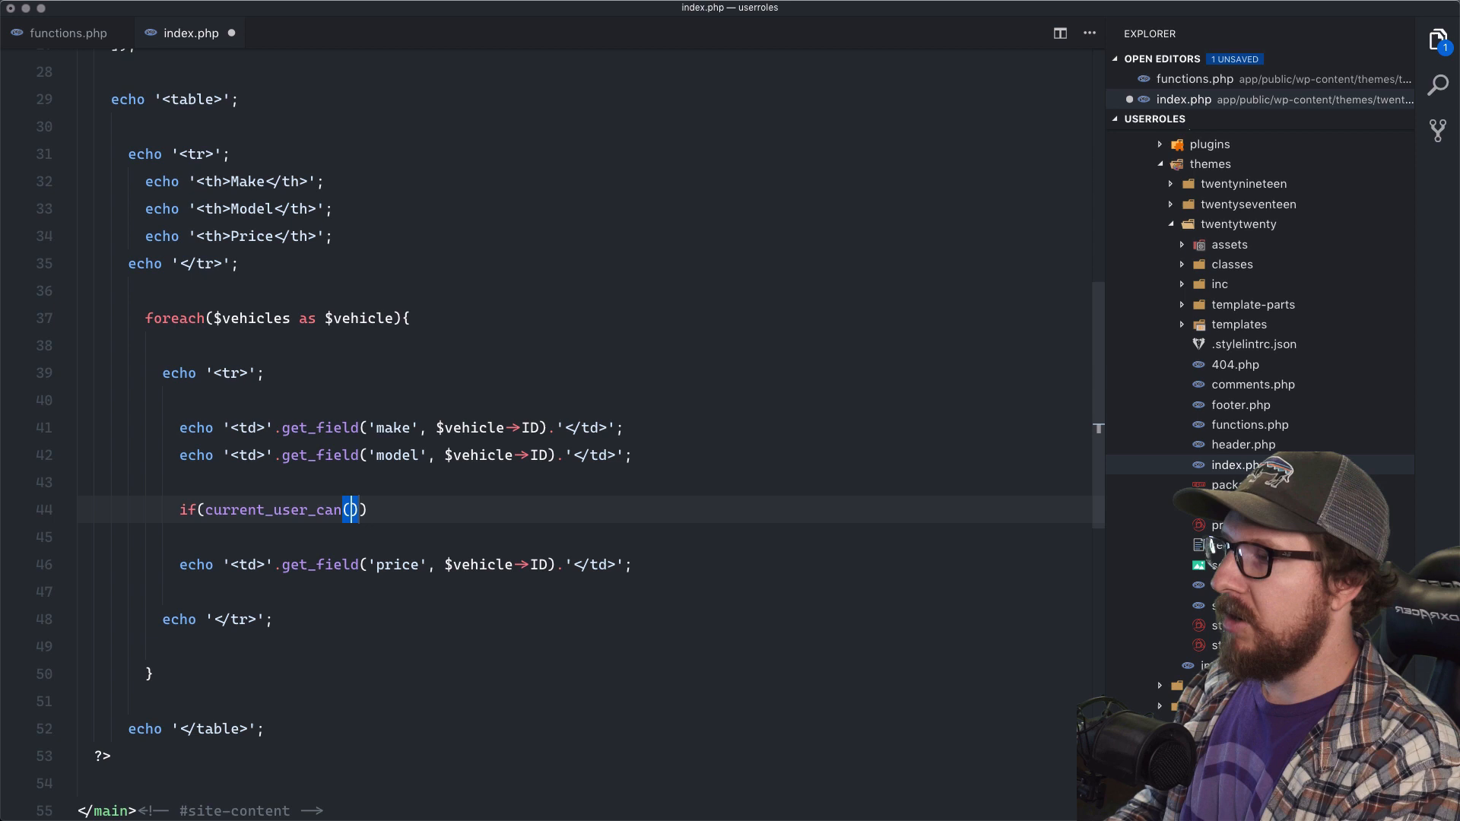
text('')
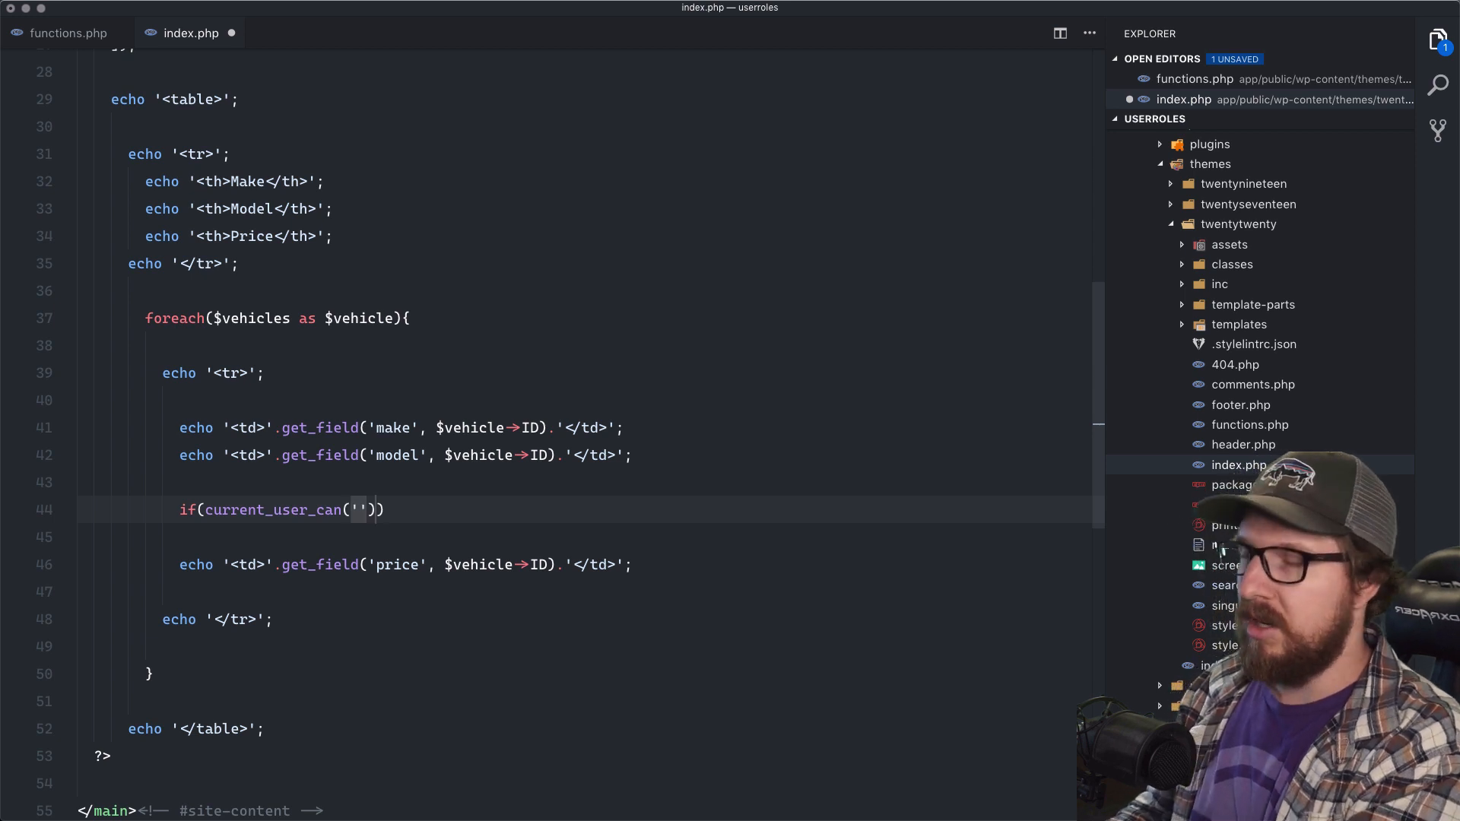
text(administr)
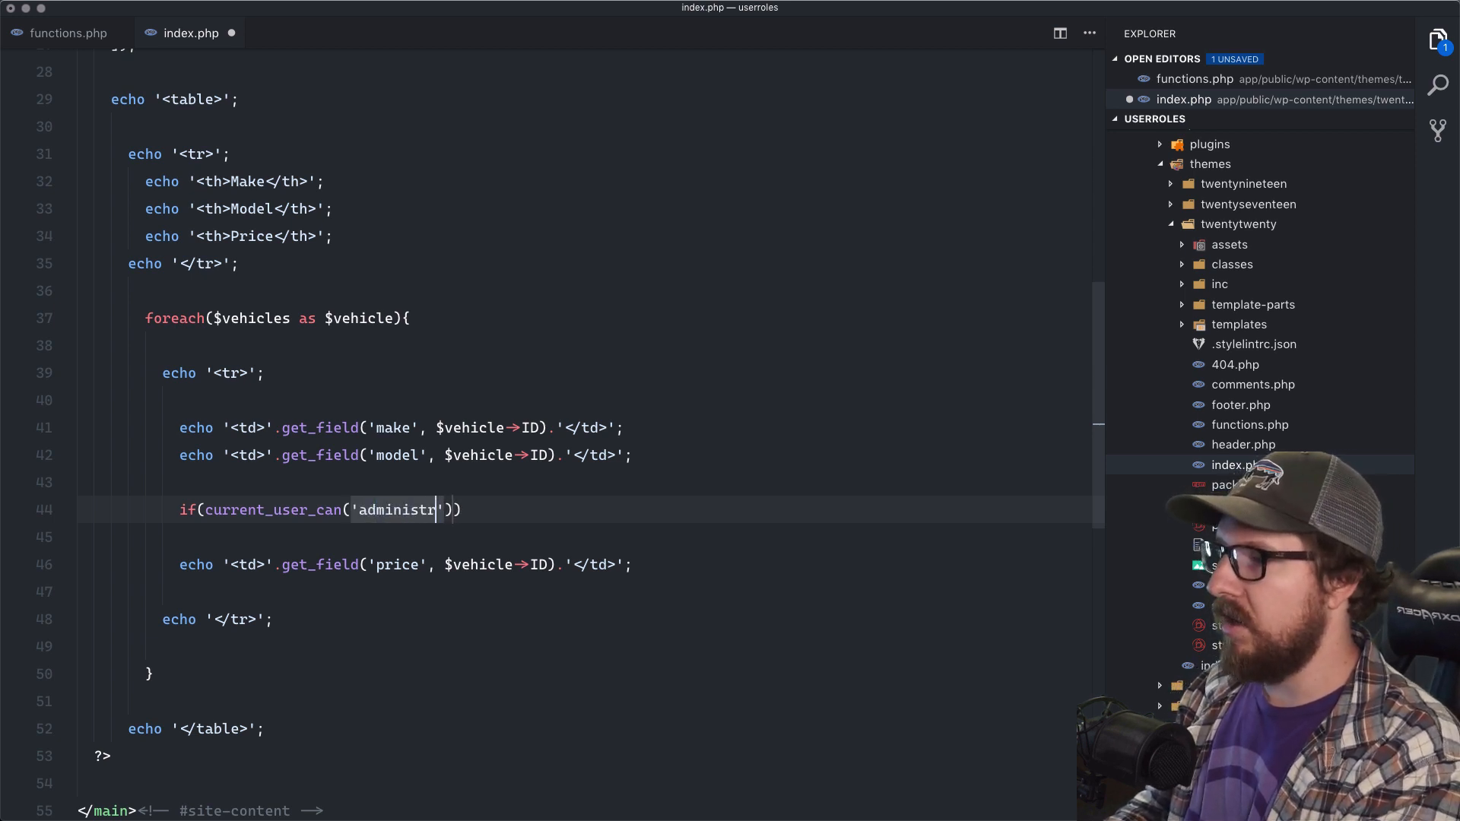
text(or)
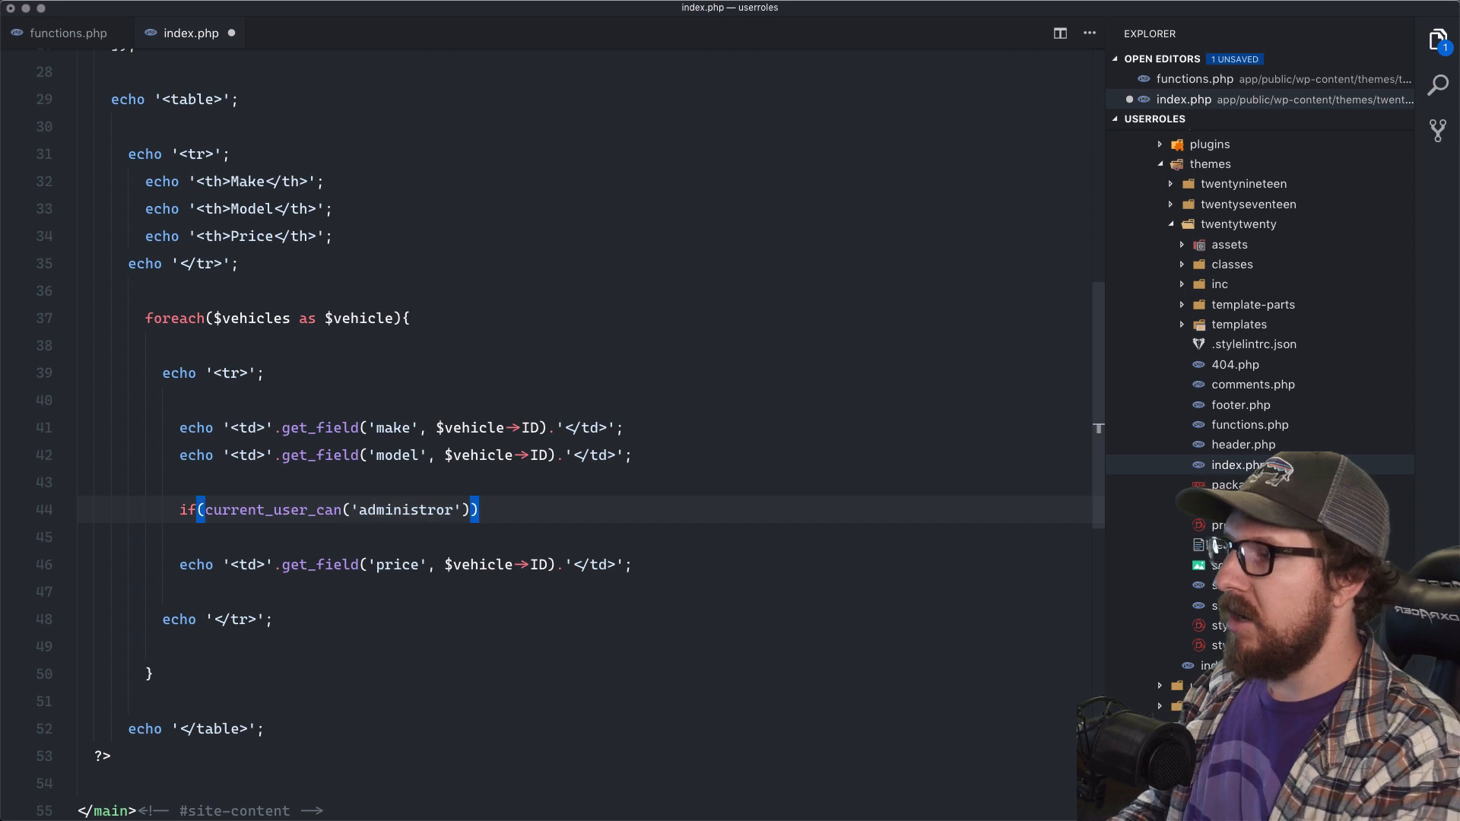
text({)
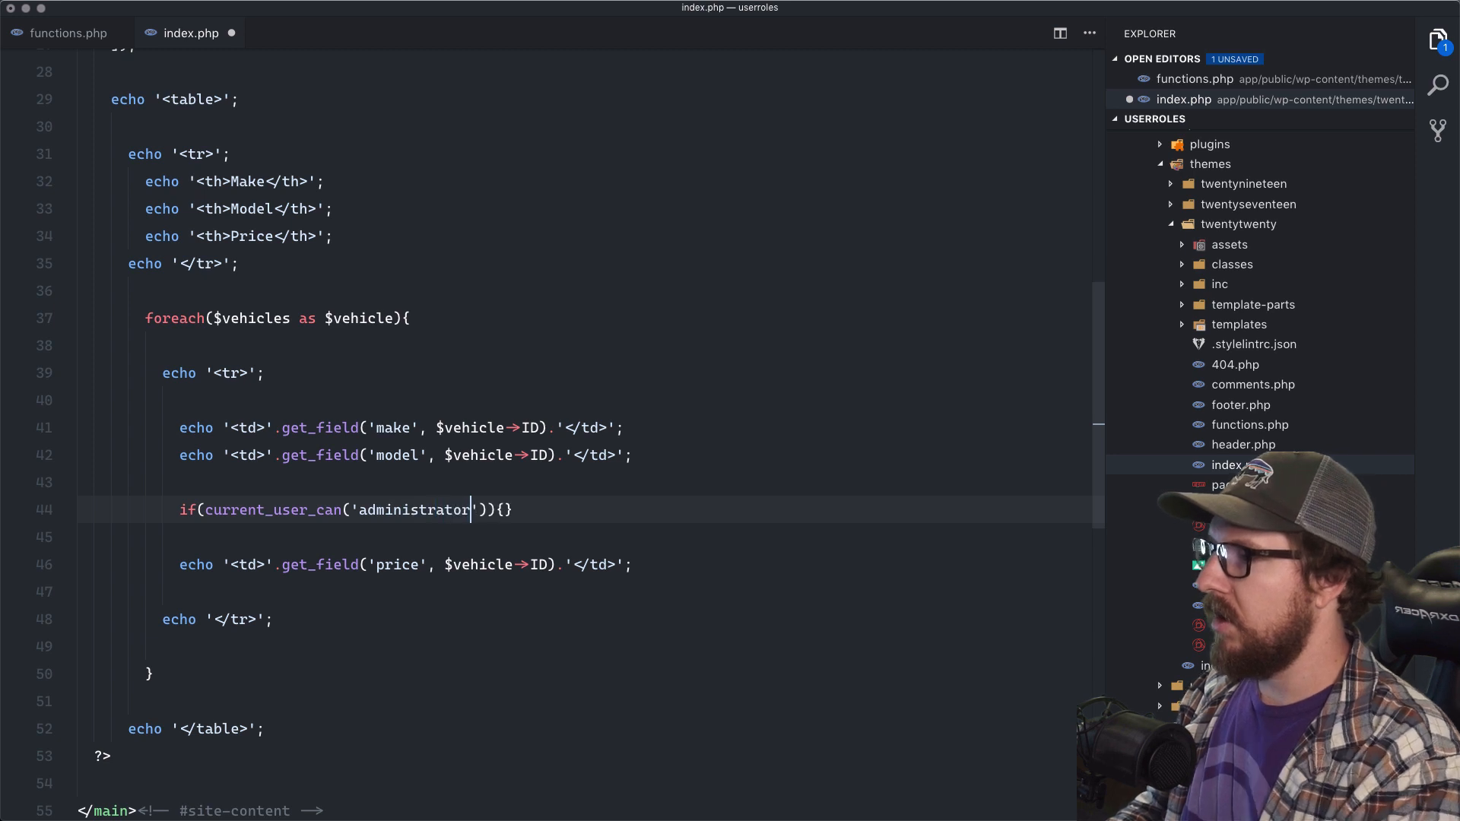
key(Enter)
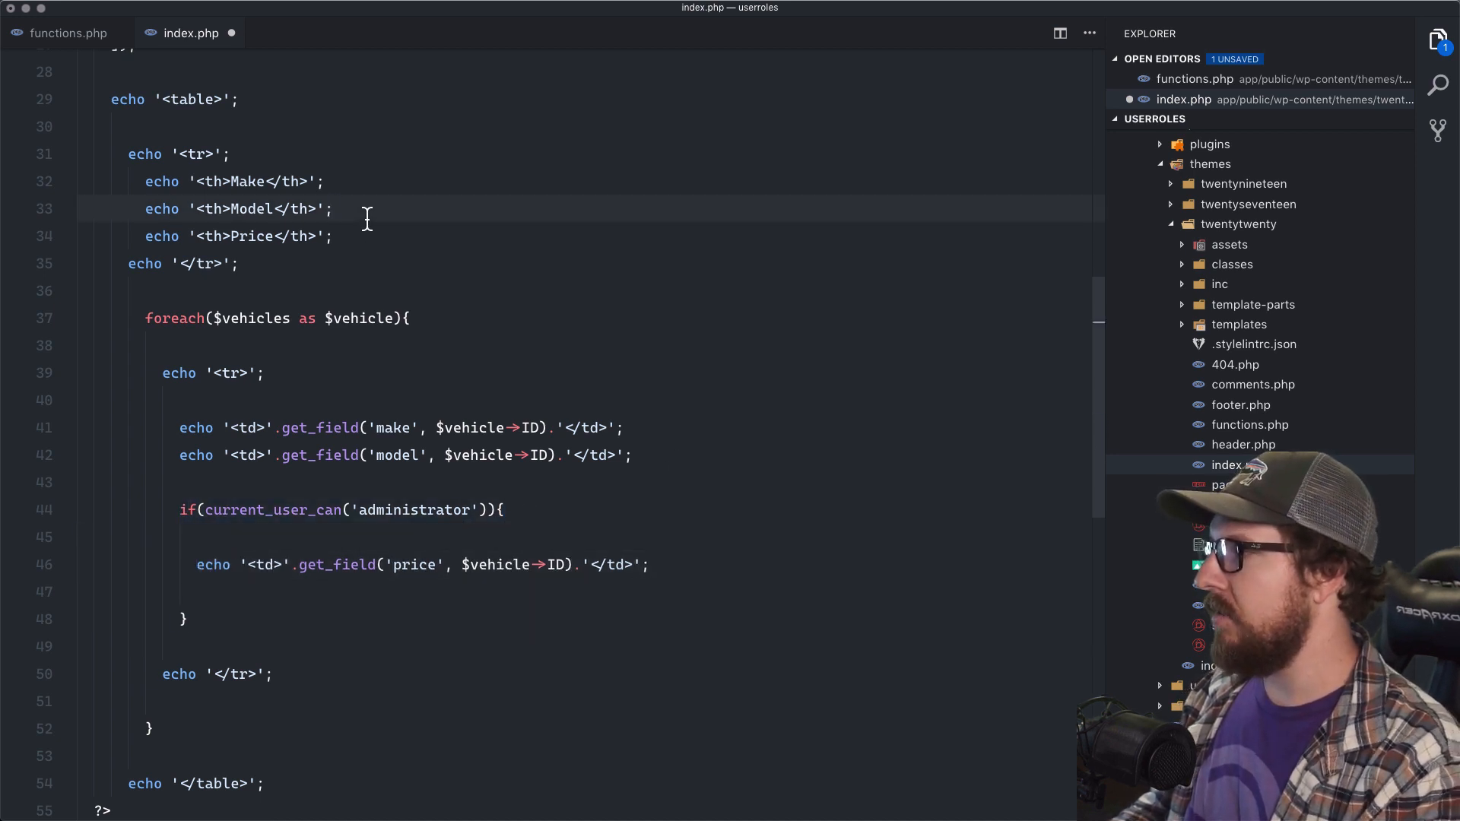
- Wrap the Price <th> header line in the same administrator-only check
text(if (current_user_can('administrator')) {)
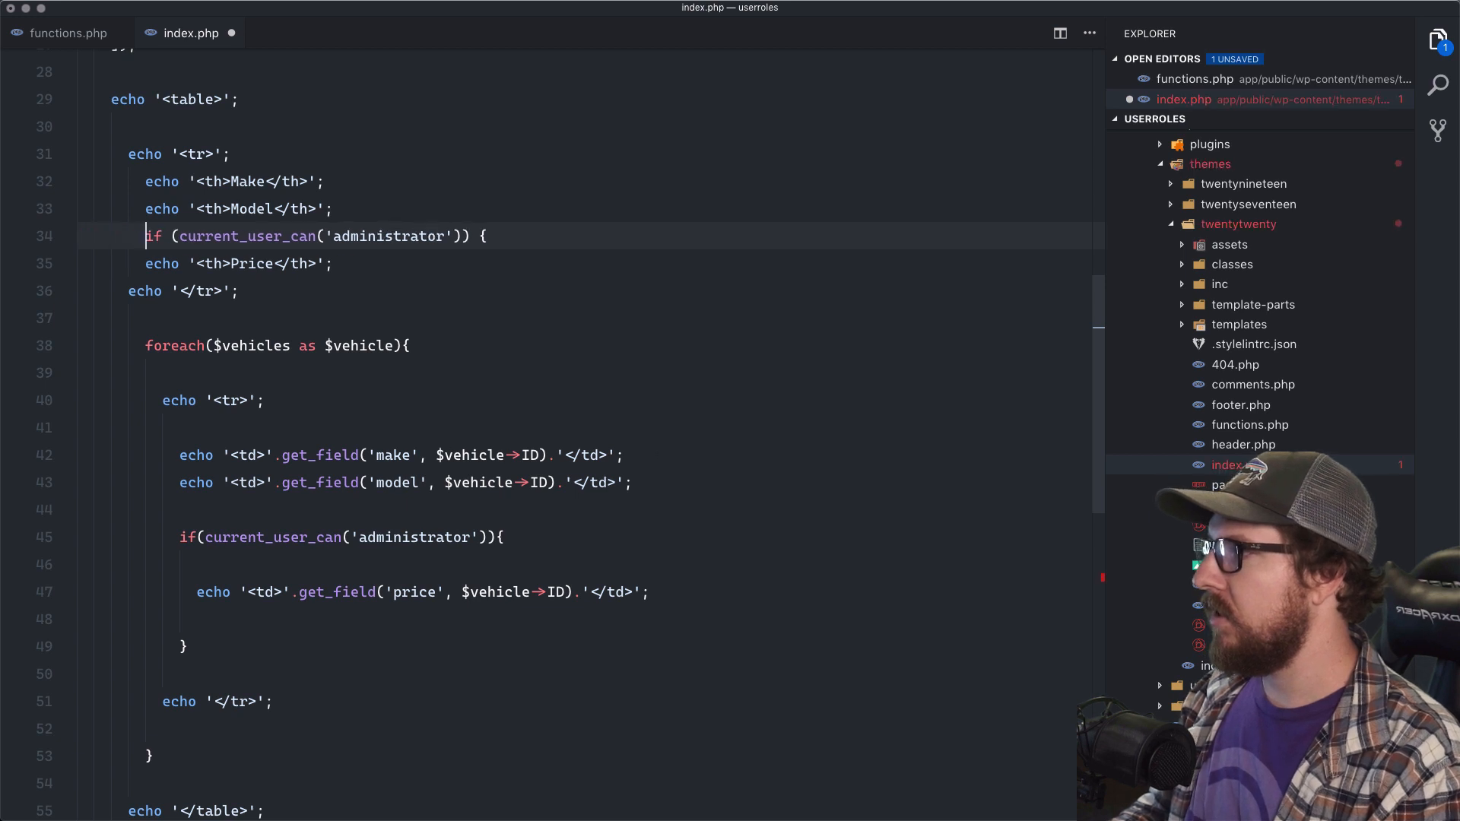
key(enter)
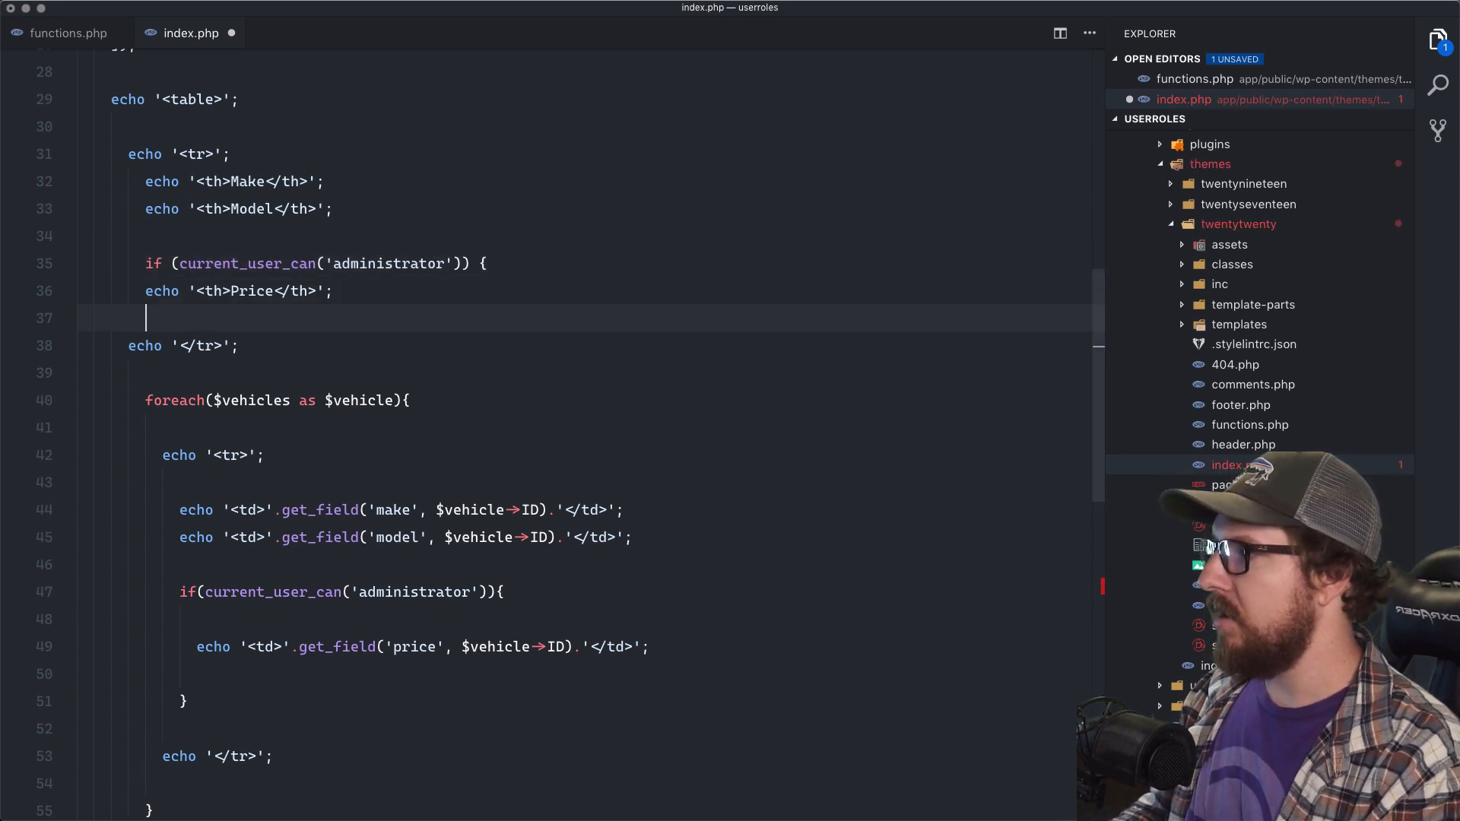
text(})
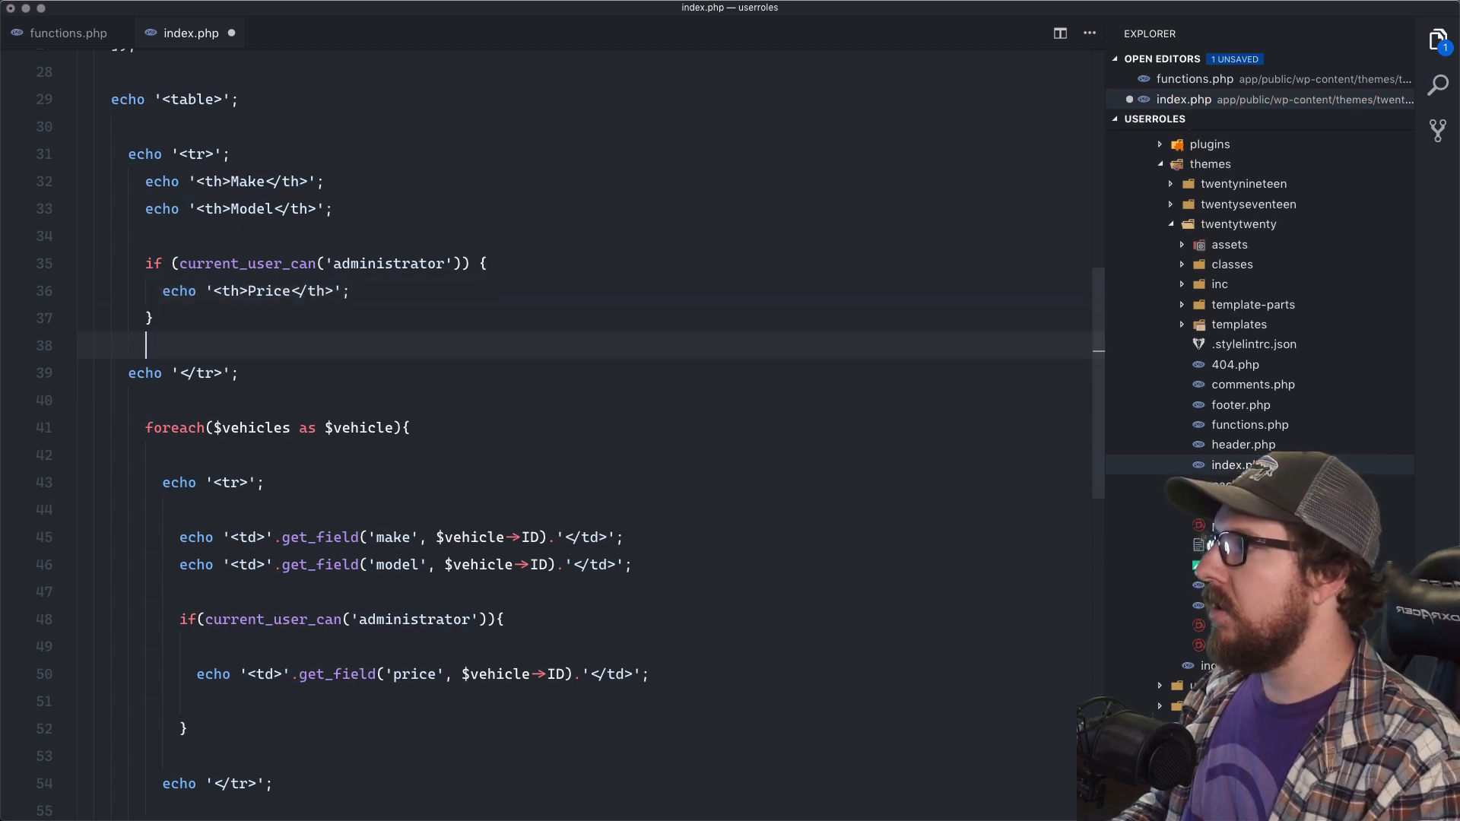
scroll(down, 3)
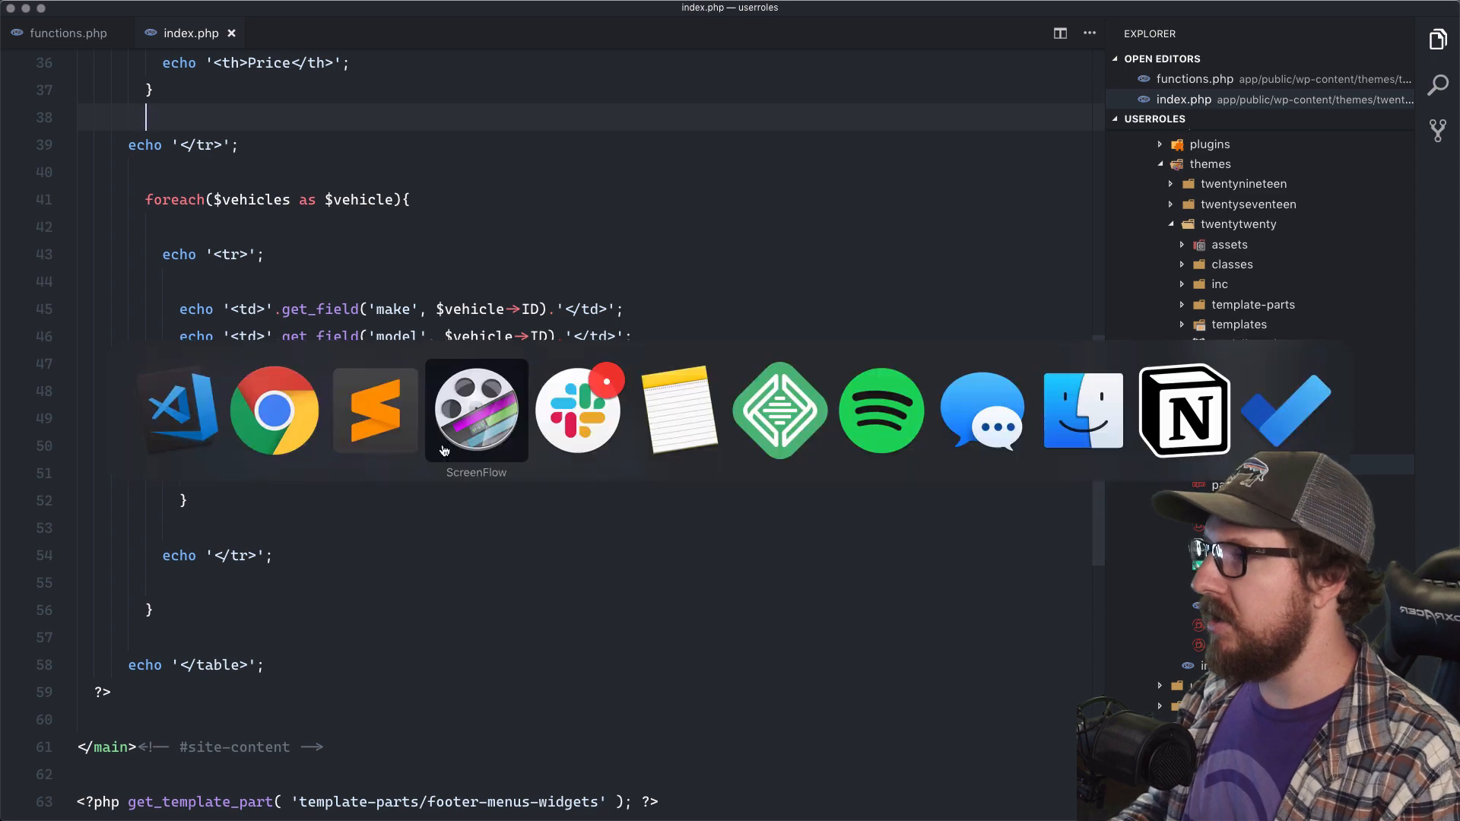
- Log out of tech and sign in as the administrator to see prices on the Waiting List
click(274, 411)
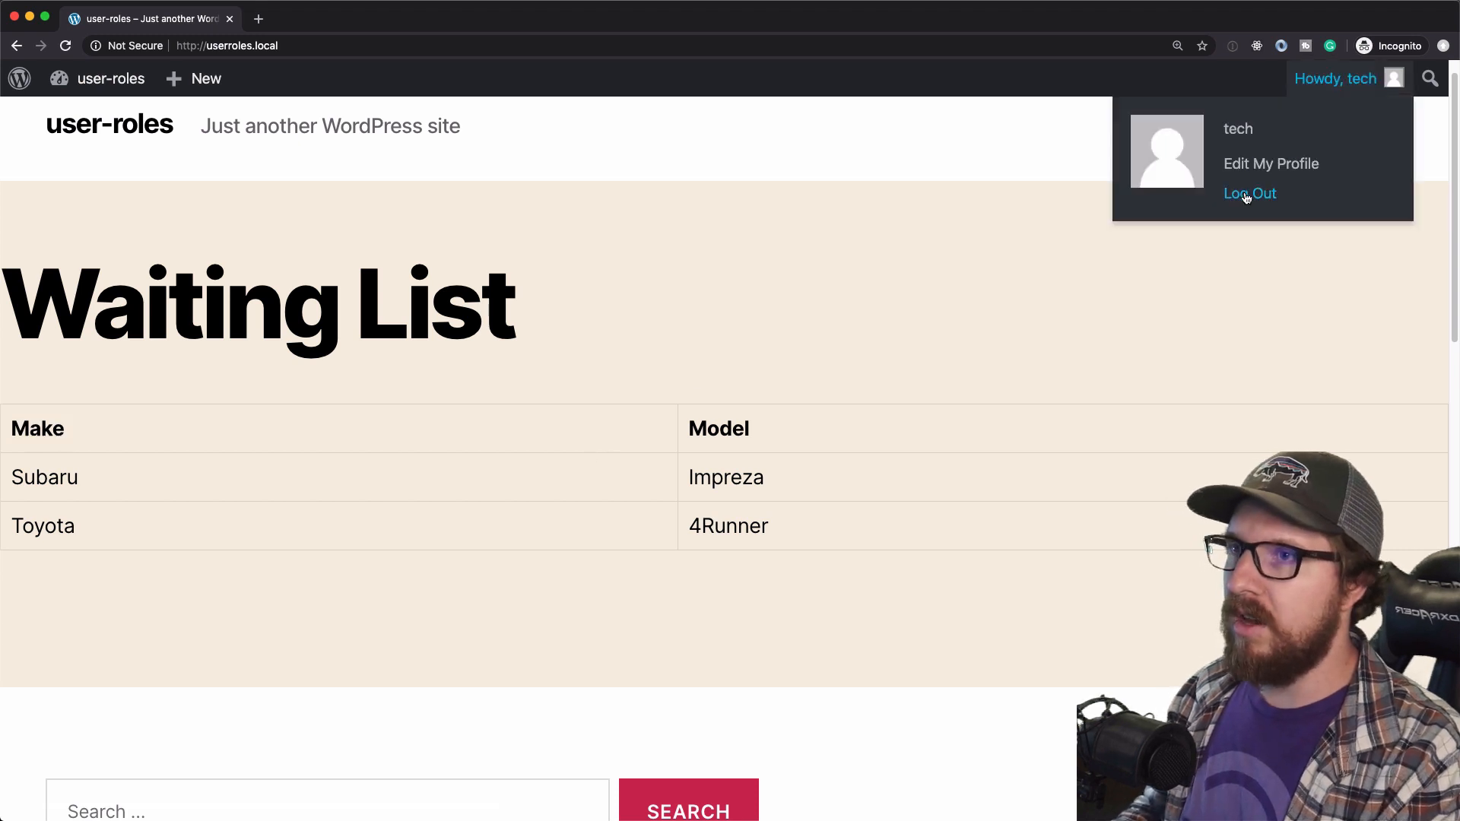
click(1249, 193)
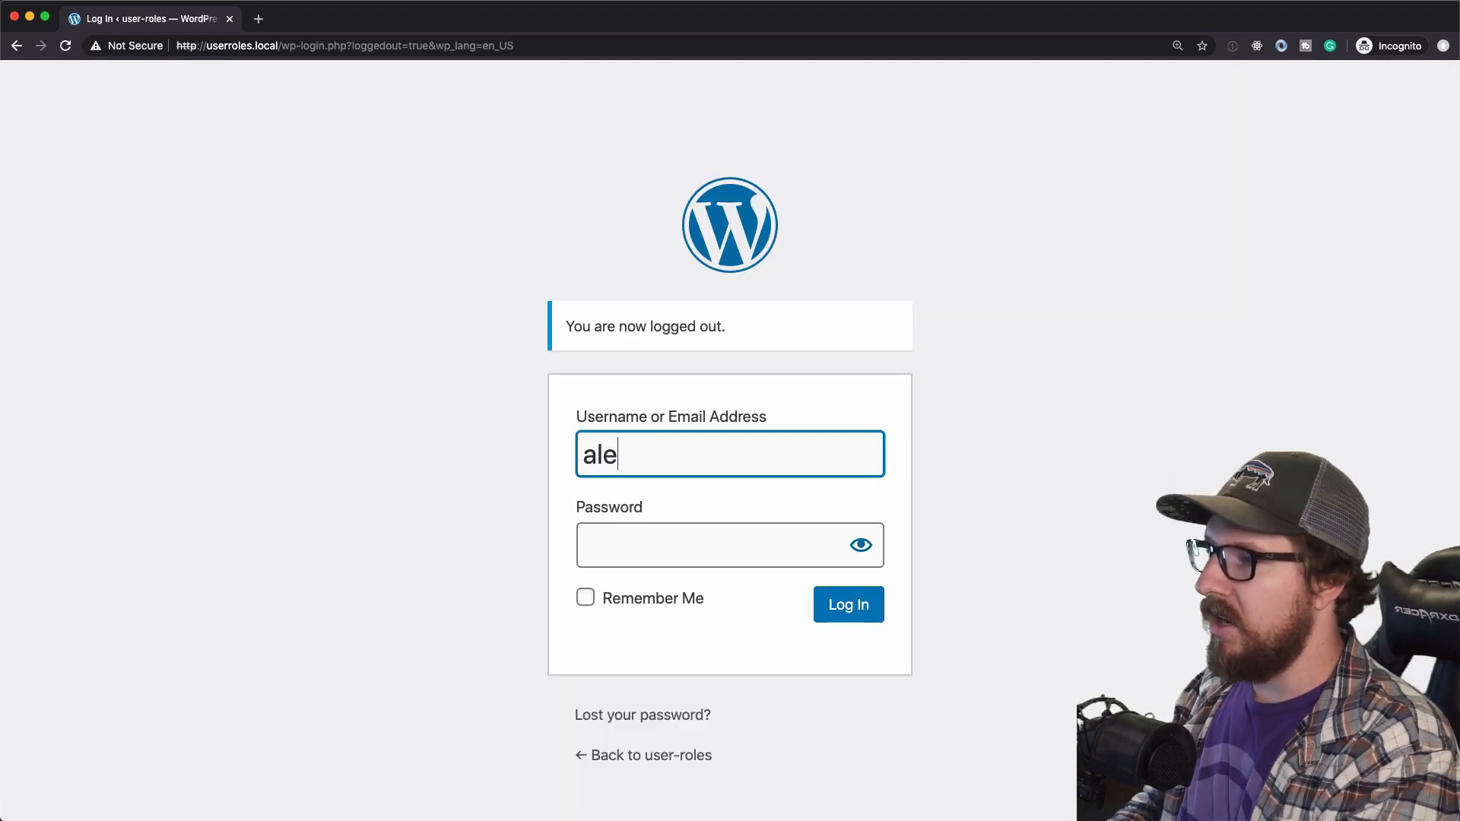
click(847, 604)
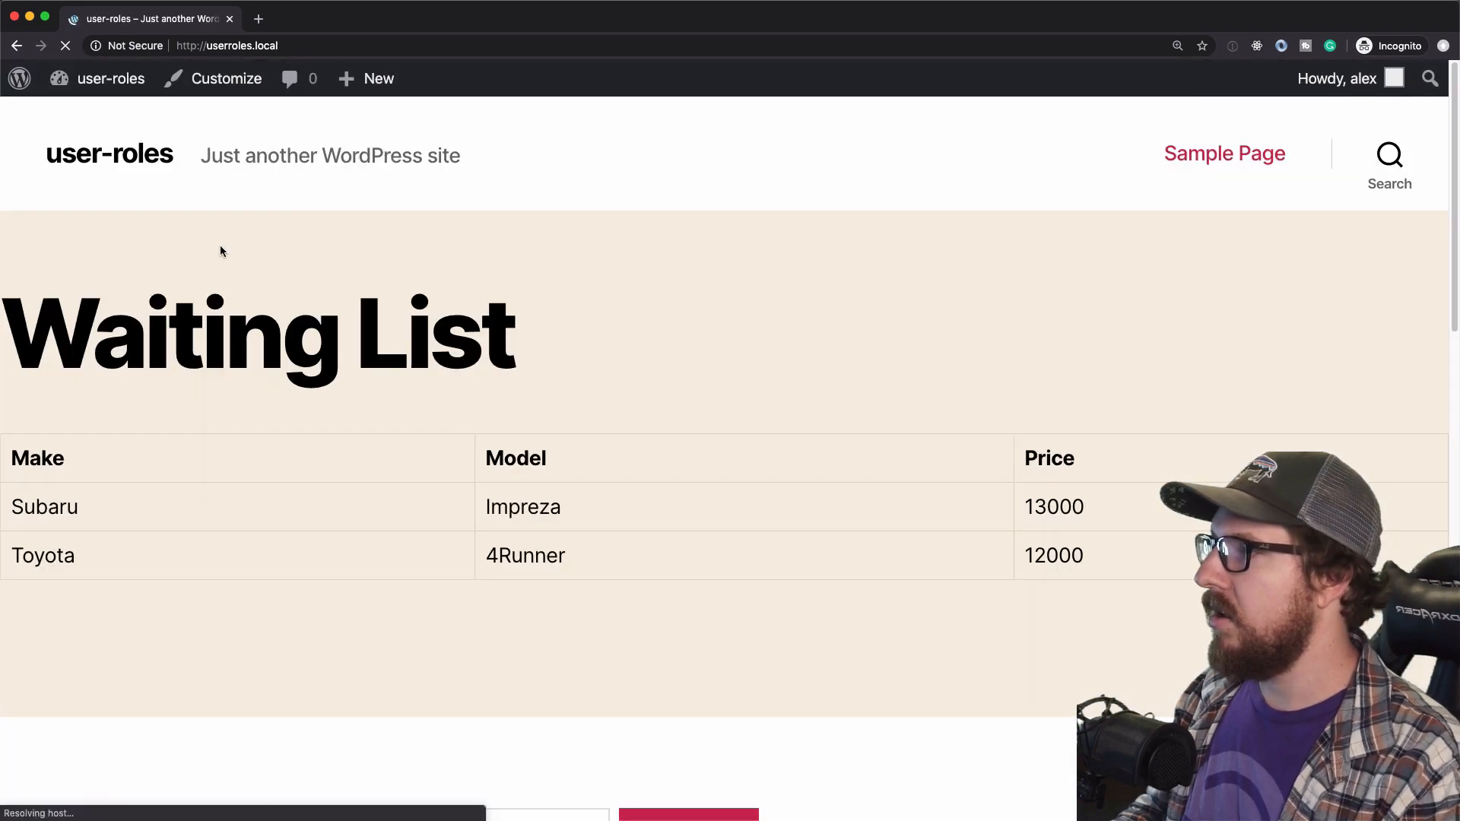
scroll(down, 3)
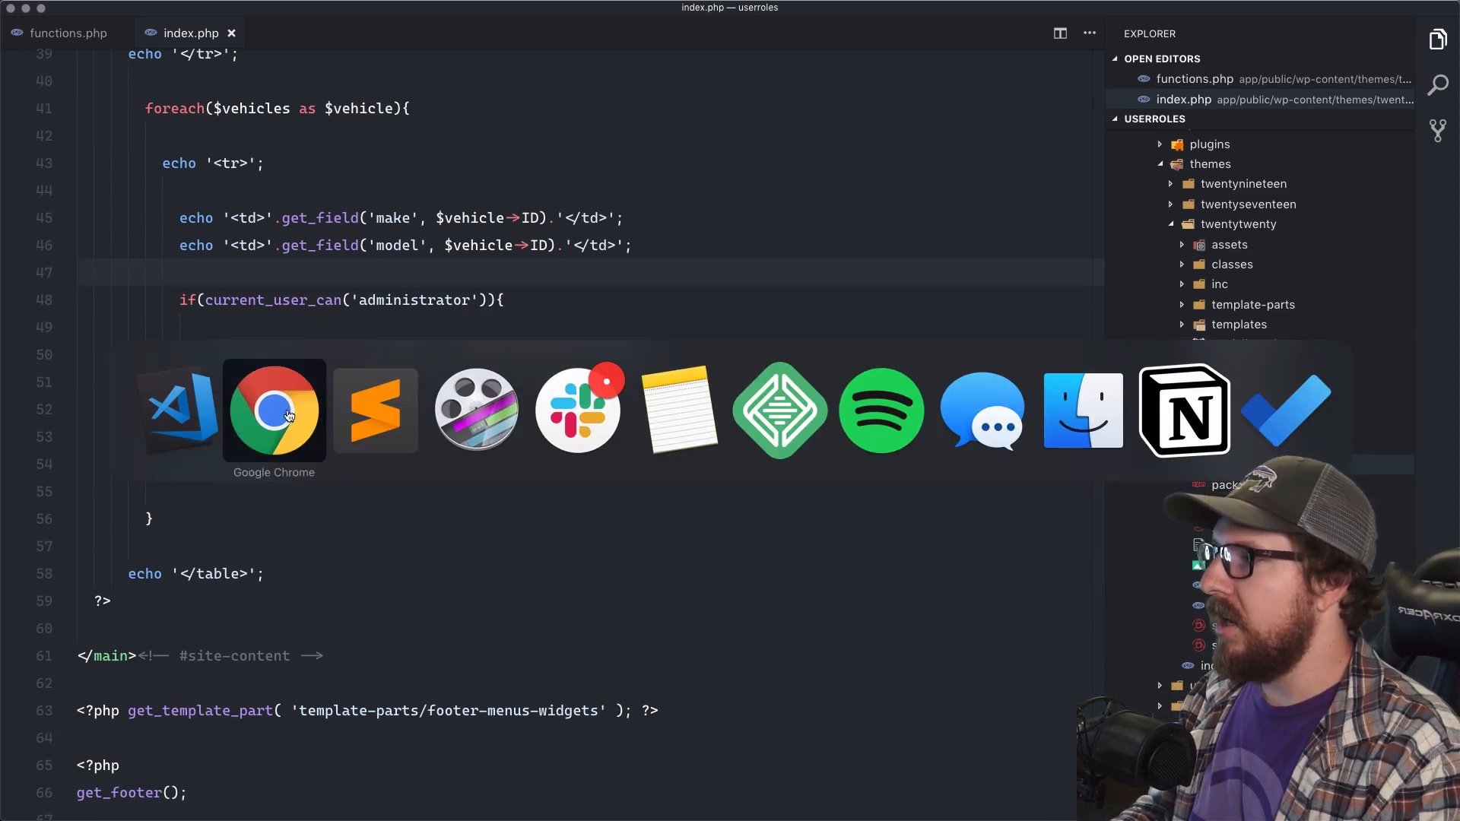
- Check the Subaru Impreza in All Vehicles as admin, then log out
click(274, 409)
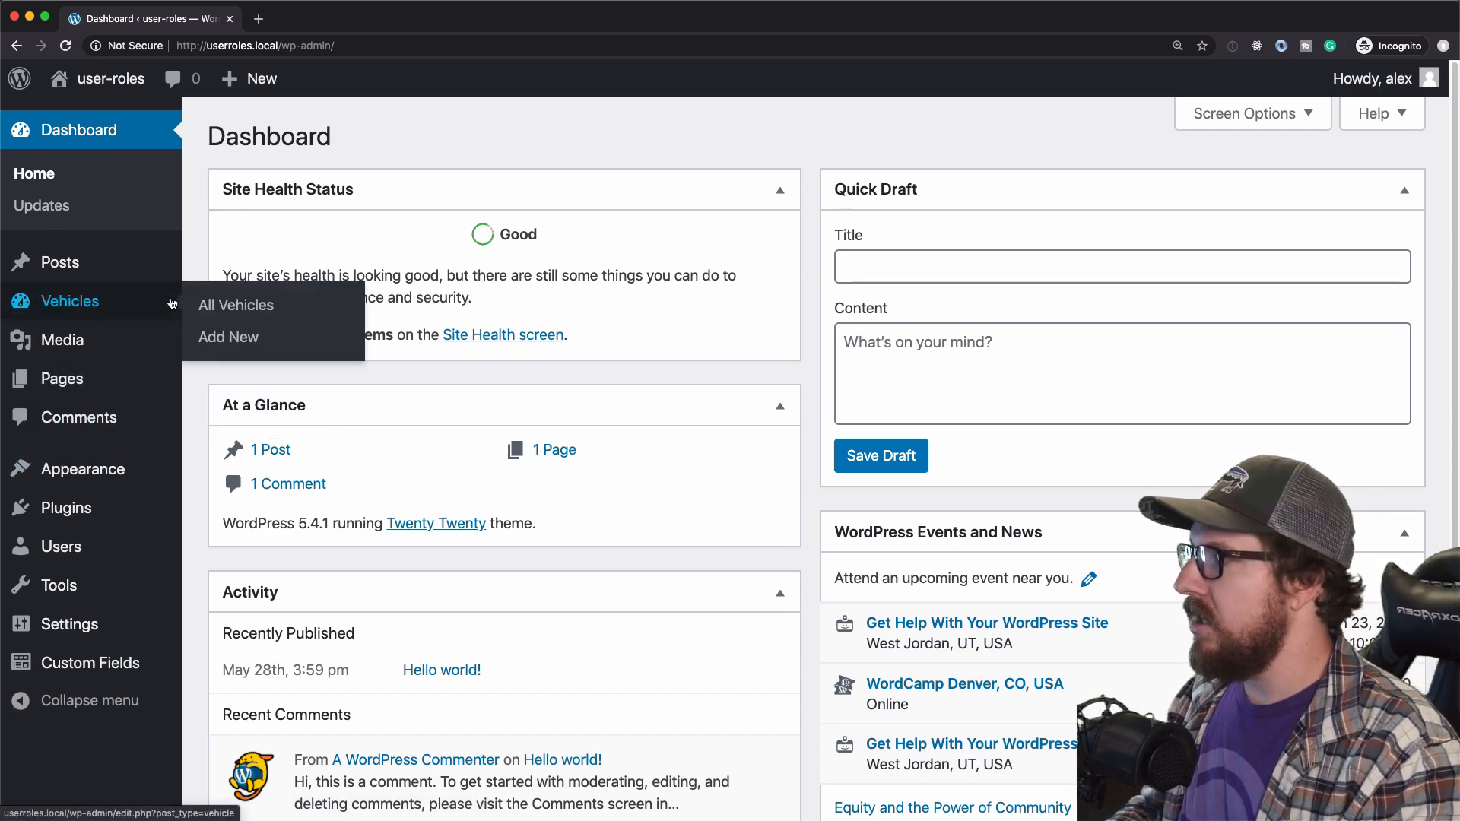
click(235, 304)
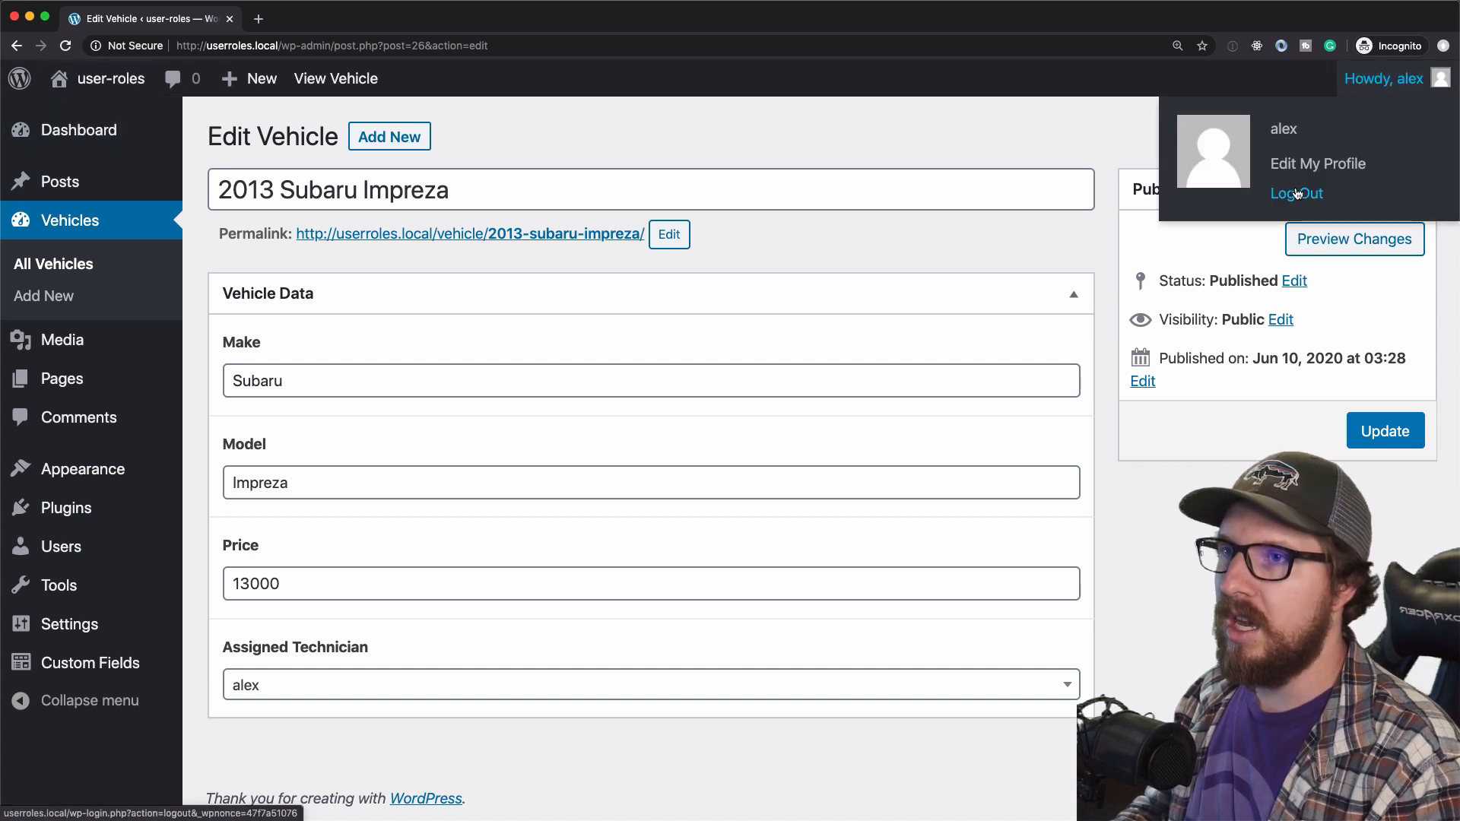
click(1293, 193)
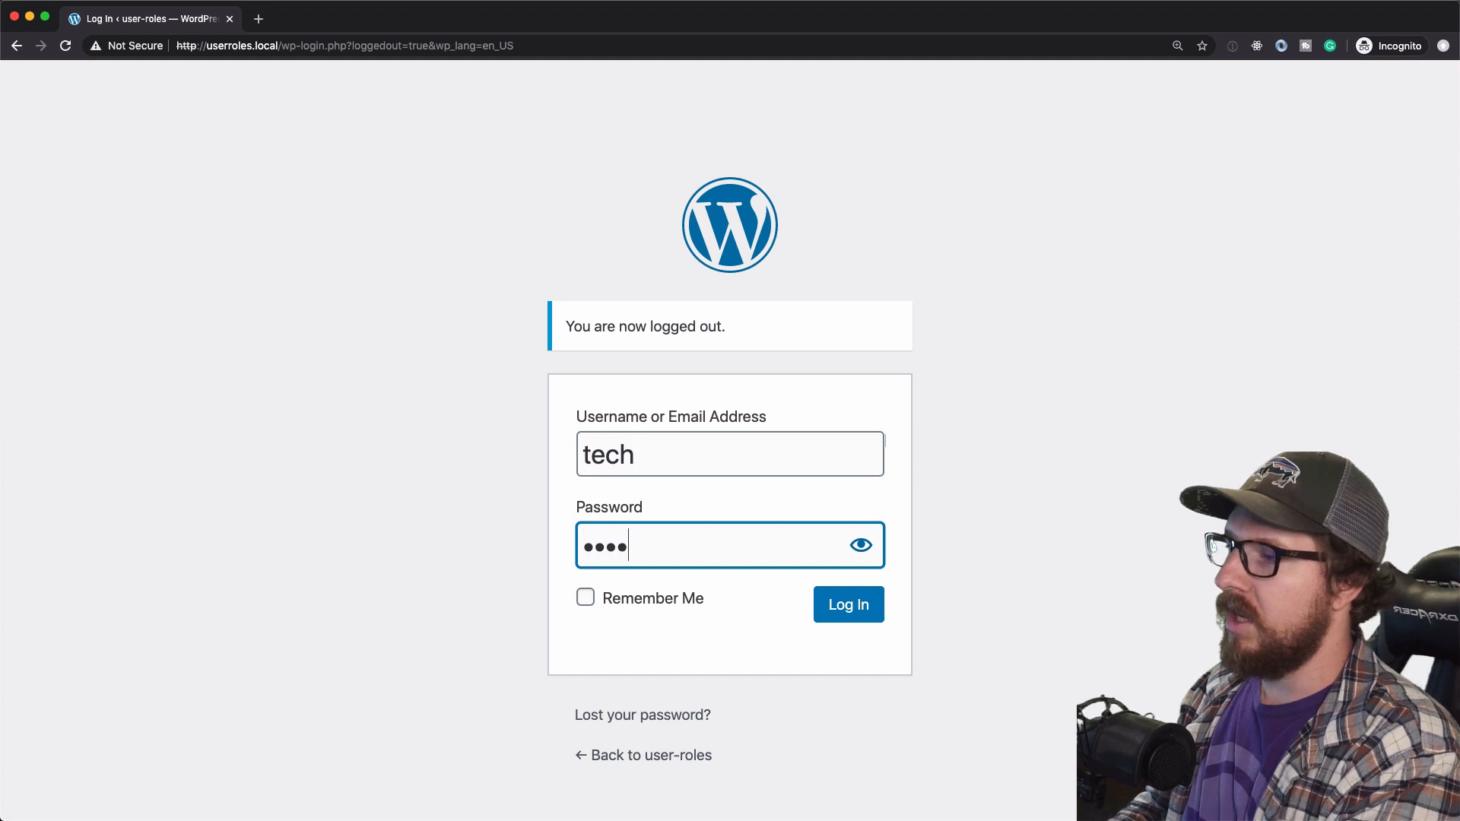
- Sign in as tech, view the price-less Waiting List, and return to index.php
click(847, 604)
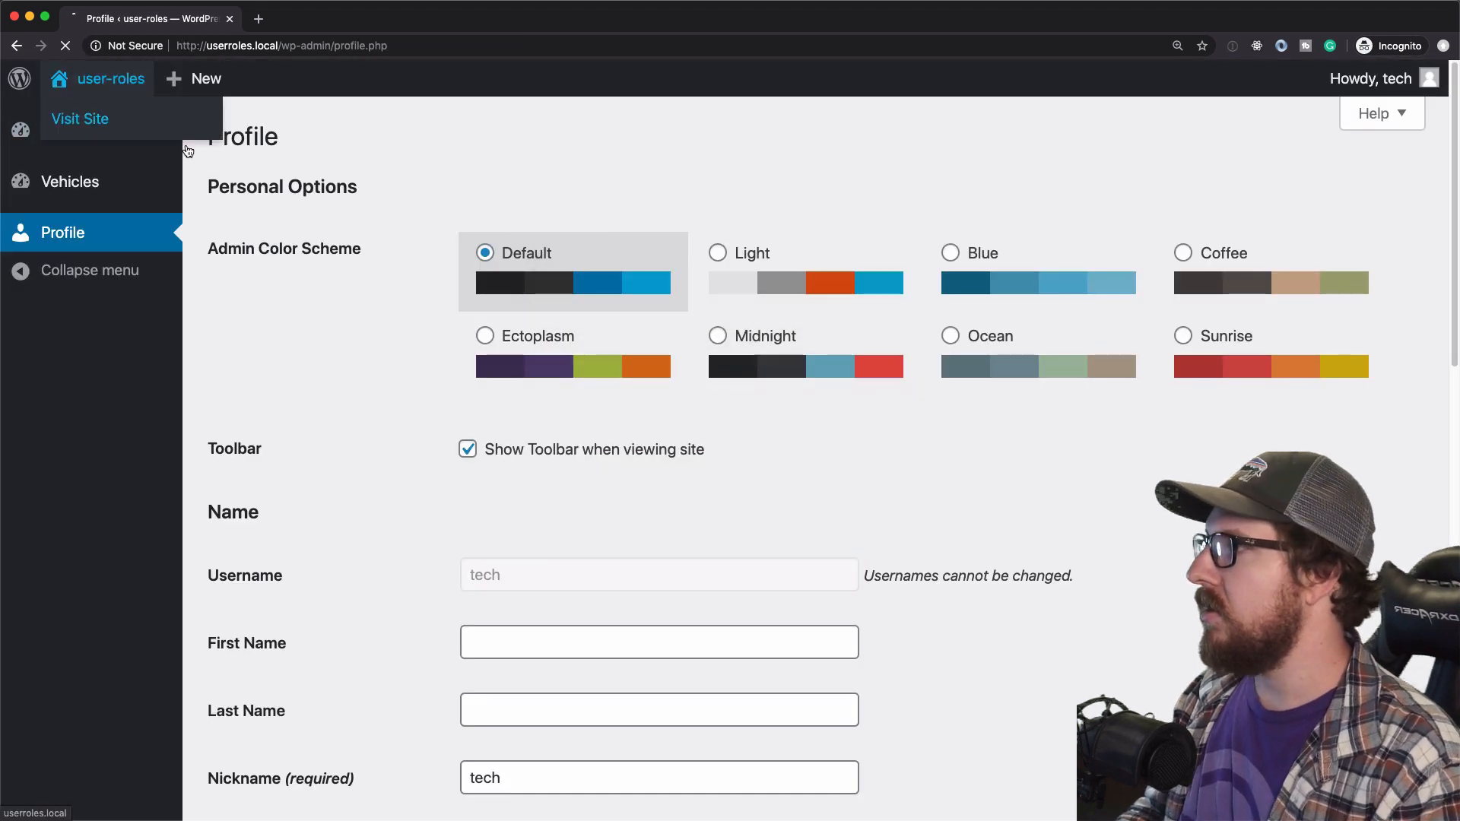
click(81, 118)
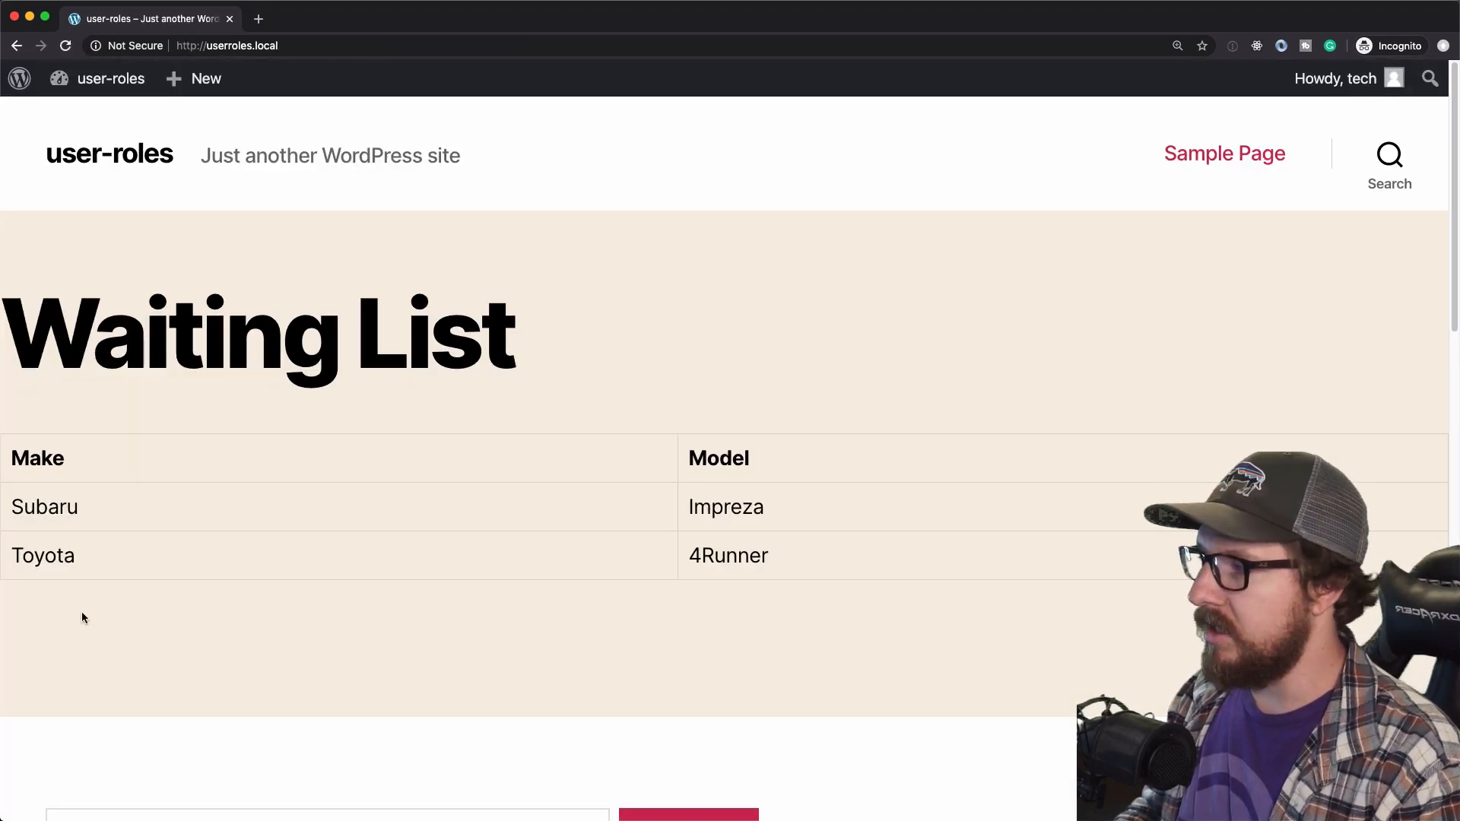
mouse_move(329, 601)
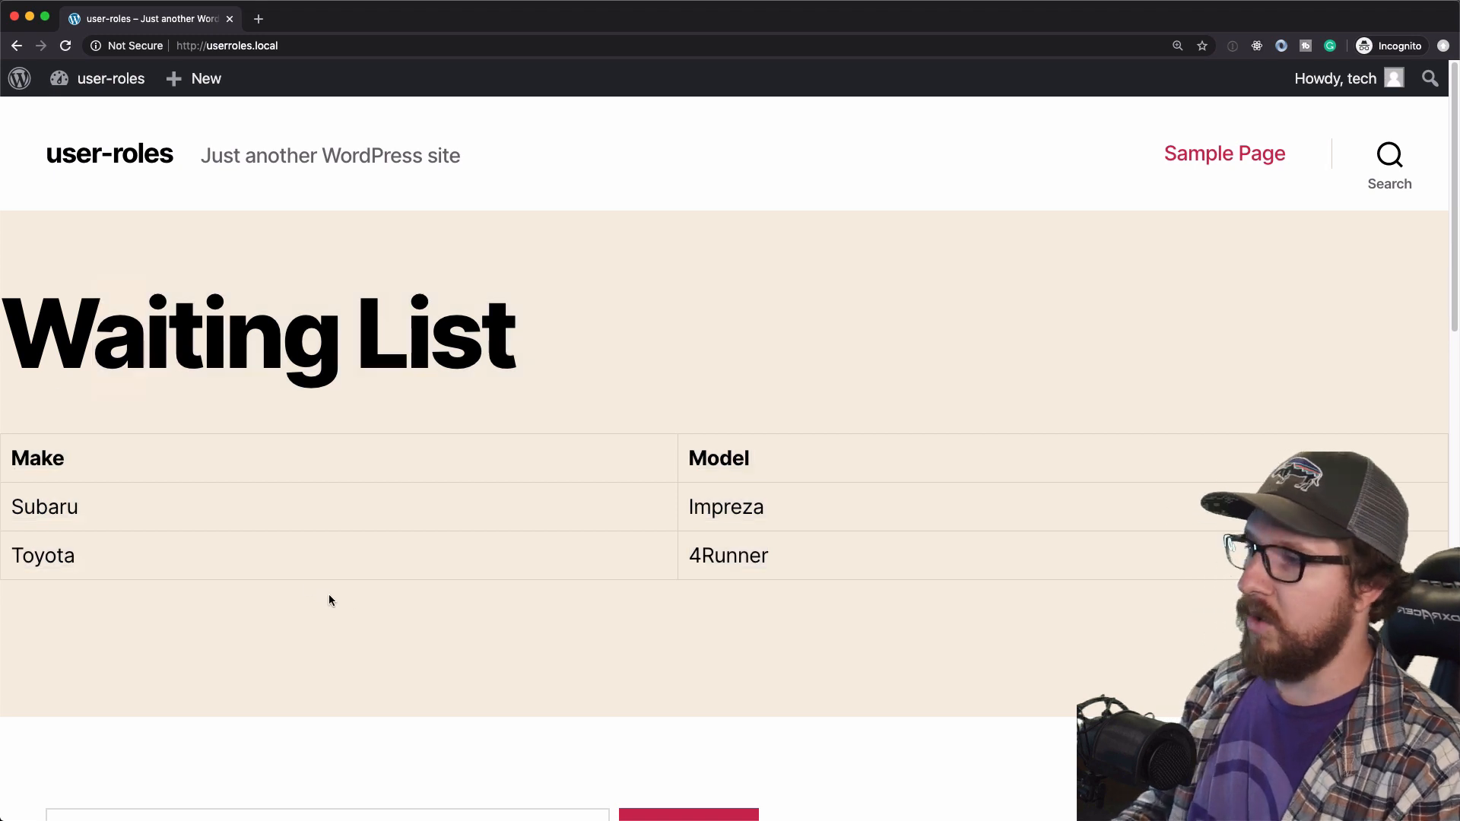
mouse_move(155, 488)
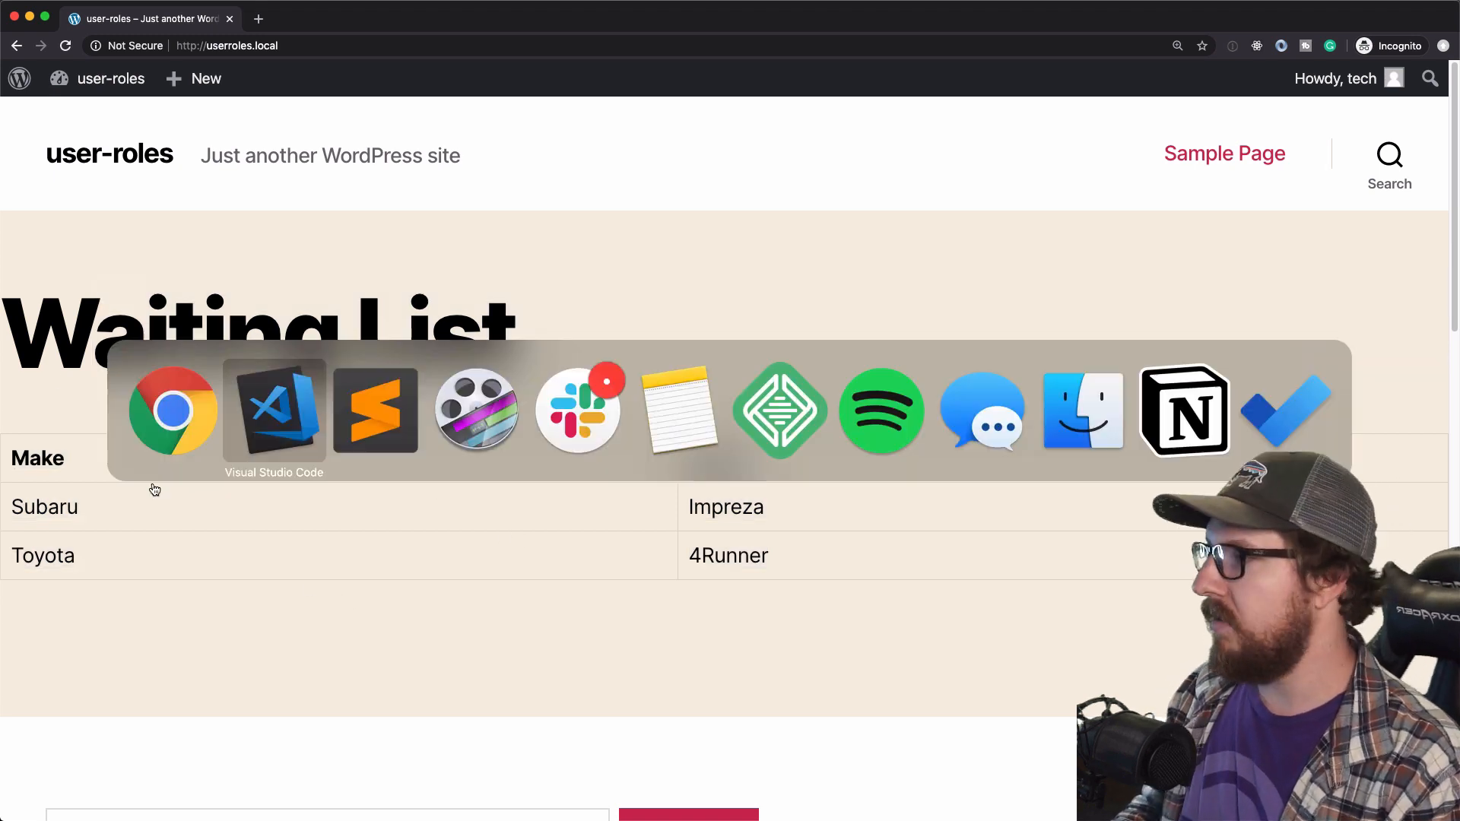
click(273, 409)
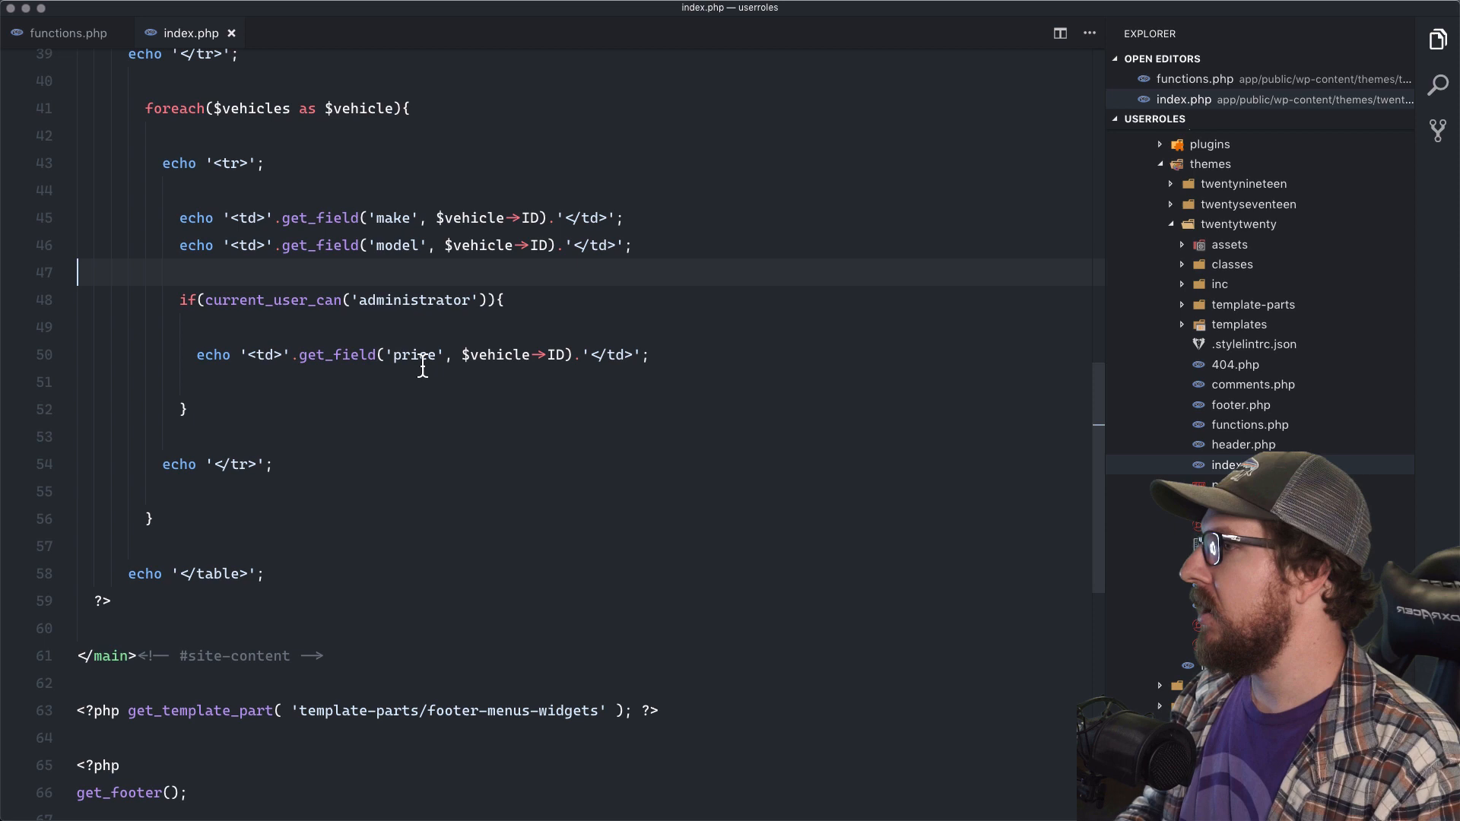
- Add a technician-only 'Assigned' table heading check above the vehicle rows in index.php
scroll(up, 3)
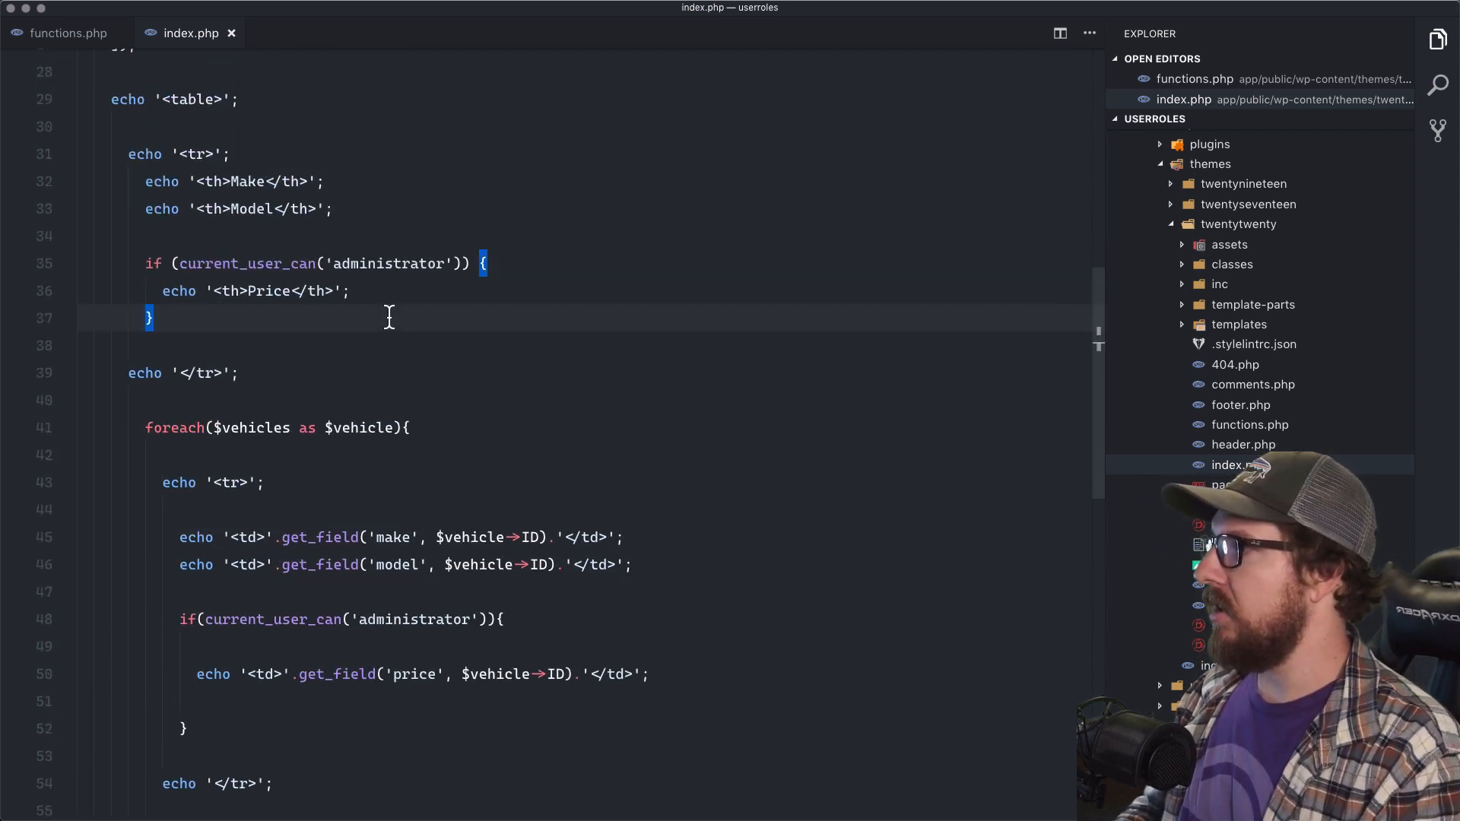
mouse_move(184, 334)
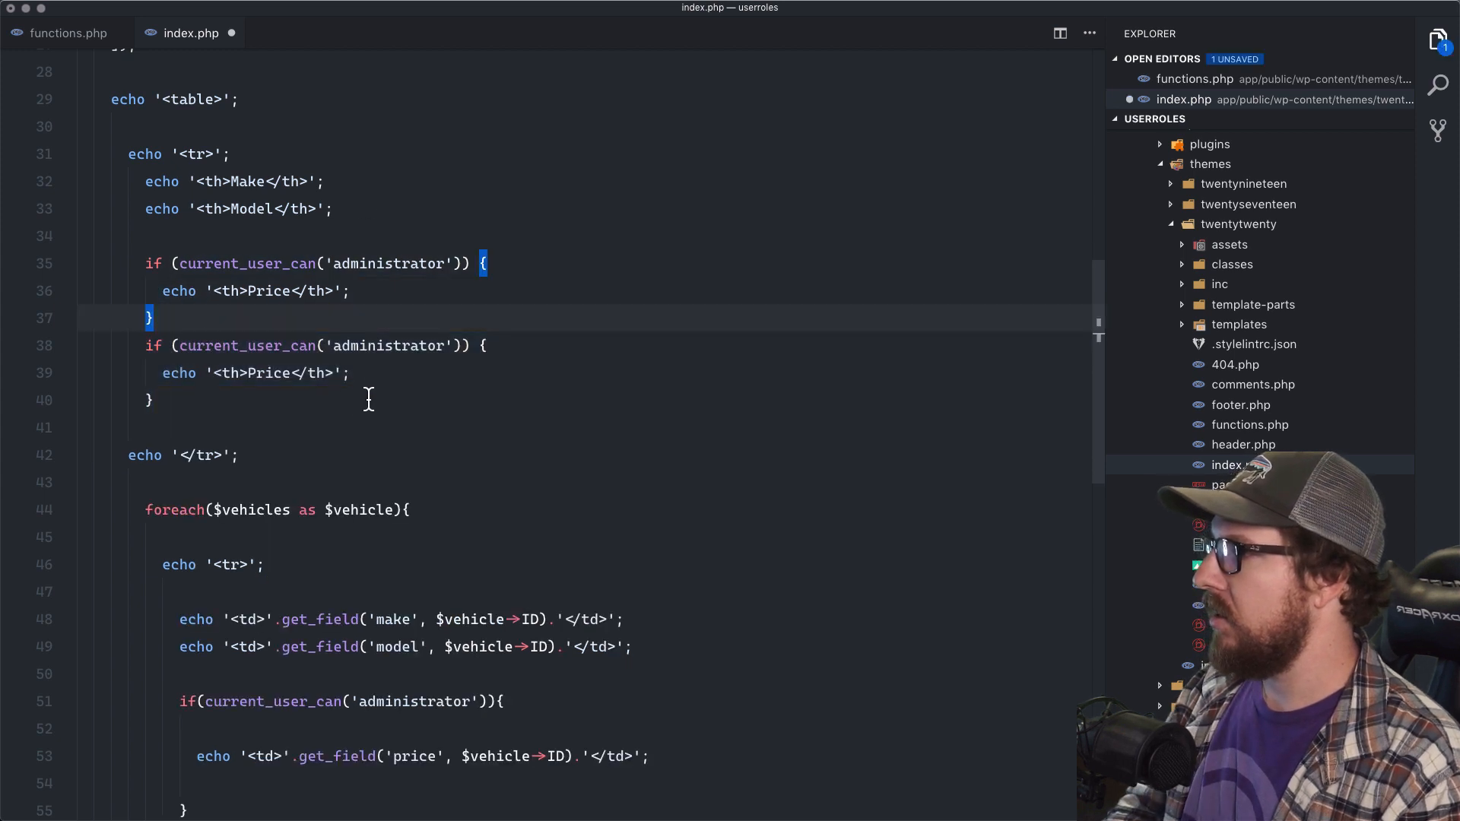
text(technician)
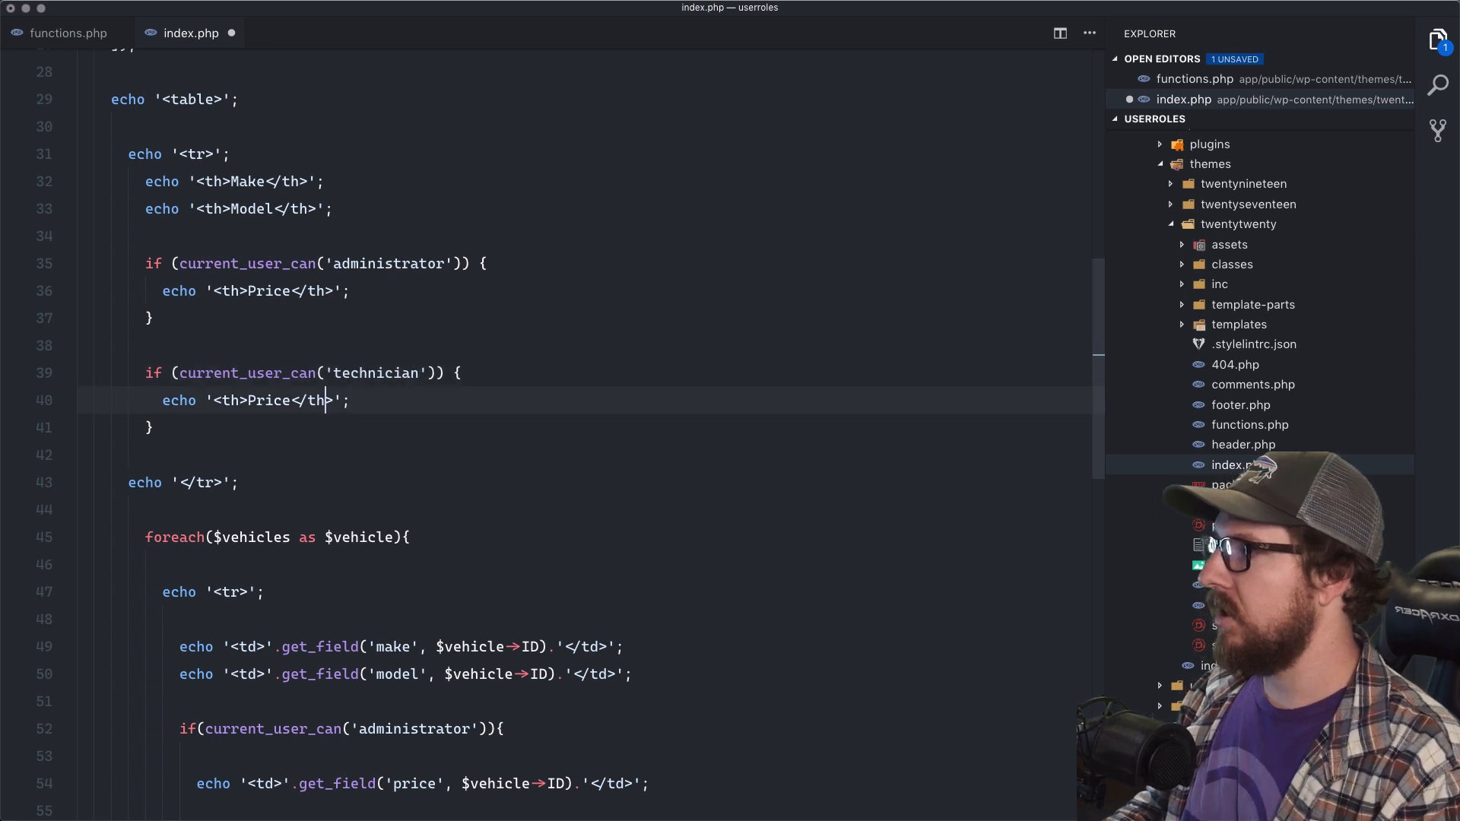
text(Assigne)
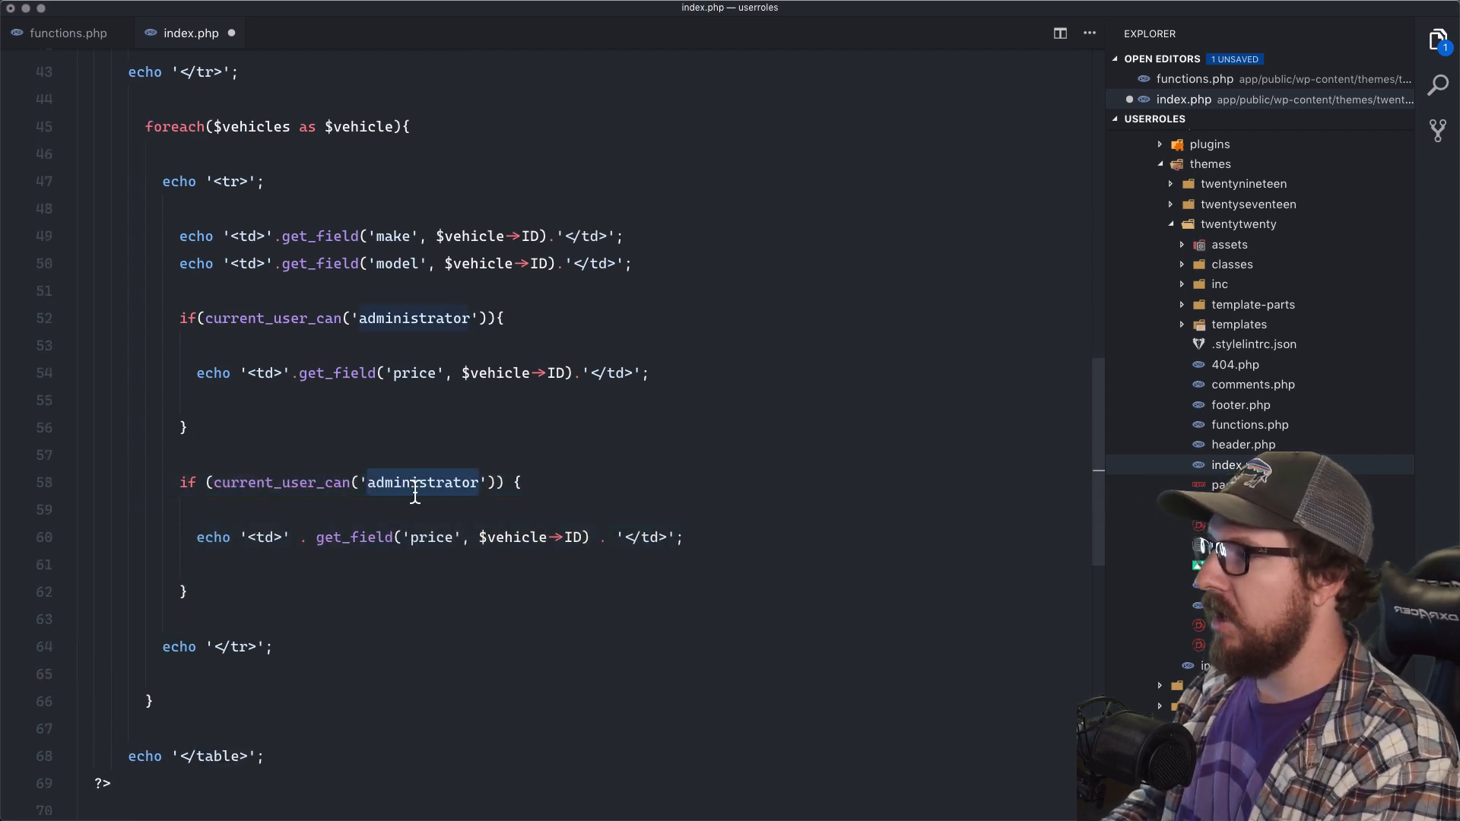
- Add a technician-only row cell that reads get_field('technician') instead of price
text(technician)
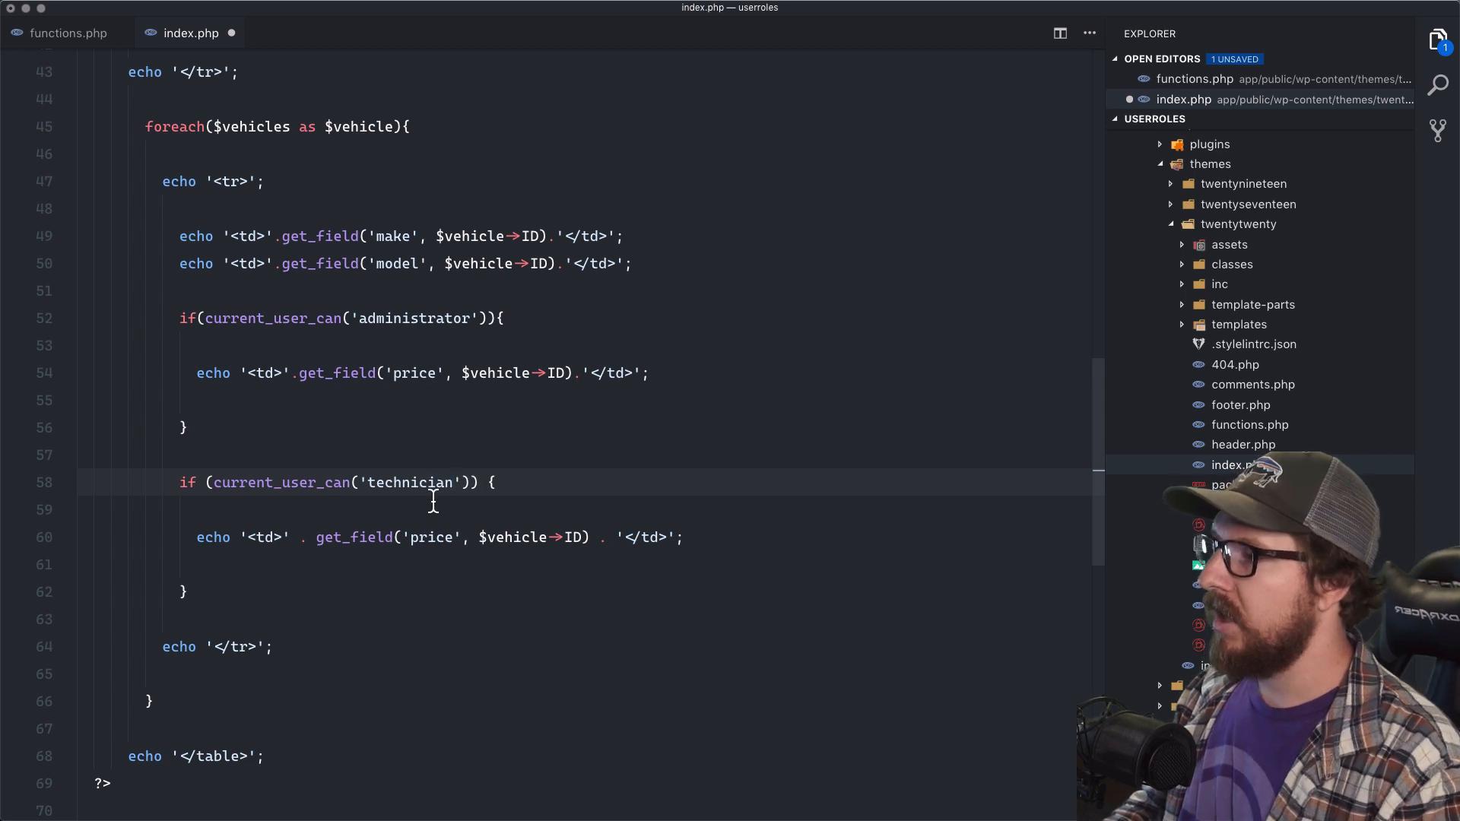
double_click(431, 537)
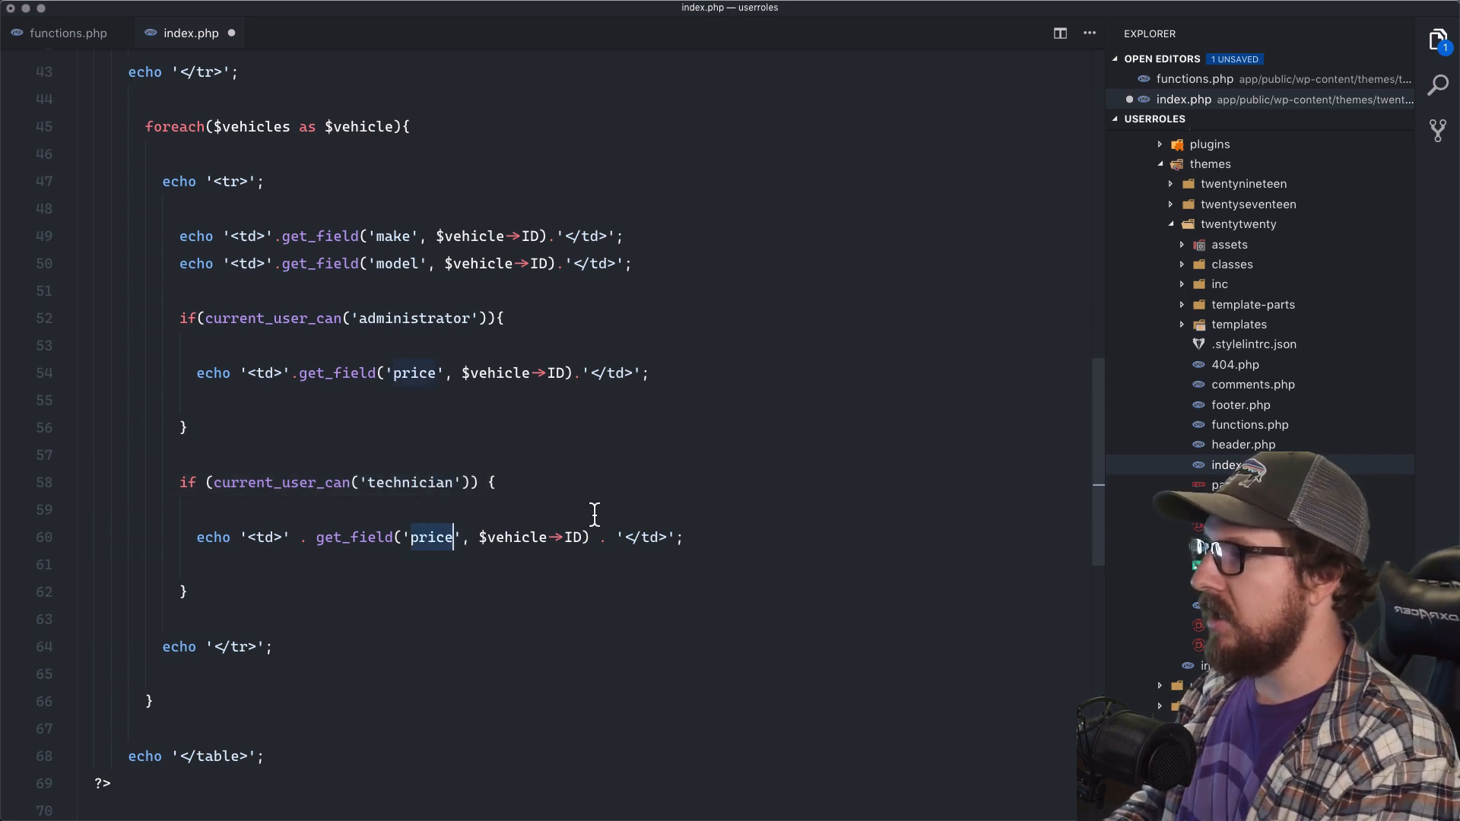
text(tech)
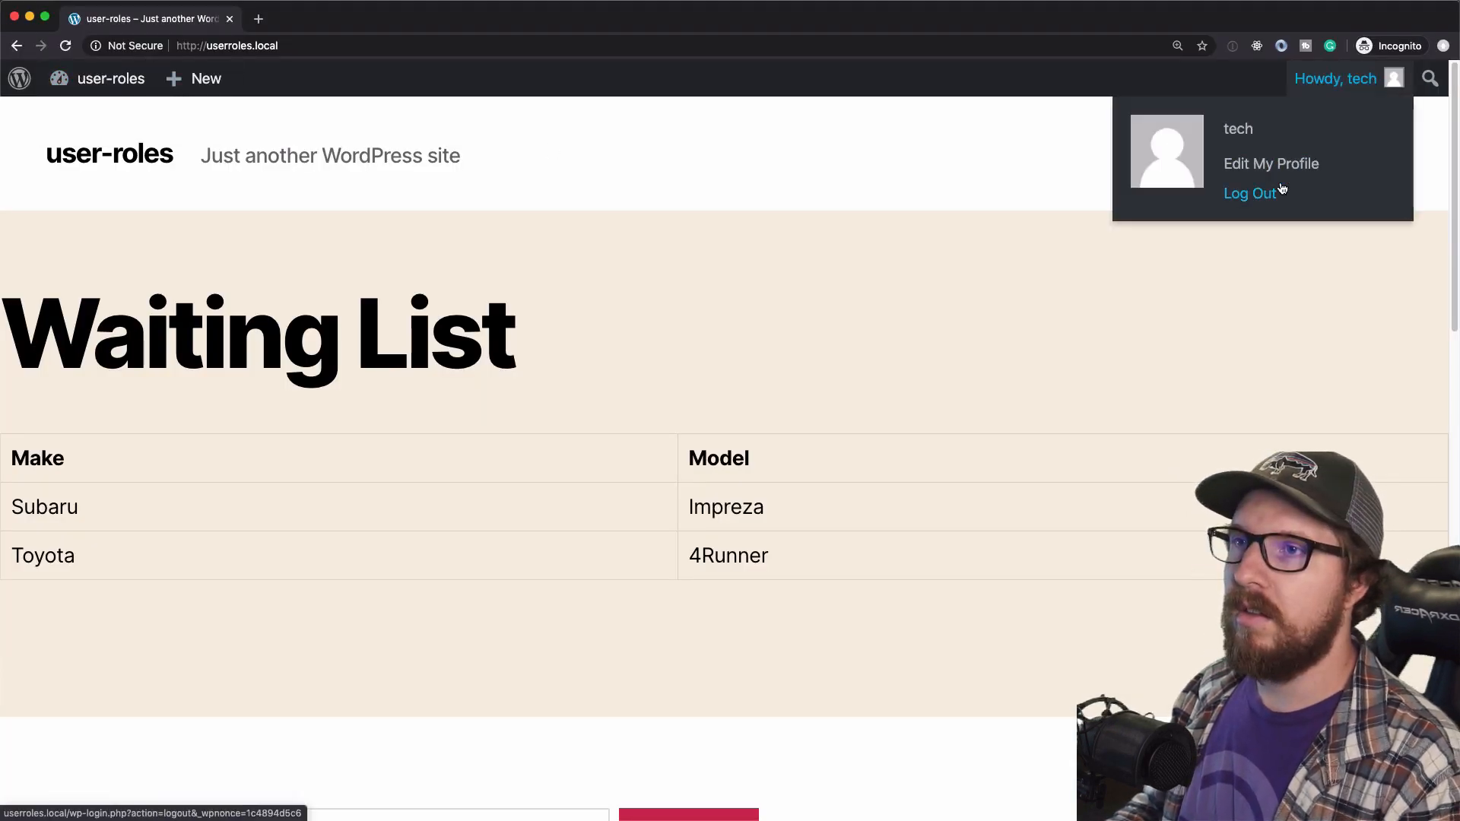
- Log out of tech, sign in as the administrator and go to Custom Fields > Field Groups
click(1251, 193)
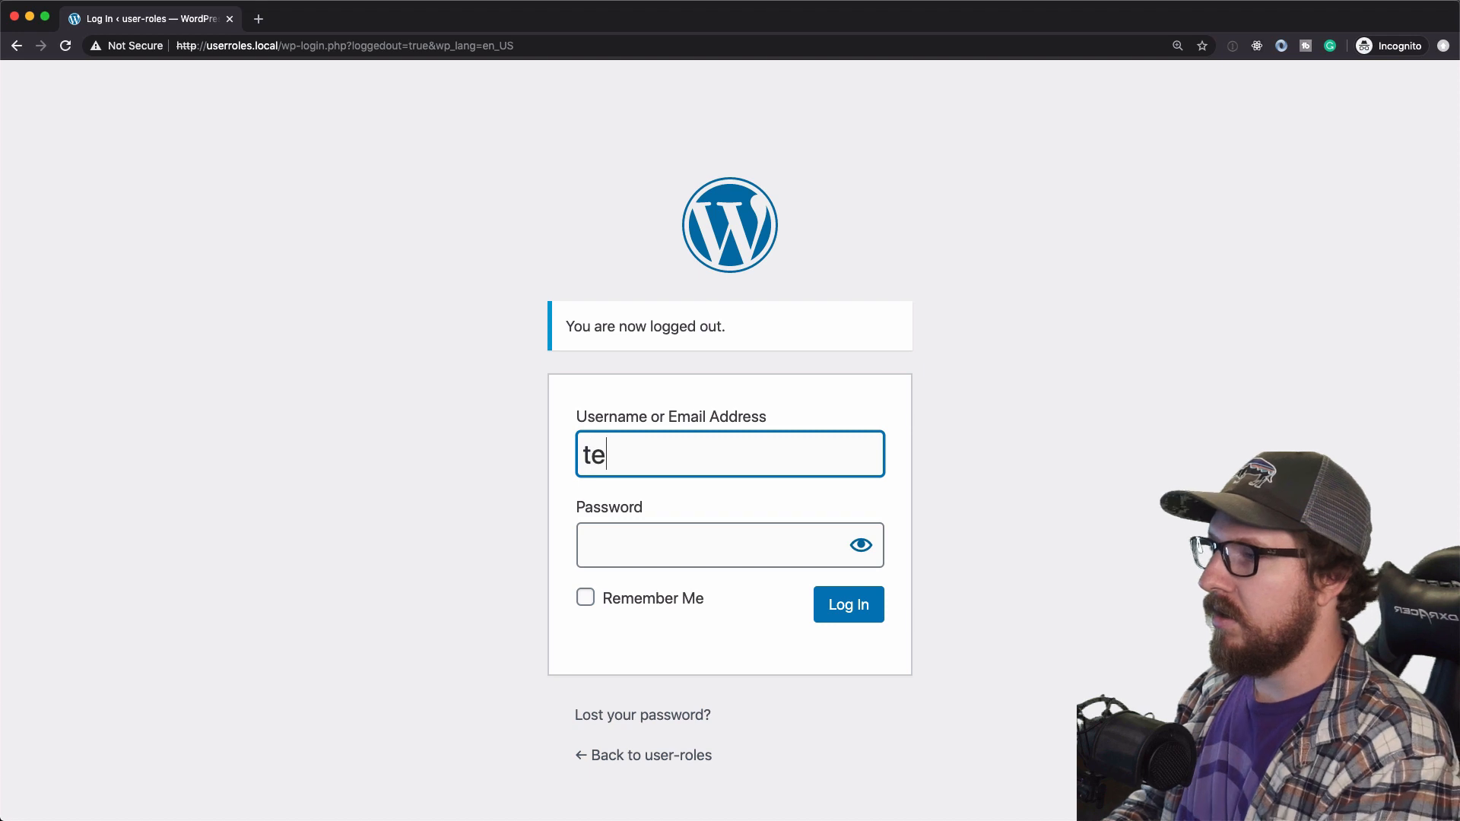
click(848, 604)
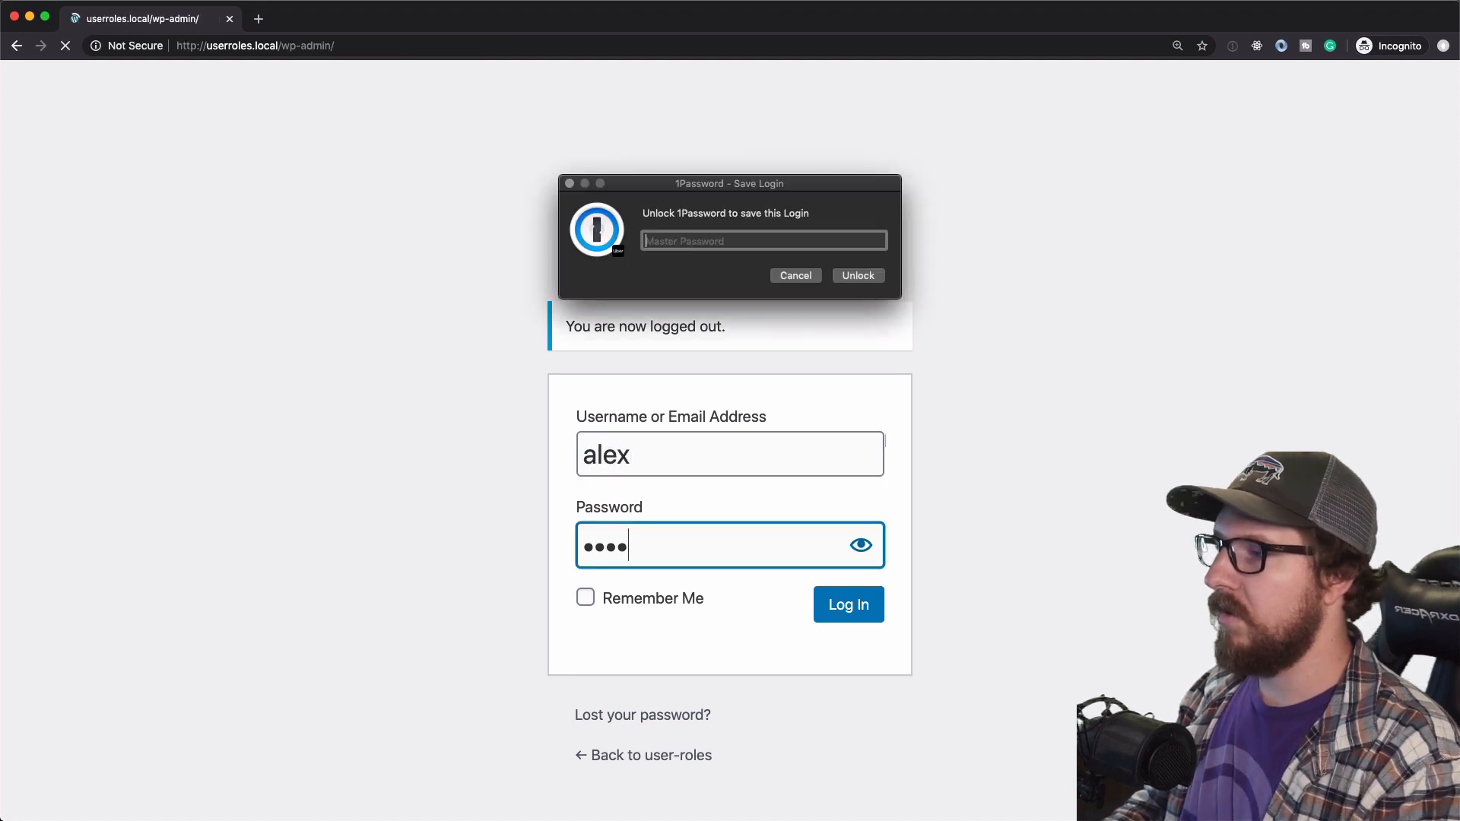
click(848, 604)
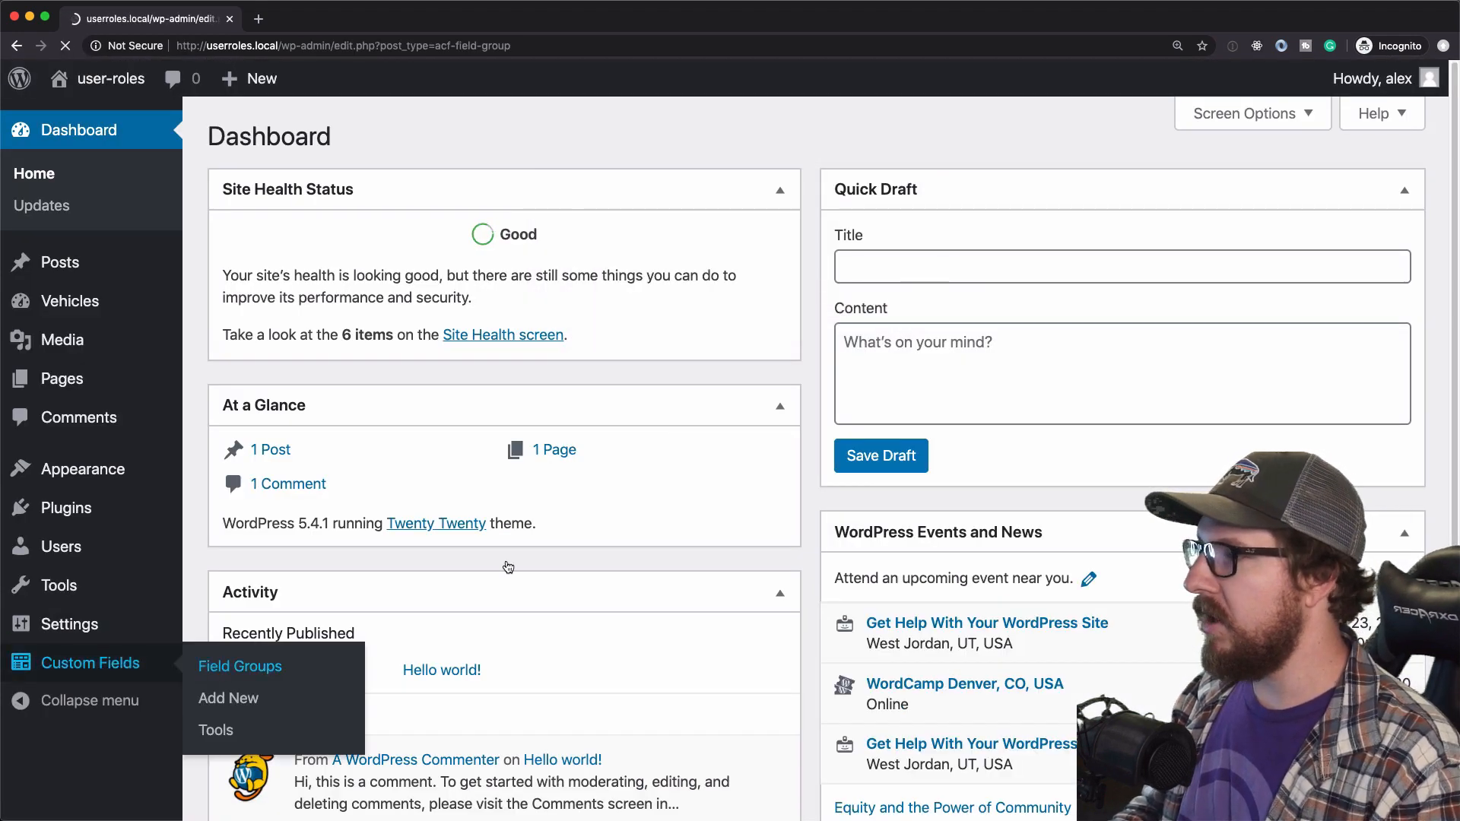
click(238, 666)
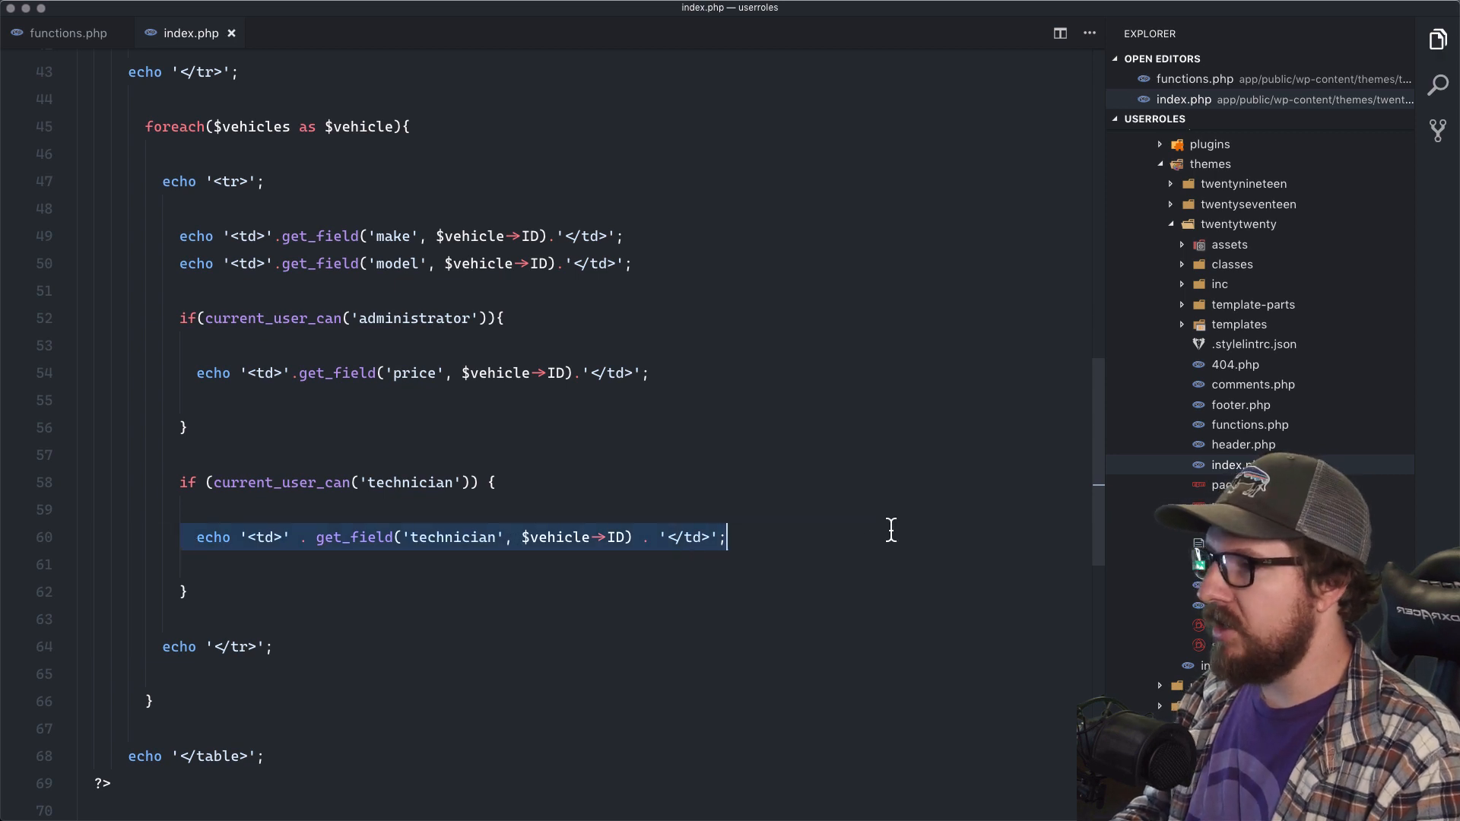
- Append ['display_name'] to the technician field lookup on line 60 and save index.php
scroll(down, 3)
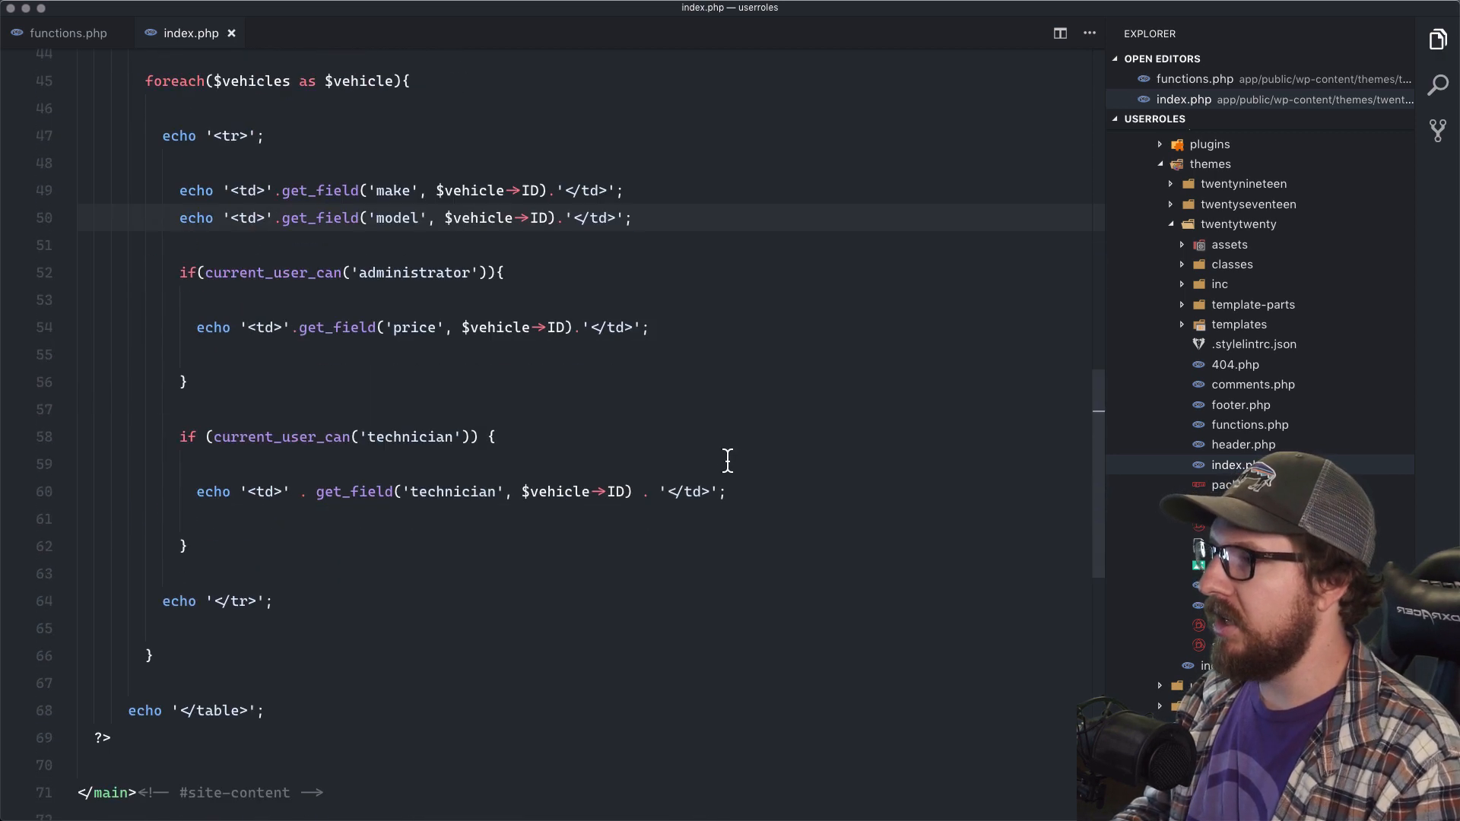
text([])
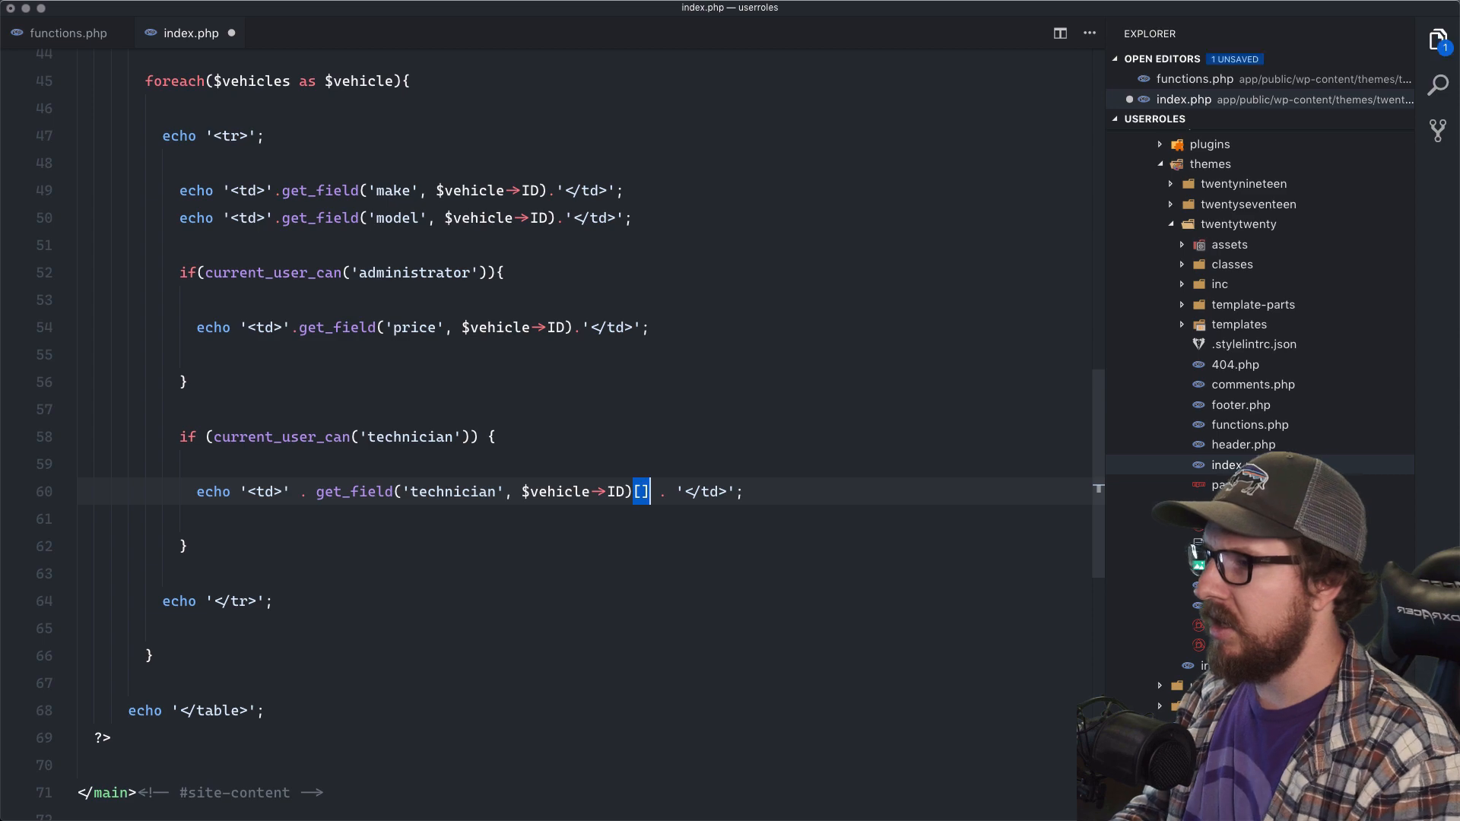
text('display_name)
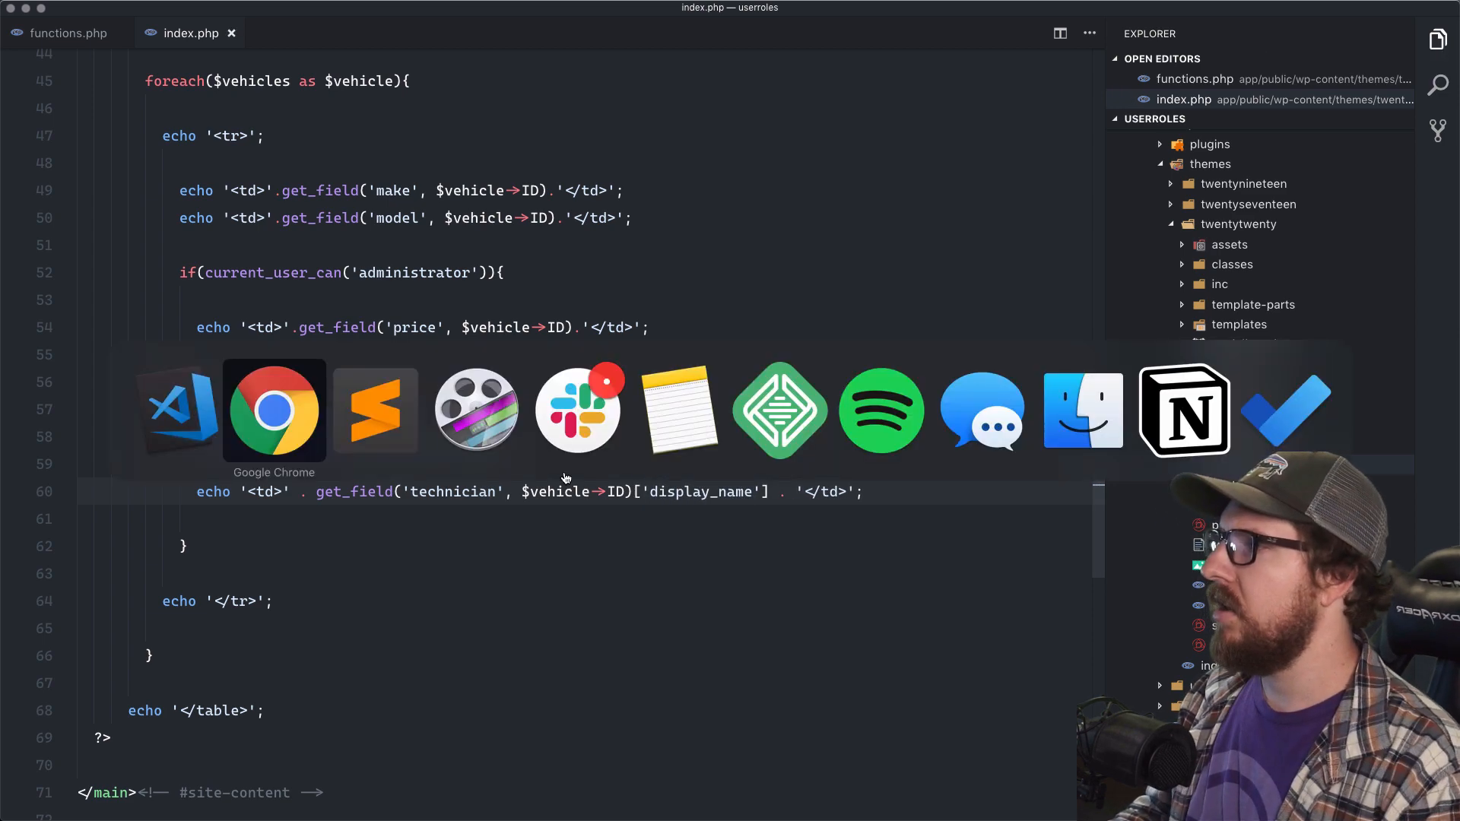
- Log out of the administrator account and sign in as the technician 'tech'
click(274, 409)
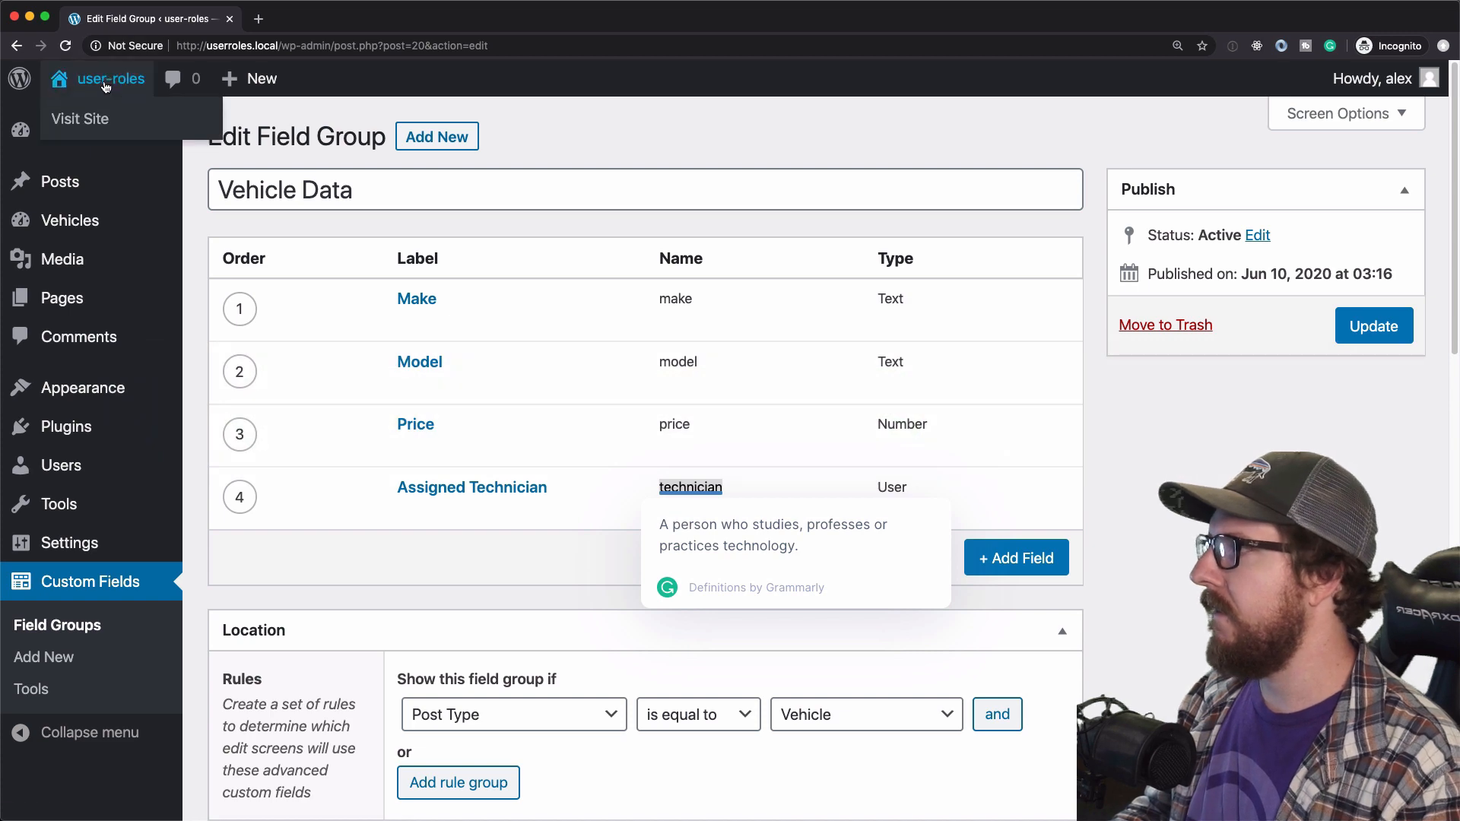
click(81, 119)
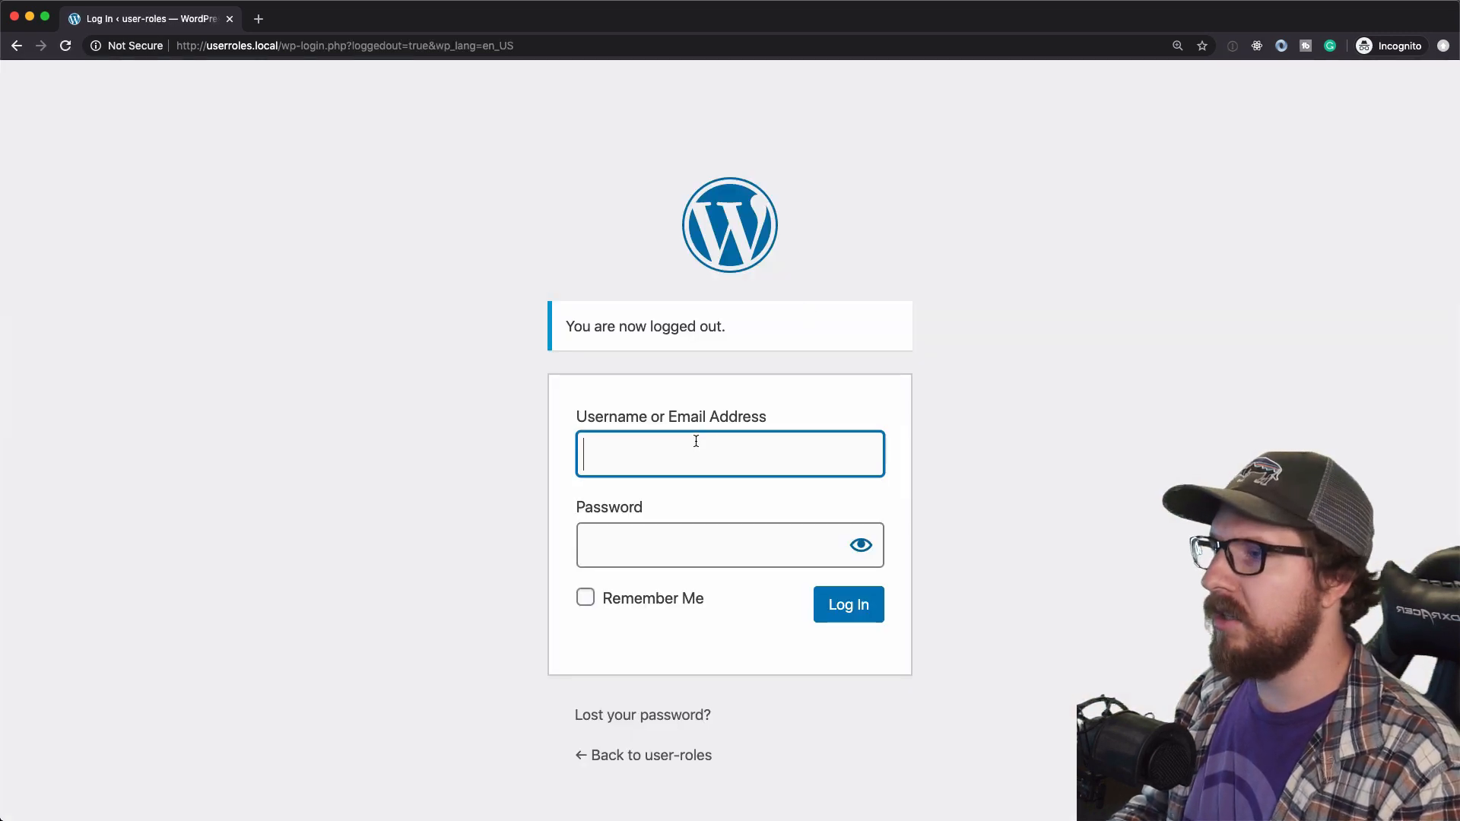
text(te)
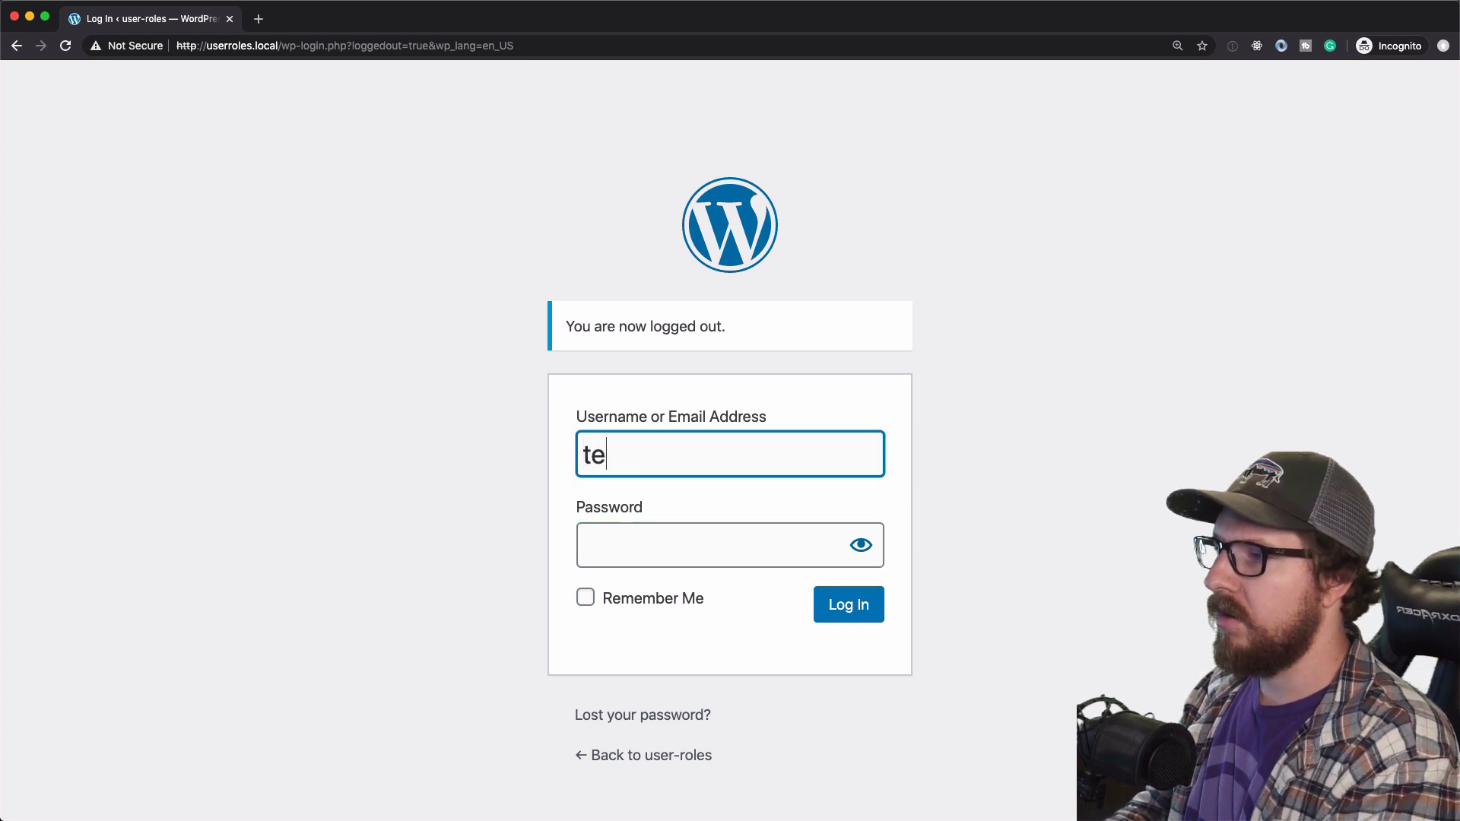
click(848, 604)
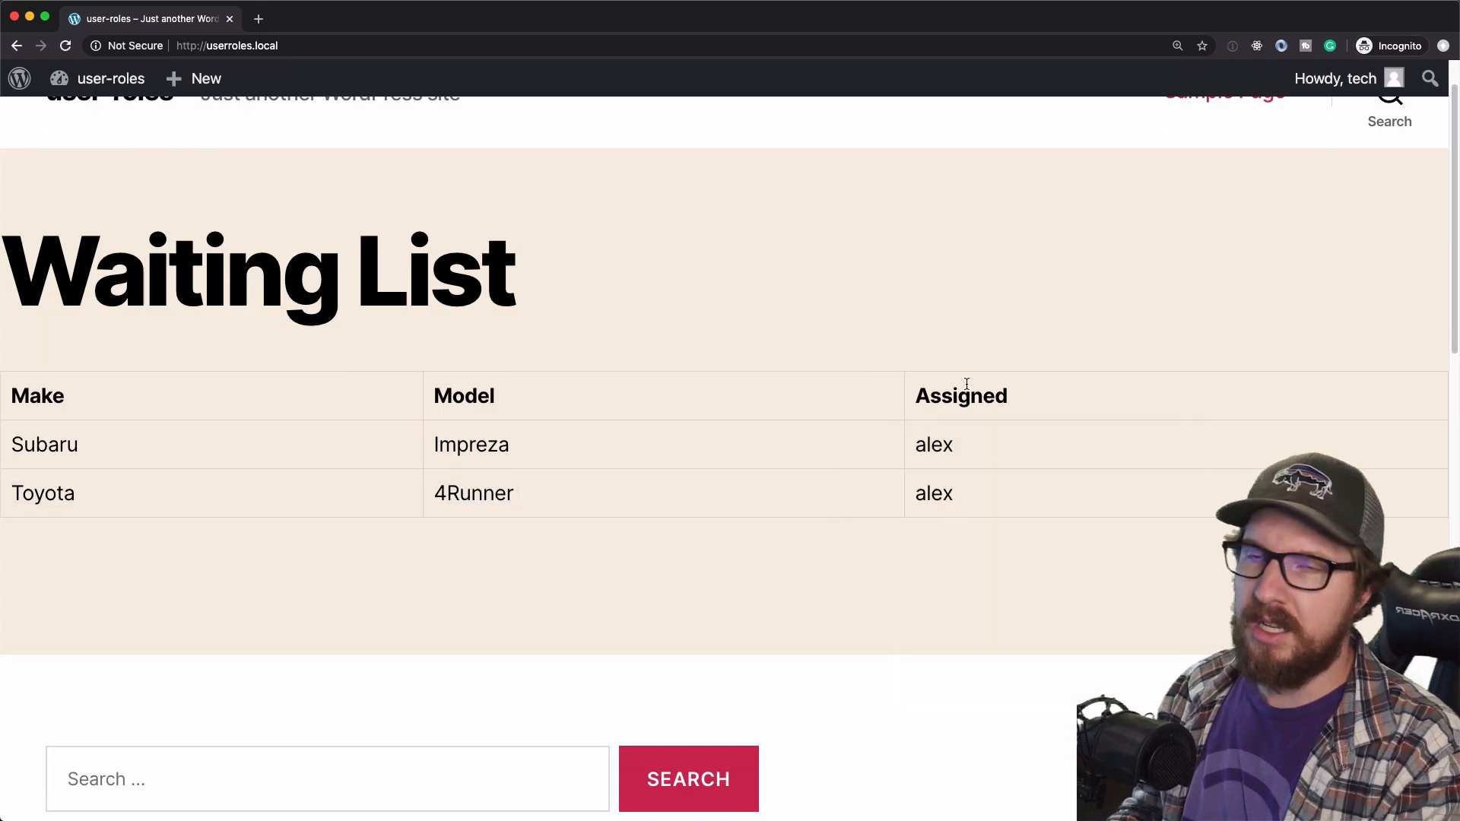
mouse_move(873, 379)
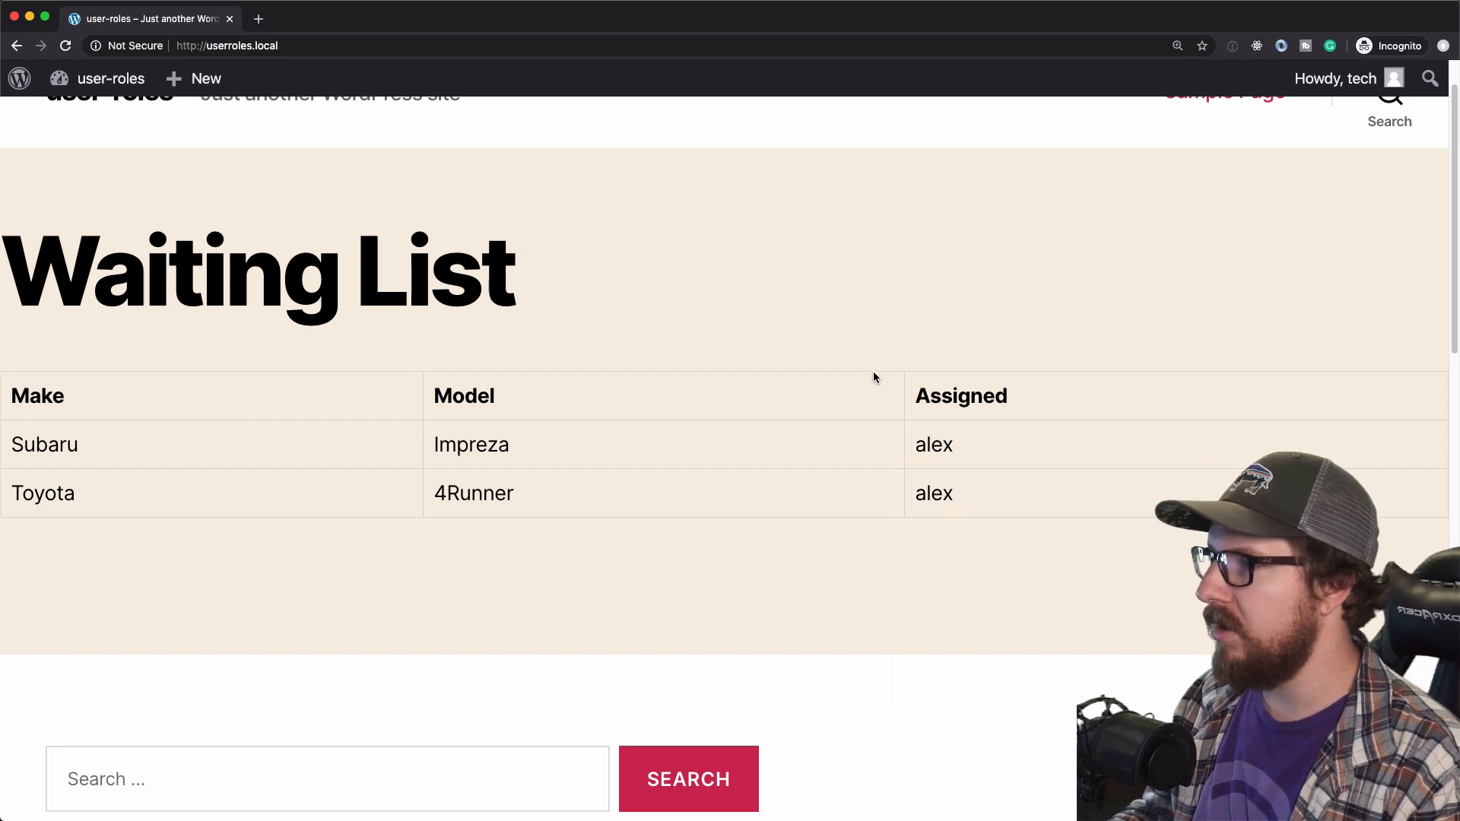
- From the dashboard go to Vehicles > All Vehicles and edit the 2007 Toyota 4Runner
click(109, 77)
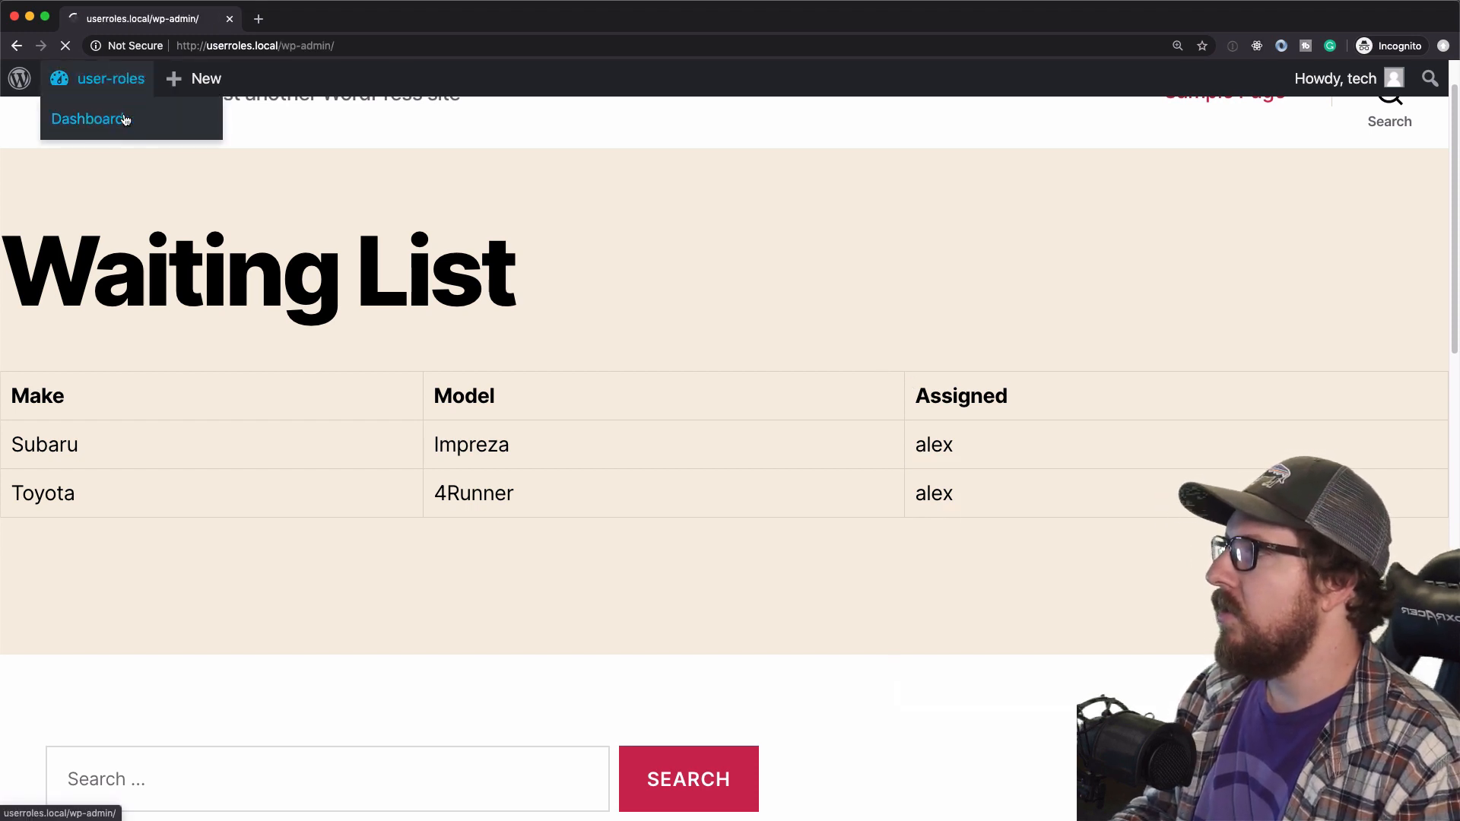
click(85, 118)
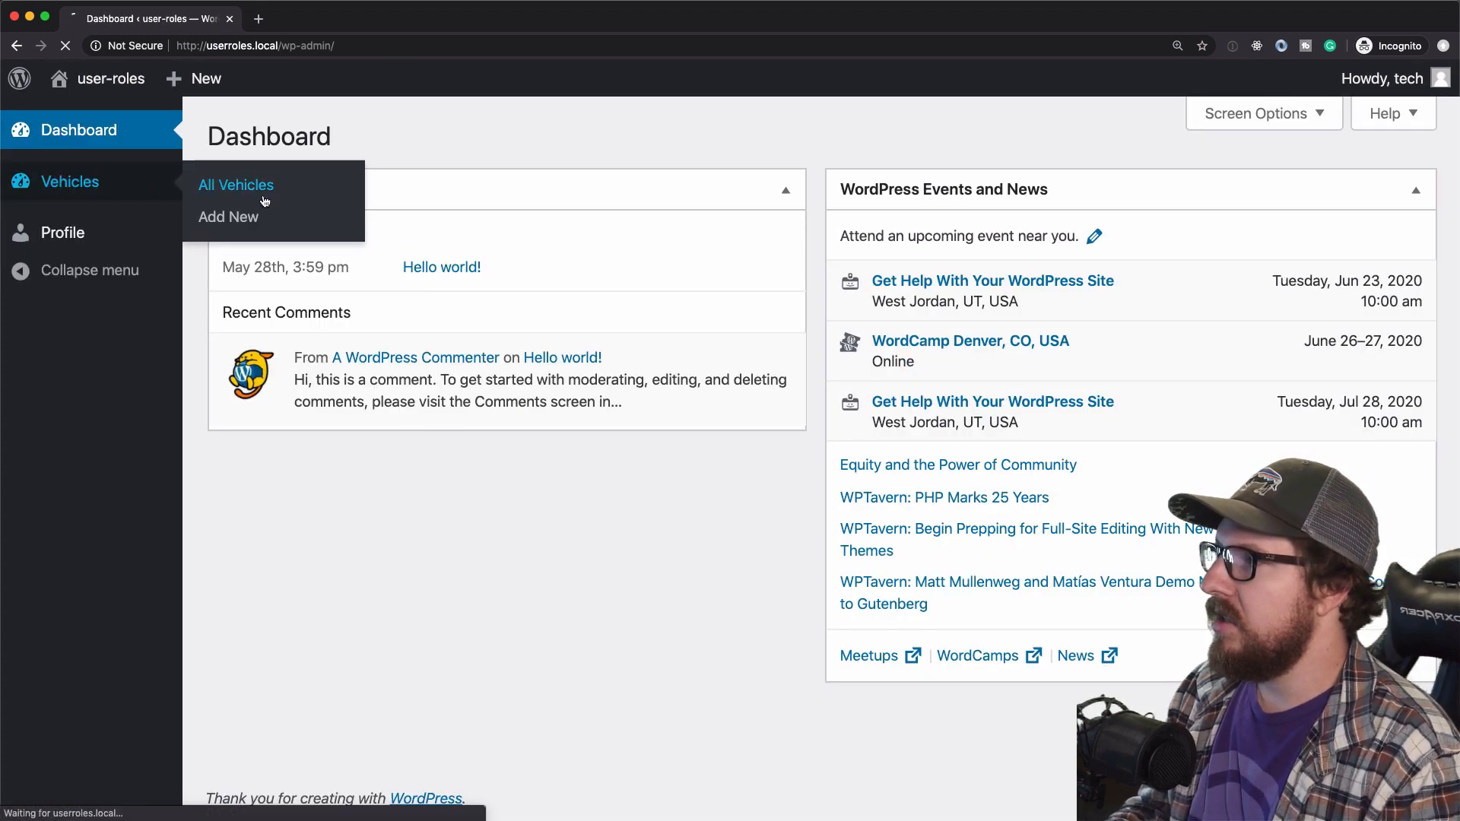
click(236, 185)
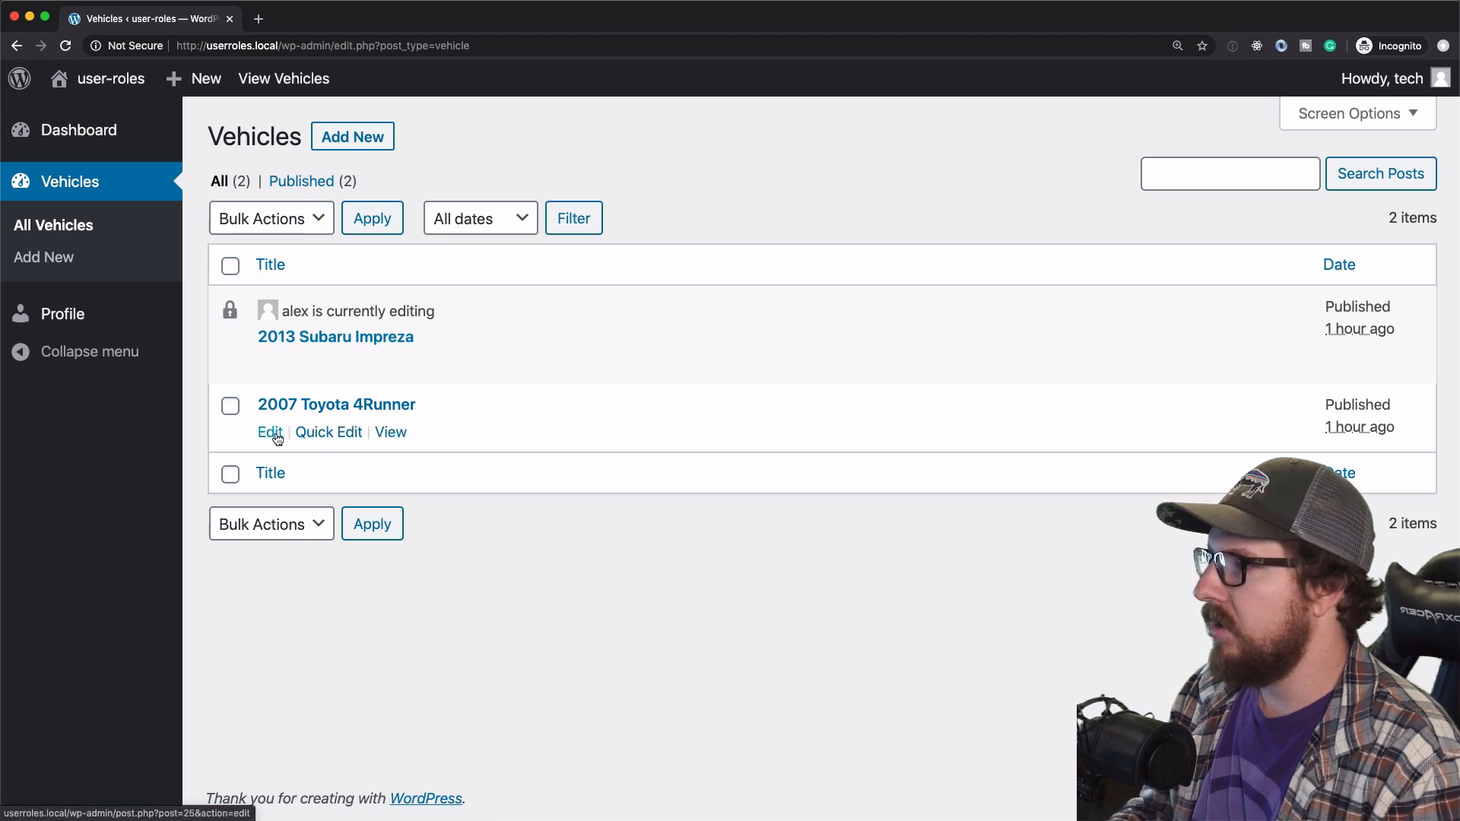
click(269, 431)
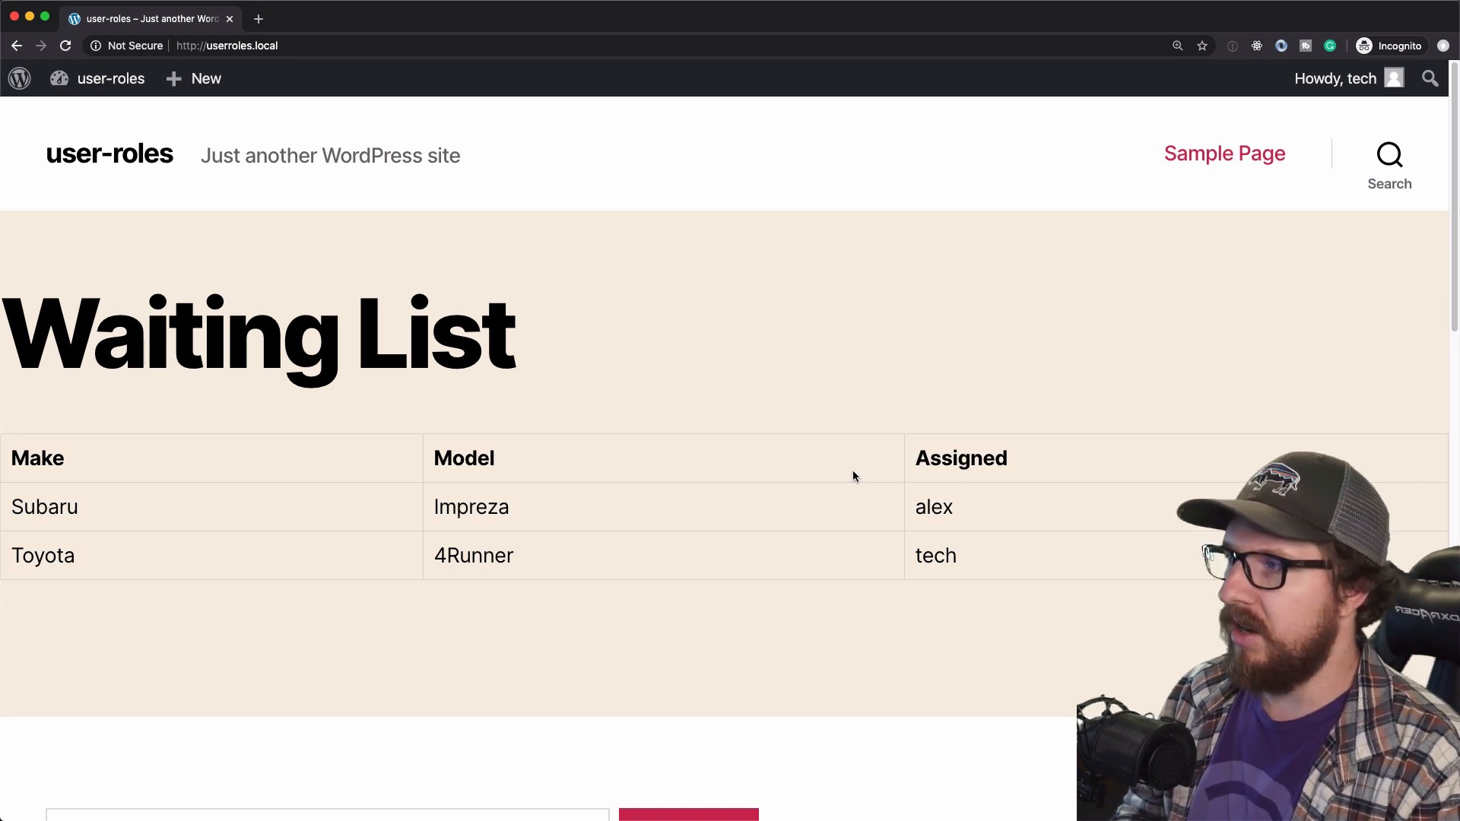
mouse_move(640, 355)
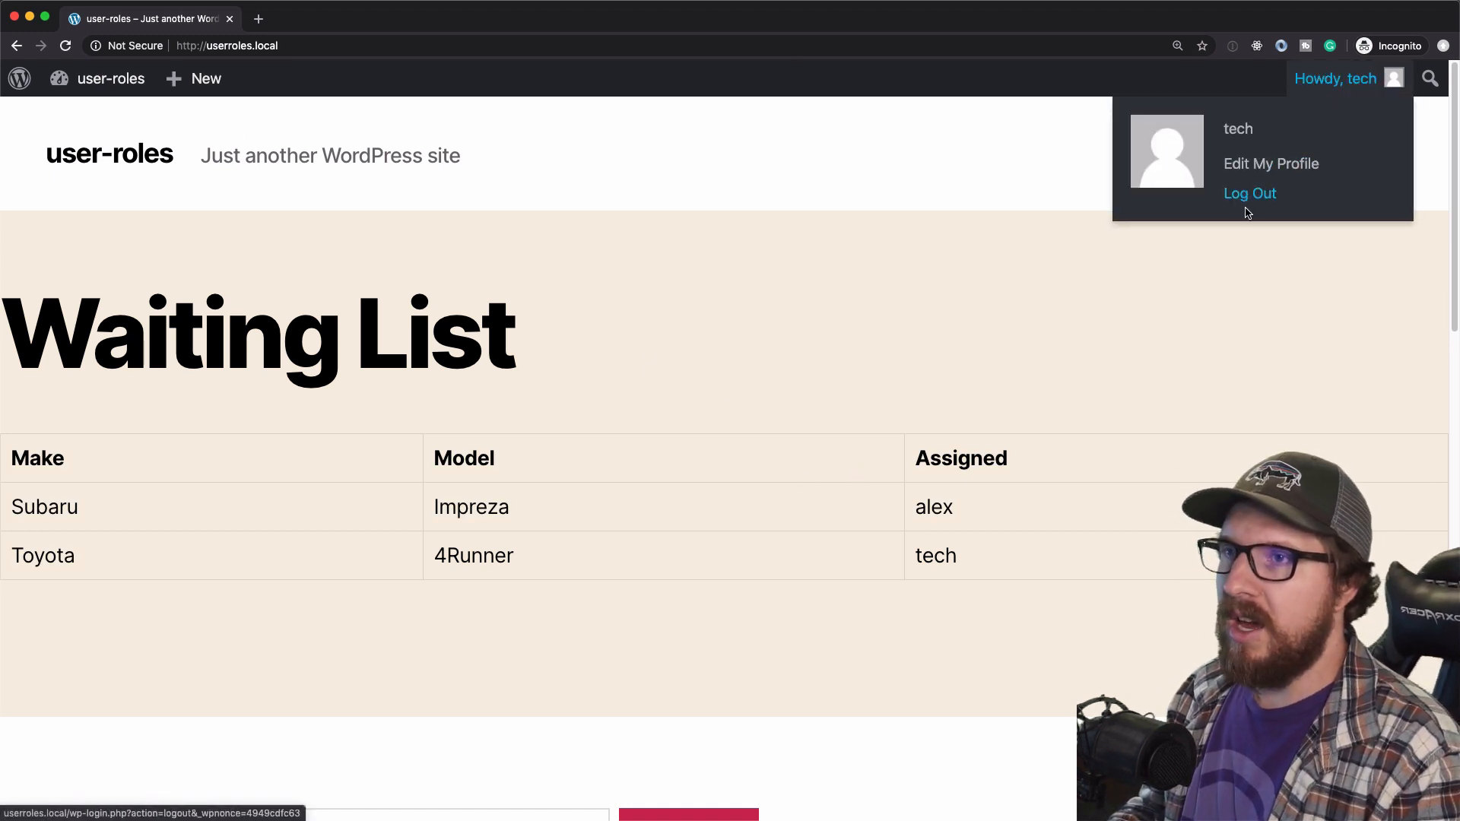
- Log out of tech, sign in as alex and visit the site's Waiting List showing prices
click(1250, 193)
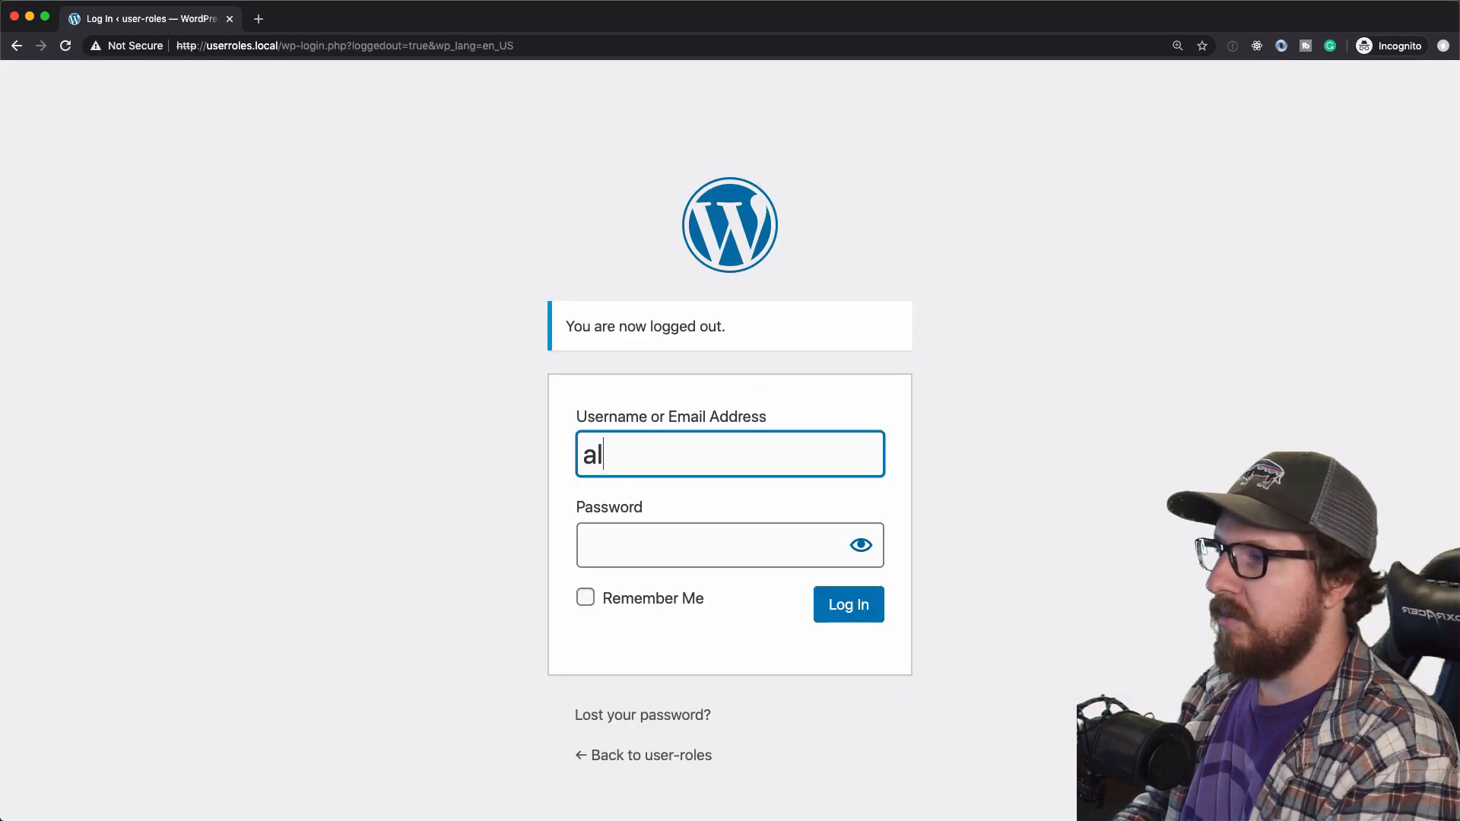
click(847, 604)
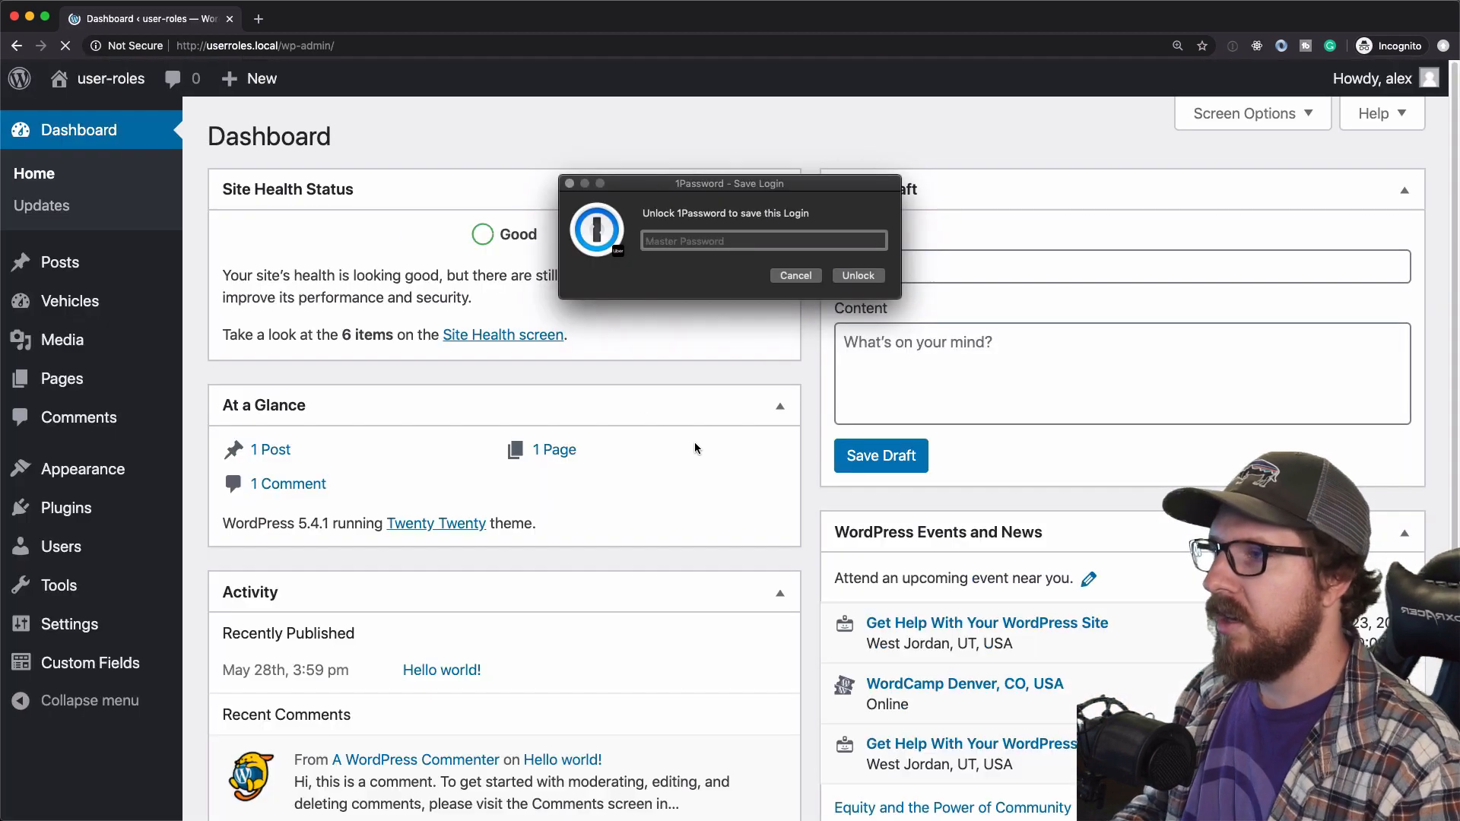
click(794, 276)
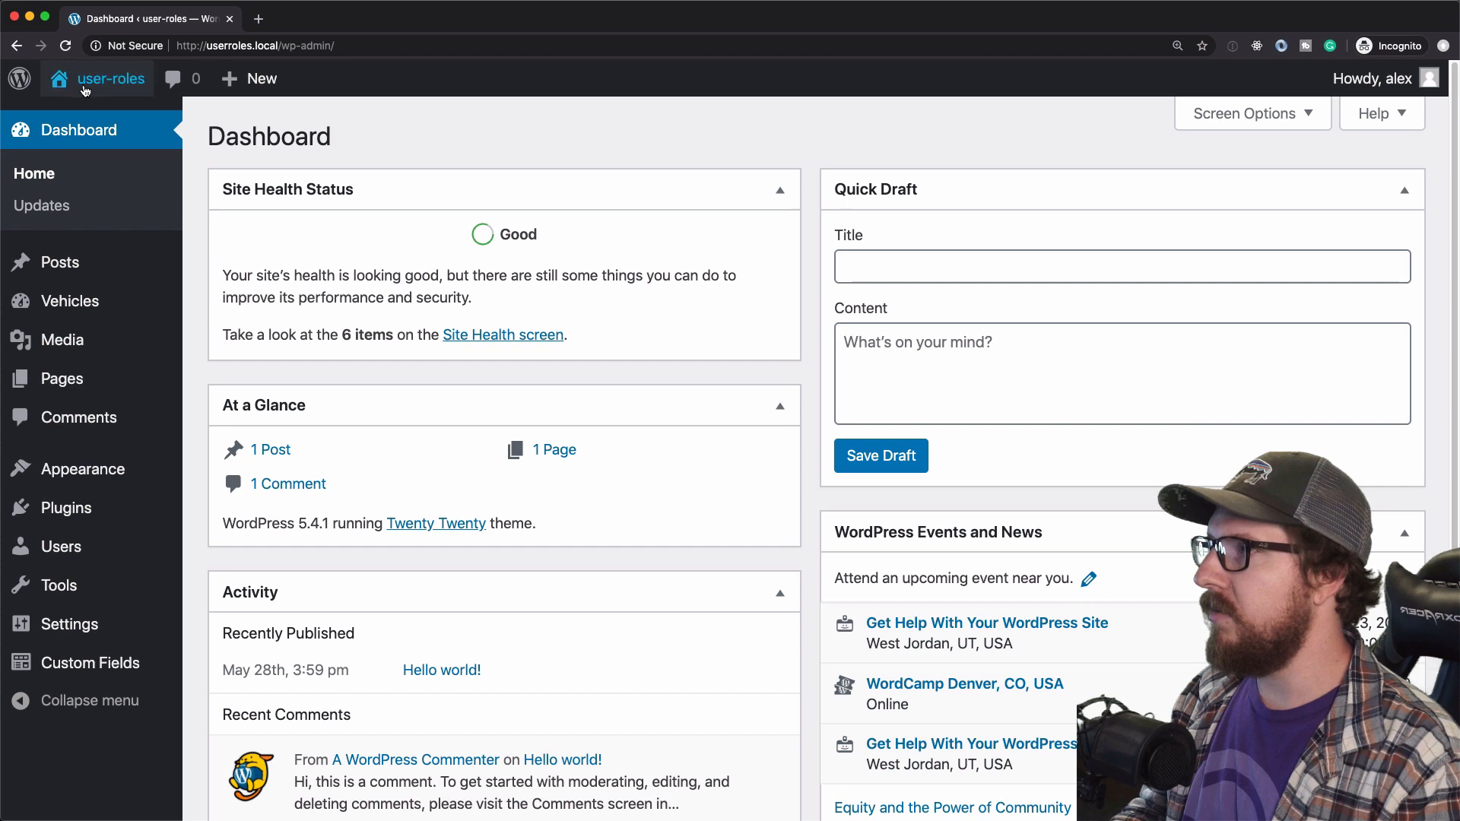
click(111, 77)
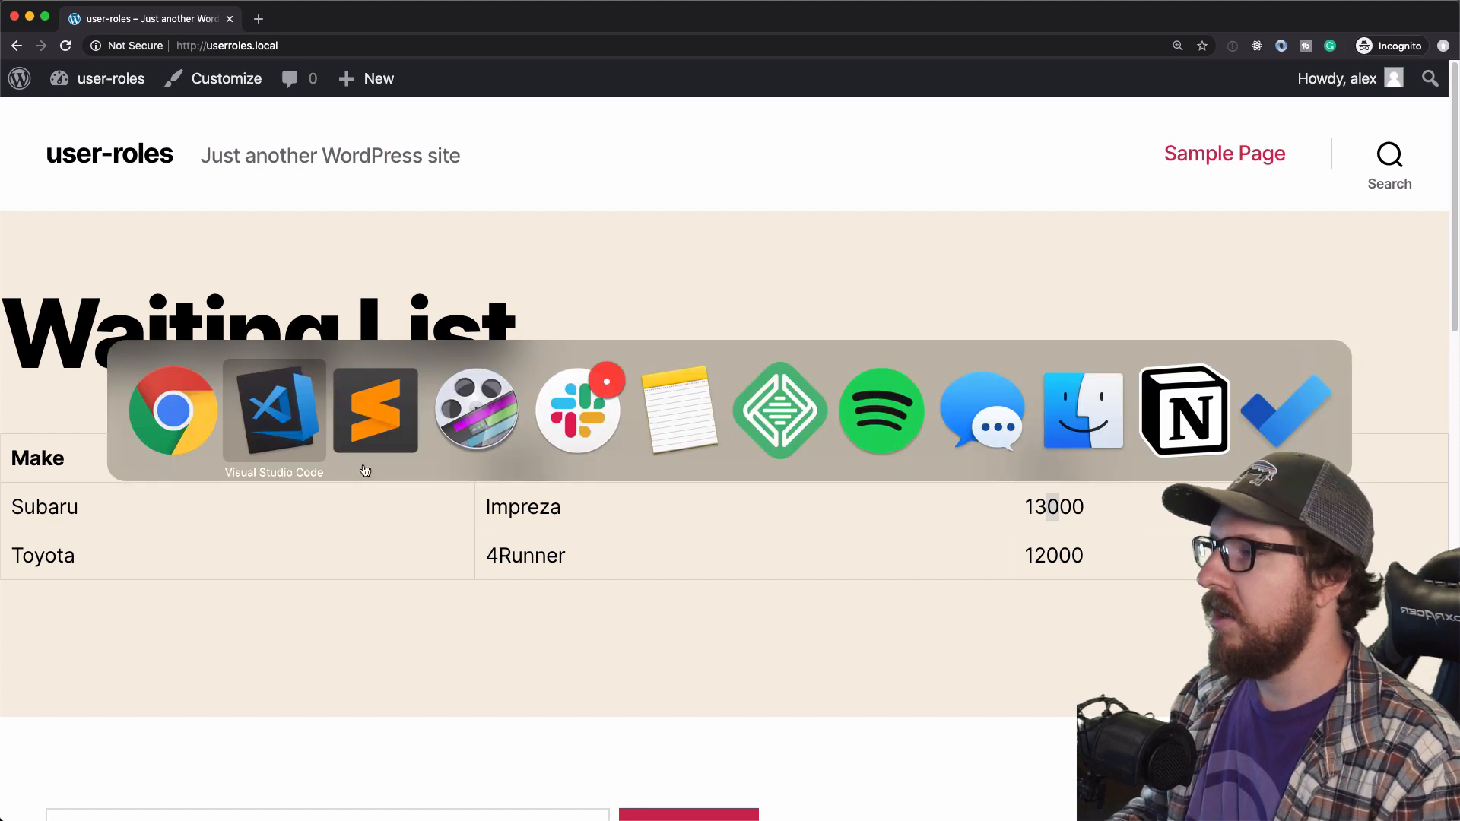
- In index.php try adding || current_user_can('administrator') to the technician check, then remove it
click(273, 409)
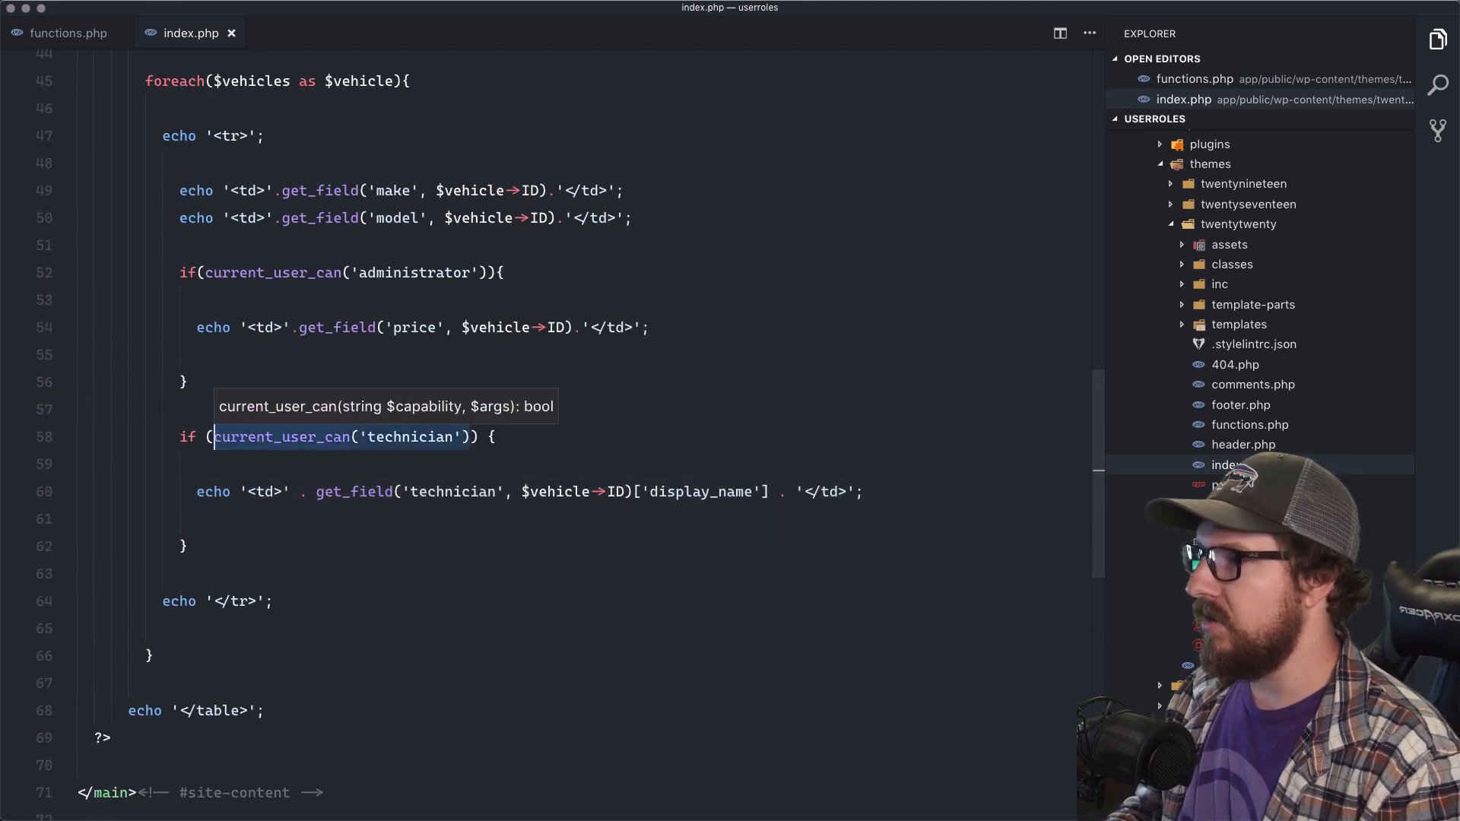
text(|| current_user_can('technician')
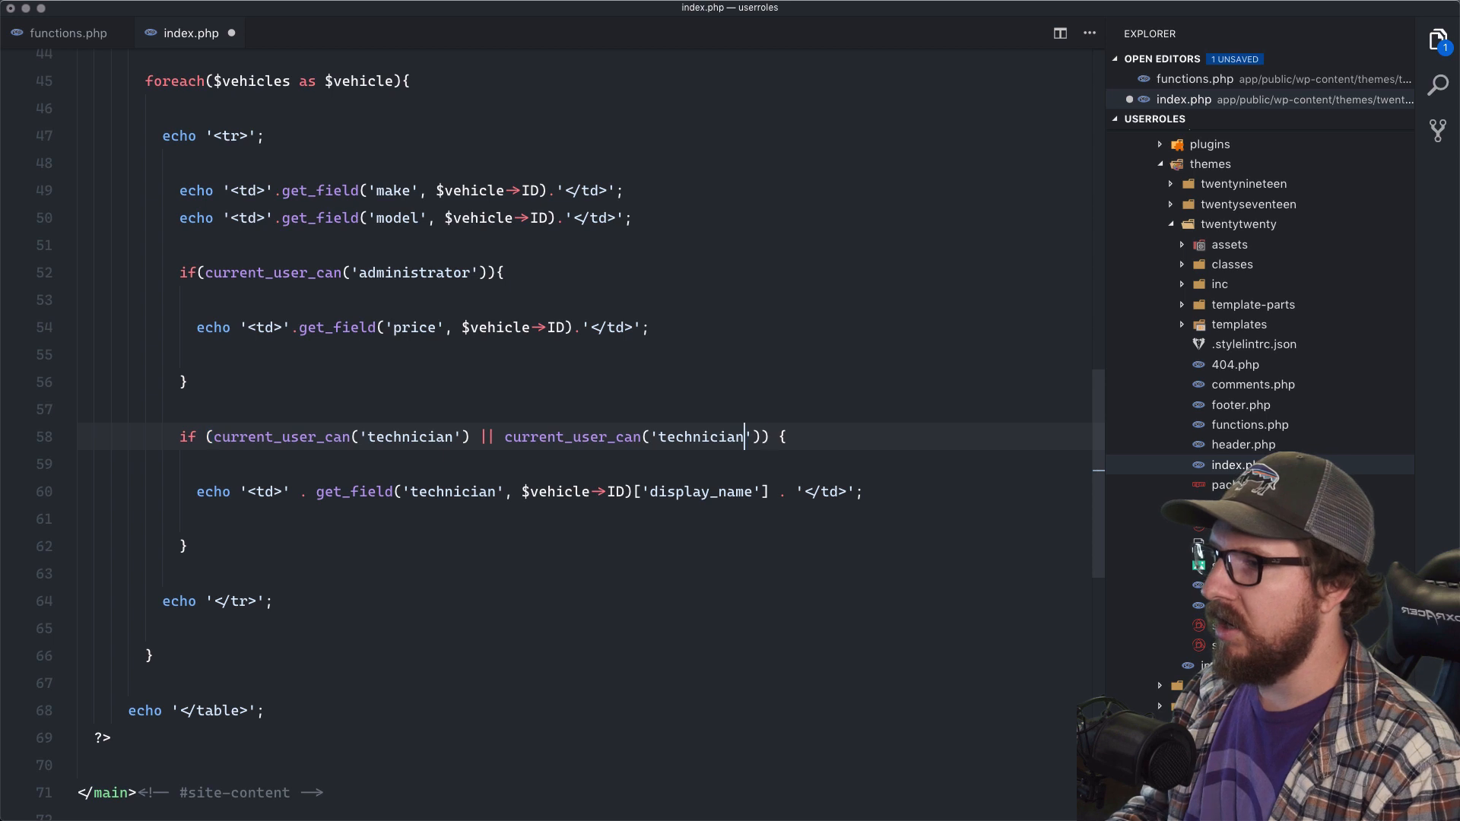
text(admini)
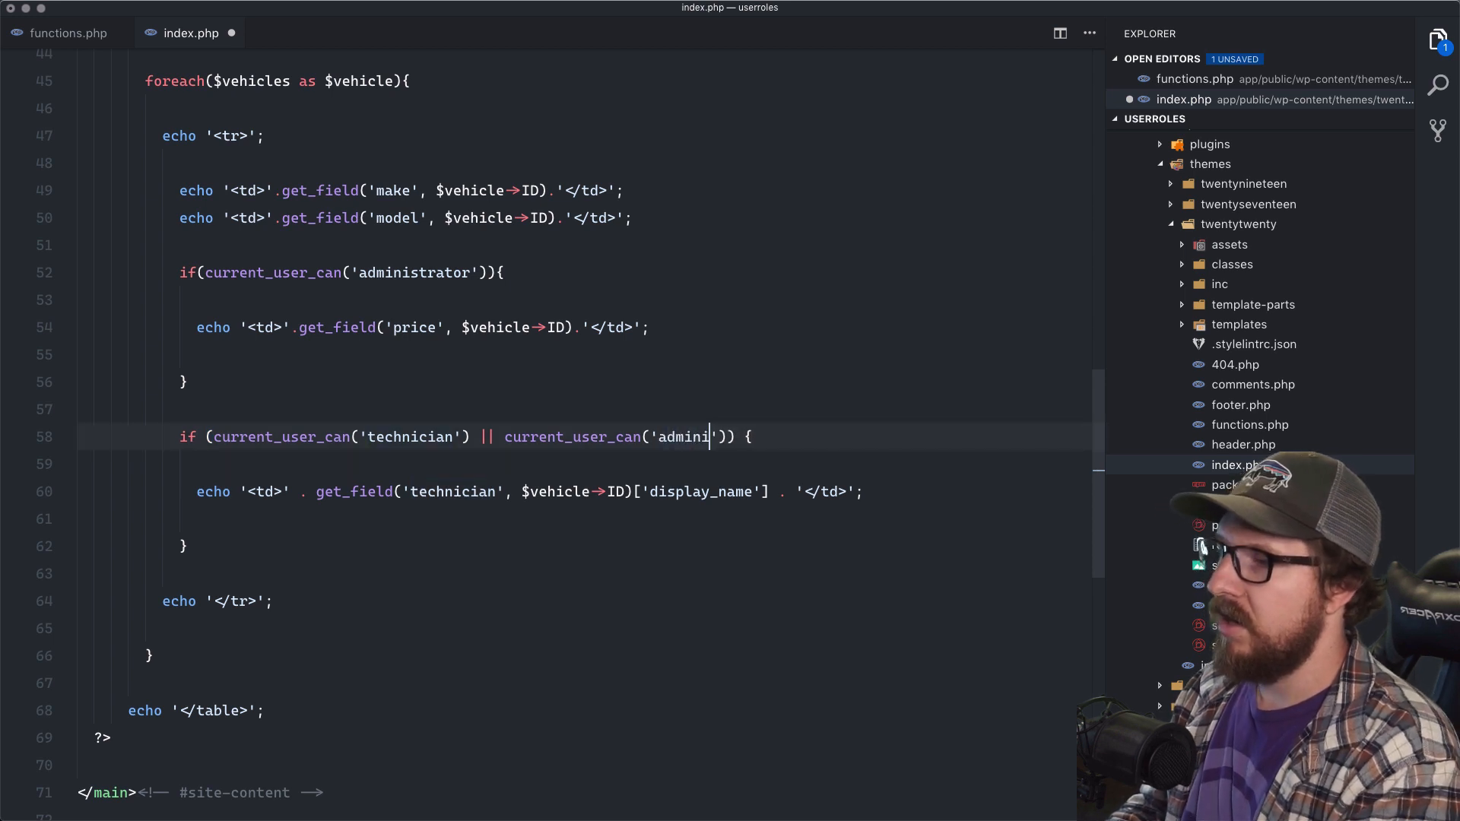
key(Backspace)
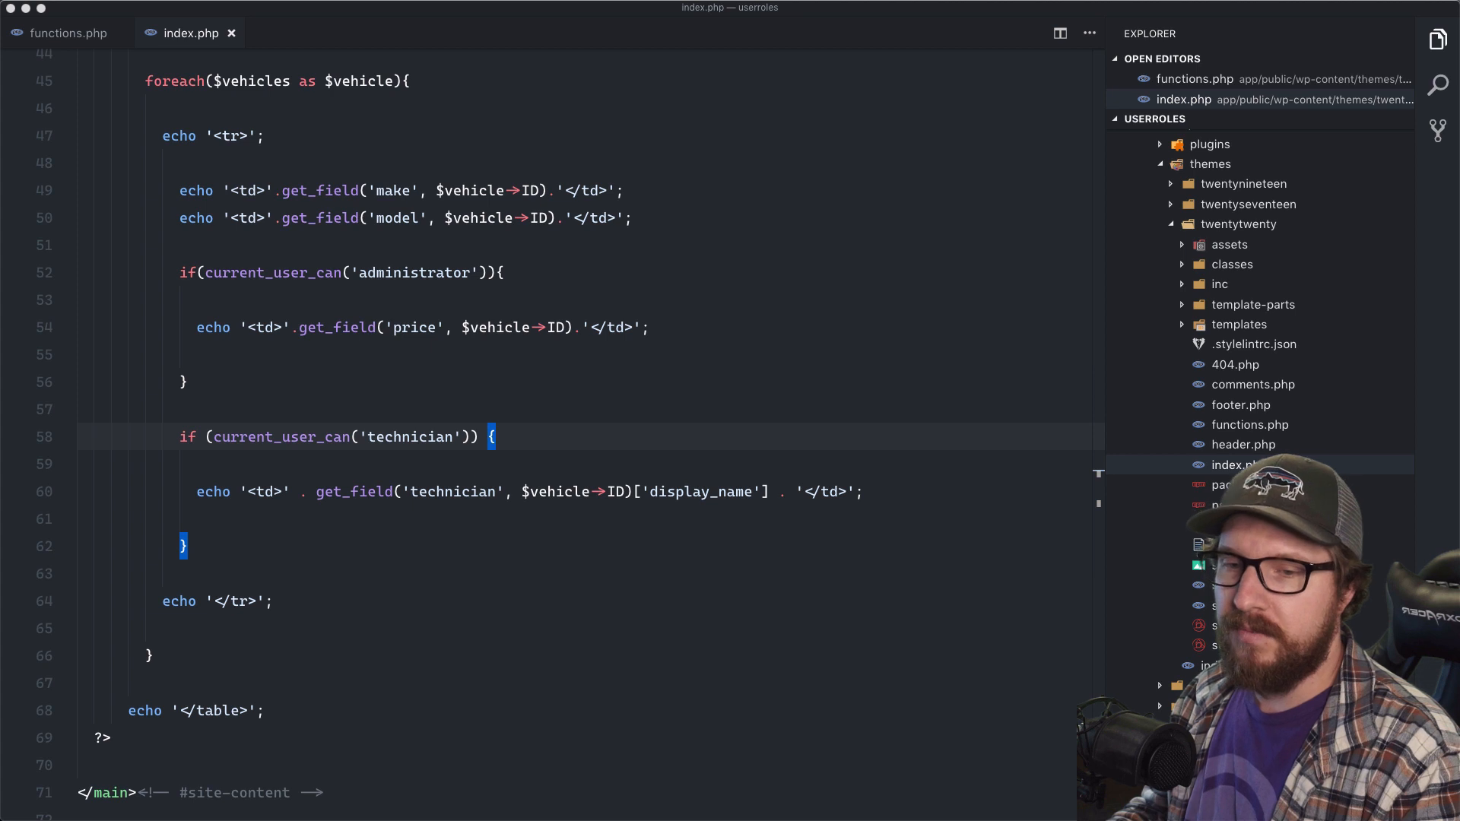
- In functions.php grant the technician role $tech->add_cap('view_assigned_tech')
click(67, 32)
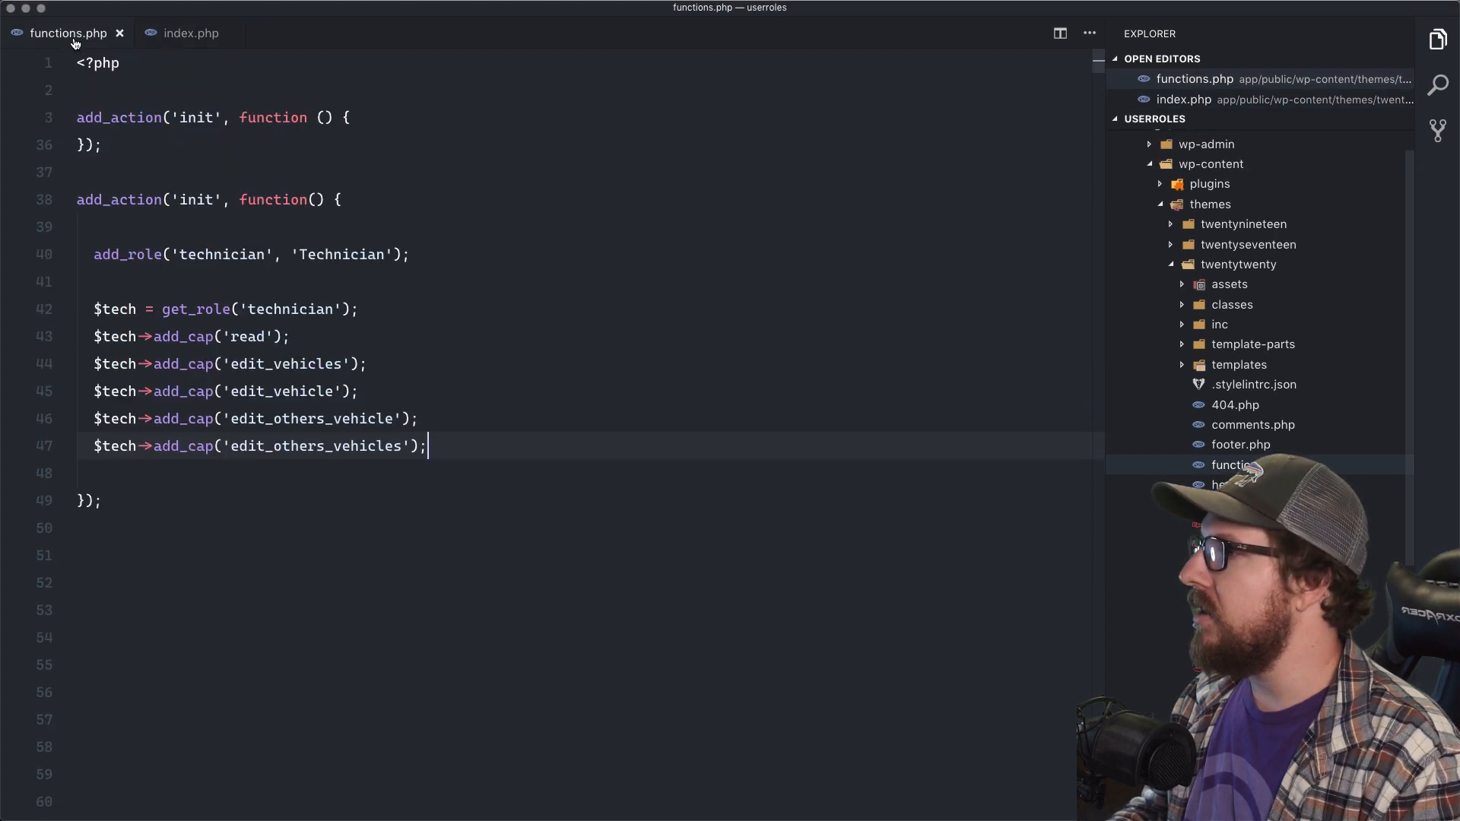
text($tech->add_cap(')
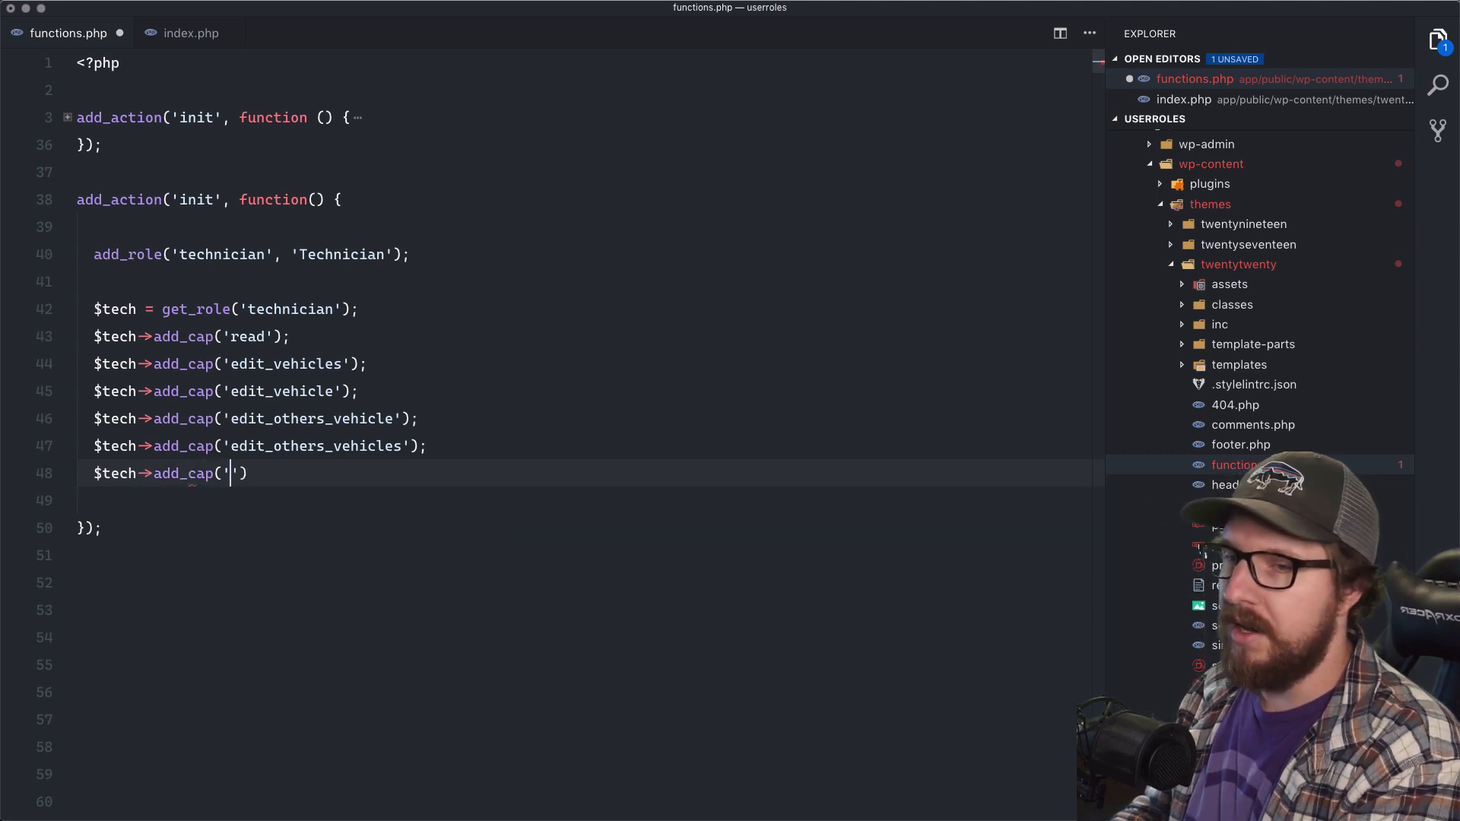
text(view_assigned_tech)
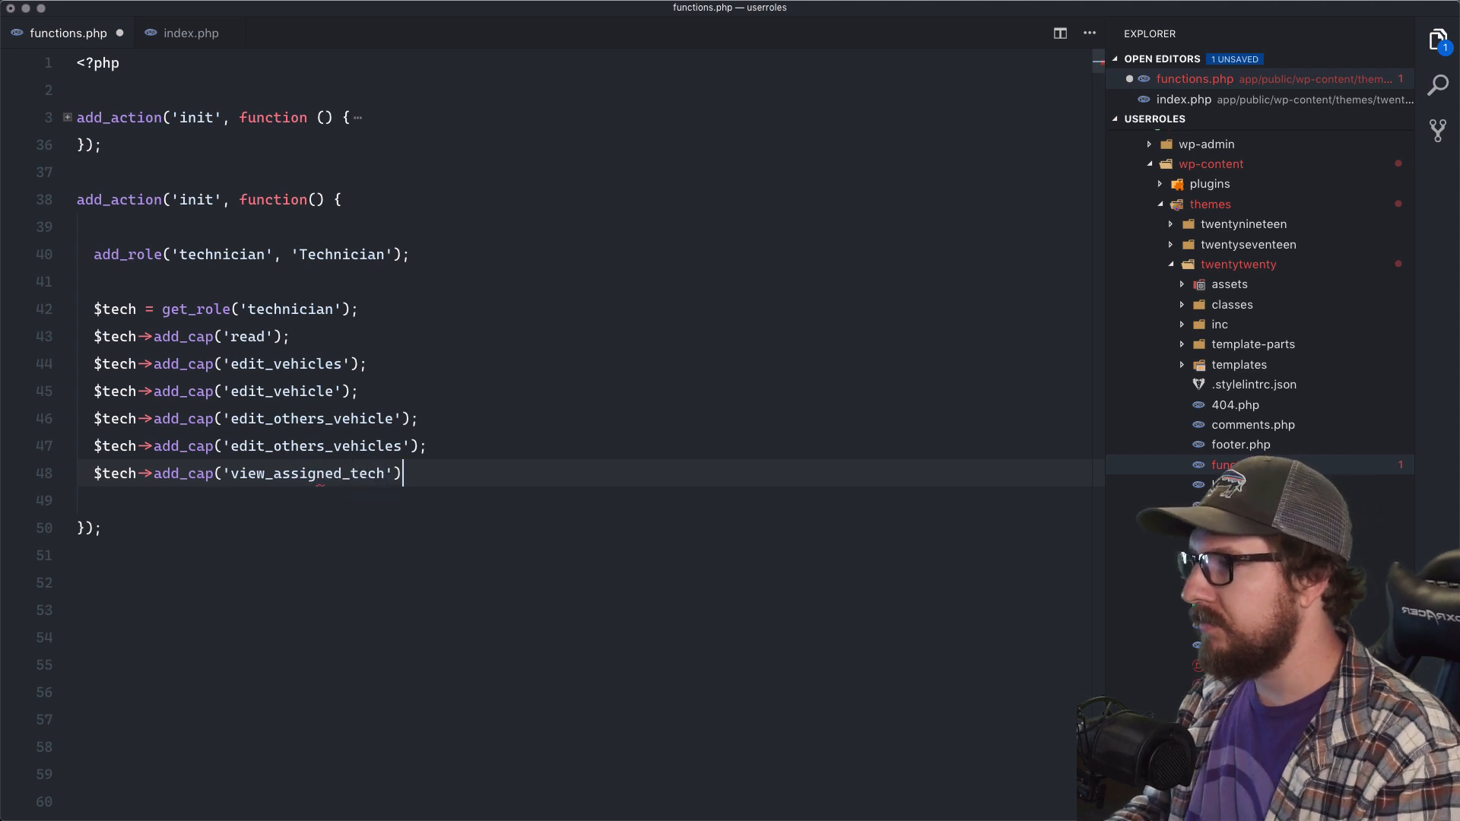
text(;)
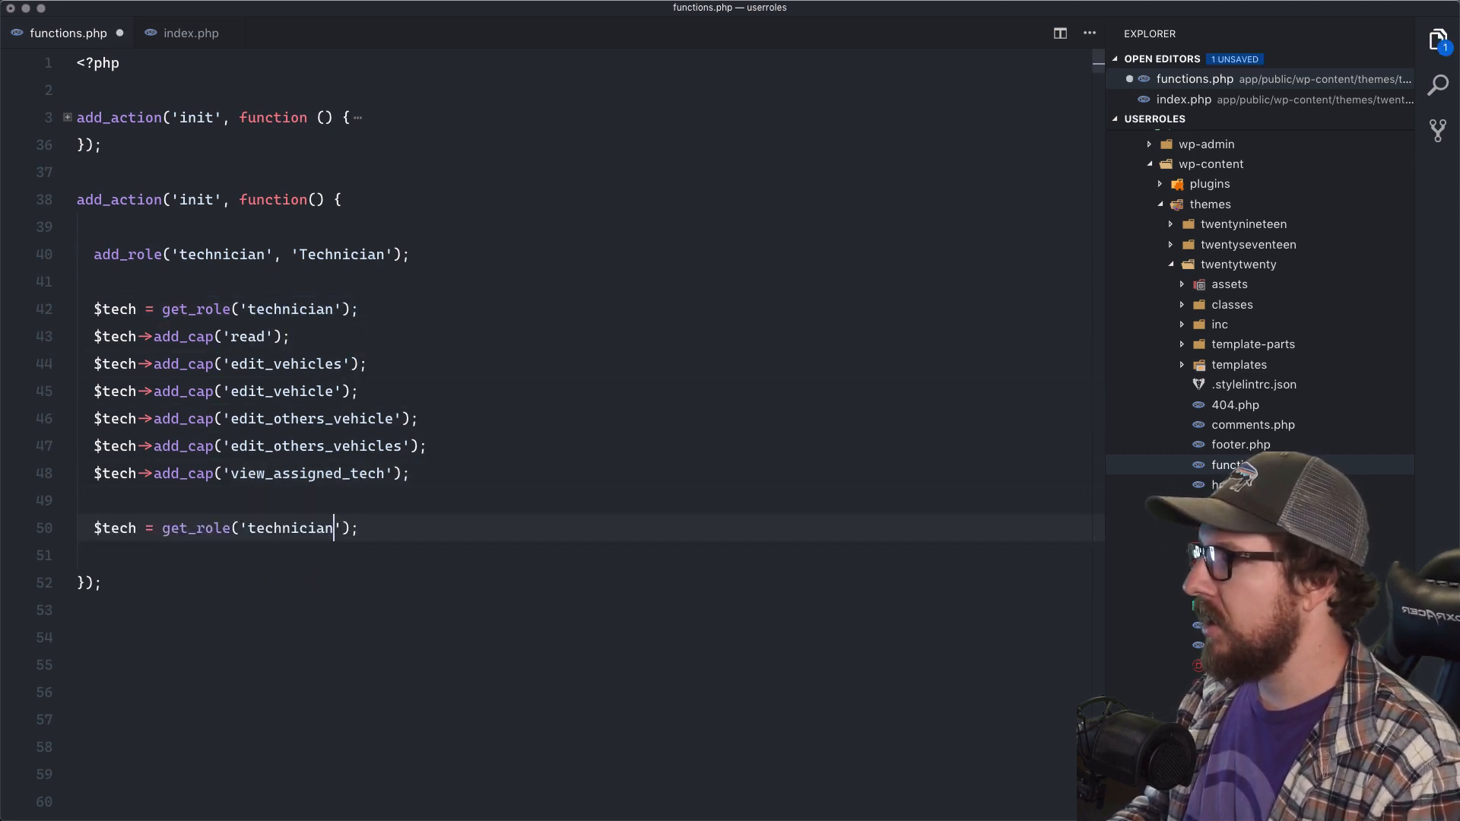
- Add $admin = get_role('administrator') with $admin->add_cap('view_assigned_tech') and save
text(administrator)
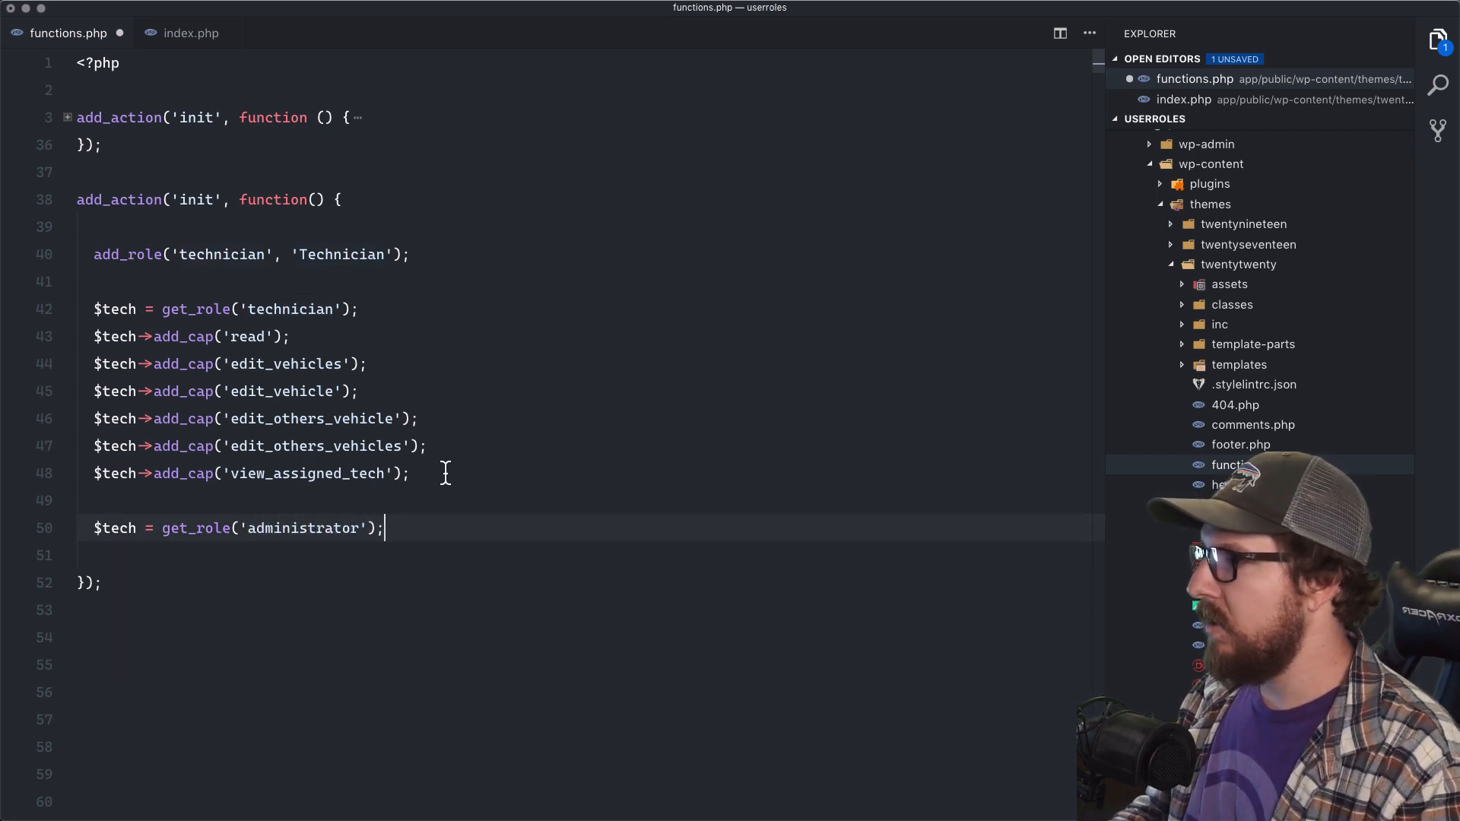
text($tech->add_cap('view_assigned_tech');)
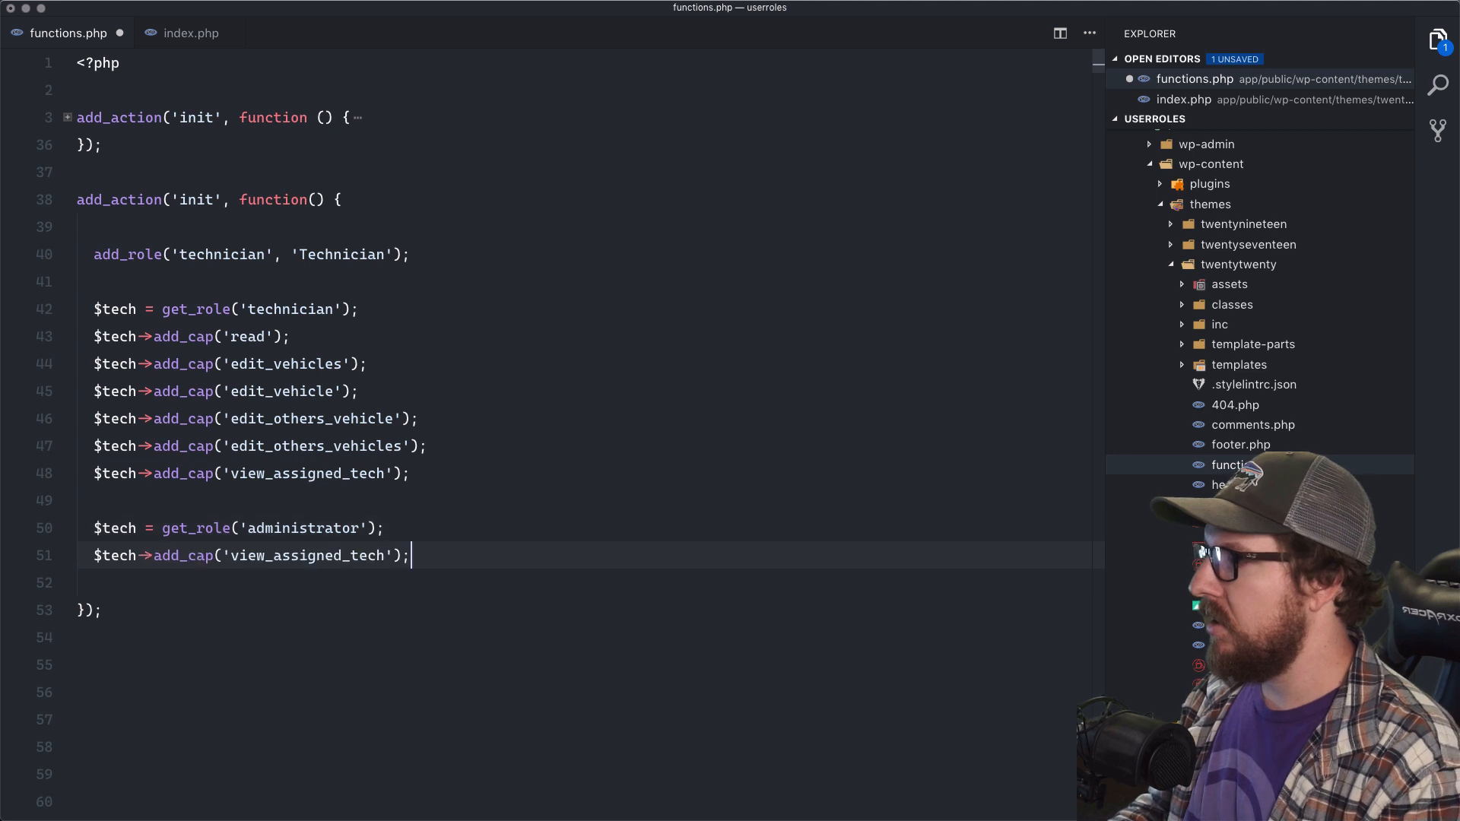
click(377, 583)
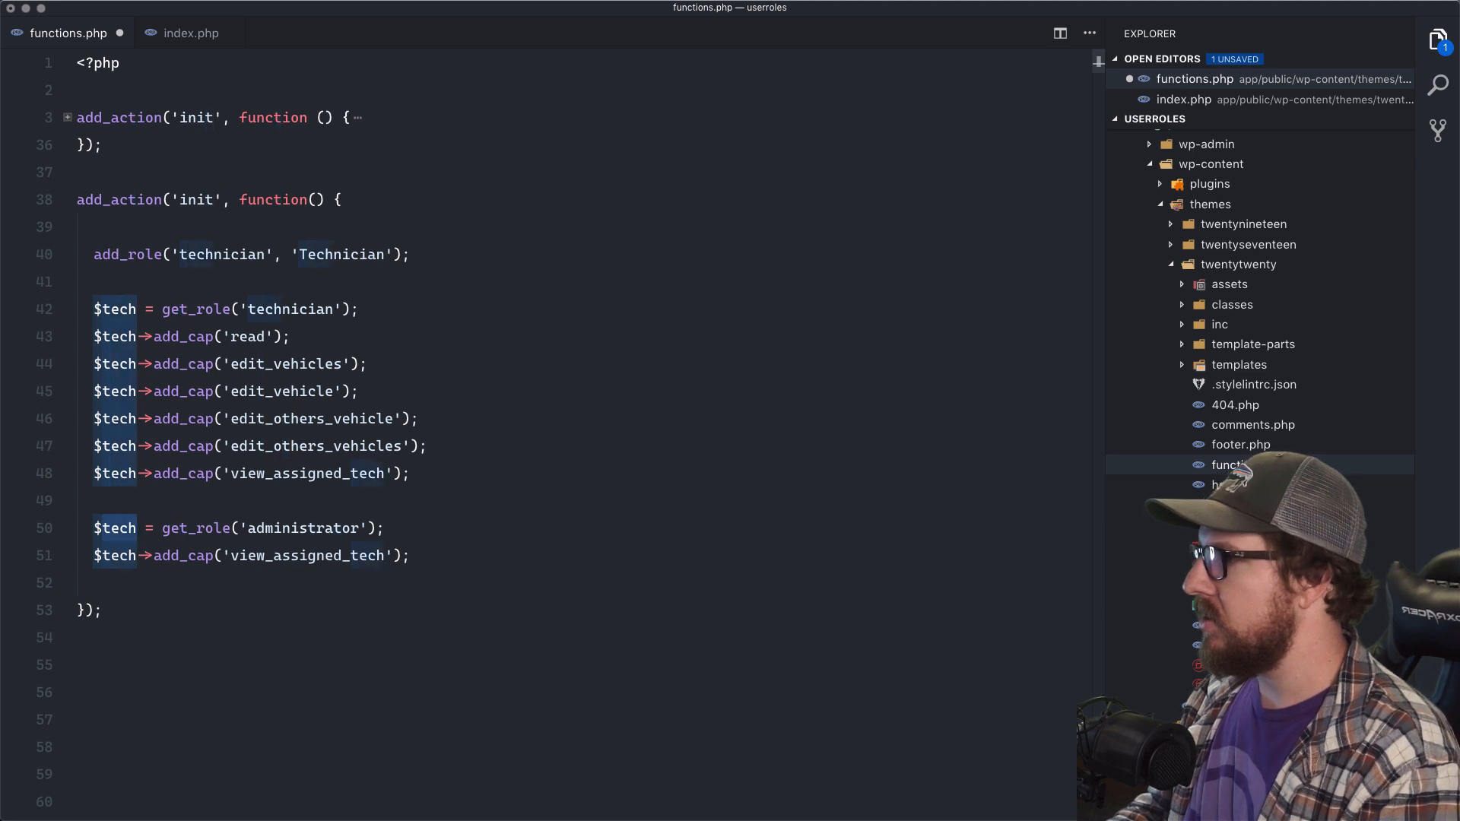
text(admin)
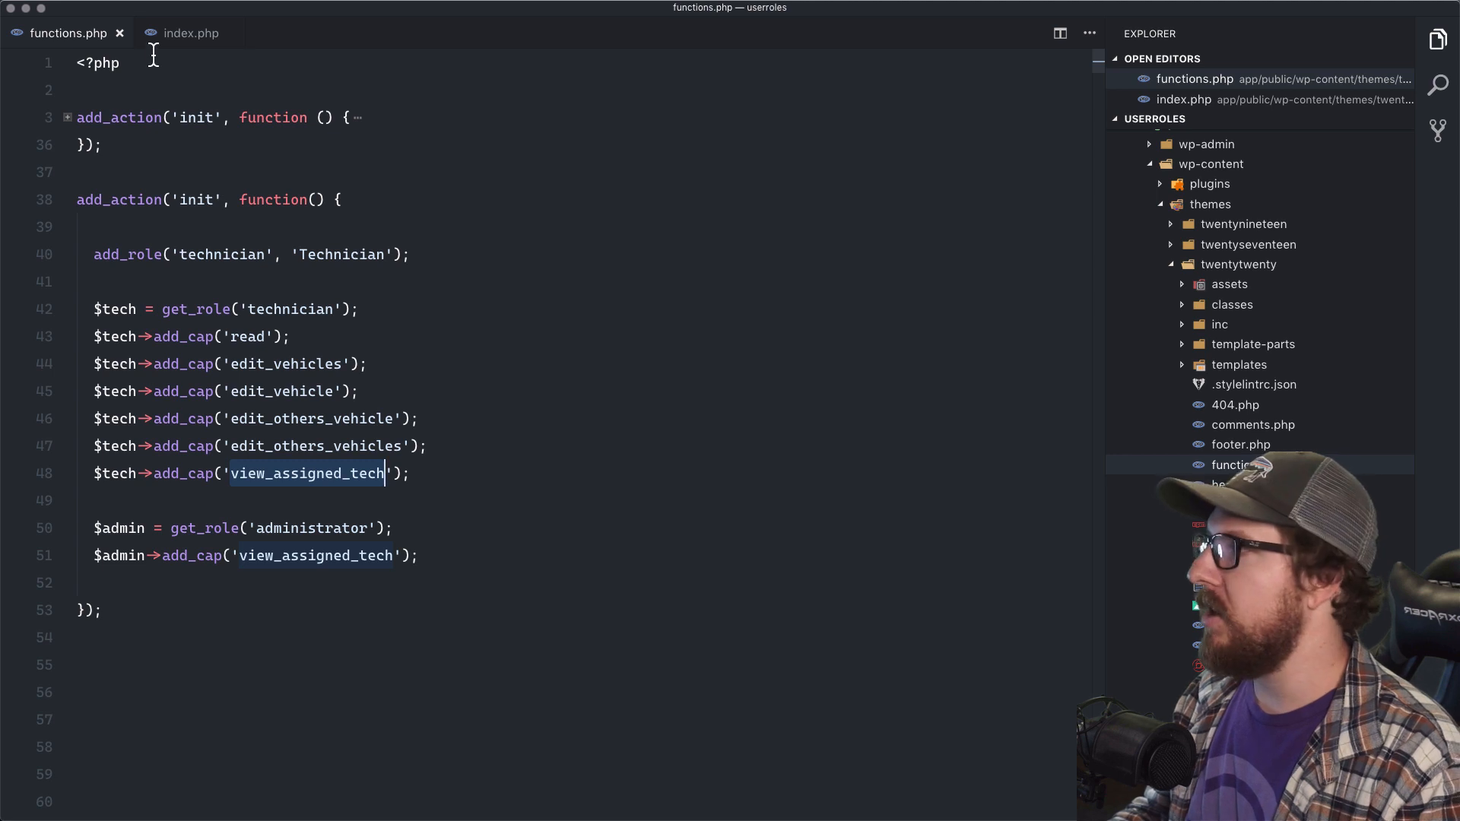
- Replace 'technician' with 'view_assigned_tech' in both Assigned column current_user_can checks and save index.php
click(192, 32)
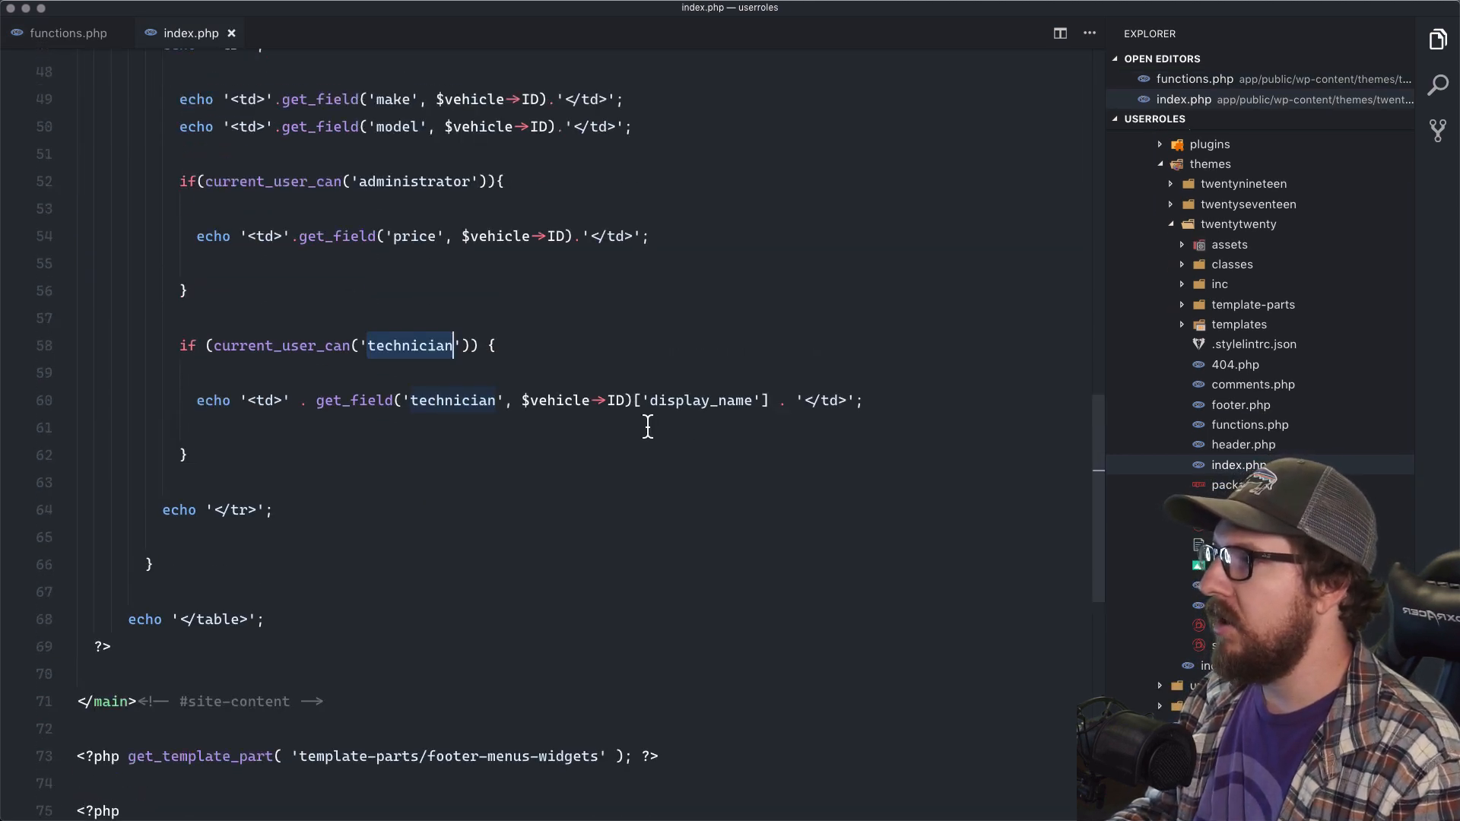
text(view_assigned_tech)
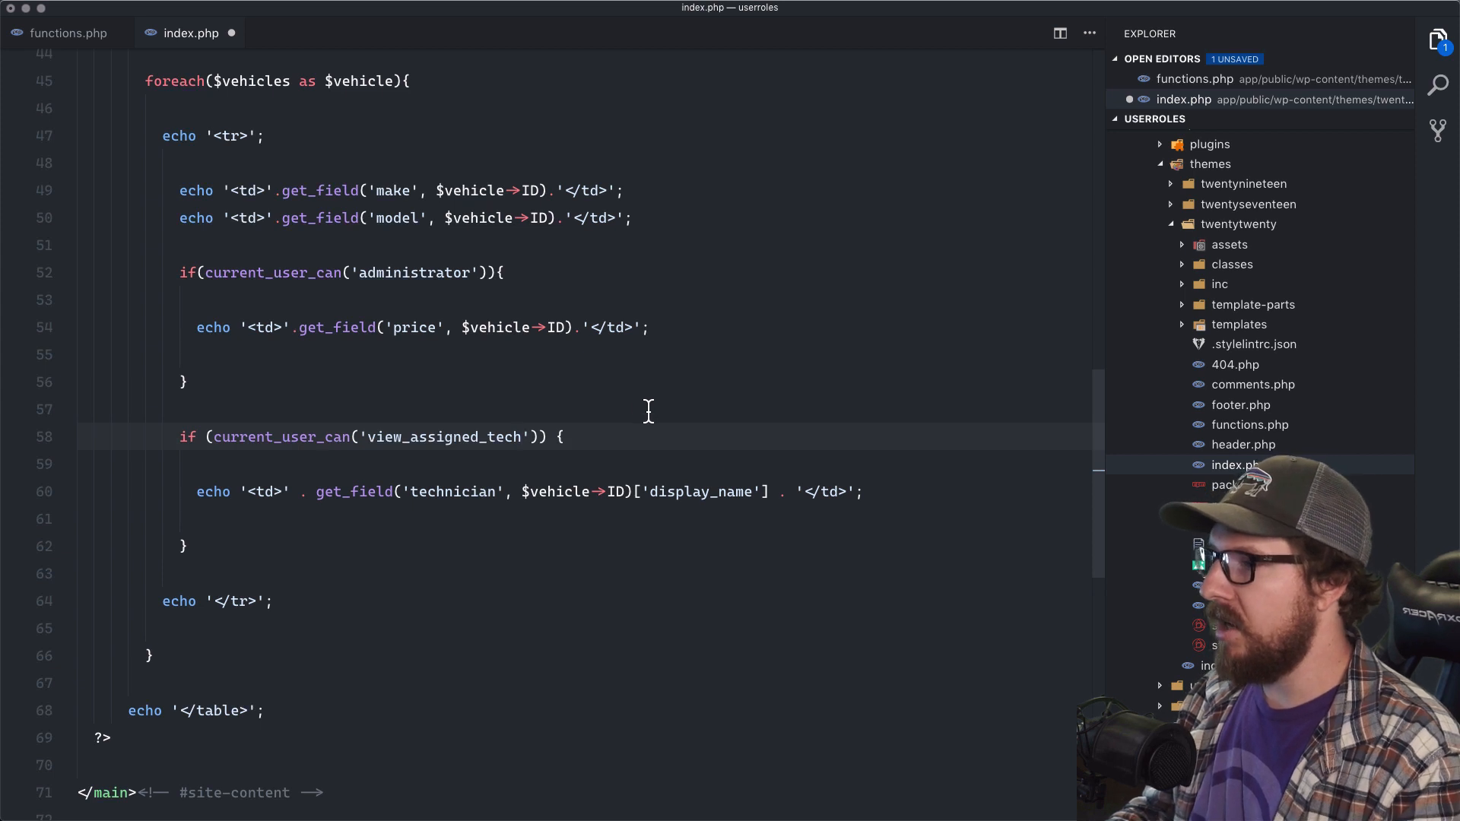
scroll(down, 3)
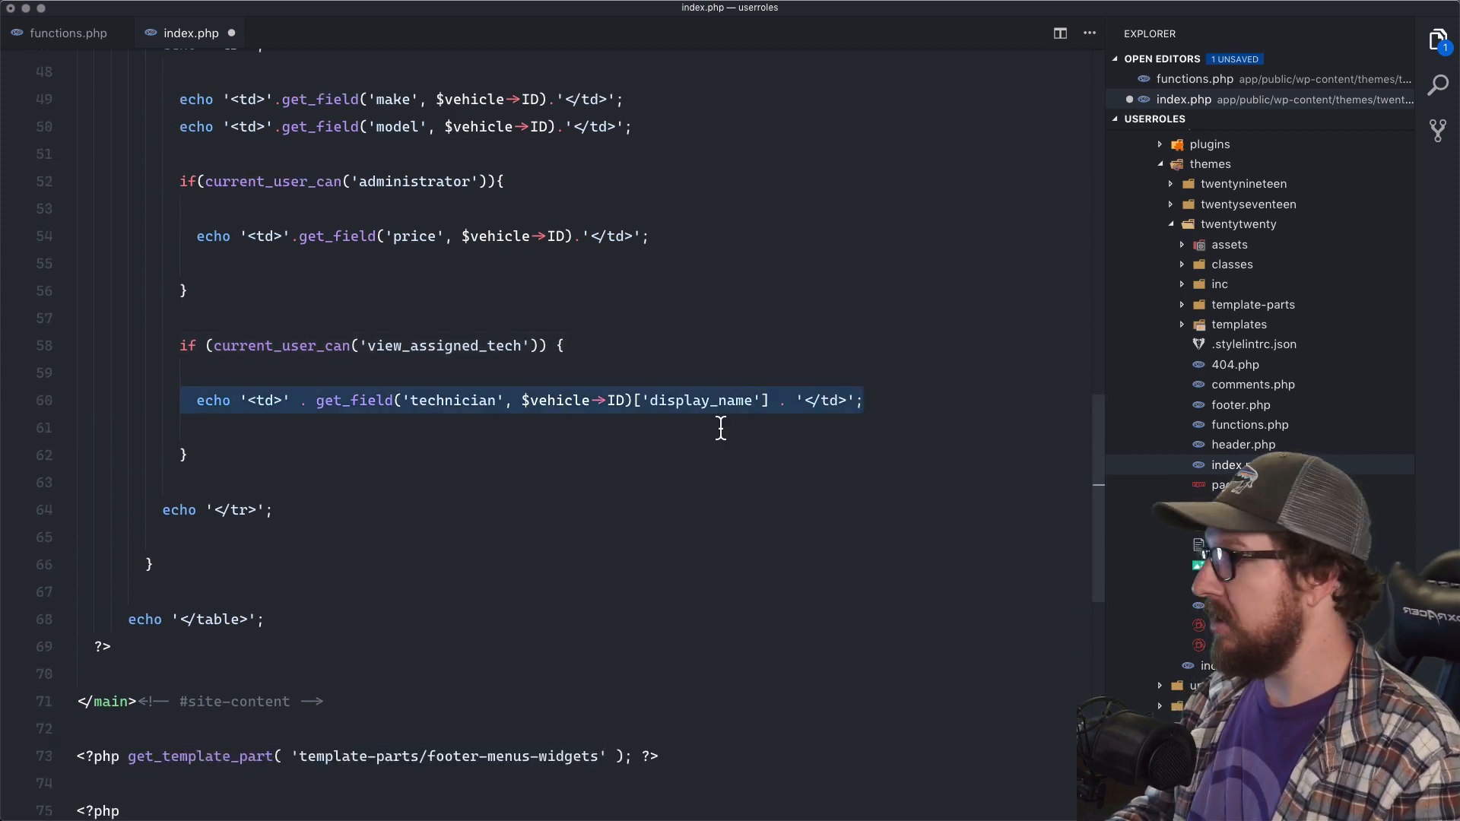
scroll(up, 3)
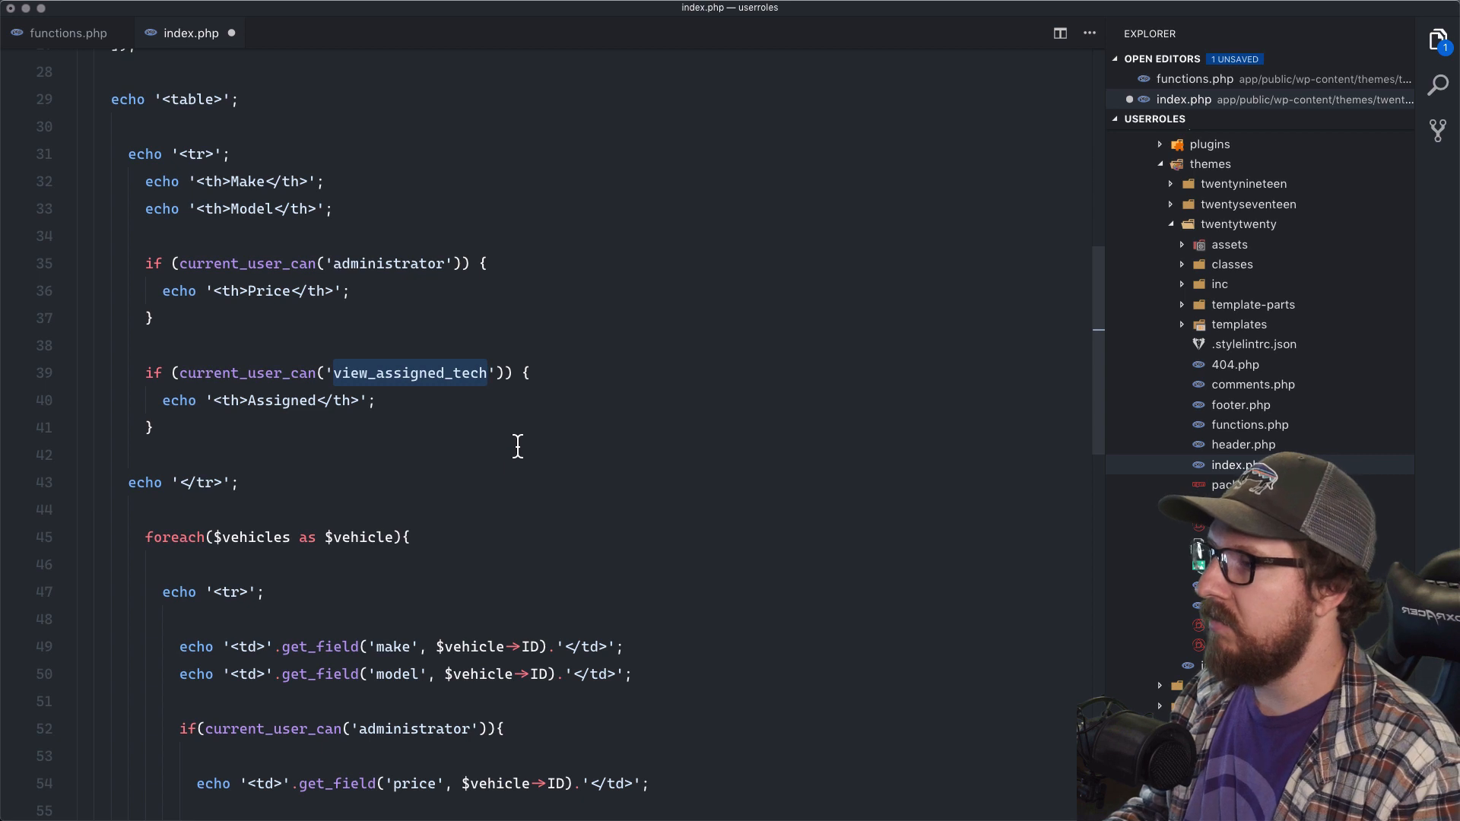
scroll(down, 3)
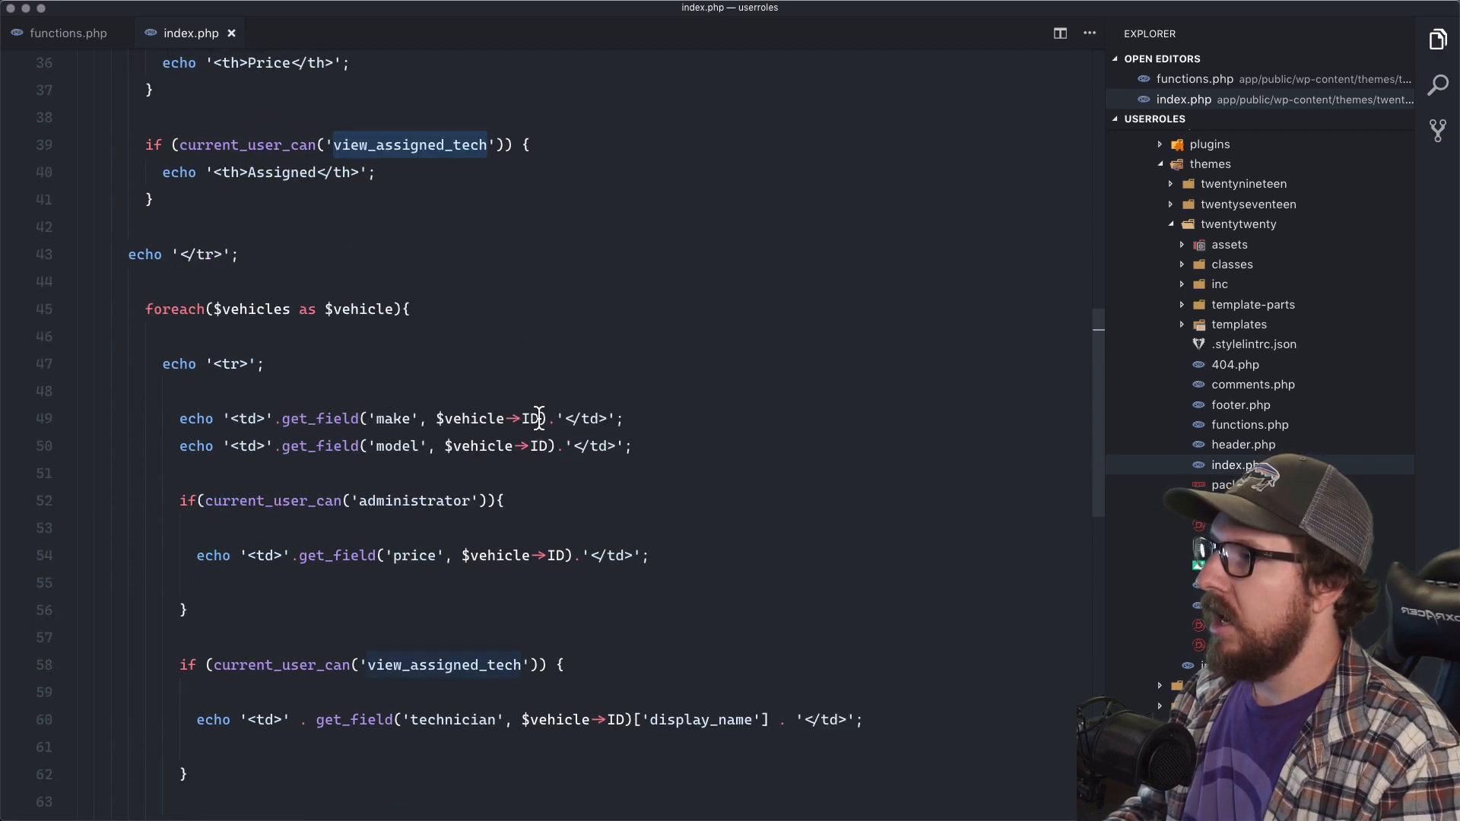
scroll(down, 3)
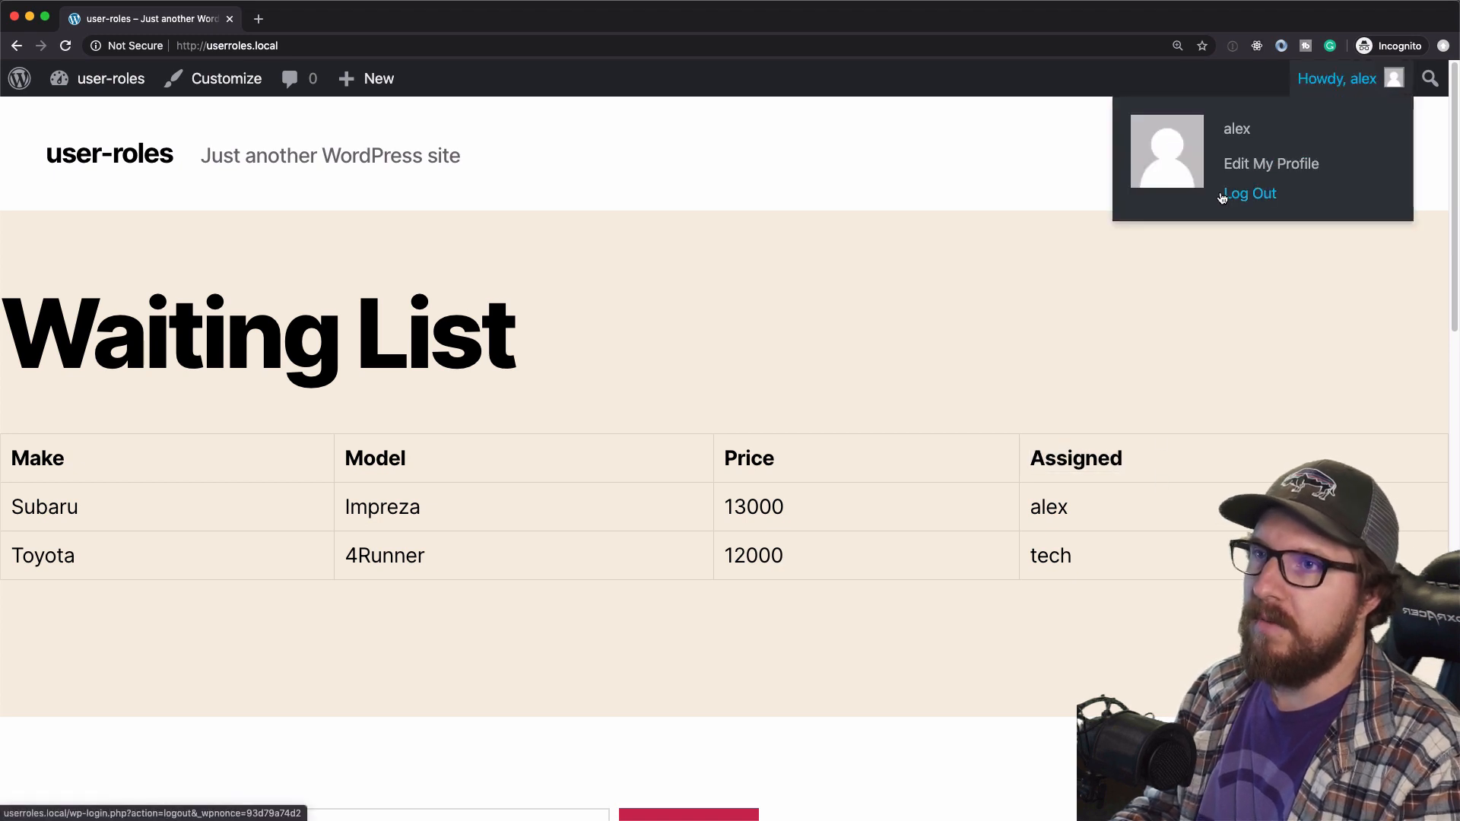
- Log out of alex, sign in as tech and visit the site to see Assigned without prices
click(1248, 193)
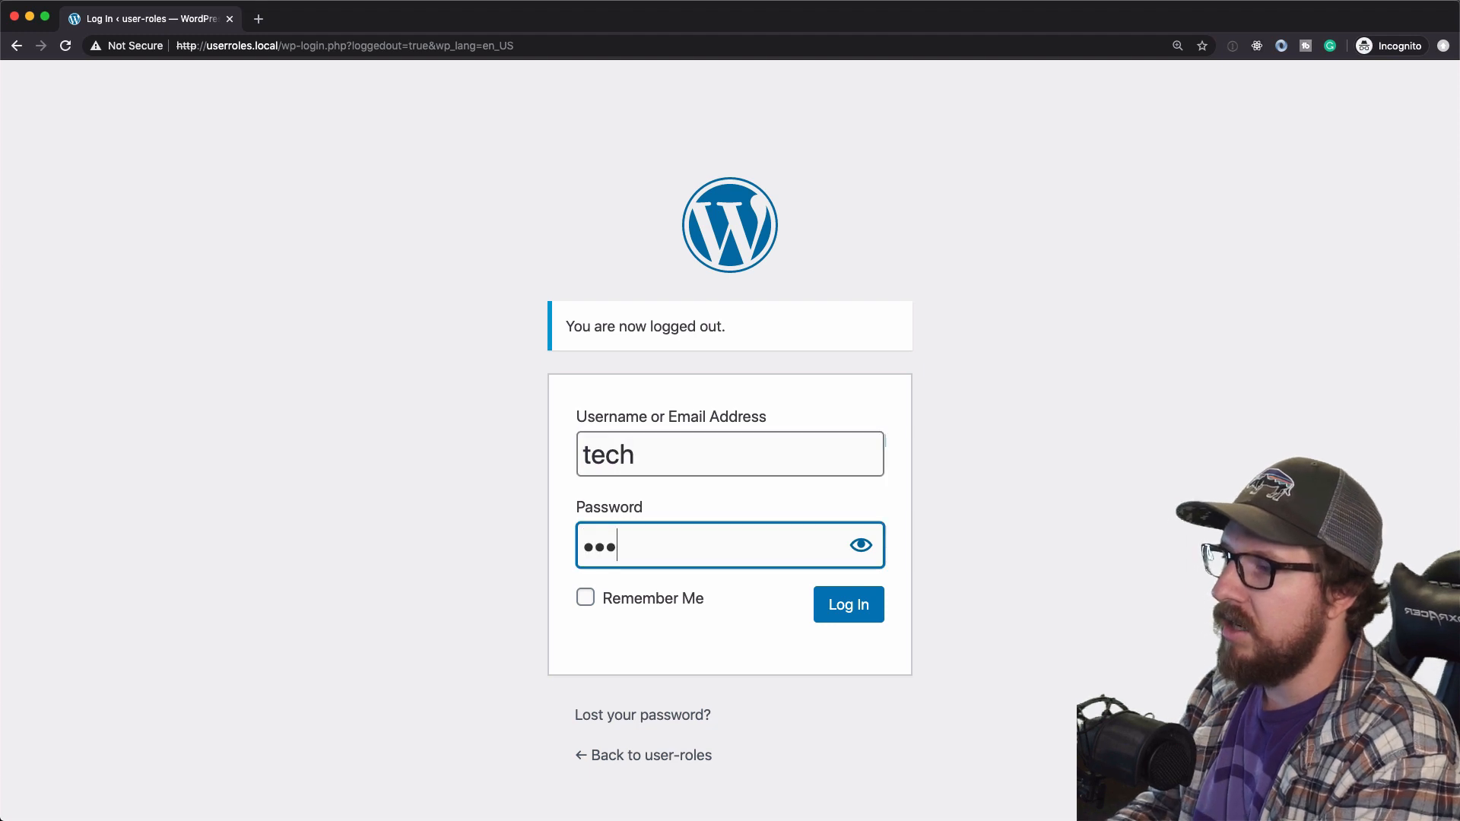
click(848, 604)
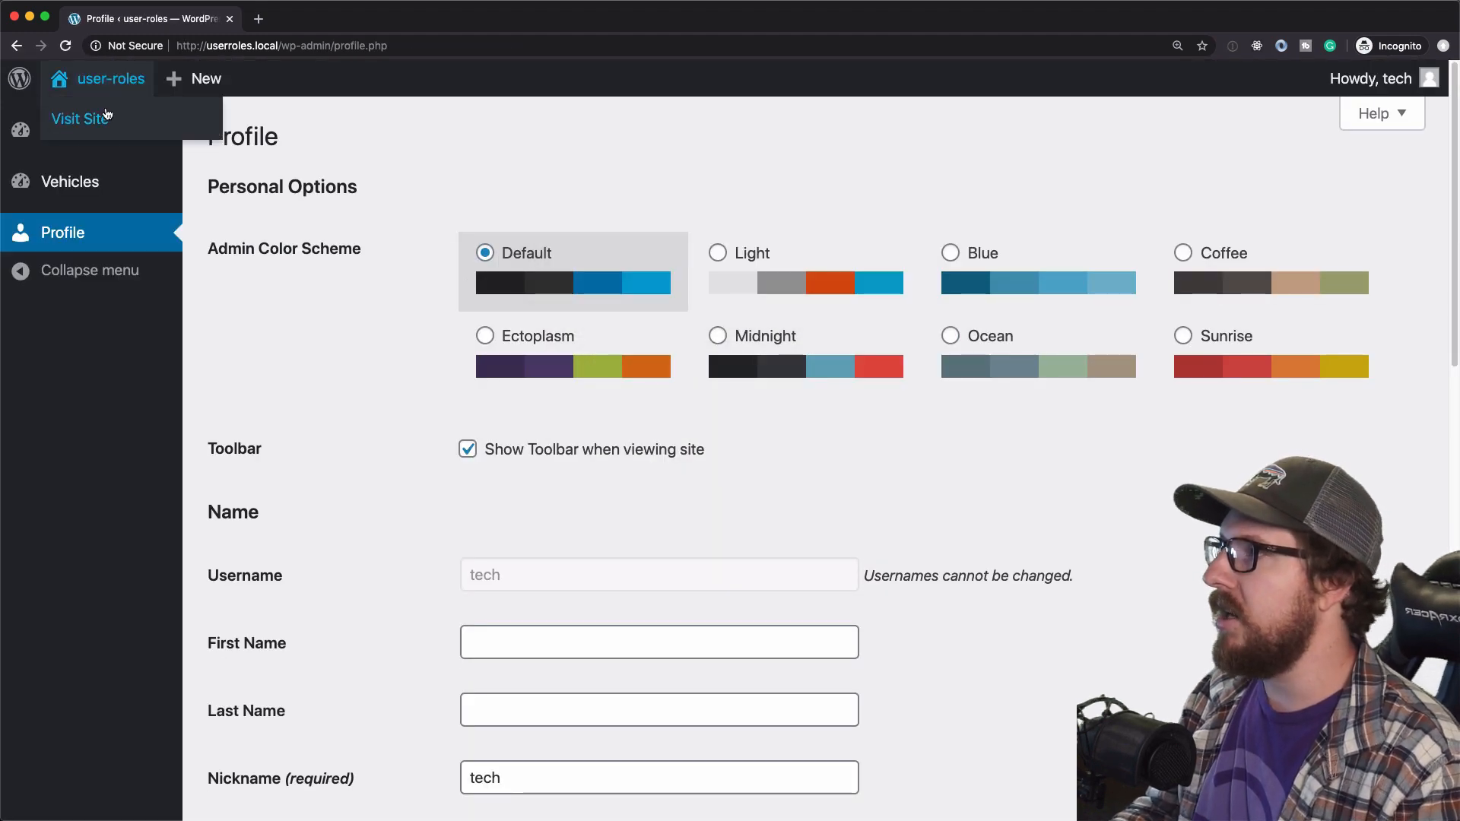
click(80, 118)
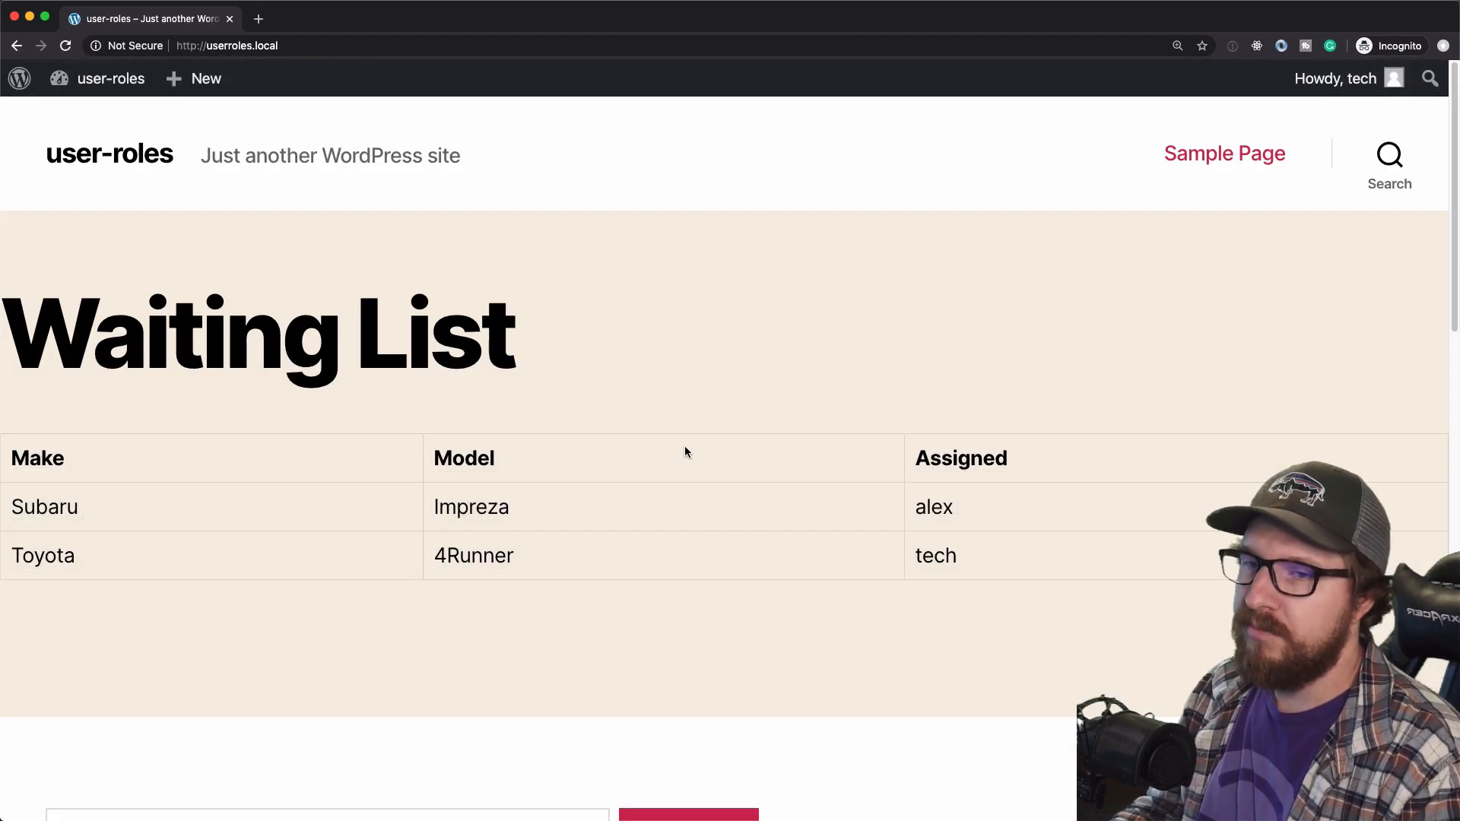
mouse_move(652, 444)
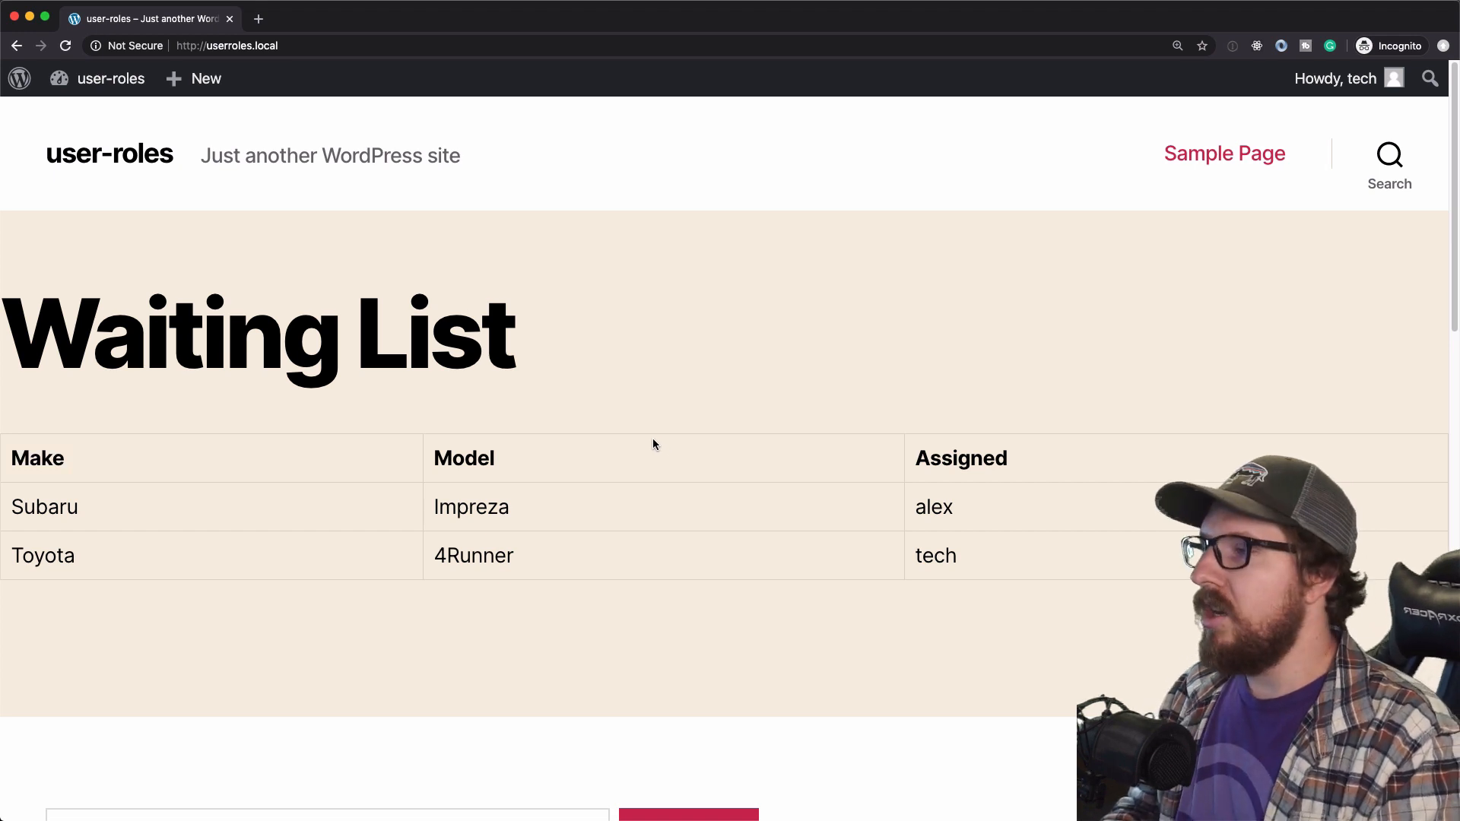